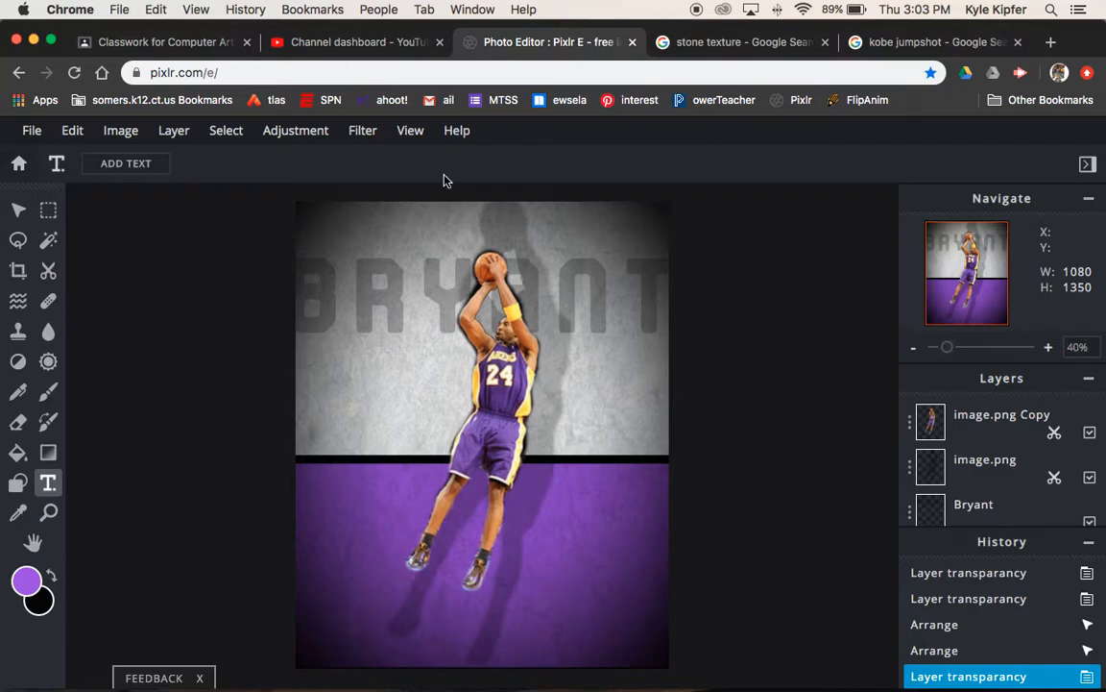
mouse_move(540, 584)
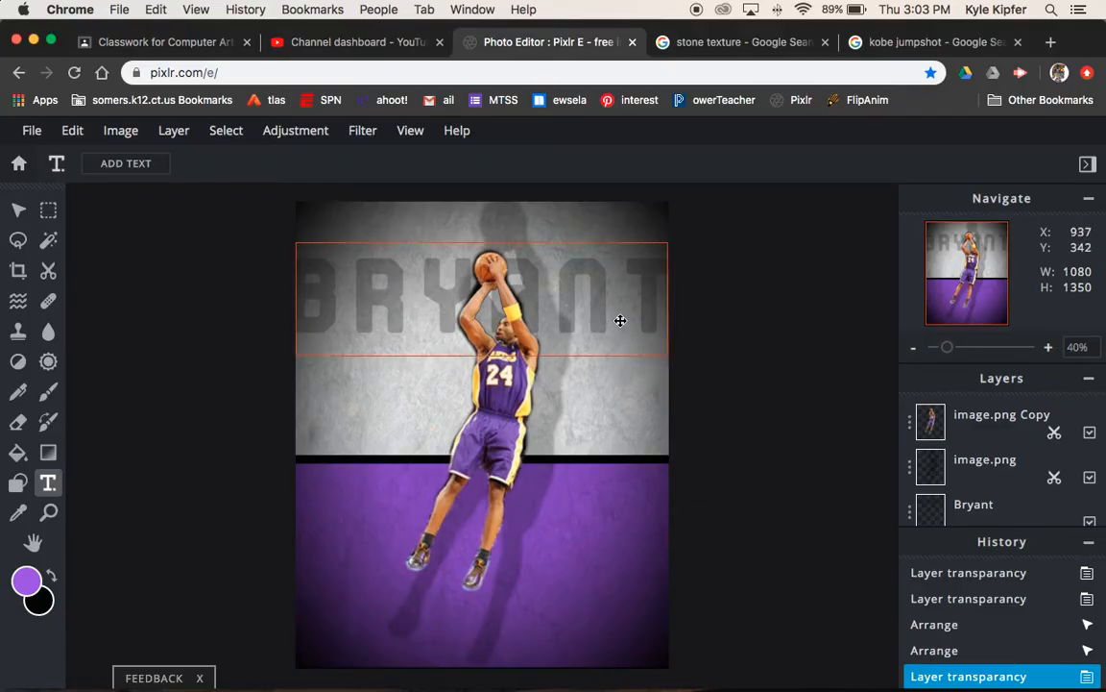
mouse_move(565, 313)
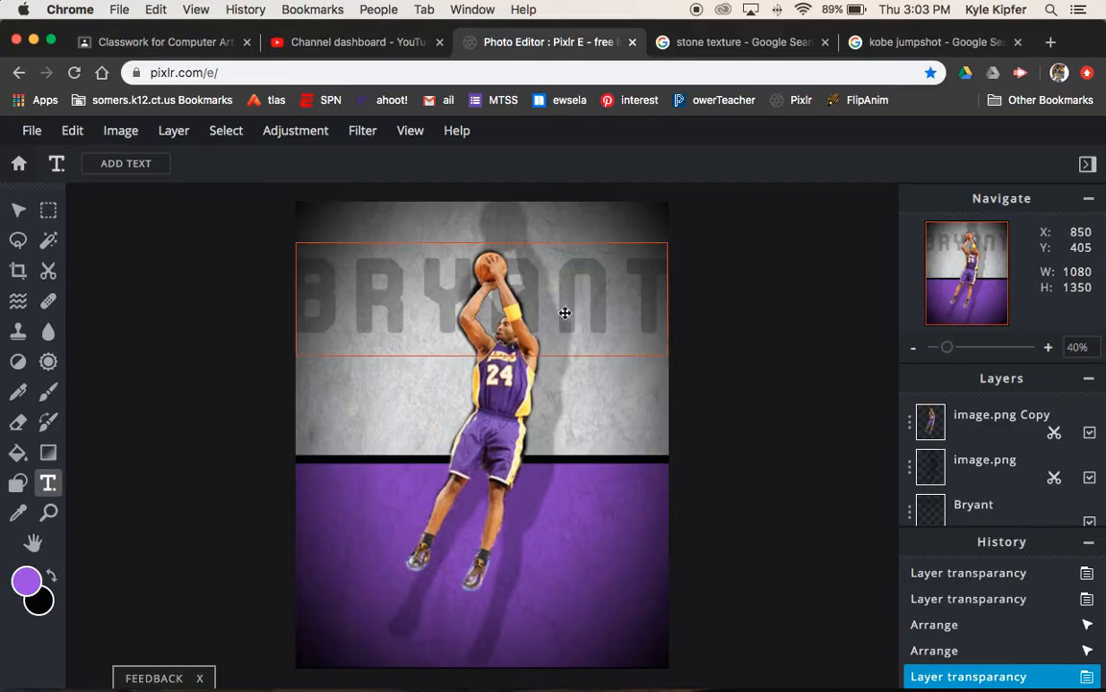
mouse_move(545, 284)
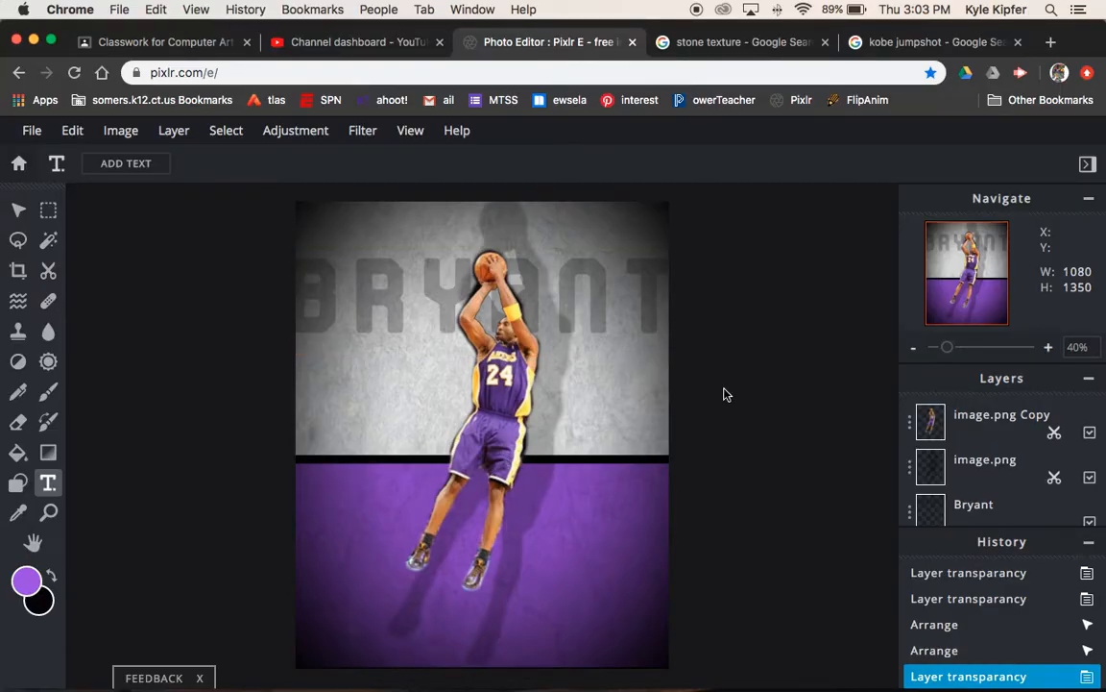
mouse_move(634, 380)
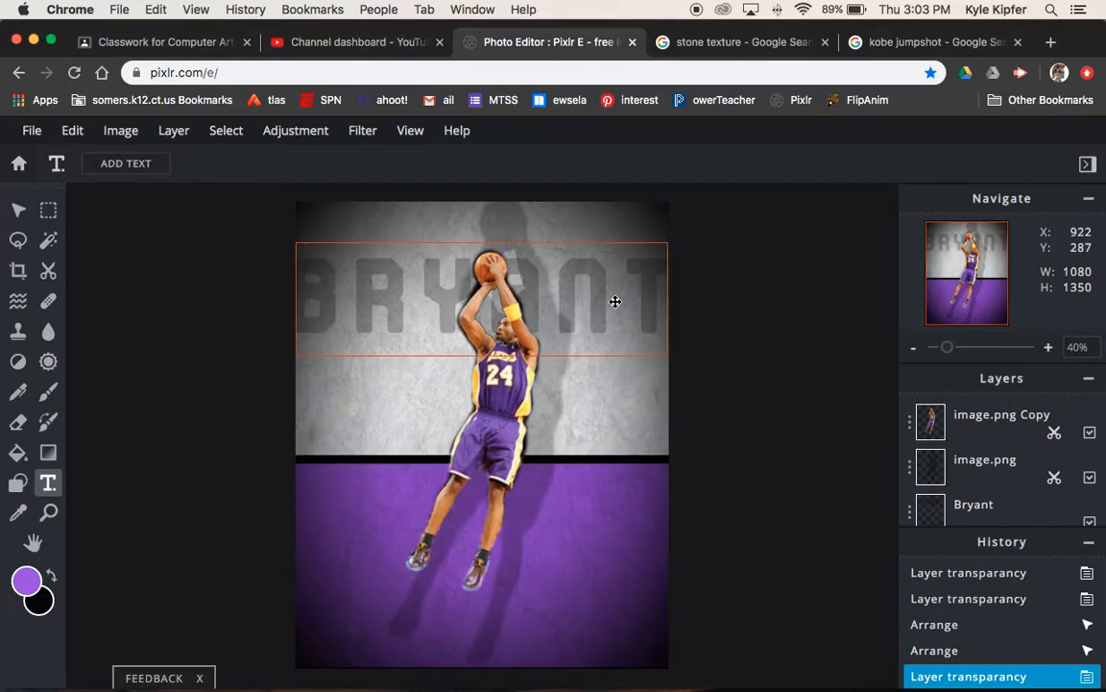
mouse_move(544, 342)
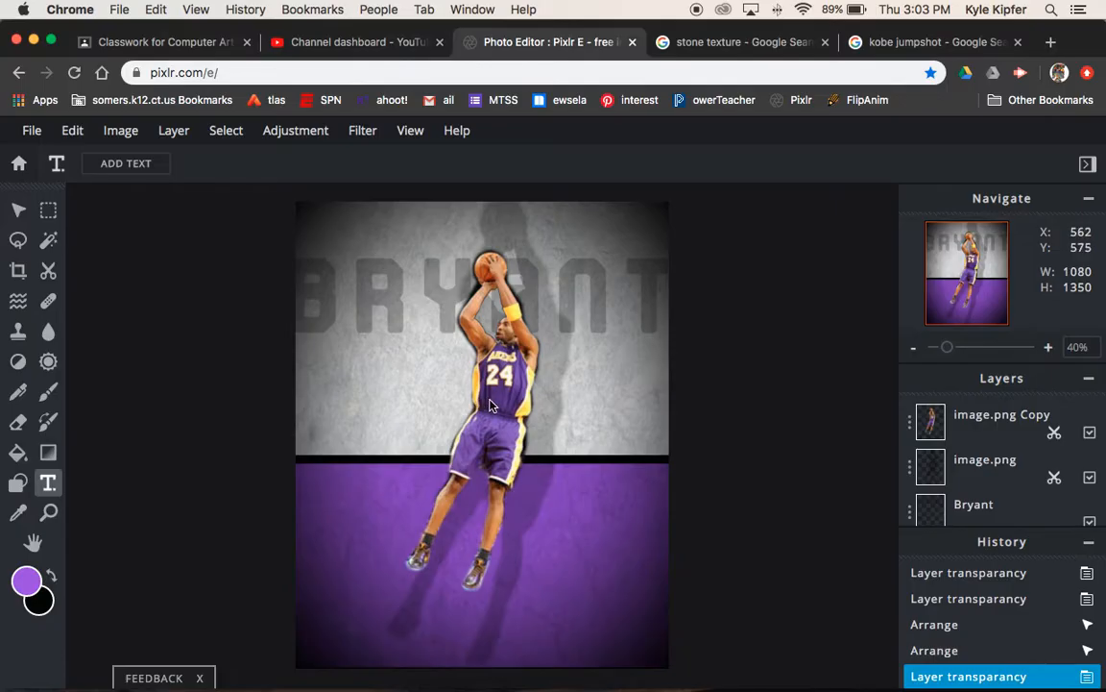
mouse_move(529, 425)
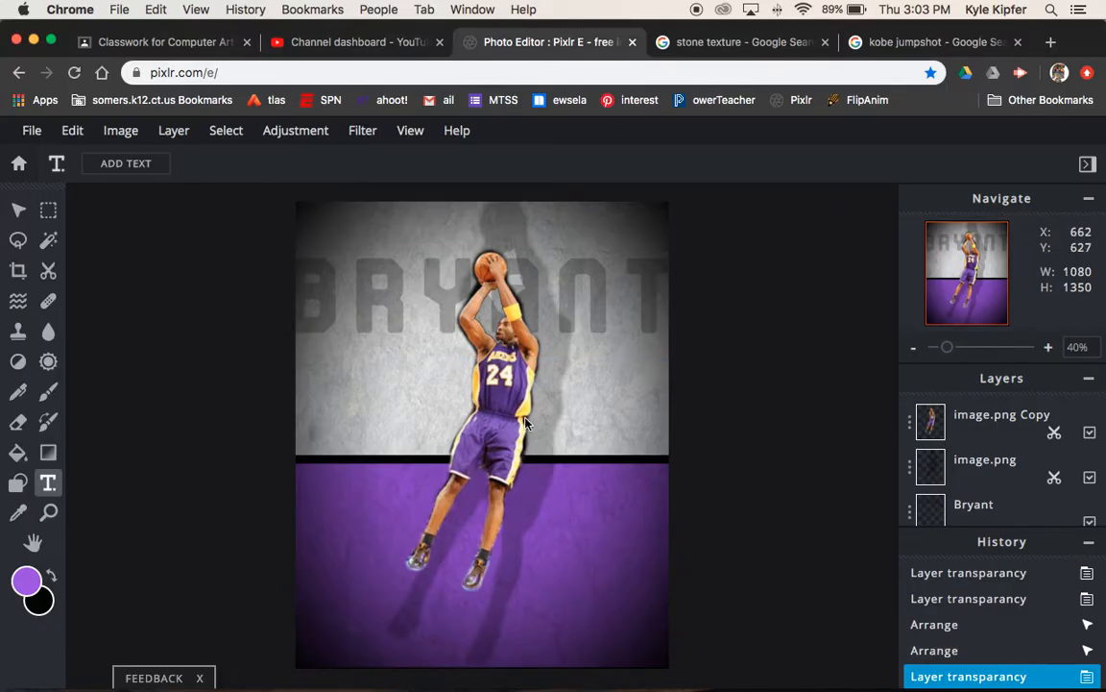
mouse_move(471, 430)
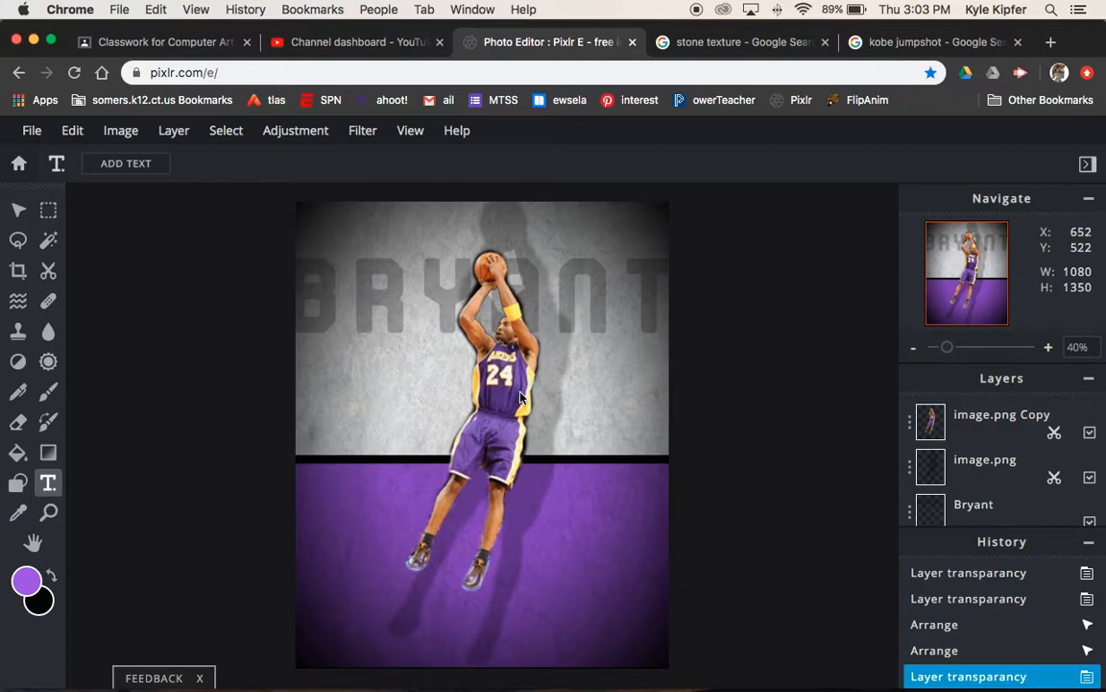
mouse_move(630, 488)
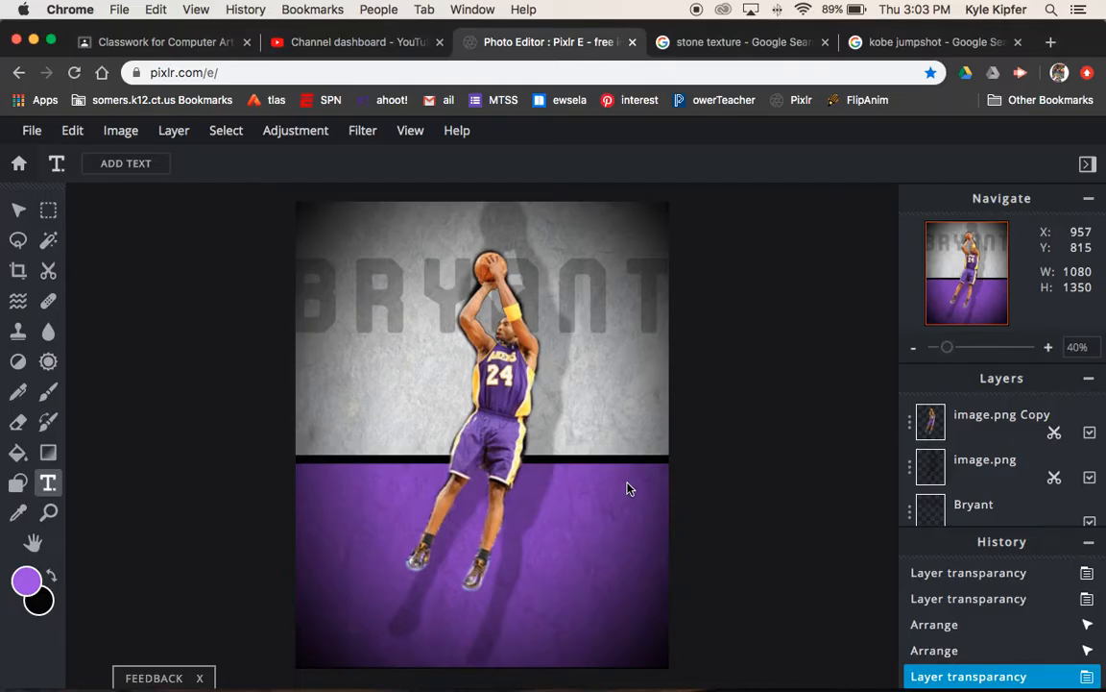
mouse_move(219, 362)
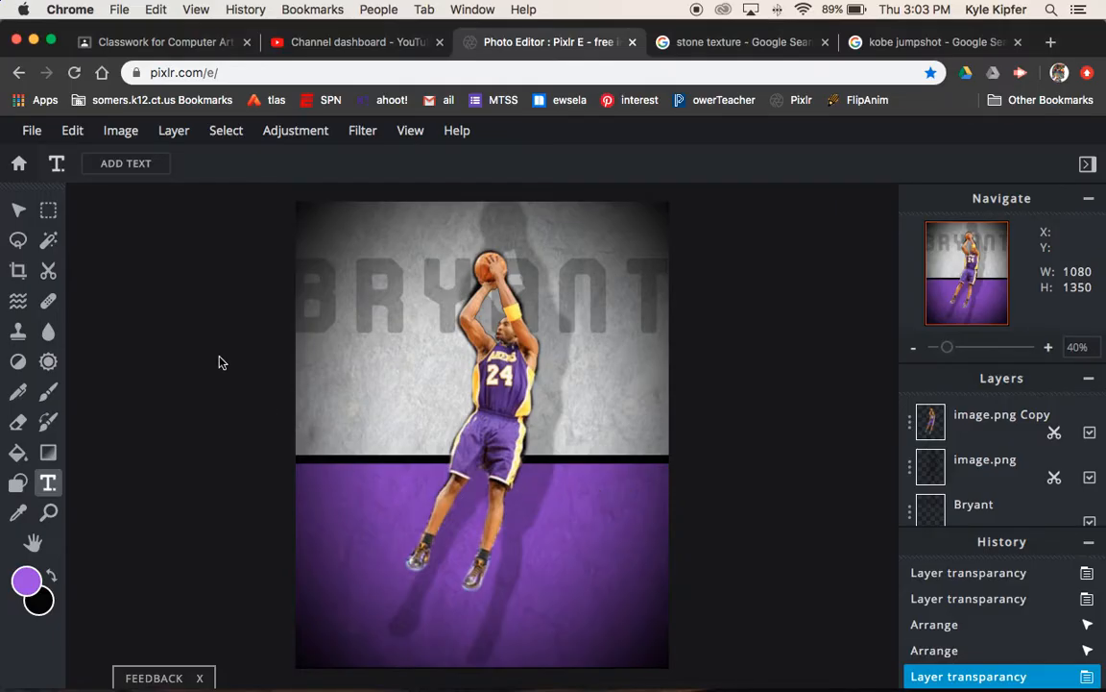
mouse_move(234, 300)
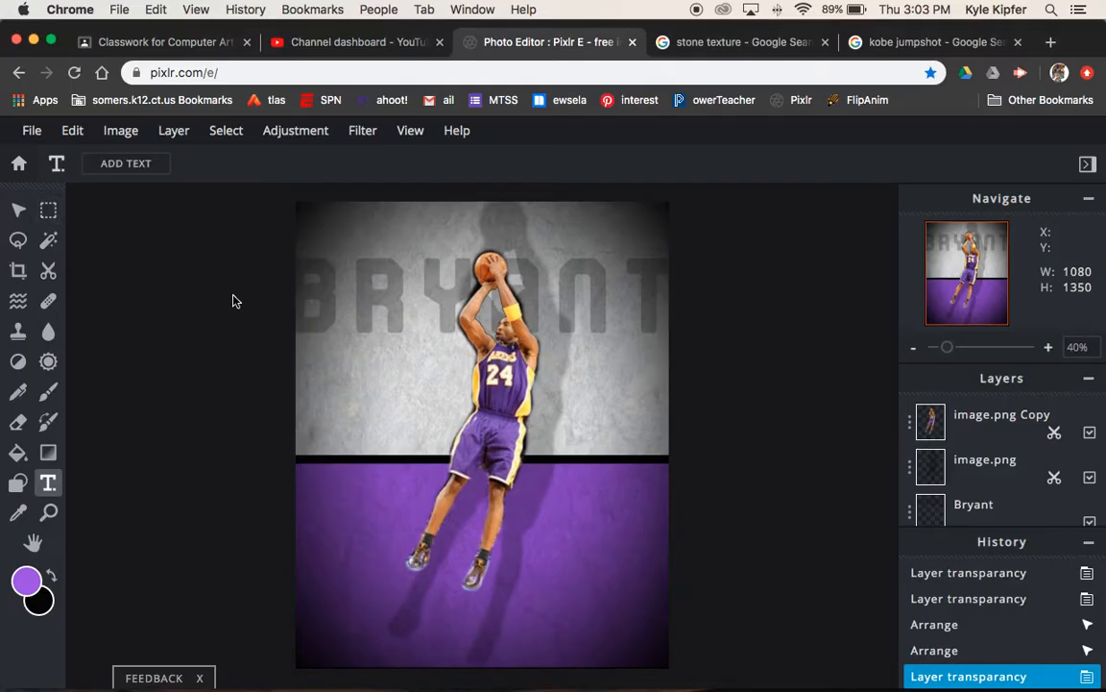
mouse_move(15, 161)
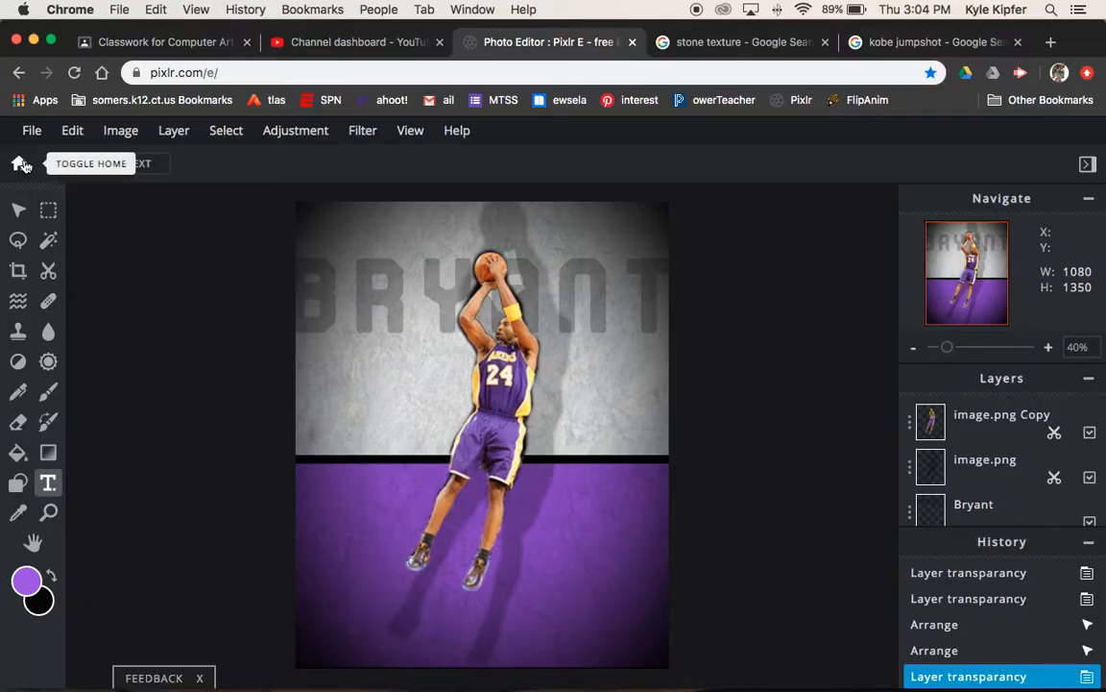
Start a new image from the 1080x1080 Instagram preset and change its height to 1350
left_click(15, 161)
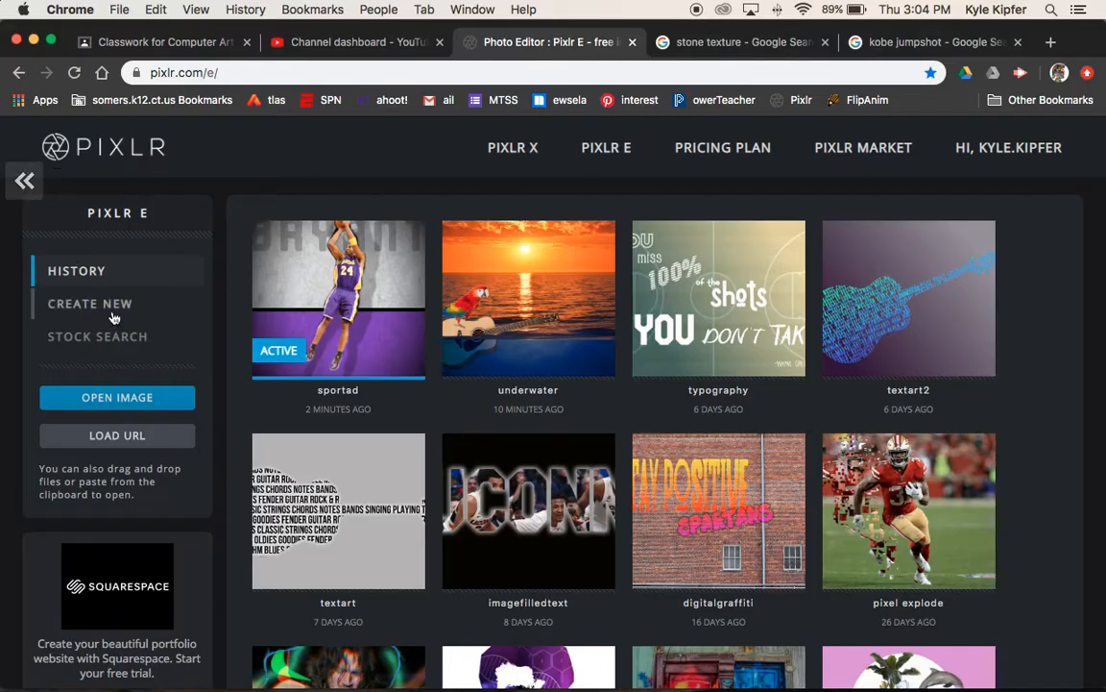
left_click(89, 303)
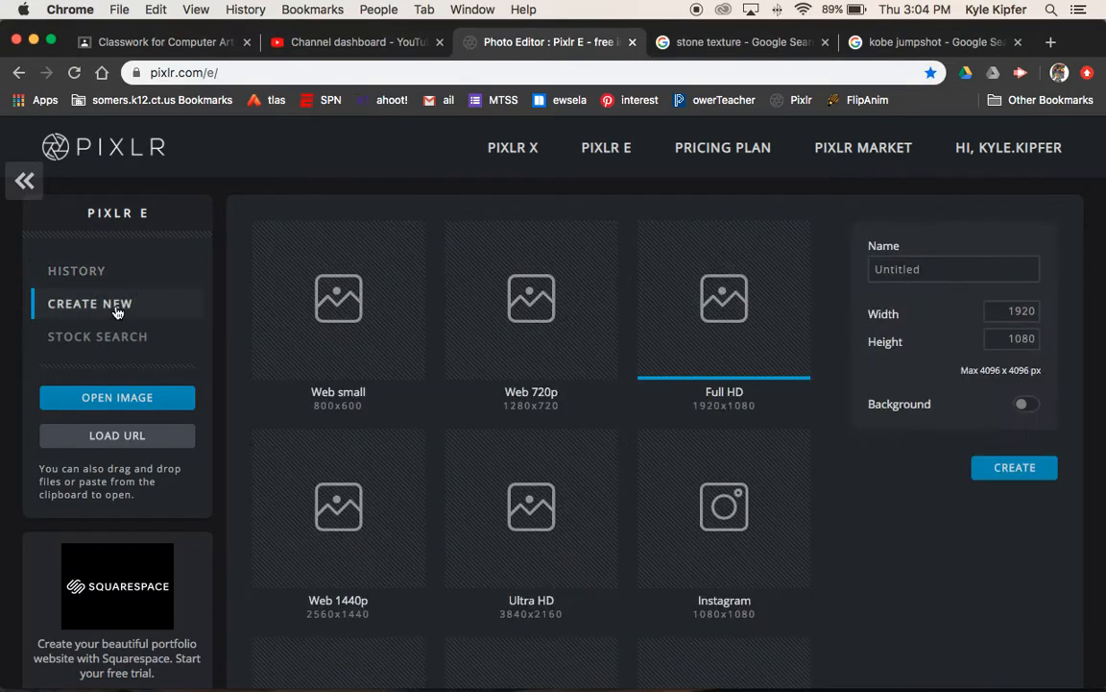
mouse_move(768, 538)
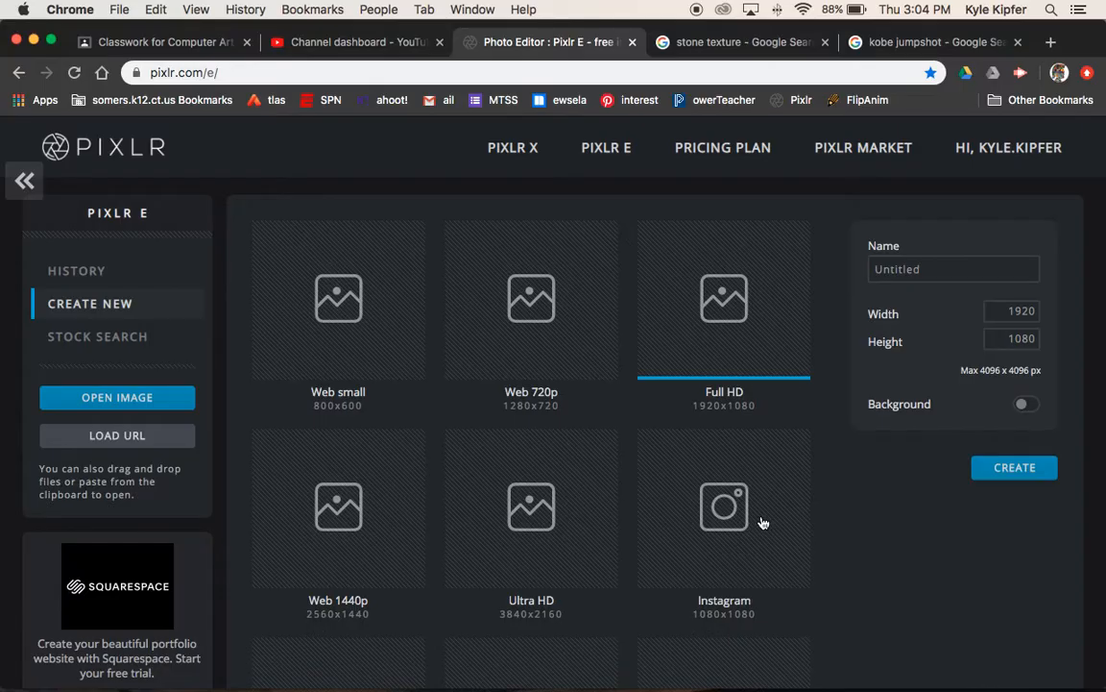
mouse_move(776, 538)
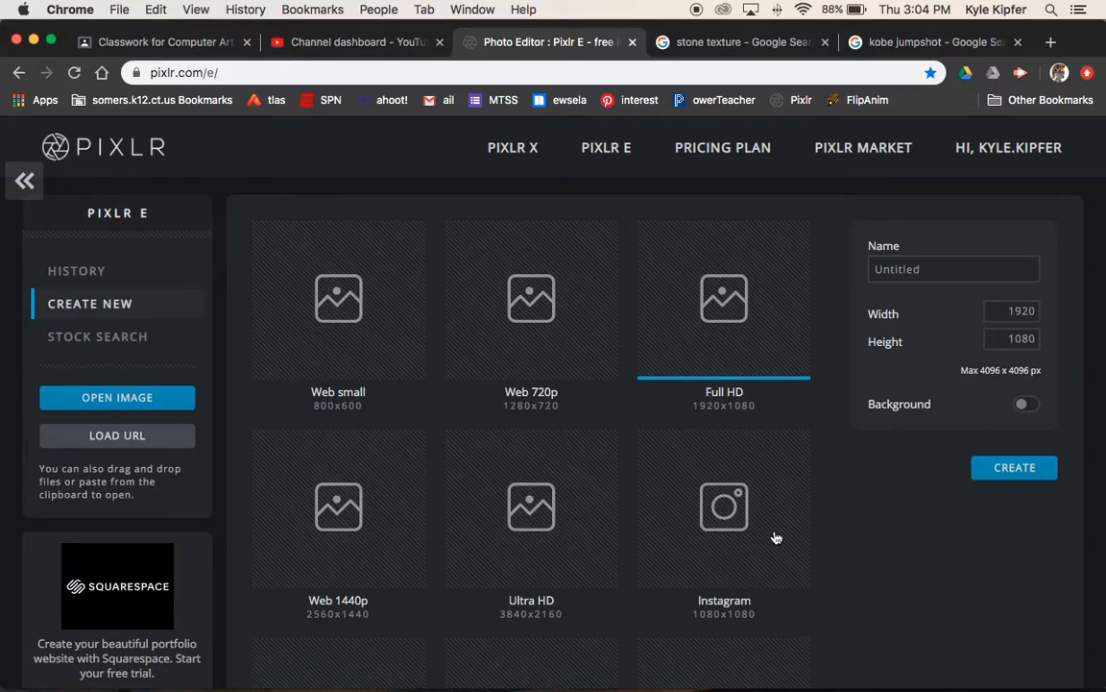
left_click(723, 508)
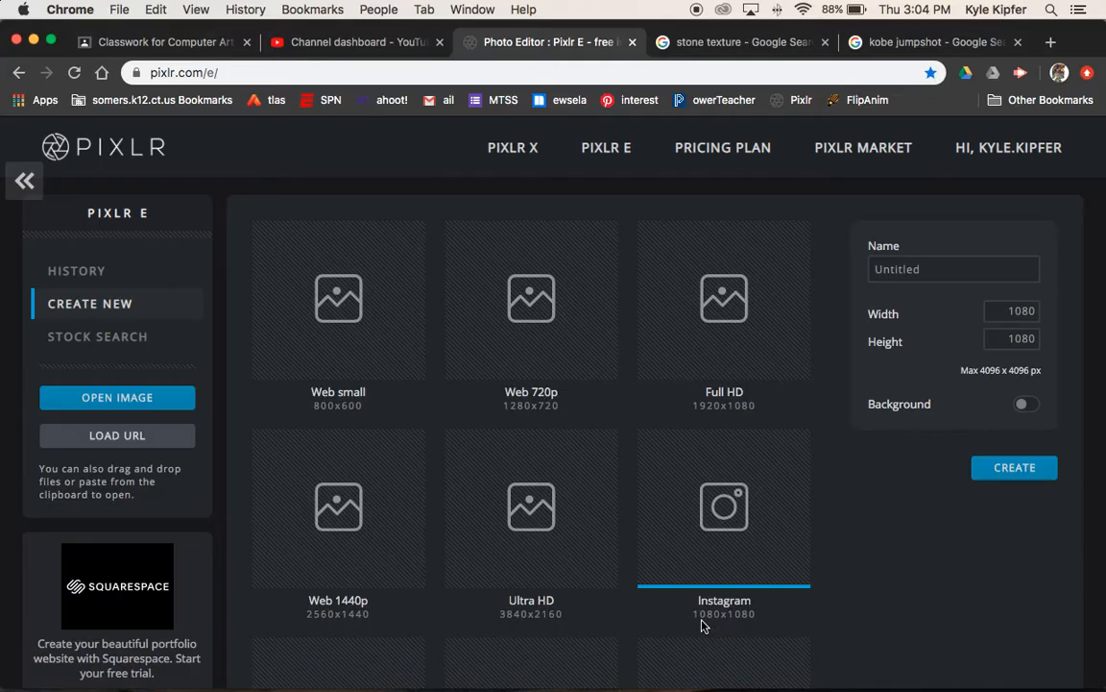
mouse_move(926, 292)
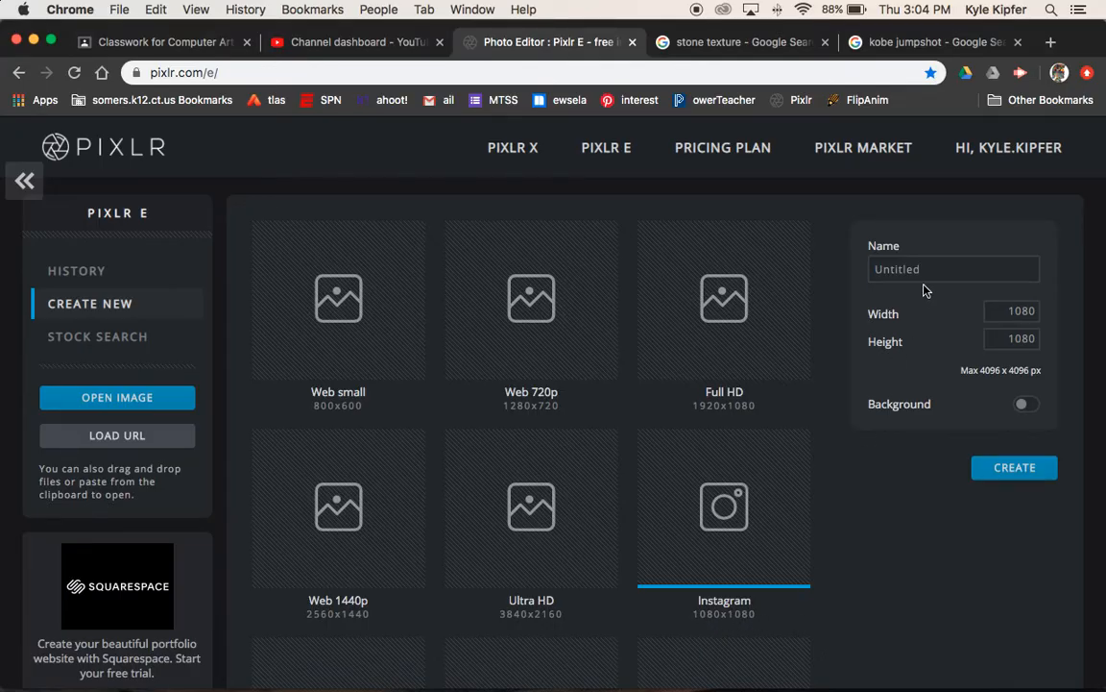
left_click(1010, 338)
type("1")
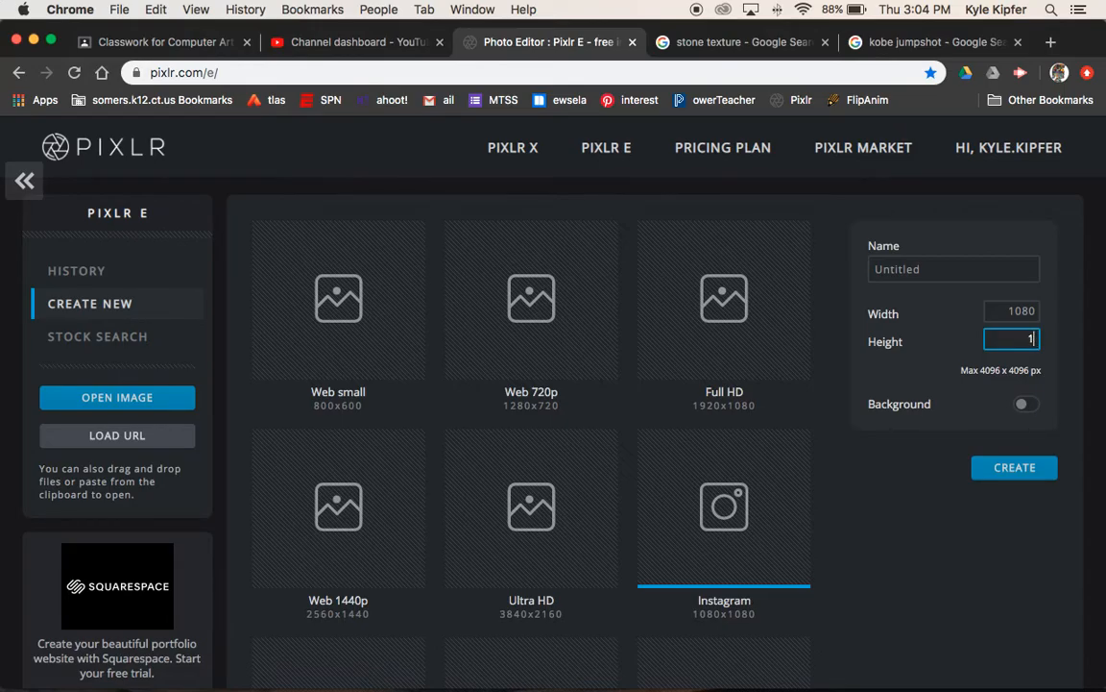
type("350")
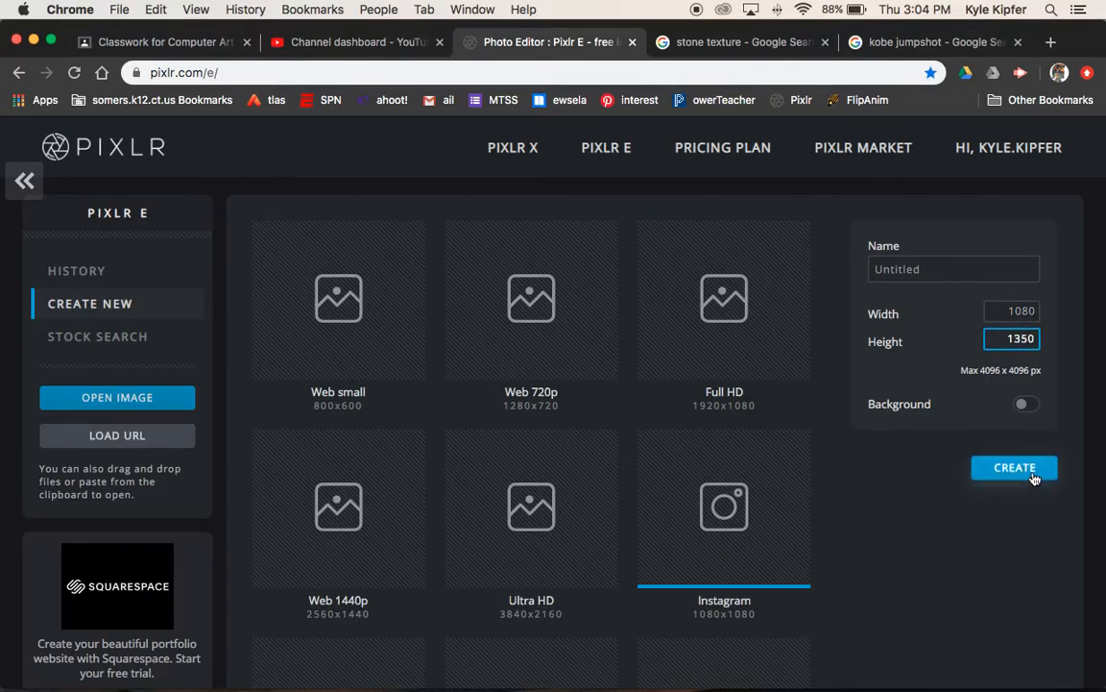
Create the canvas and fill it with near-white #FBF9FC using the Fill tool
left_click(1014, 469)
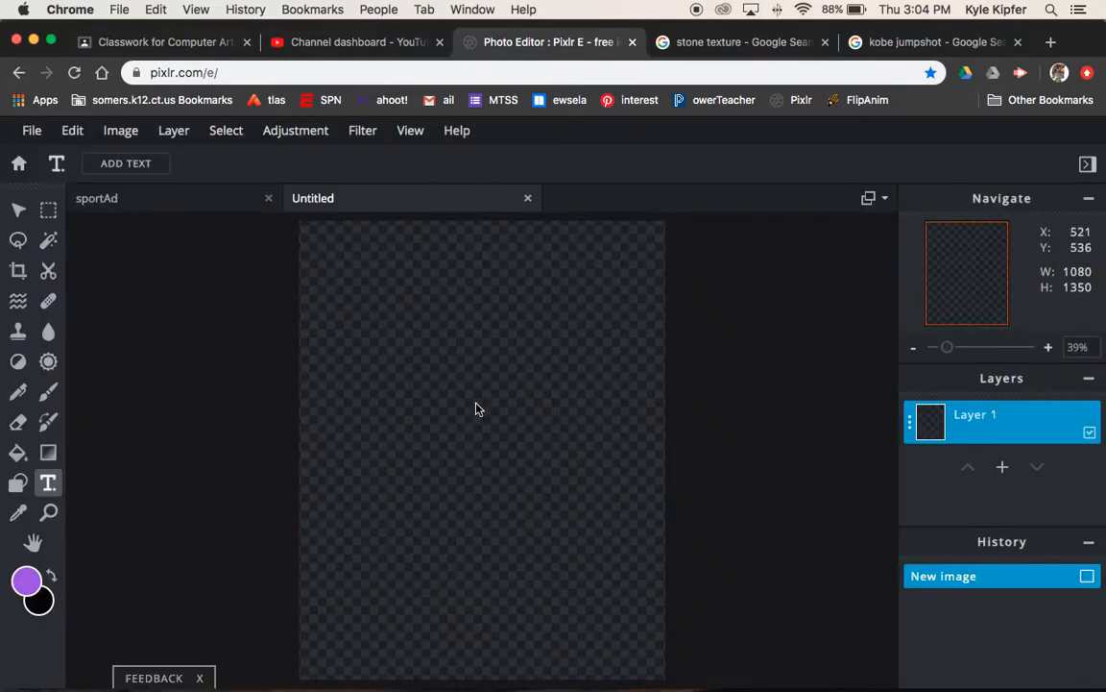
mouse_move(459, 392)
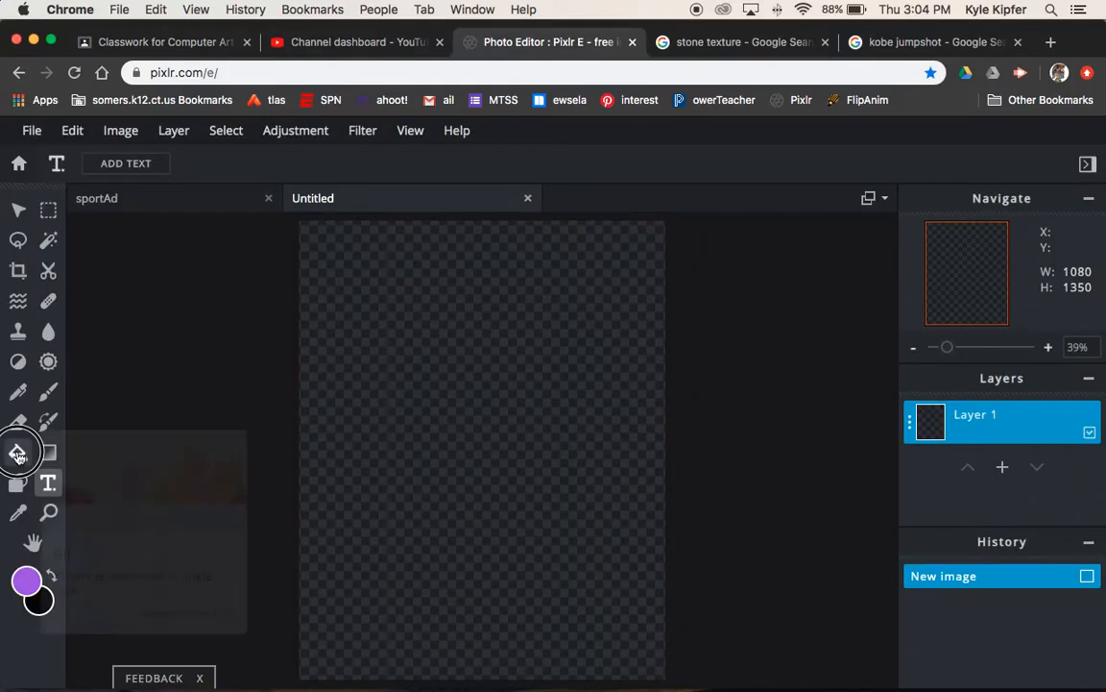
left_click(19, 451)
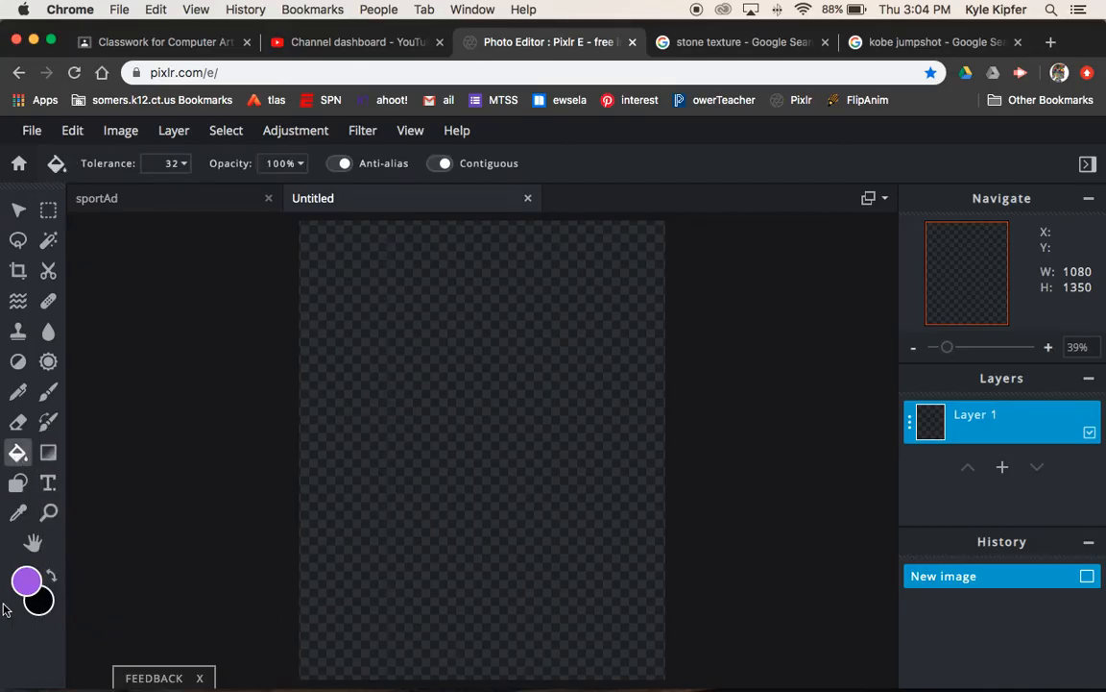
left_click(27, 580)
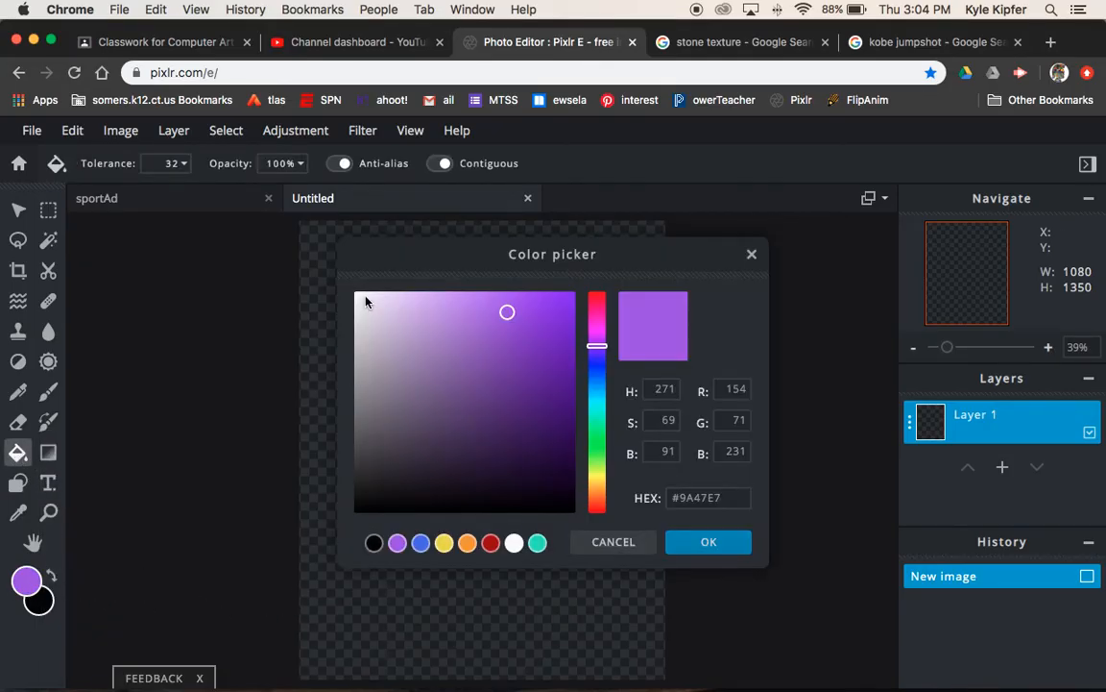
left_click(358, 292)
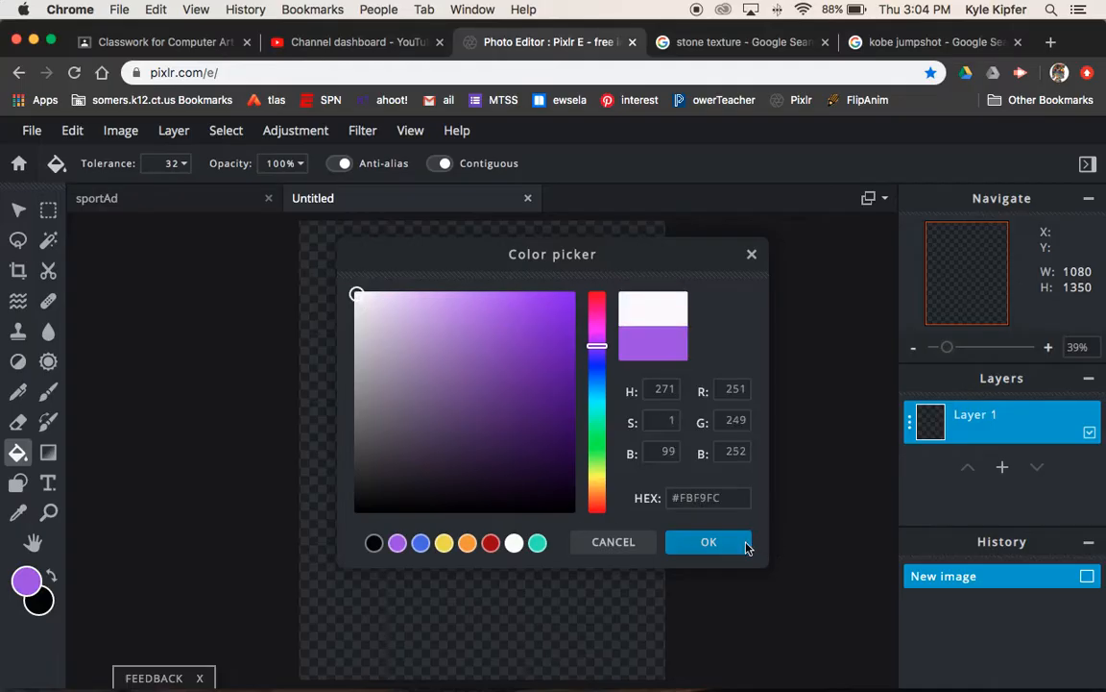
left_click(709, 542)
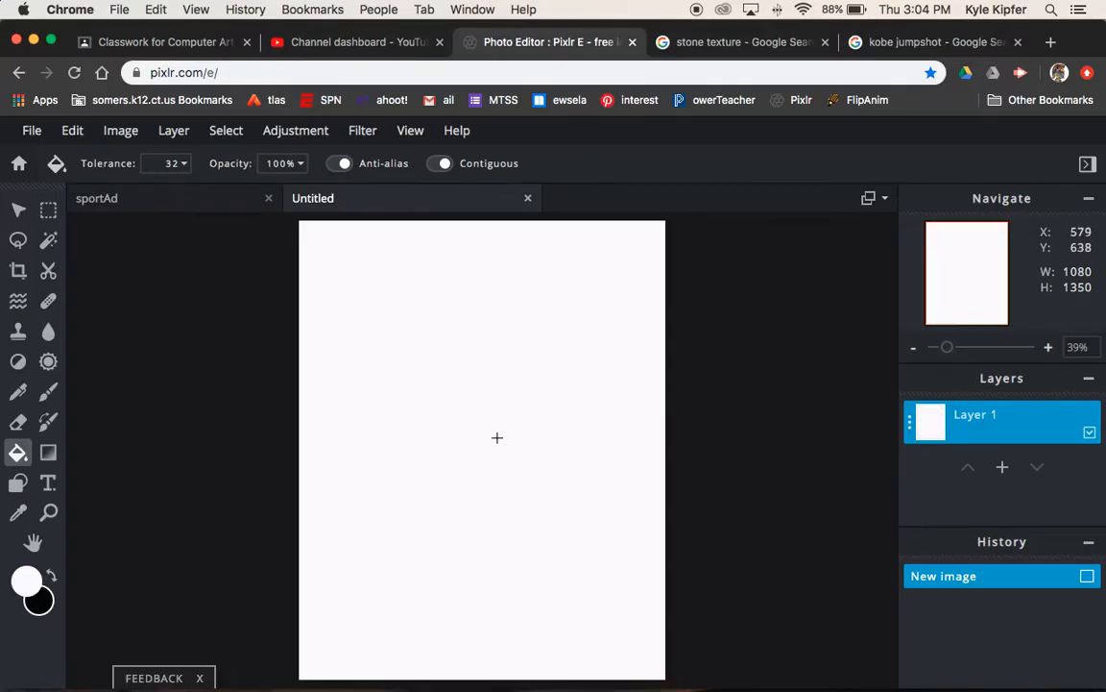
left_click(496, 438)
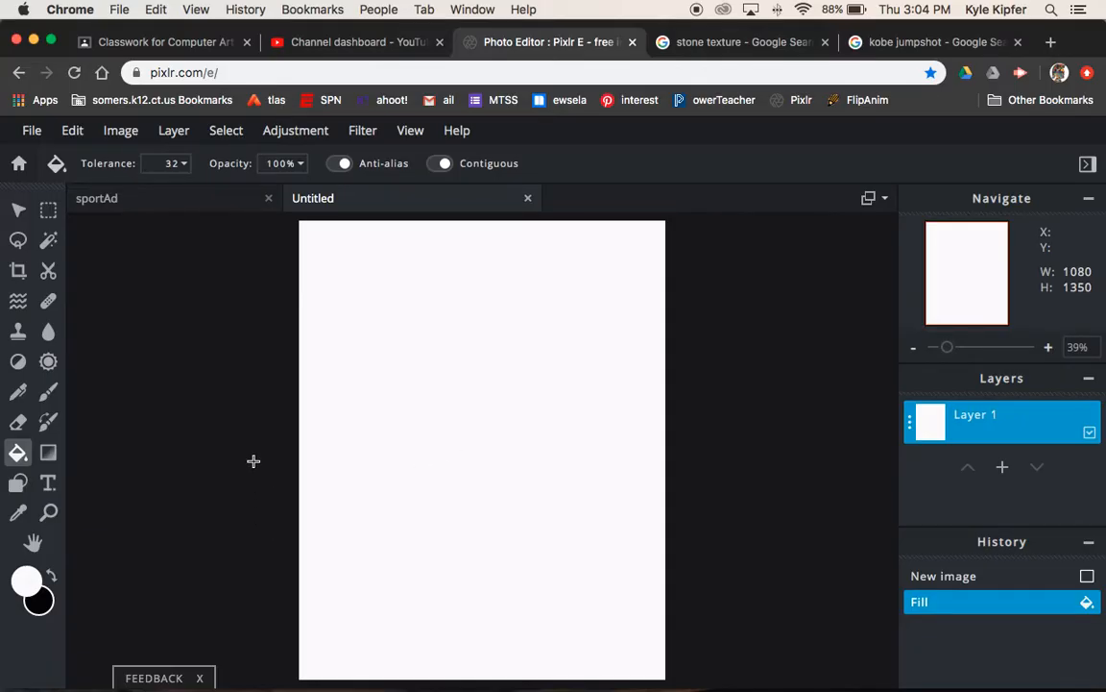
mouse_move(413, 536)
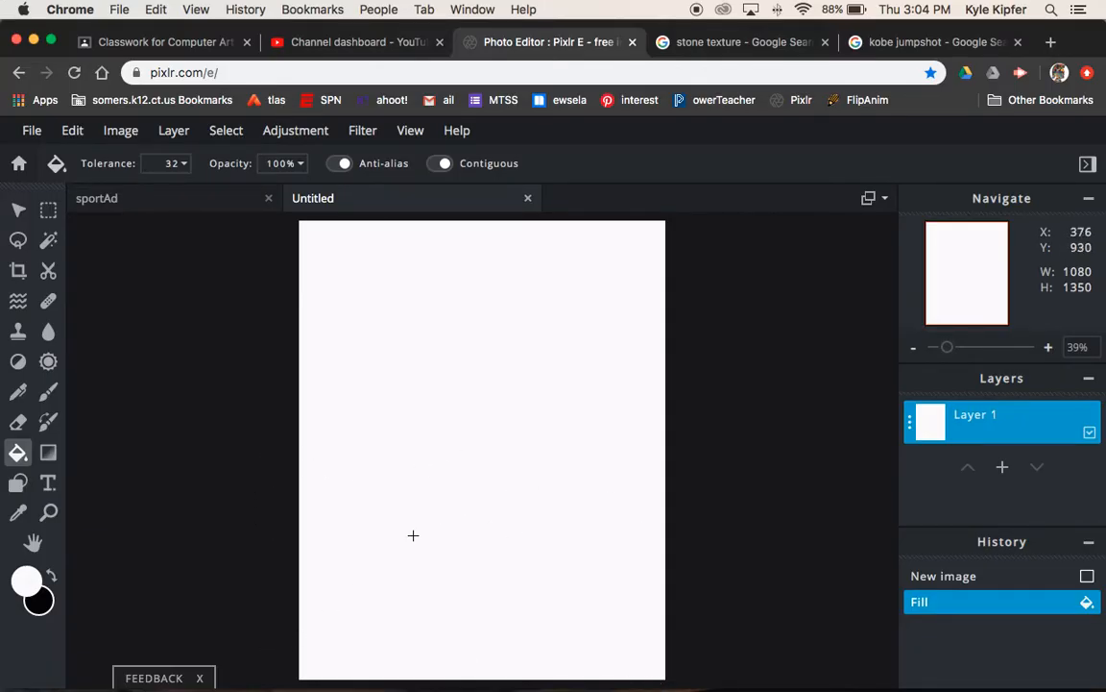
mouse_move(17, 455)
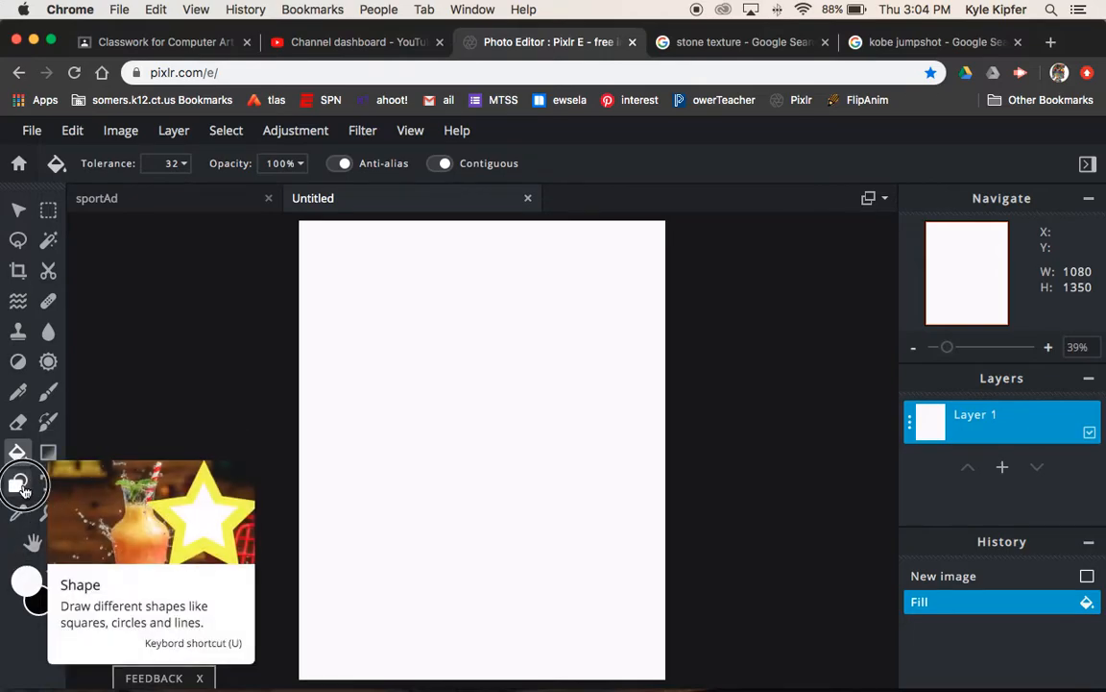
With the Shape tool active, set primary colour purple #601D81 and secondary near-black #070707
left_click(17, 484)
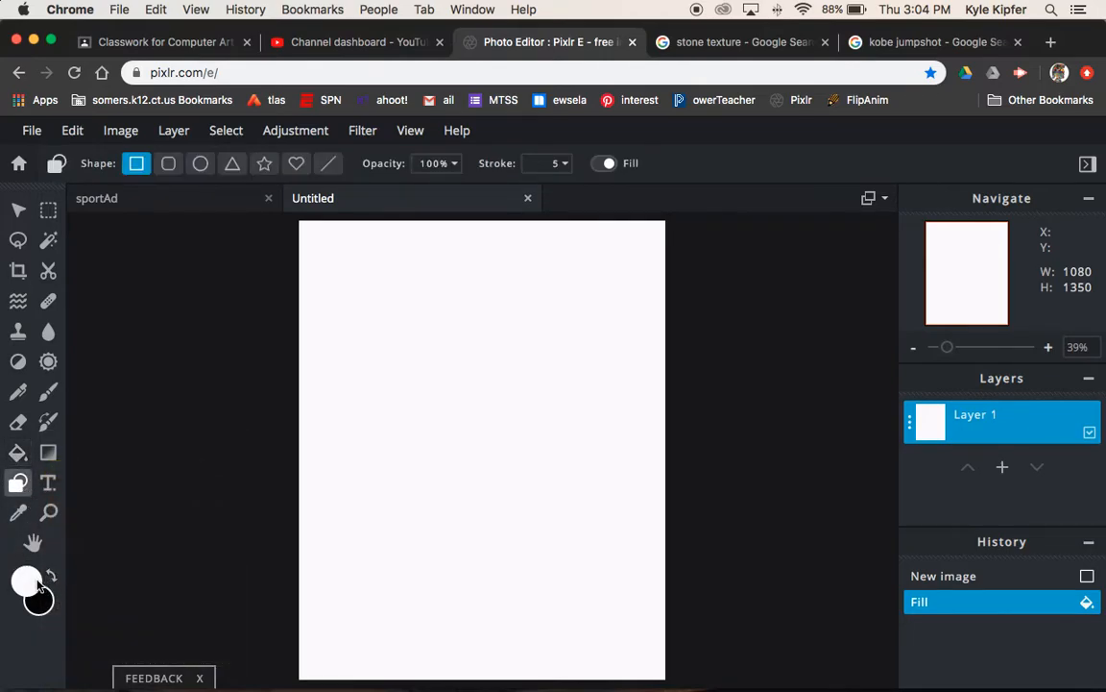
left_click(25, 580)
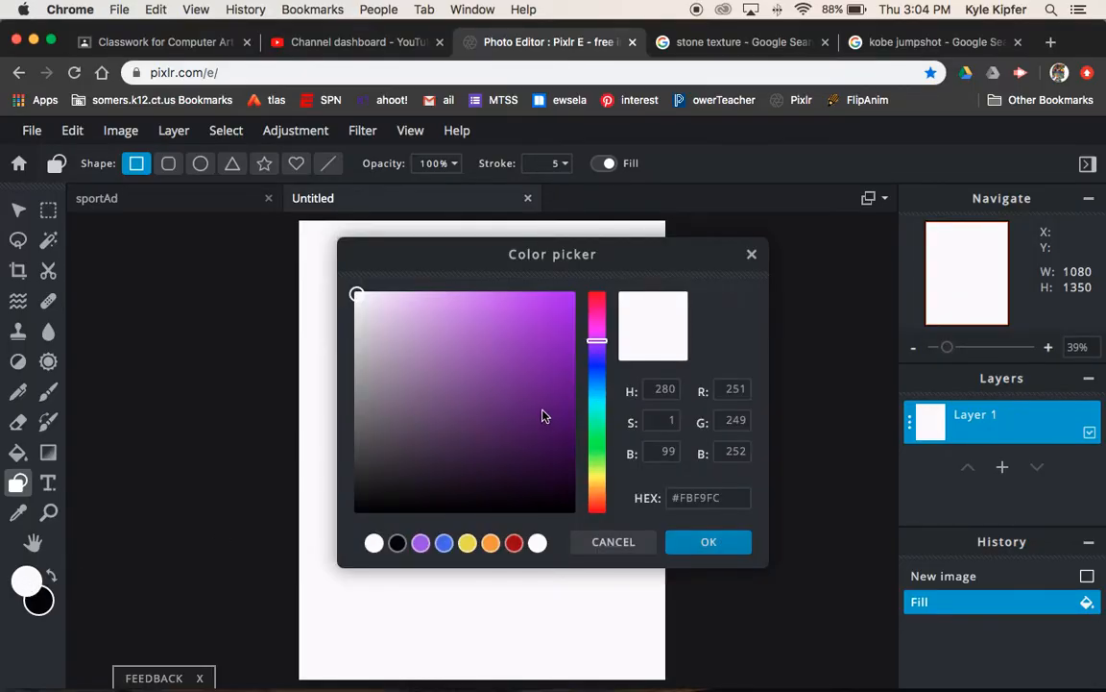
left_click(526, 400)
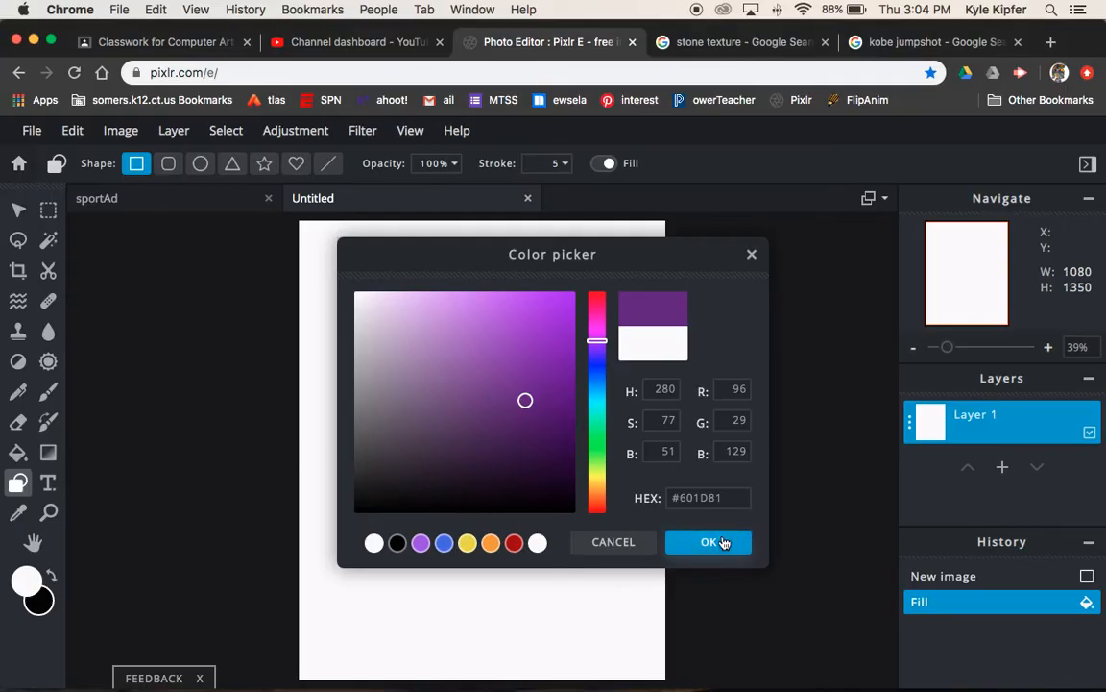
left_click(709, 542)
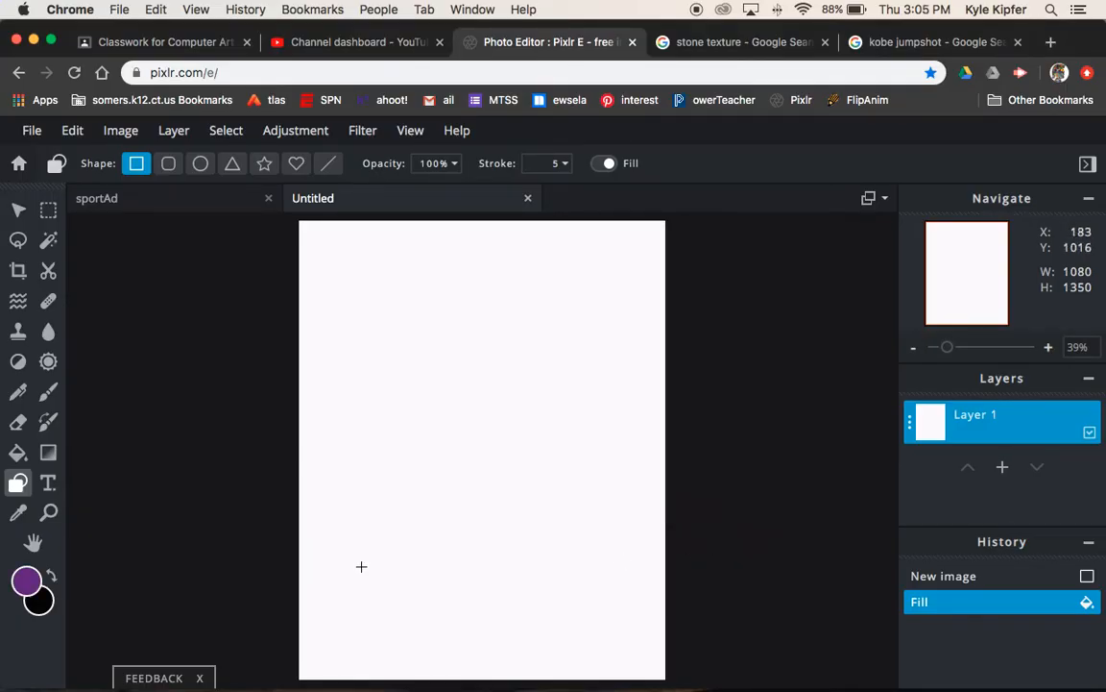
mouse_move(40, 595)
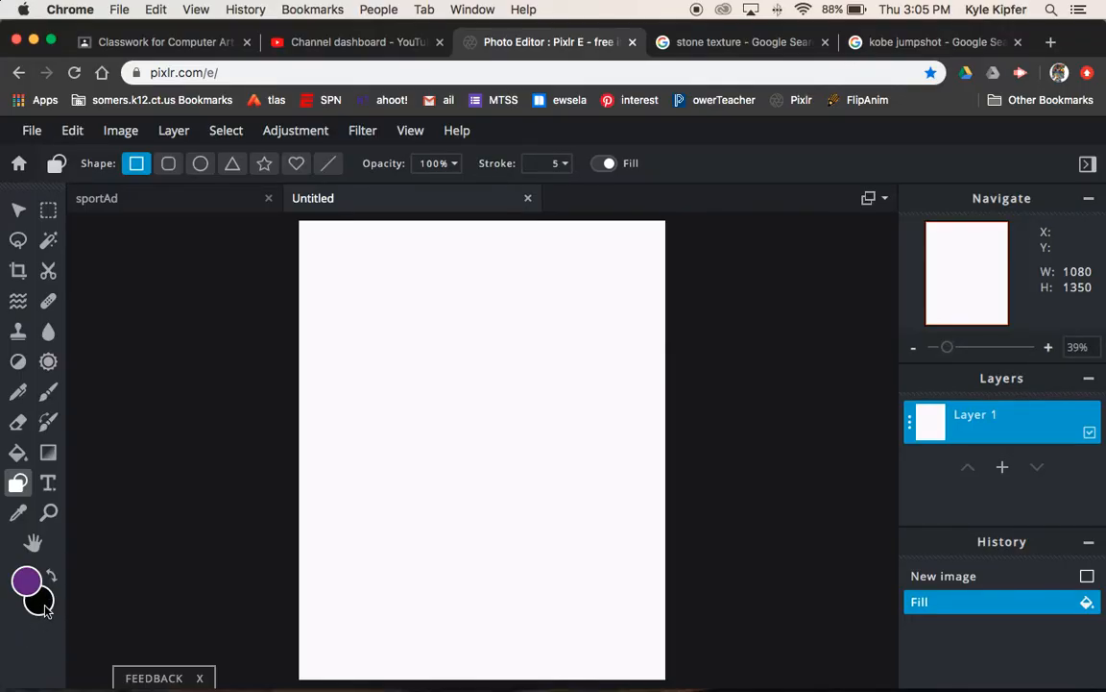
left_click(27, 581)
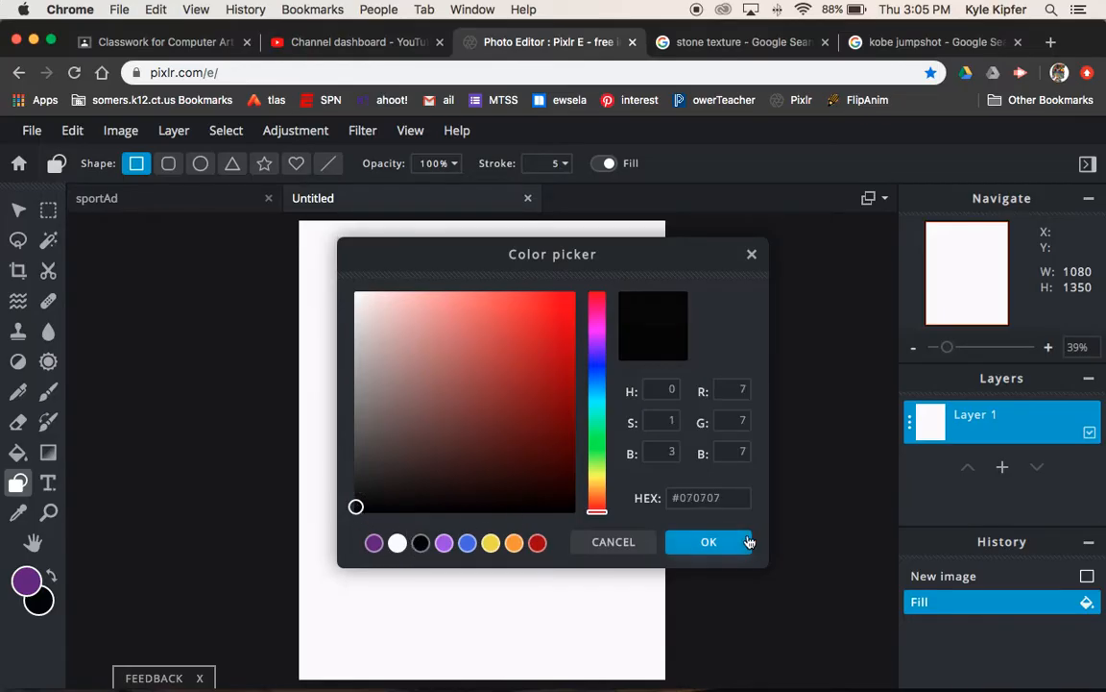
left_click(709, 542)
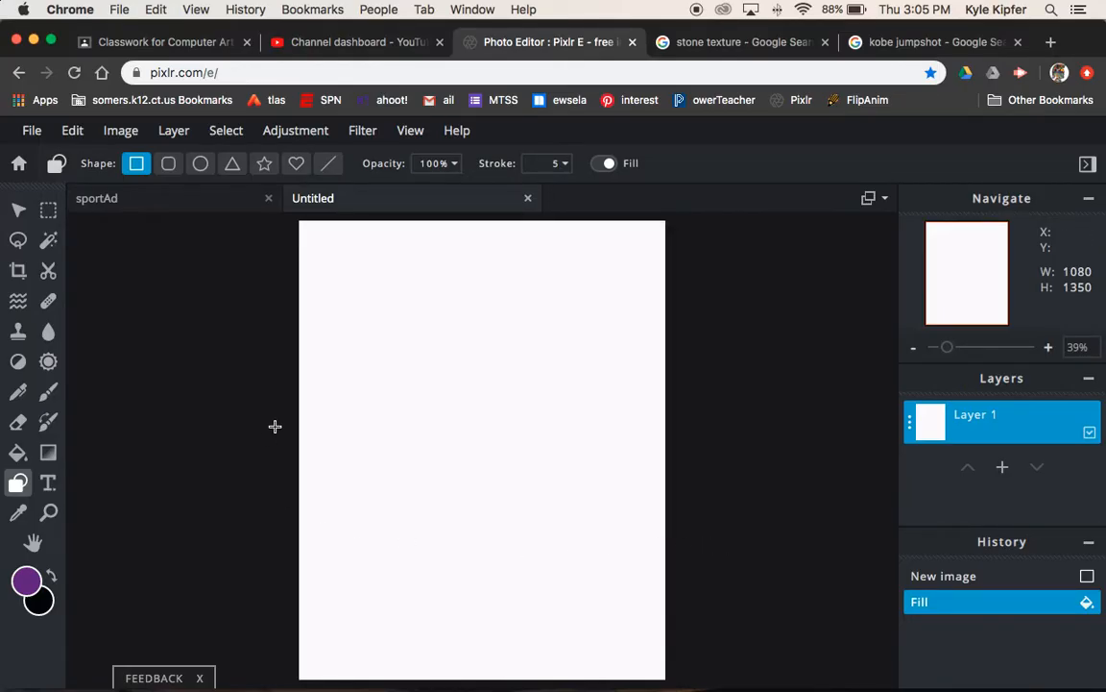
mouse_move(60, 603)
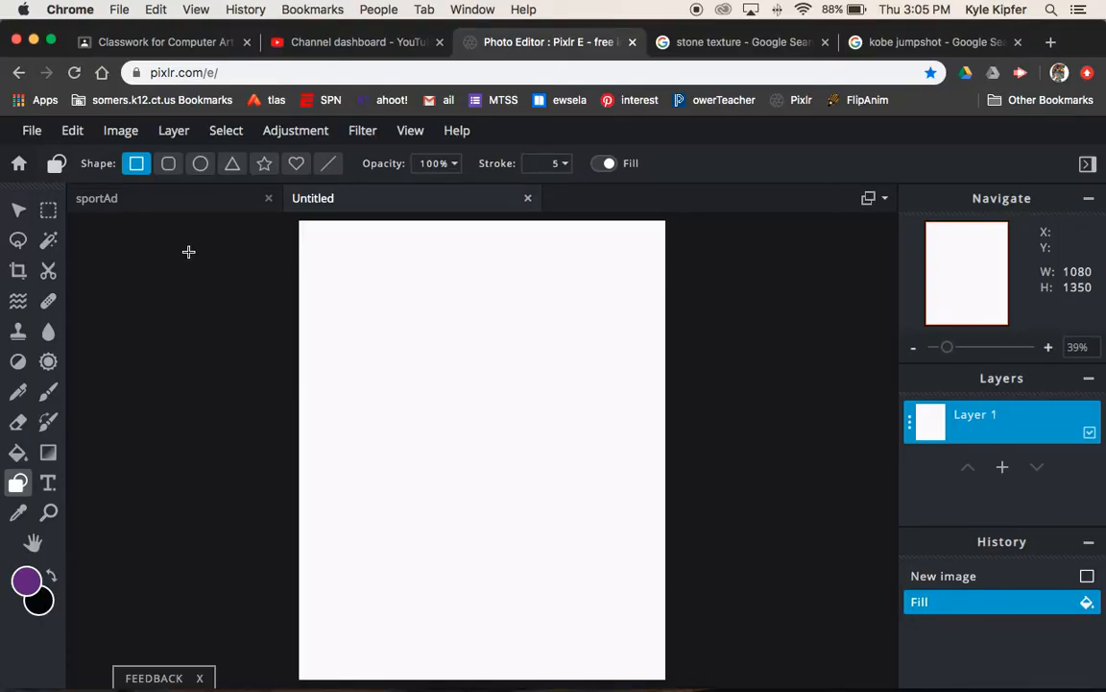
mouse_move(457, 154)
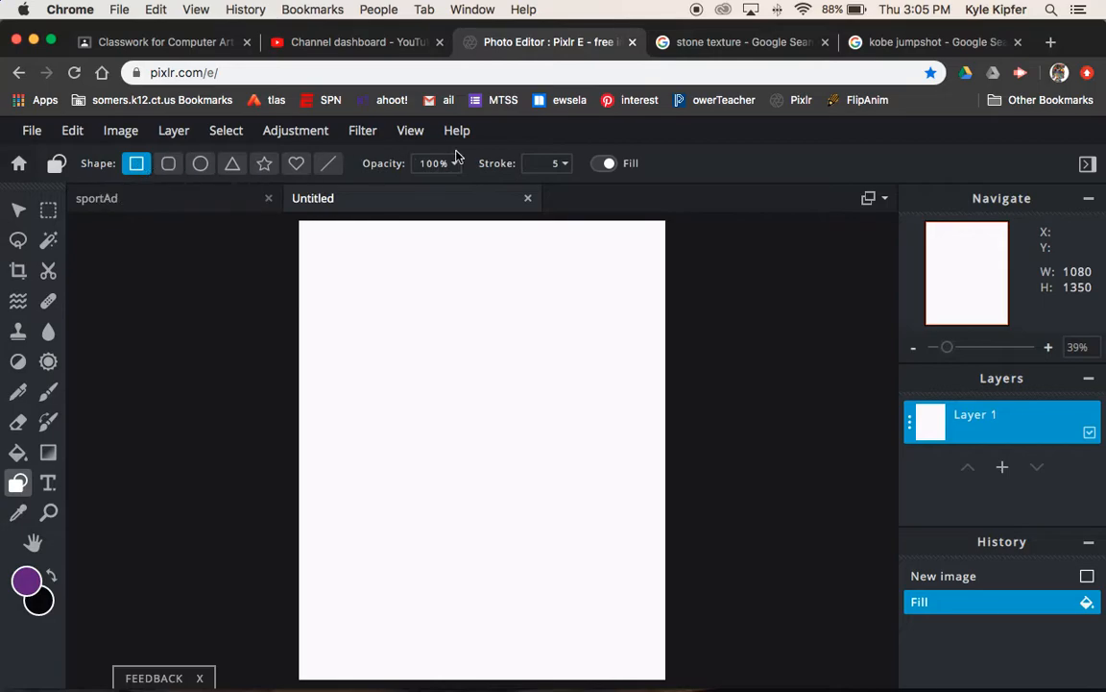
Set the shape stroke to 25, draw a rectangle and undo the black-filled attempt
left_click(561, 161)
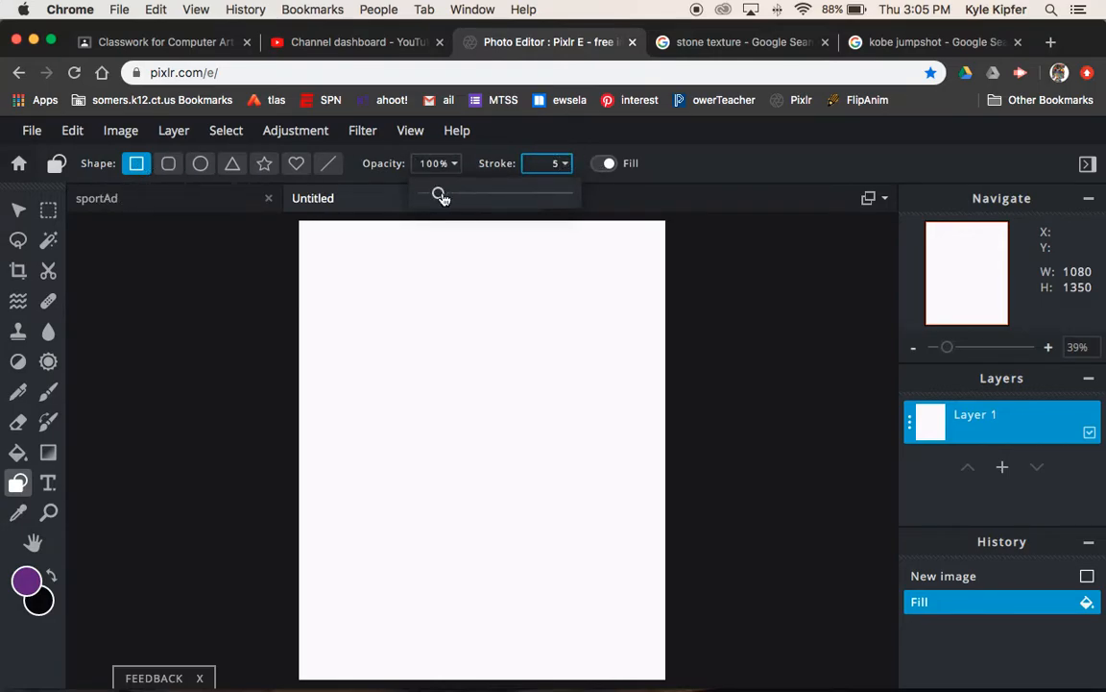
left_click_drag(438, 192, 438, 192)
type("25")
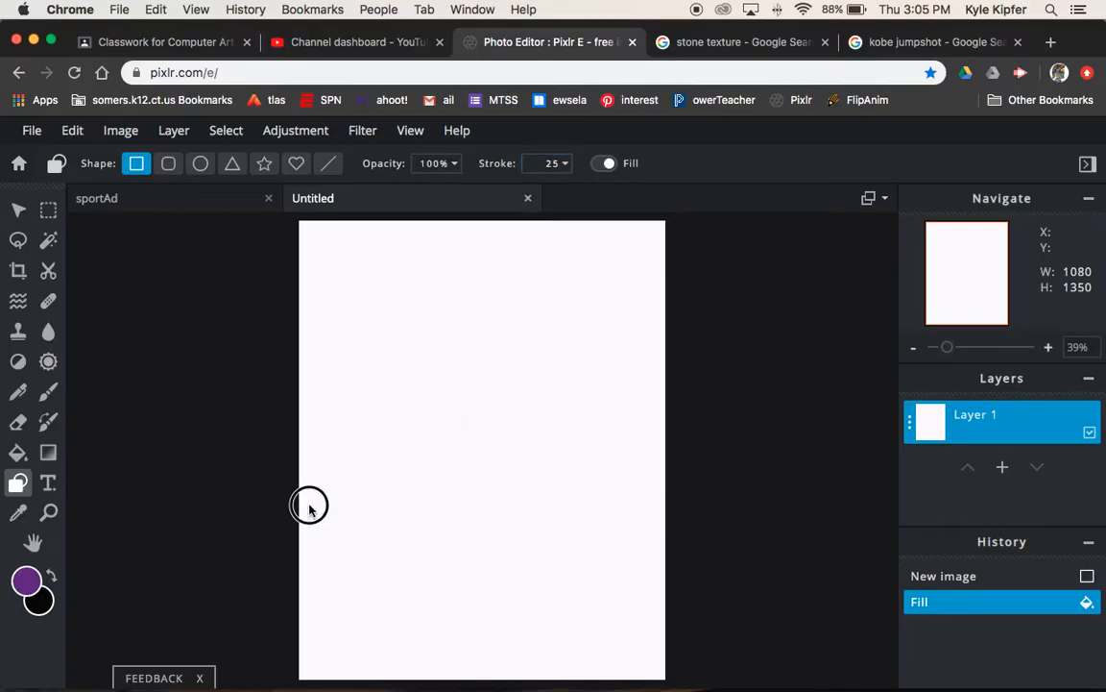
left_click_drag(309, 505, 690, 680)
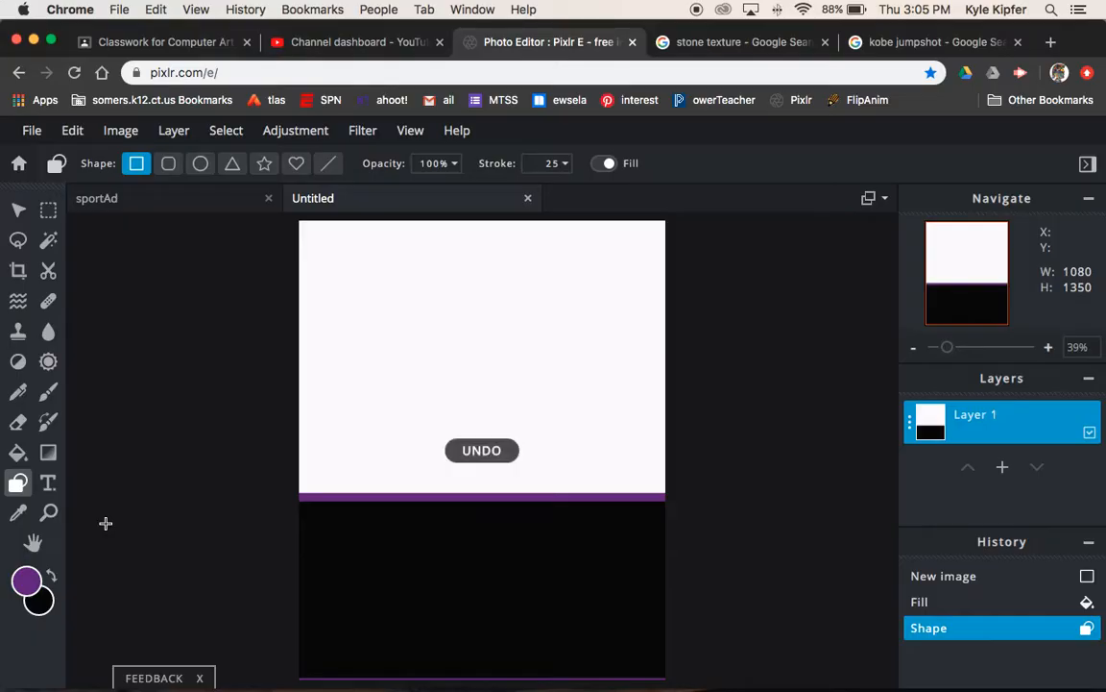
left_click(480, 449)
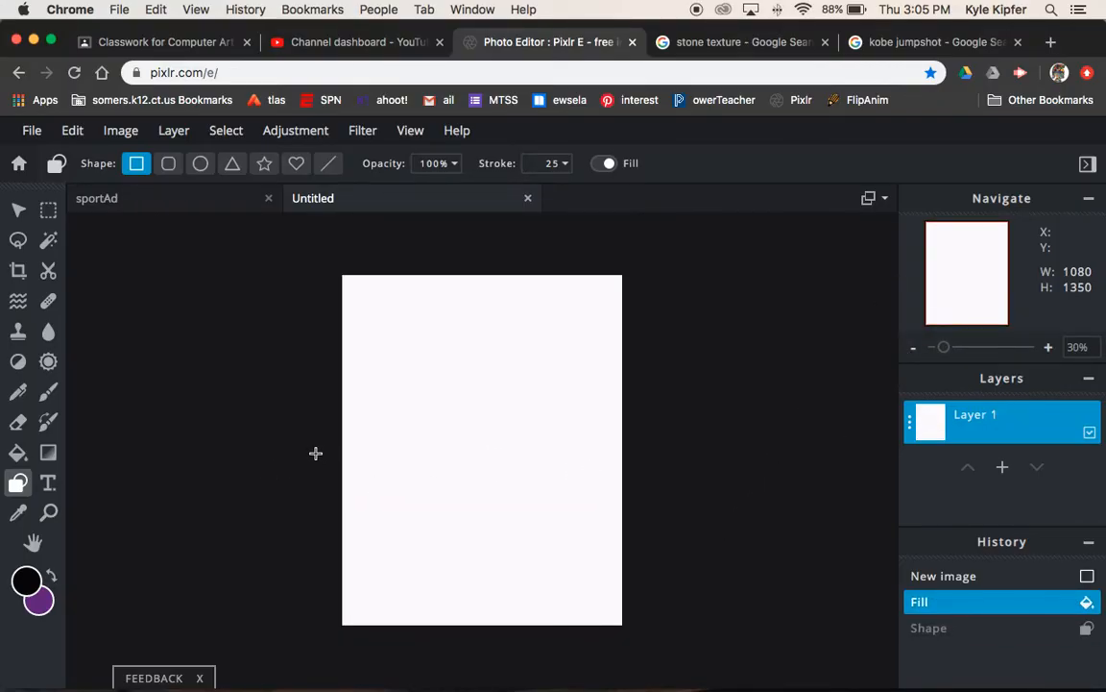
Draw the purple, black-outlined rectangle across the bottom of the canvas, redoing a misplaced one
left_click_drag(341, 454, 623, 622)
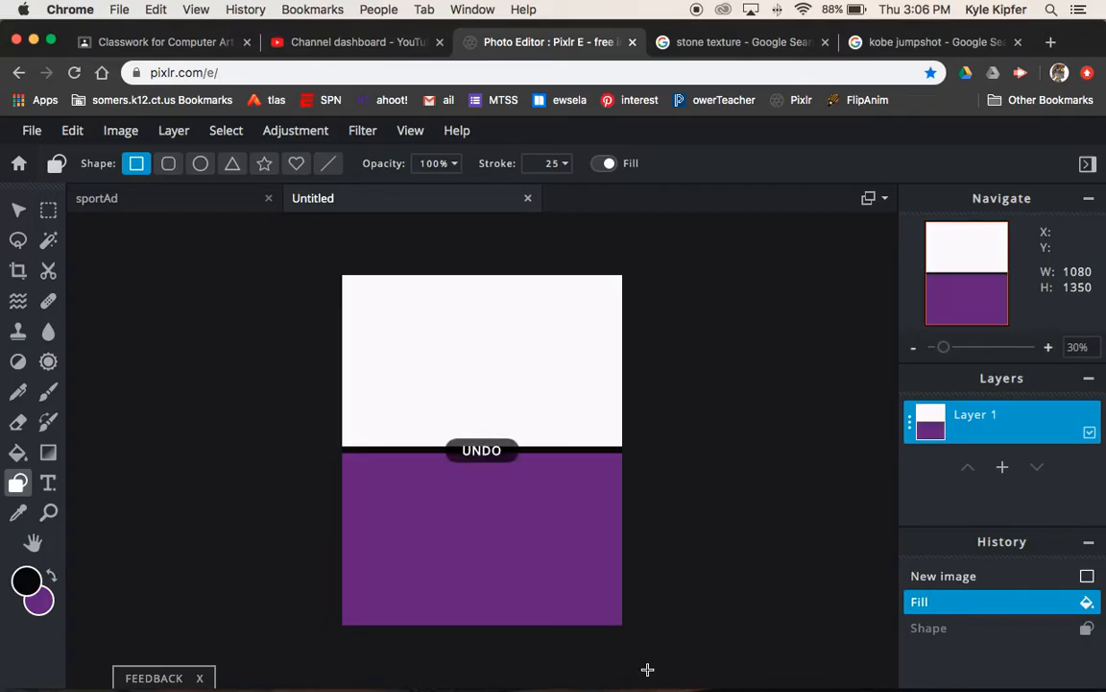
left_click(480, 450)
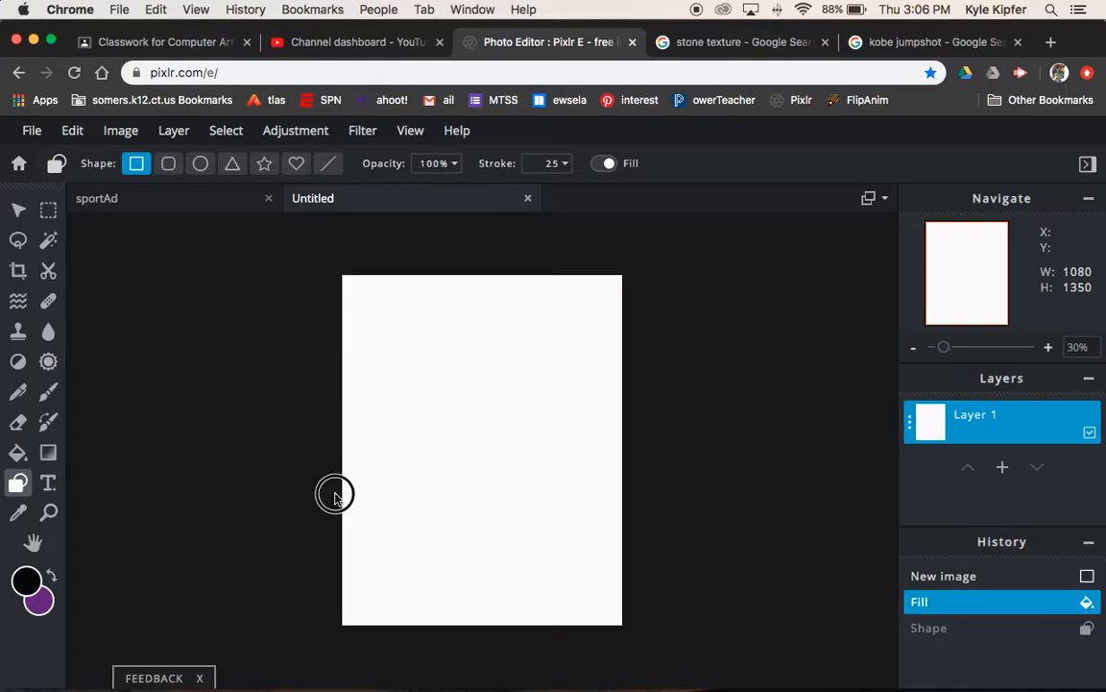
left_click_drag(342, 496, 622, 629)
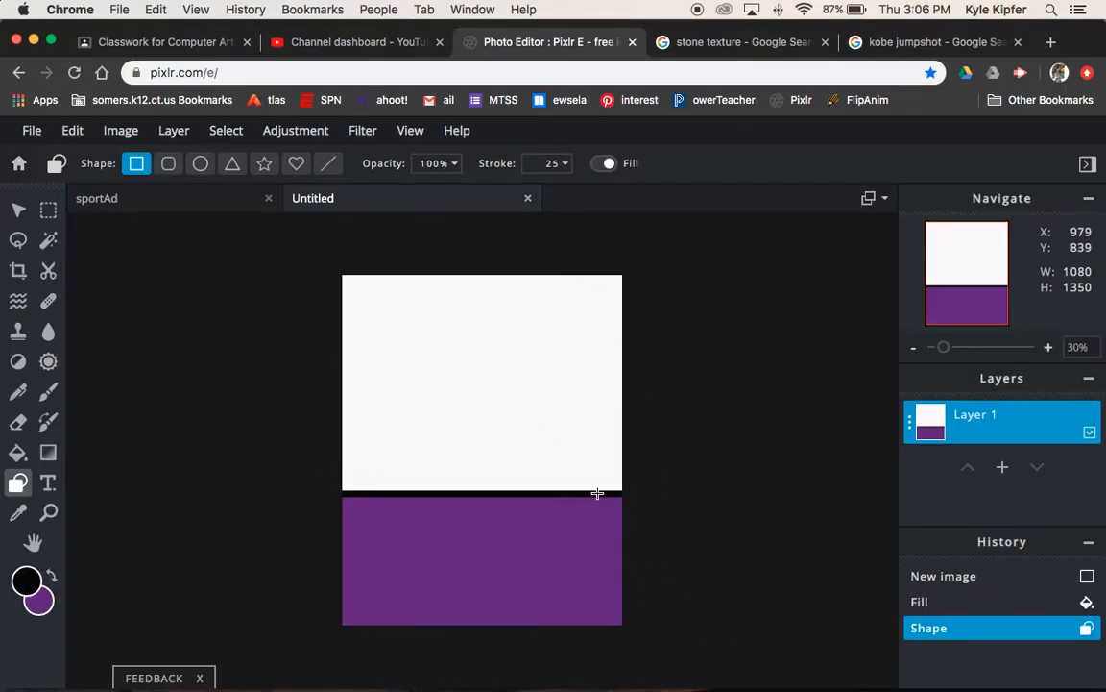
mouse_move(565, 461)
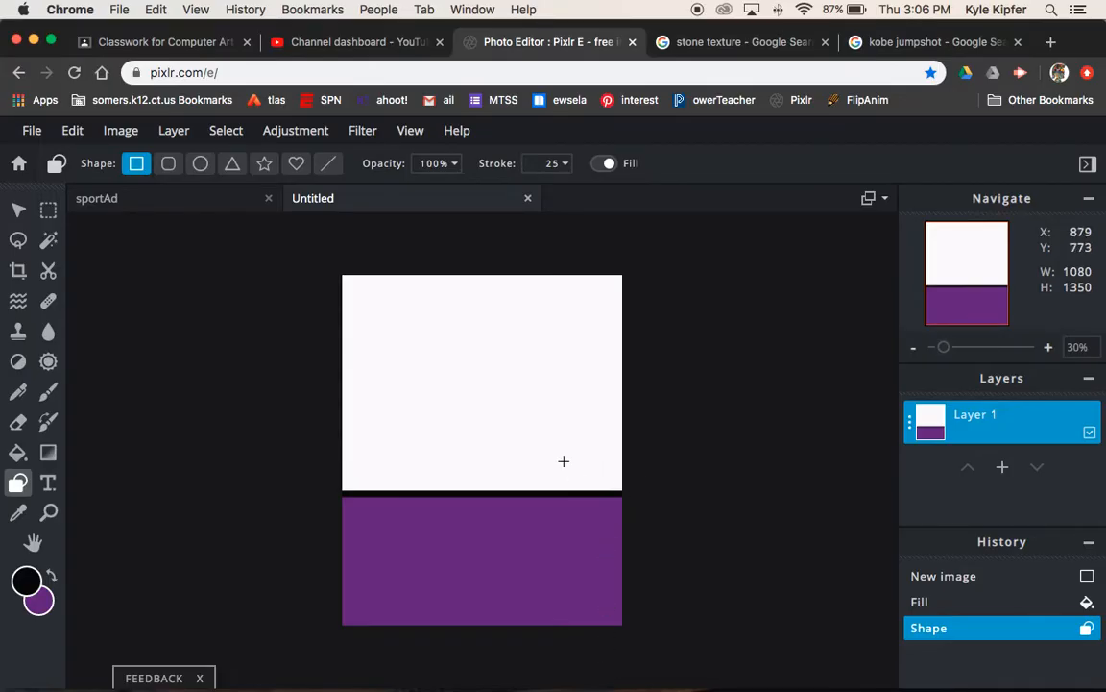
mouse_move(513, 400)
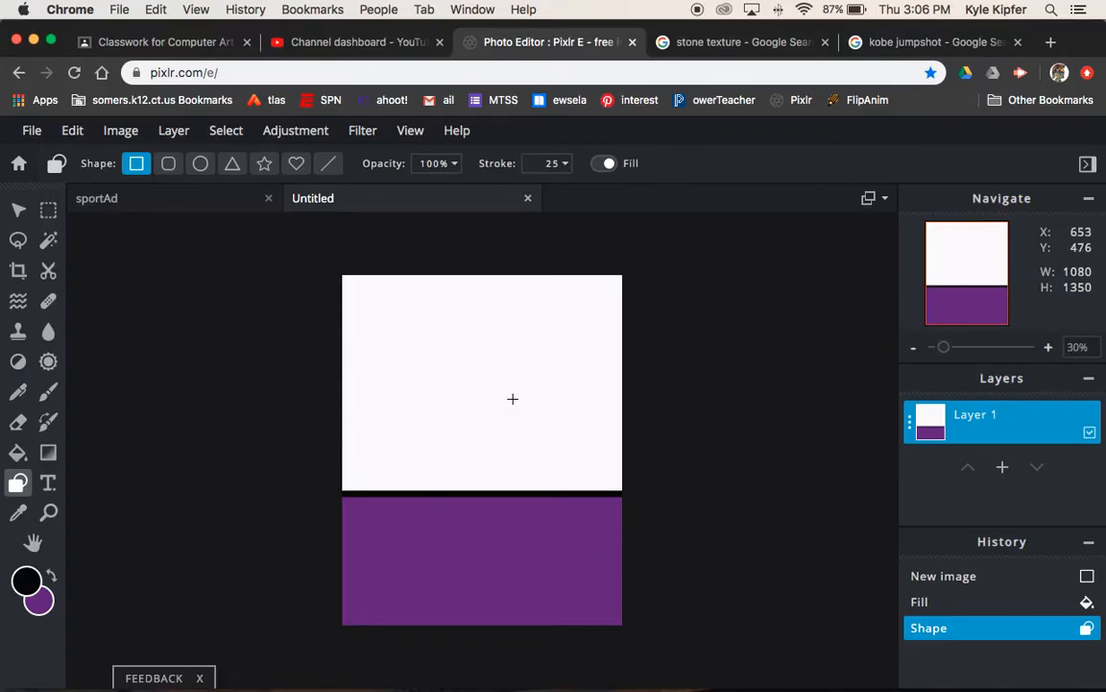
mouse_move(544, 348)
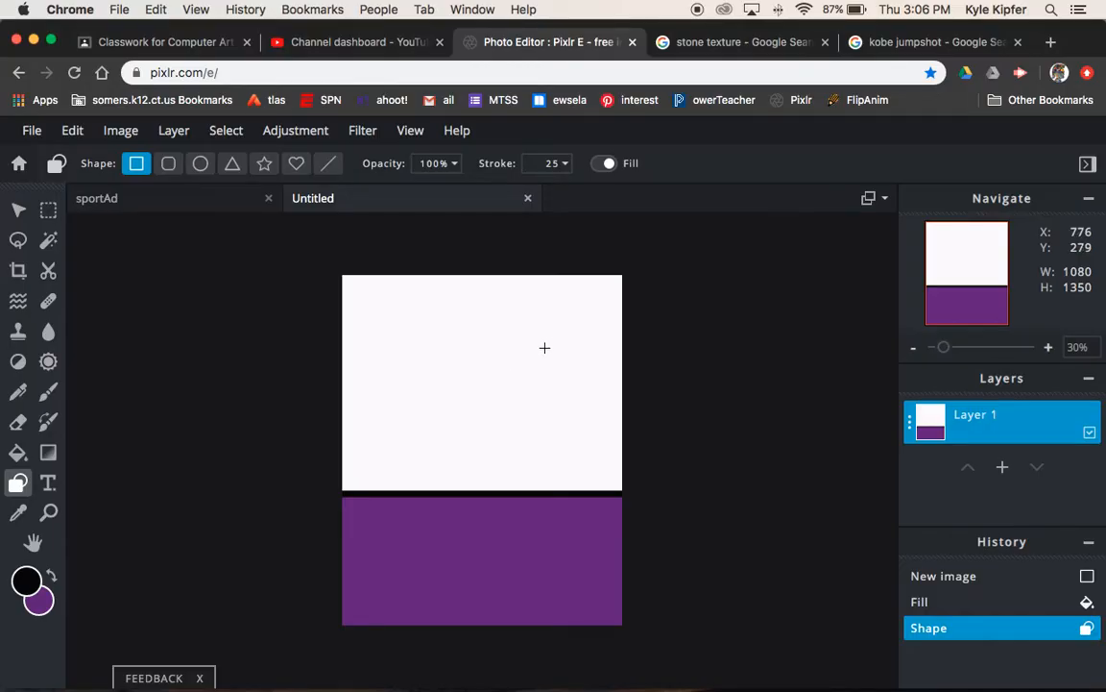
mouse_move(562, 423)
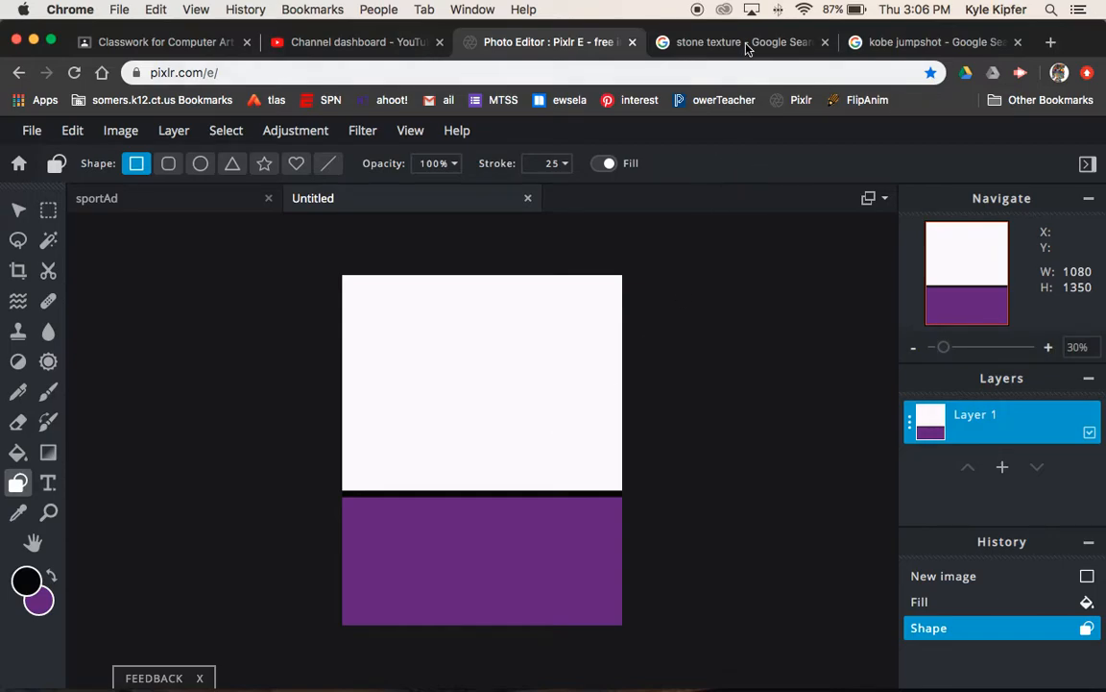
mouse_move(750, 42)
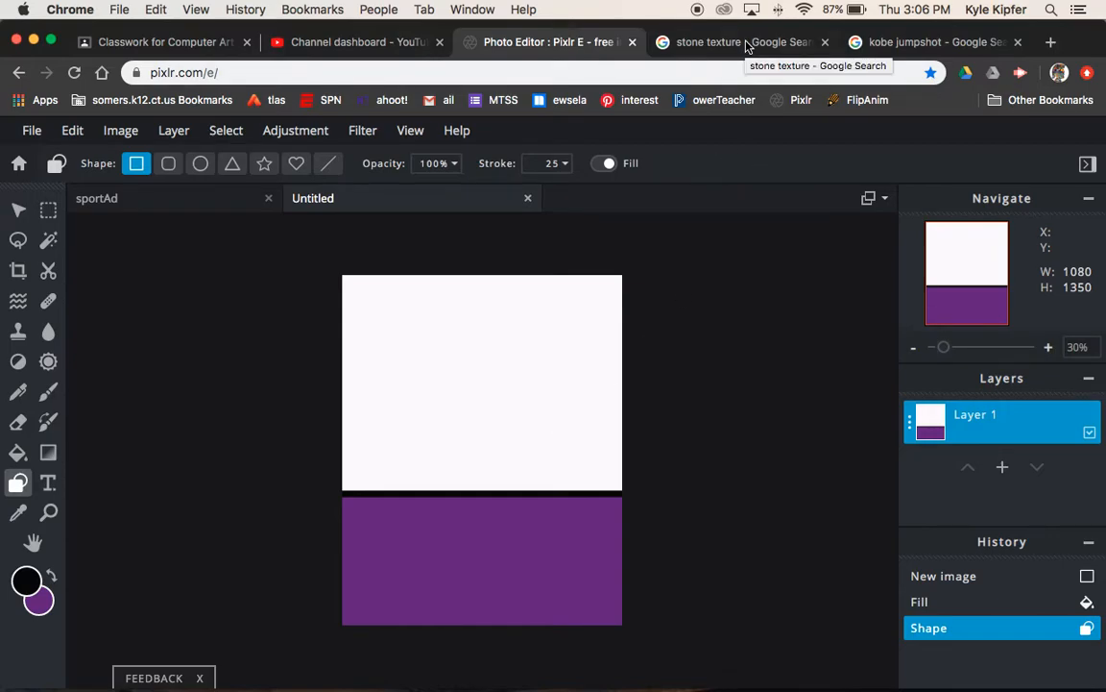
Copy the large grey stone texture preview from the Google Images tab
left_click(730, 42)
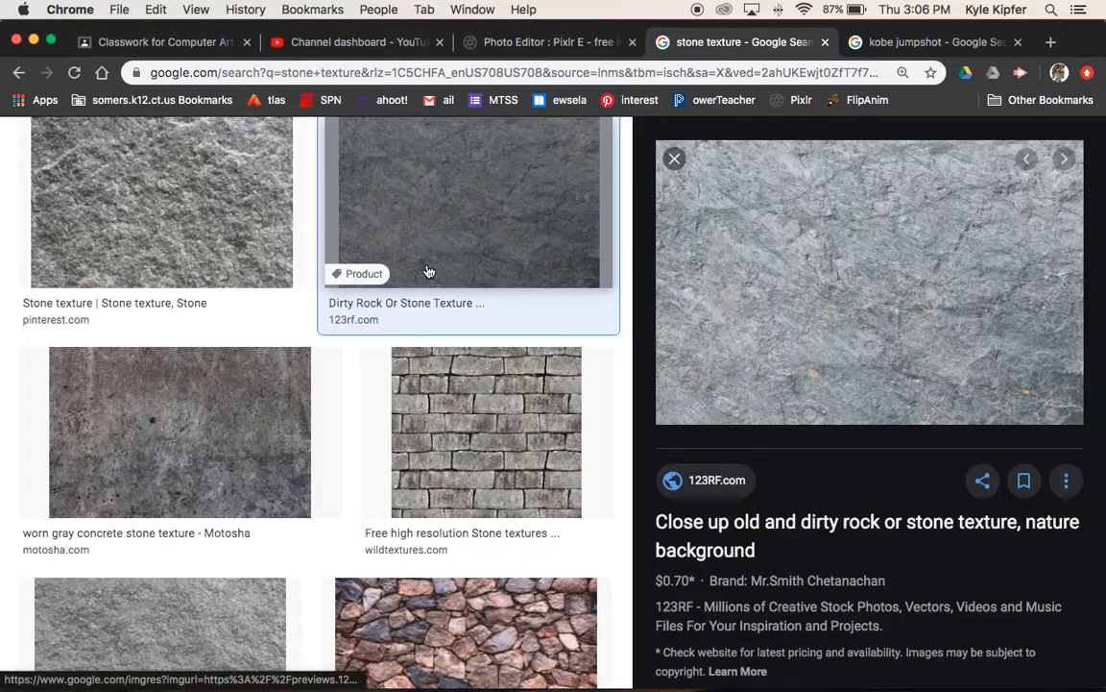
scroll("up", 3)
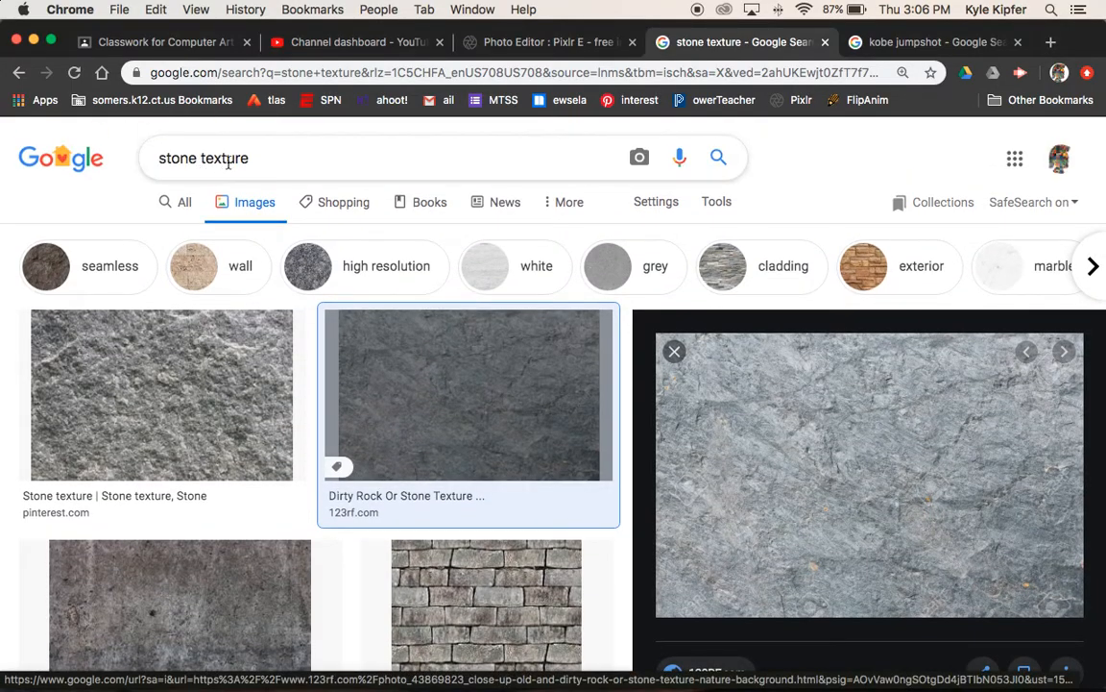
mouse_move(849, 446)
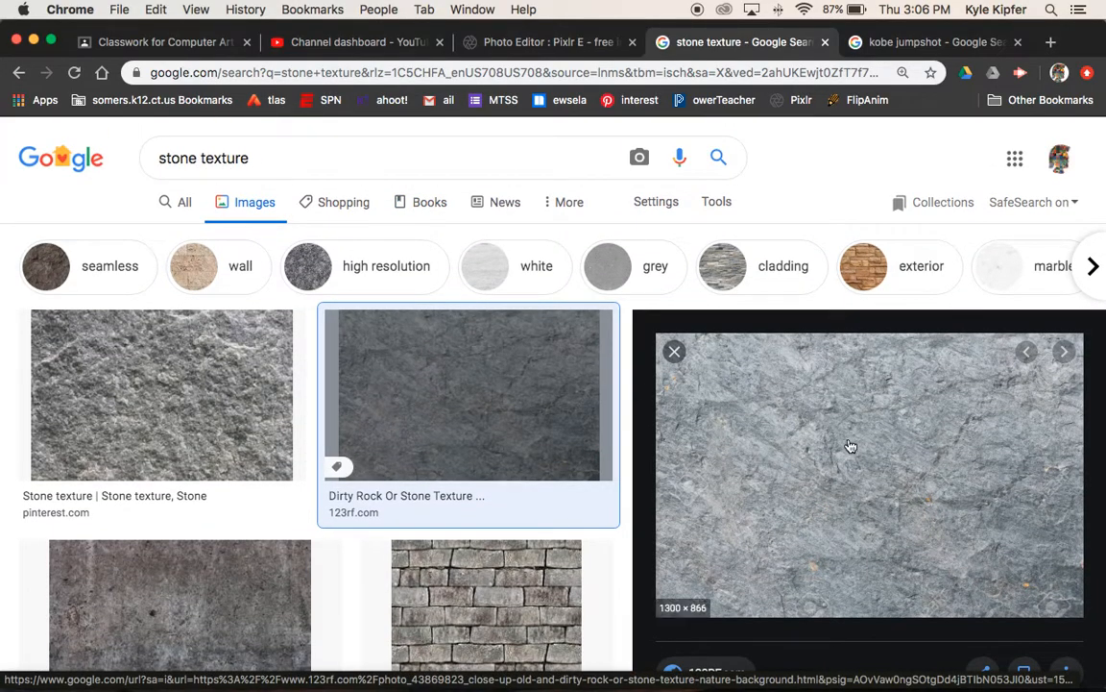
mouse_move(857, 527)
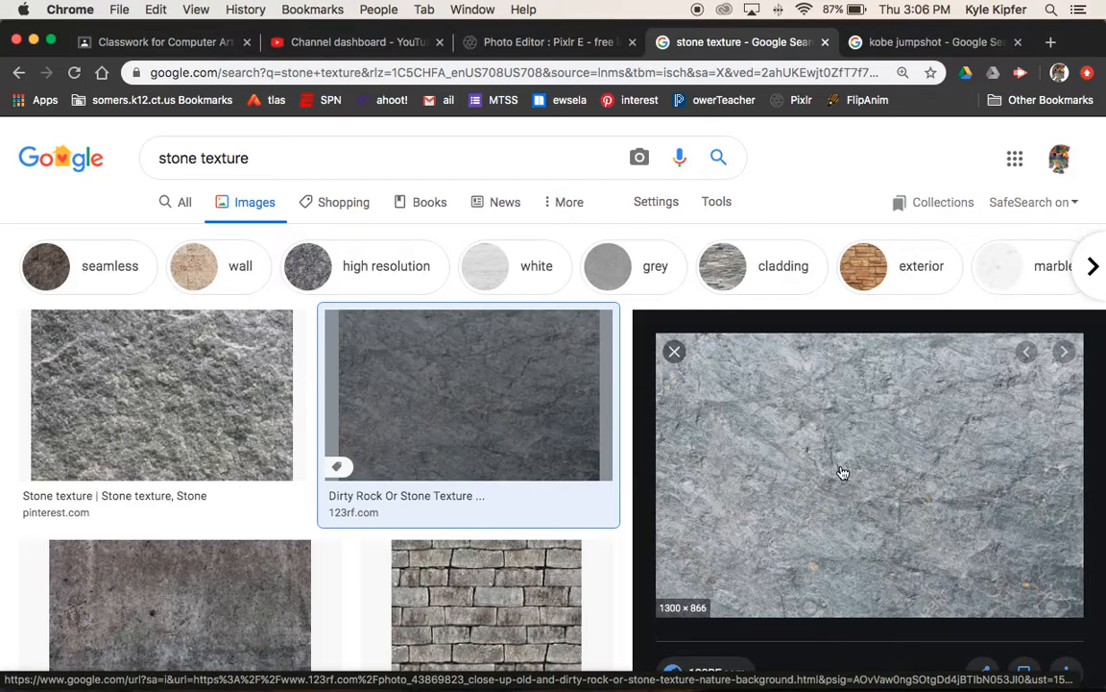
right_click(841, 472)
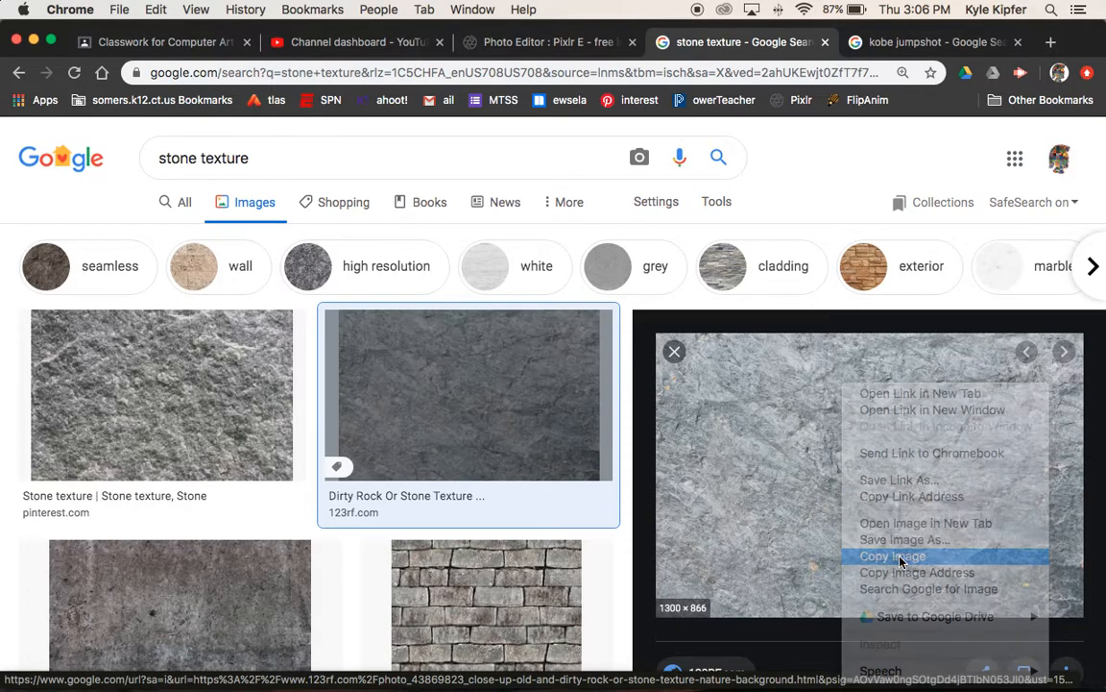
left_click(886, 556)
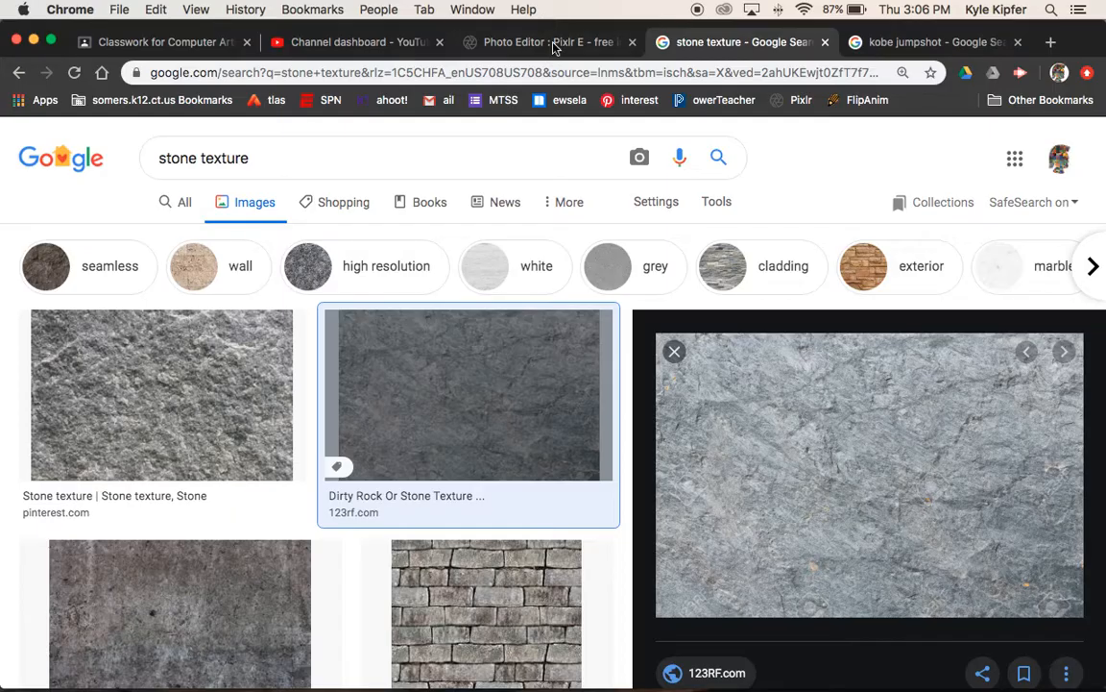
Paste the stone texture into Pixlr E as a new layer and select Arrange to resize it
left_click(557, 43)
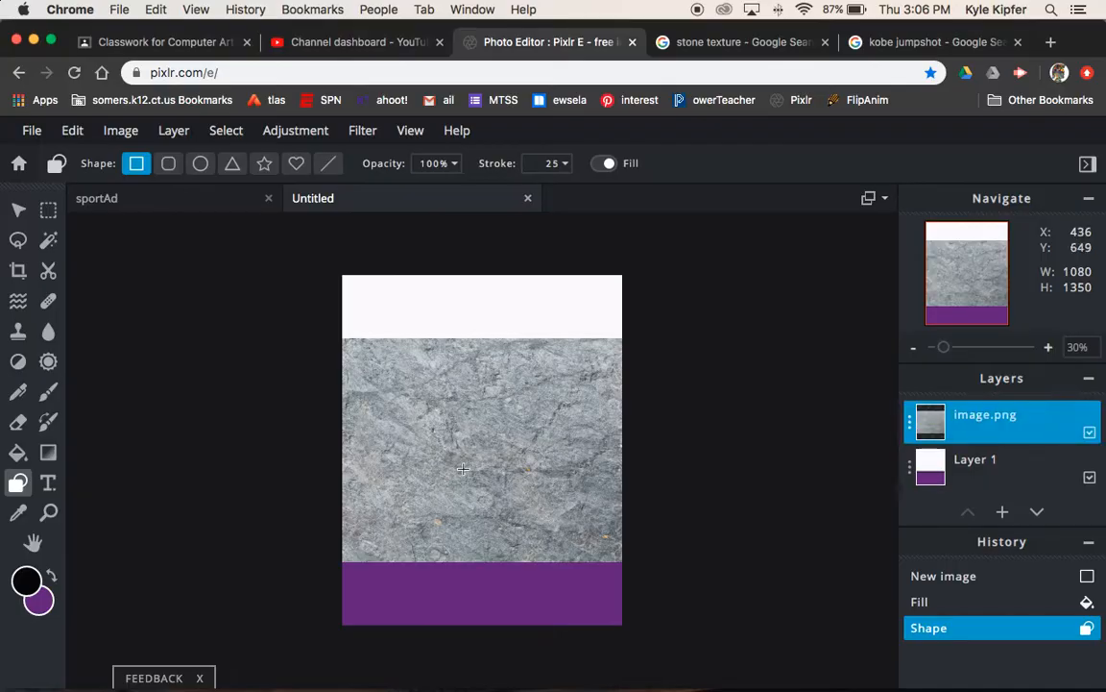
left_click(17, 210)
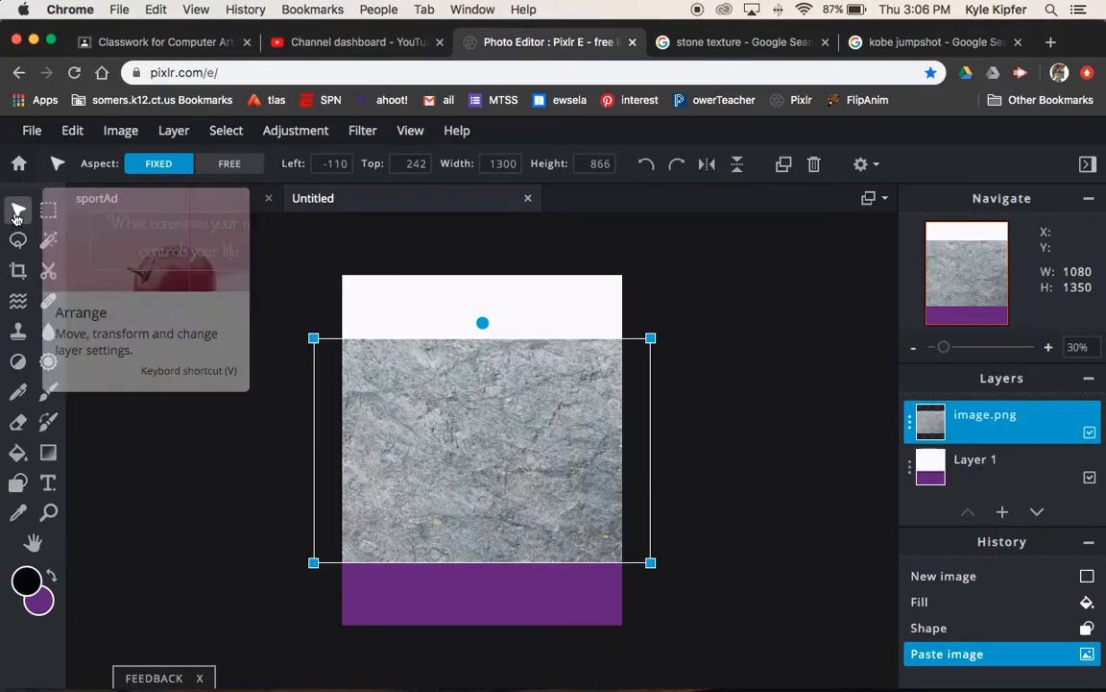
mouse_move(484, 322)
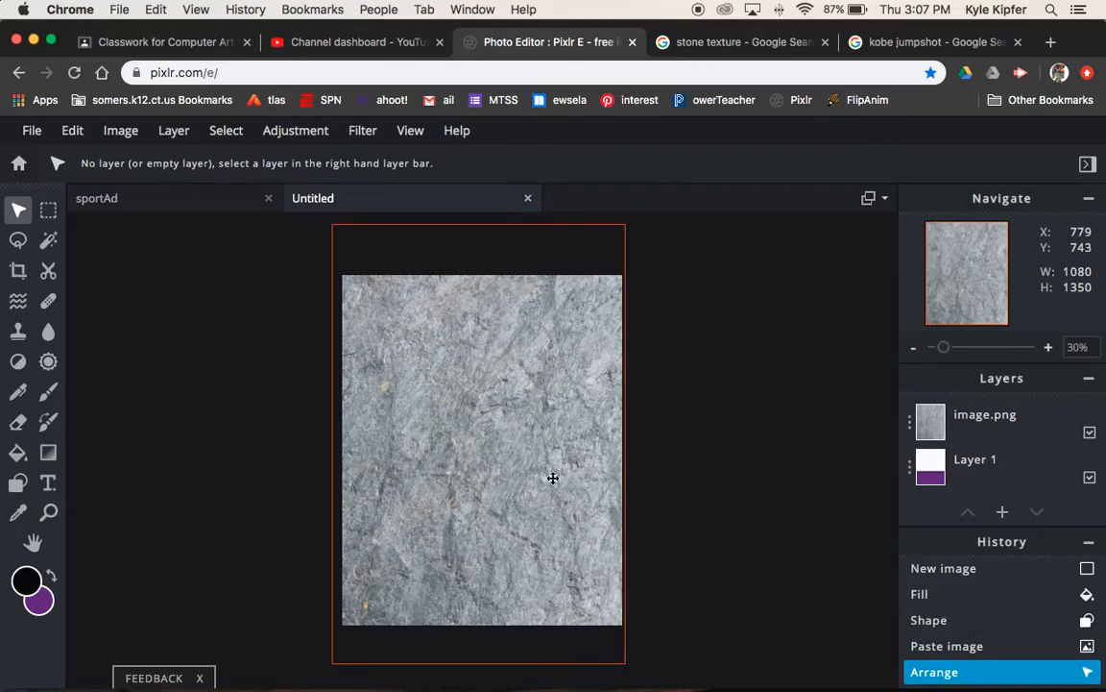
mouse_move(530, 526)
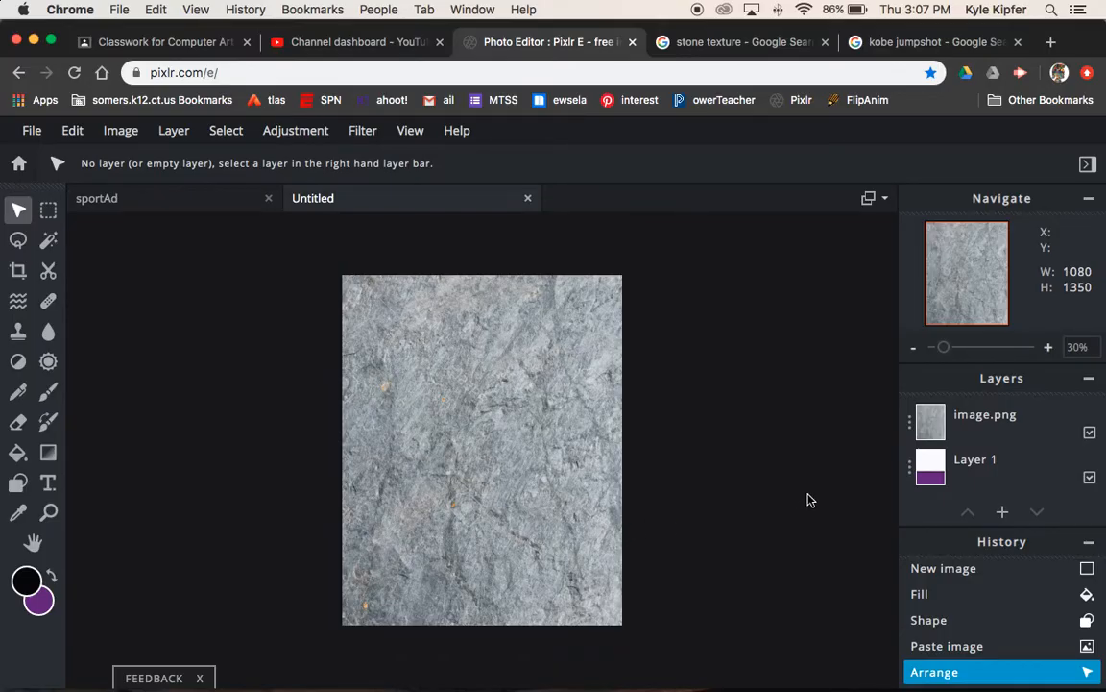
Blend the stone texture layer as Multiply with transparency 40
left_click(911, 421)
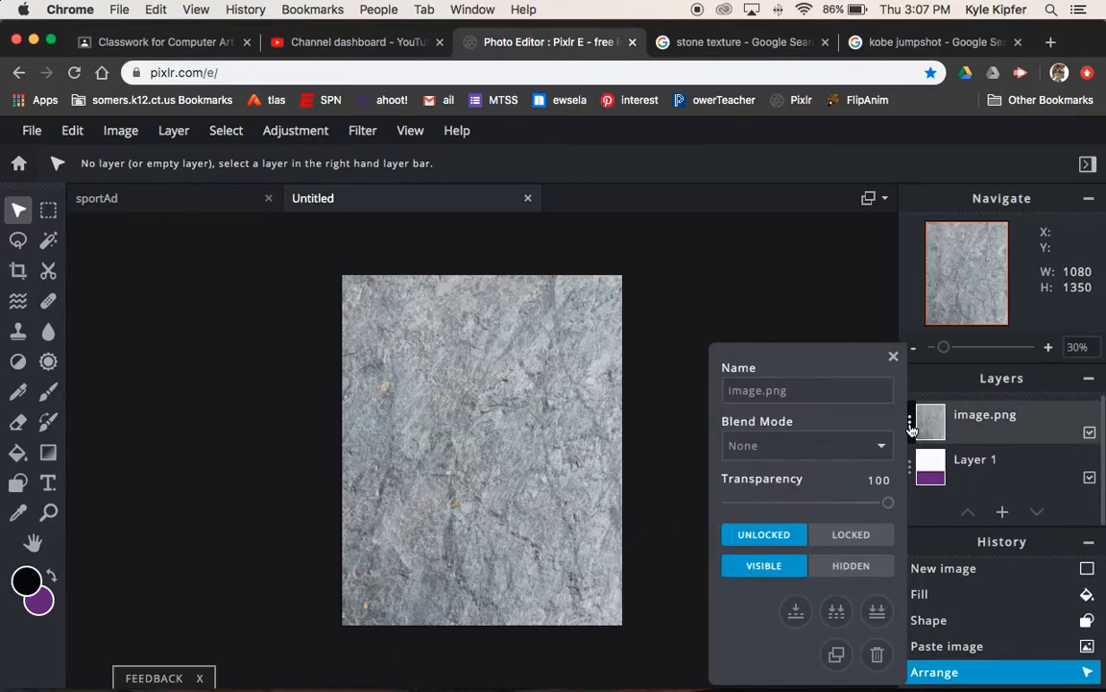
left_click(807, 446)
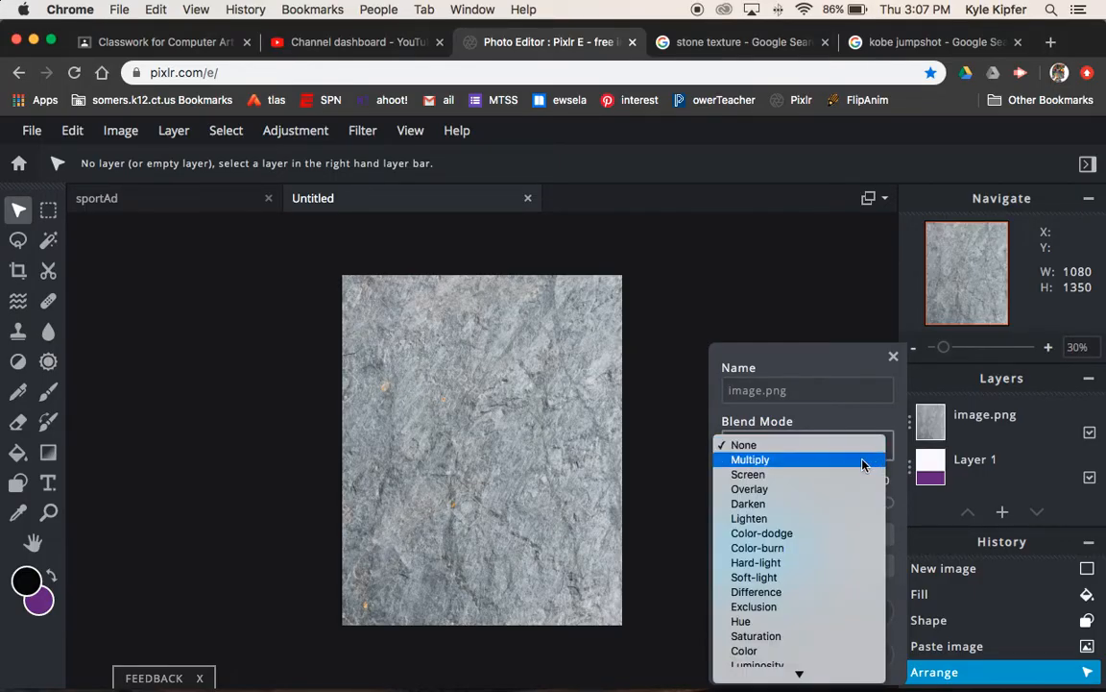
left_click(749, 459)
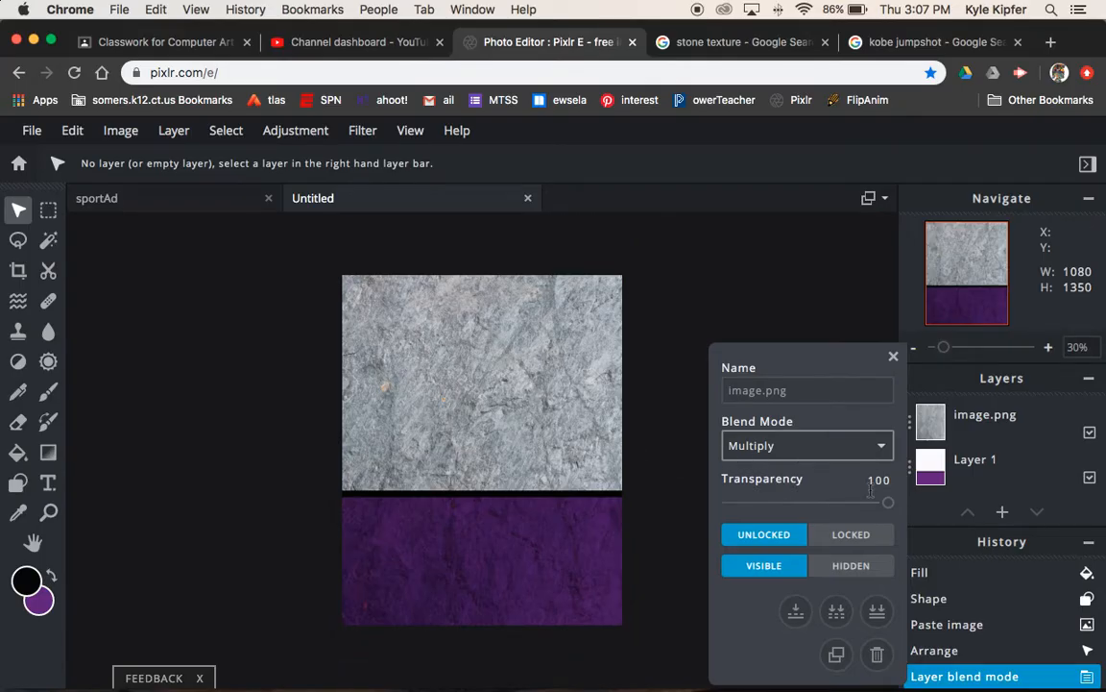
left_click_drag(888, 502, 888, 501)
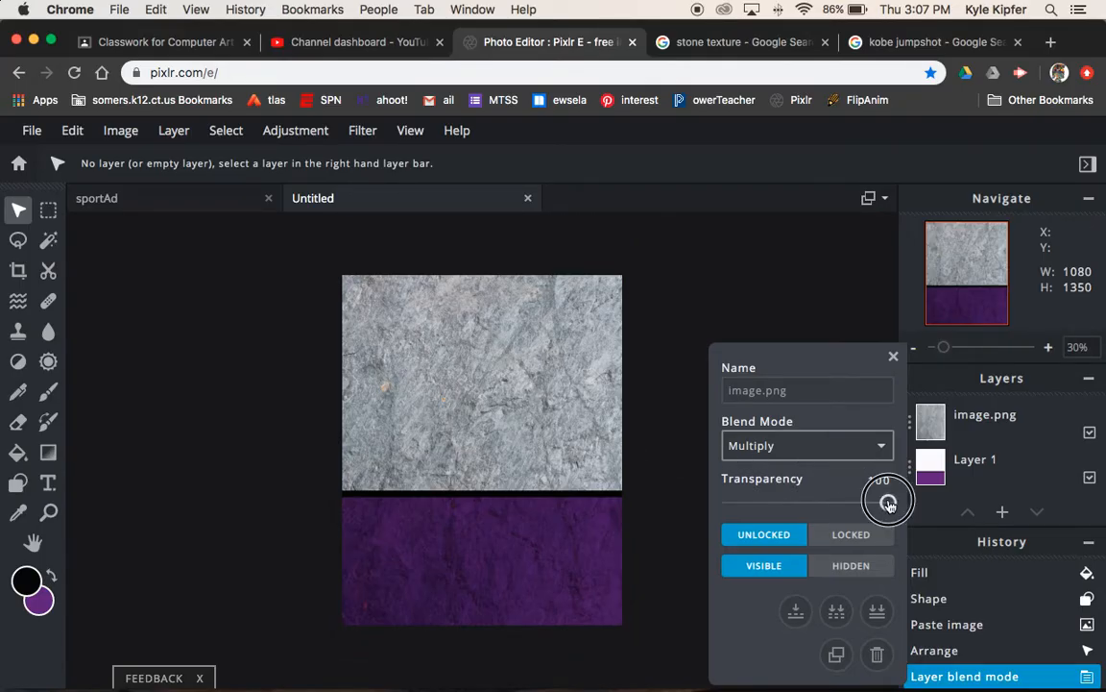
left_click_drag(887, 501, 800, 502)
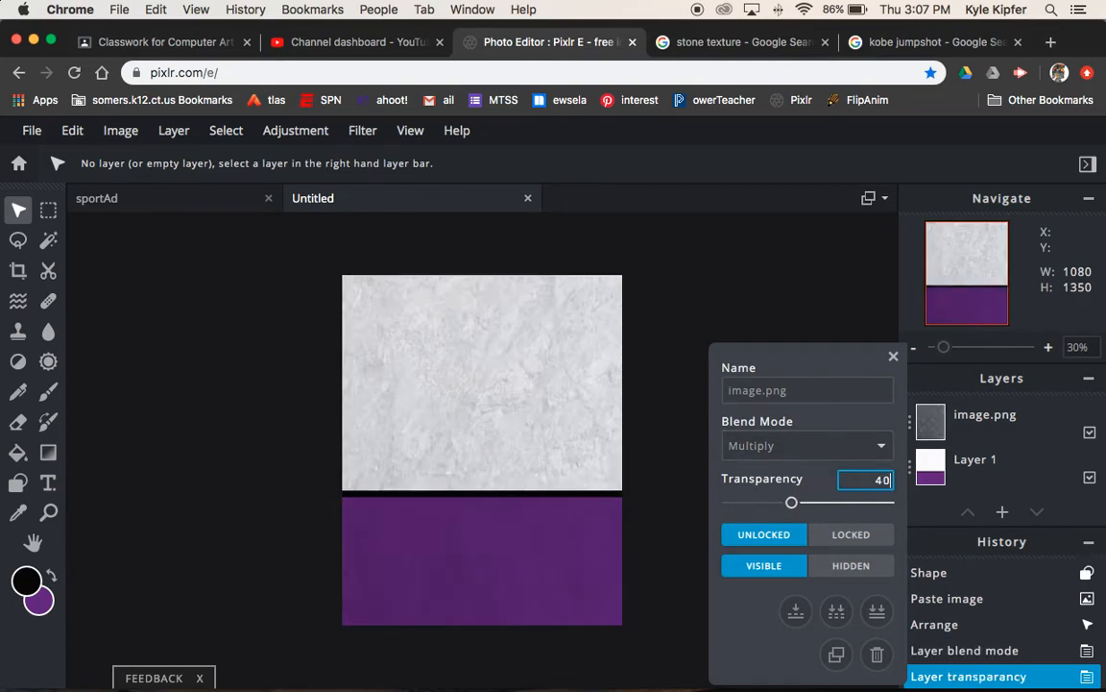
mouse_move(692, 520)
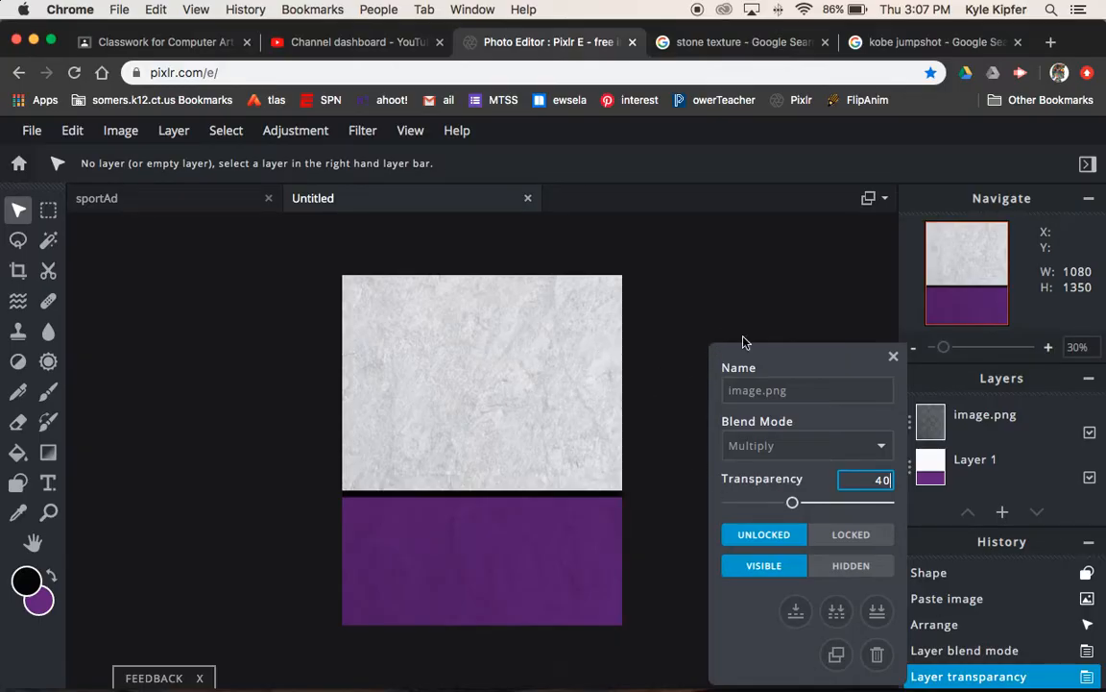
left_click(893, 355)
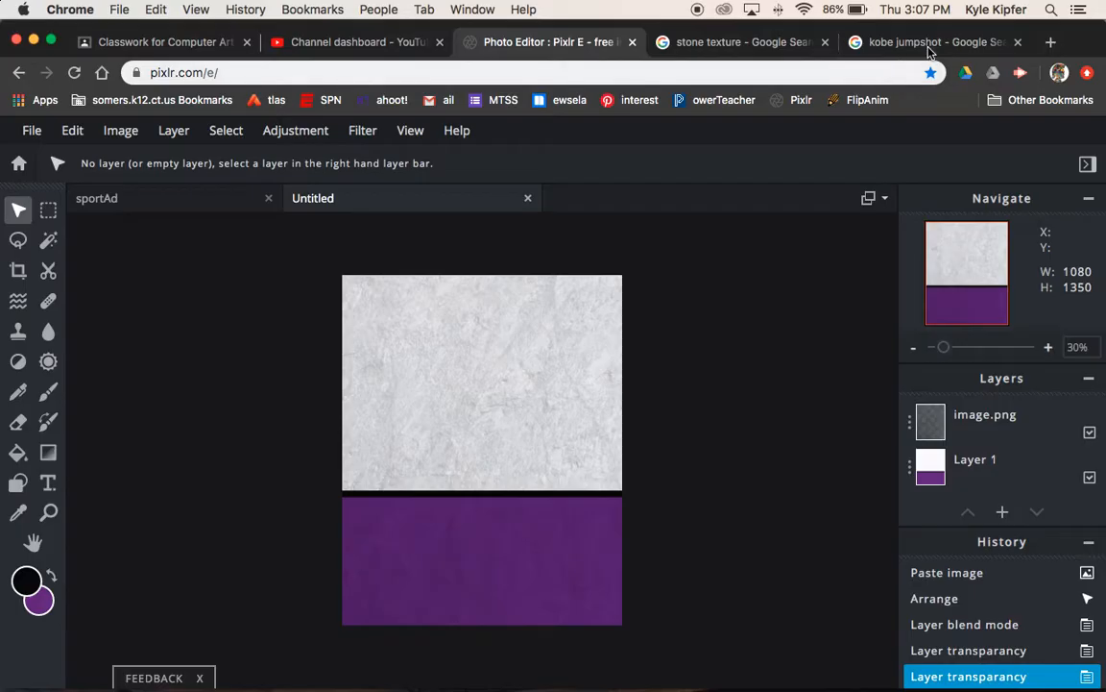
Copy the basketball jump-shot photo from its Google Images tab
left_click(937, 42)
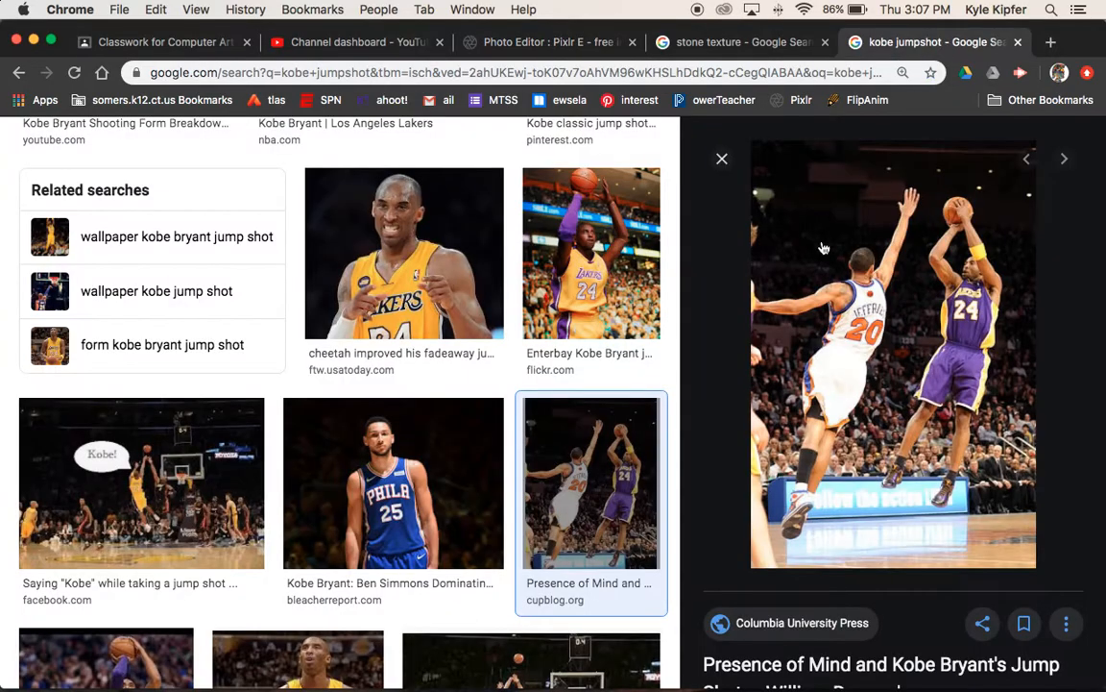
mouse_move(931, 355)
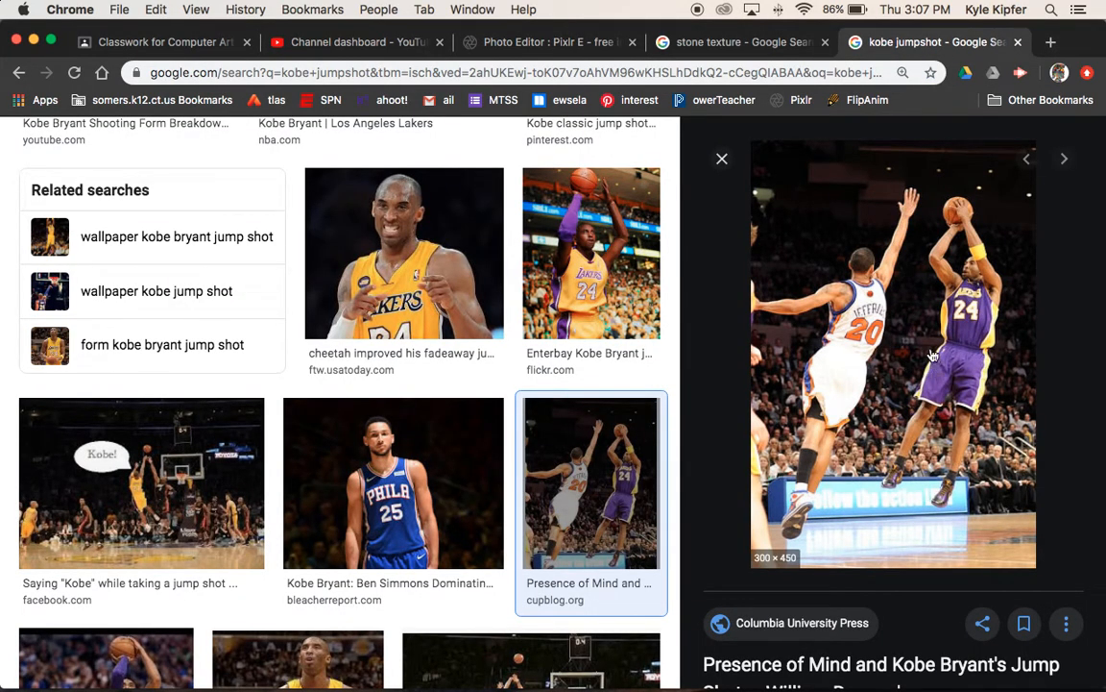
right_click(932, 356)
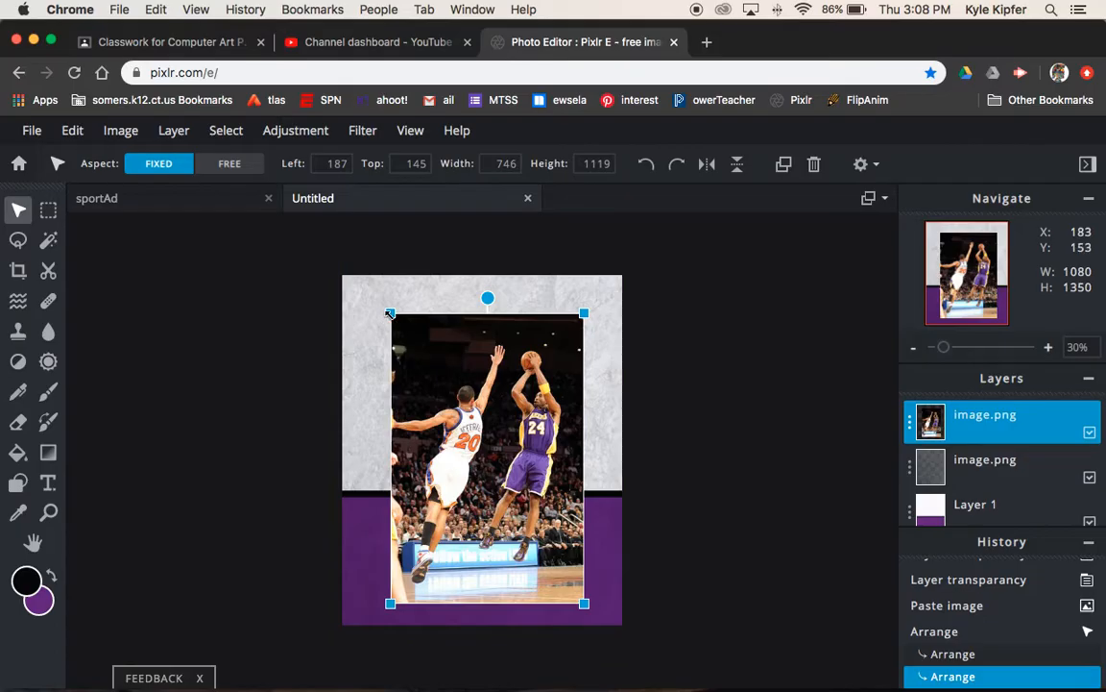
Enlarge the pasted jump-shot layer to about 803 by 1205 pixels
left_click_drag(390, 314, 374, 290)
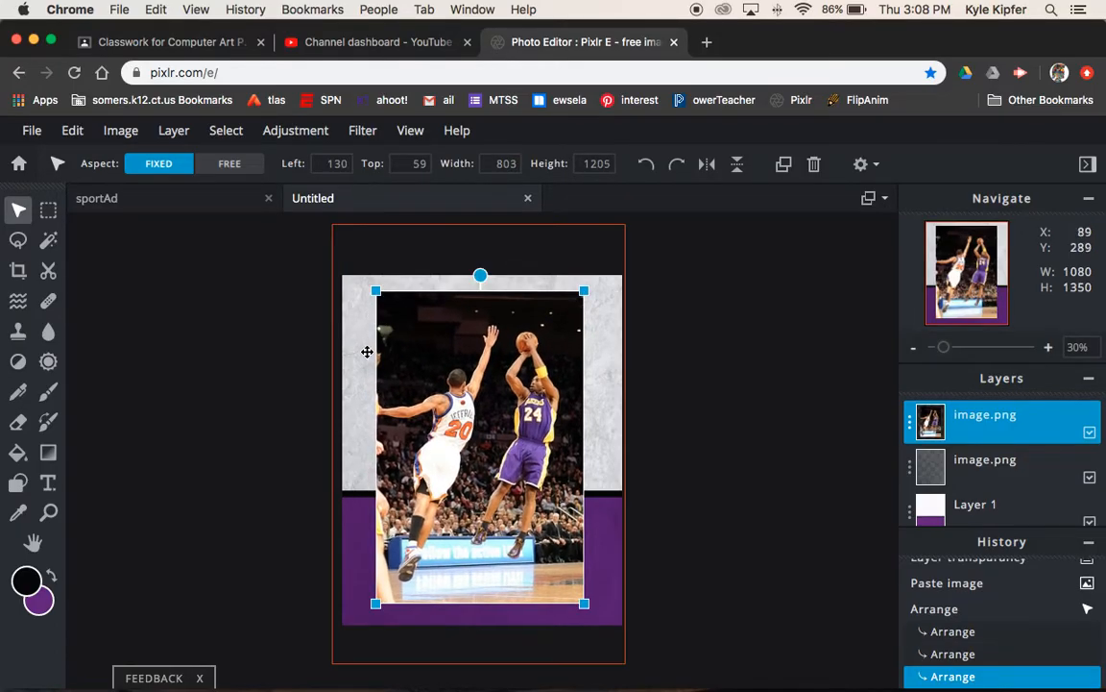
mouse_move(17, 269)
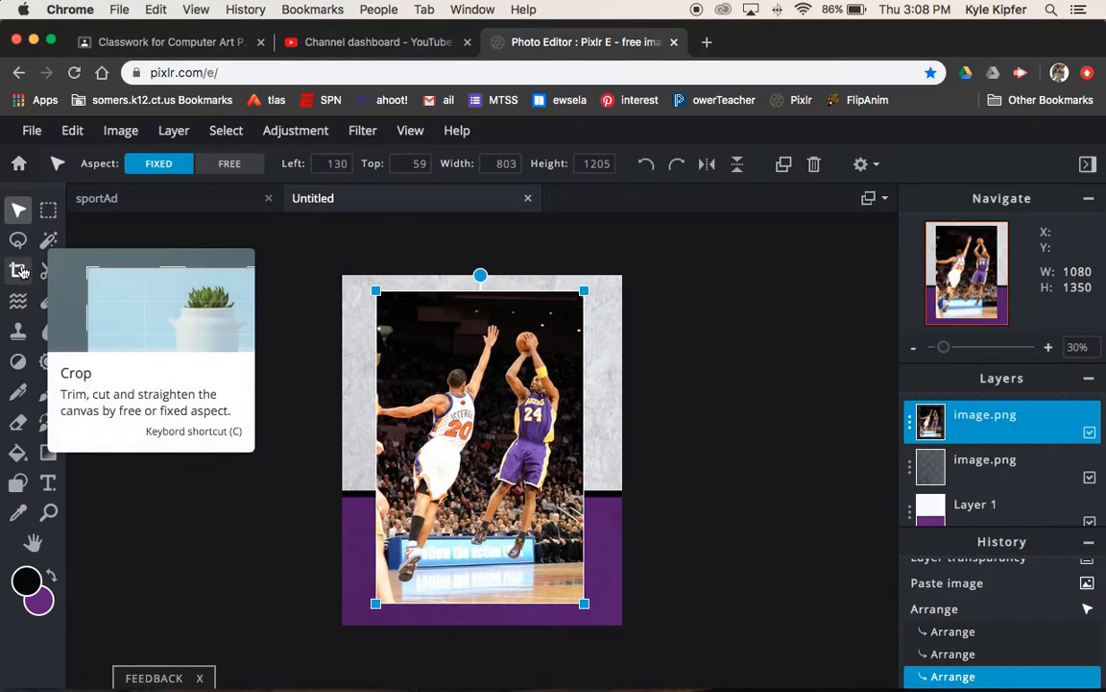
mouse_move(18, 240)
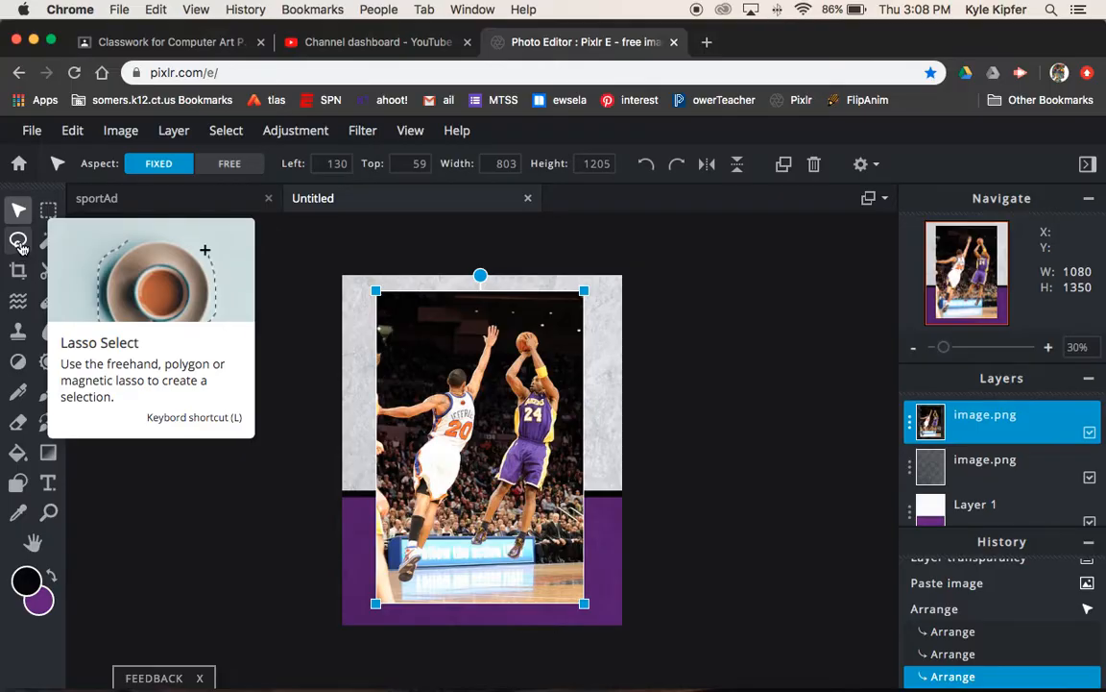
Lasso a loose outline around the player and invert the selection to clear the background
left_click(17, 240)
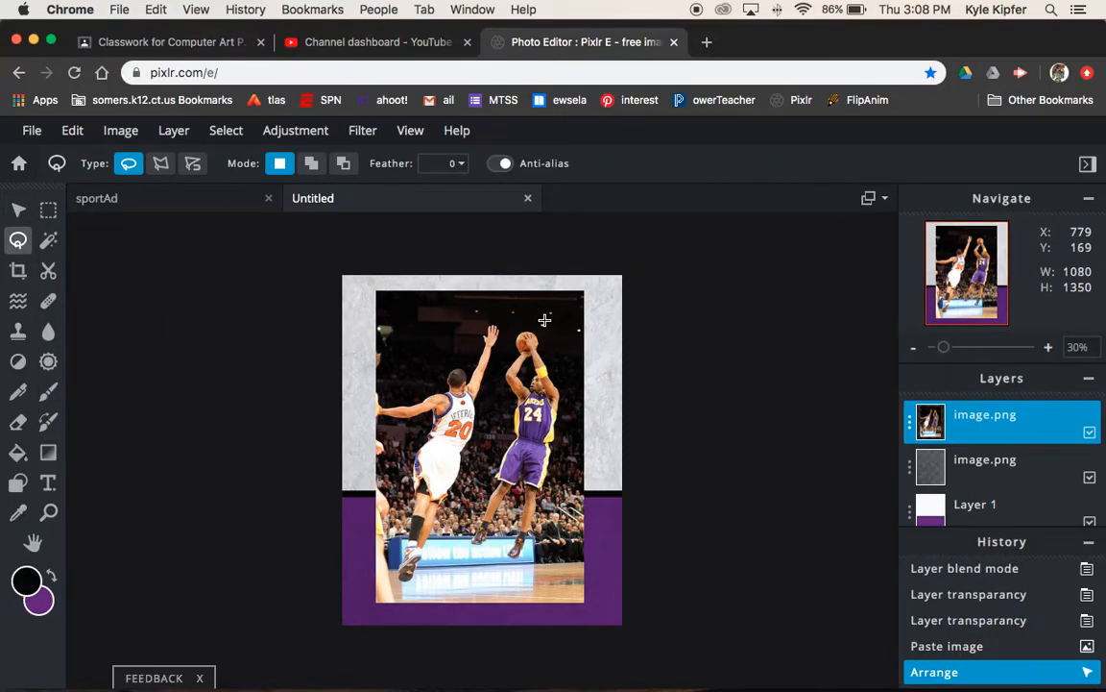
left_click_drag(546, 319, 499, 374)
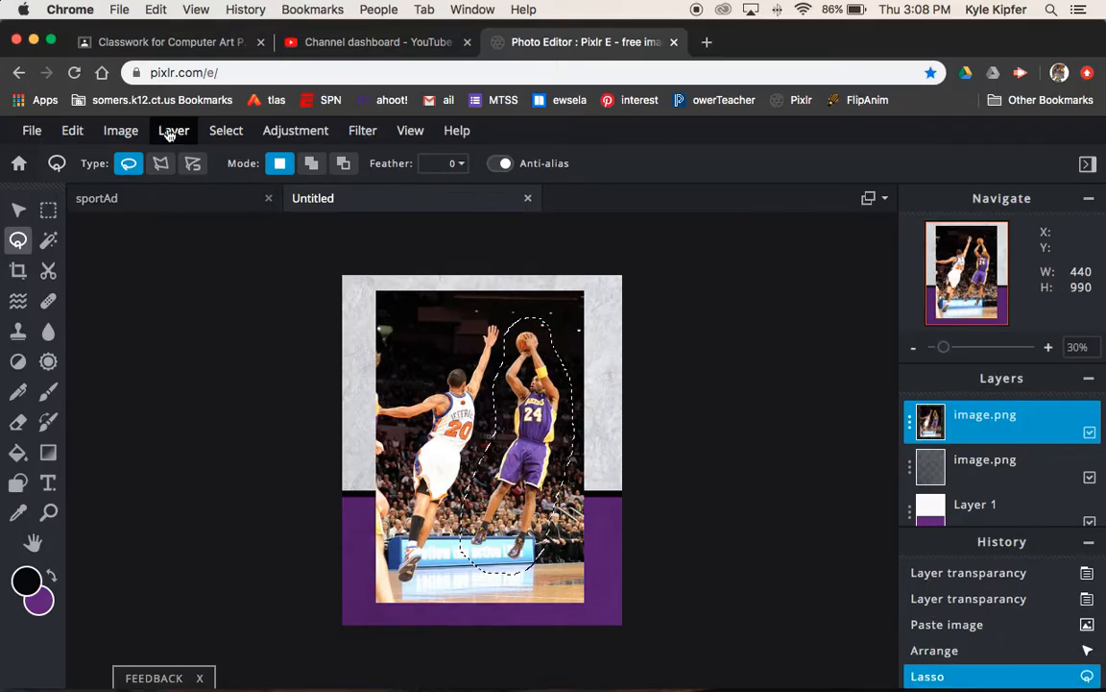
left_click(226, 130)
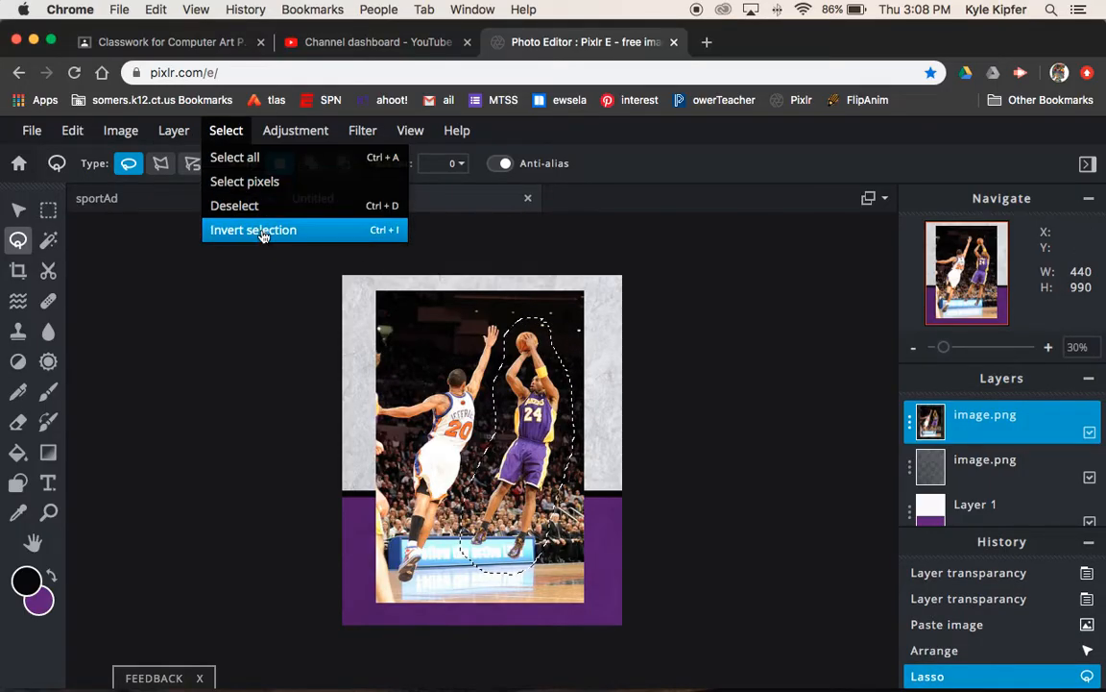
left_click(253, 231)
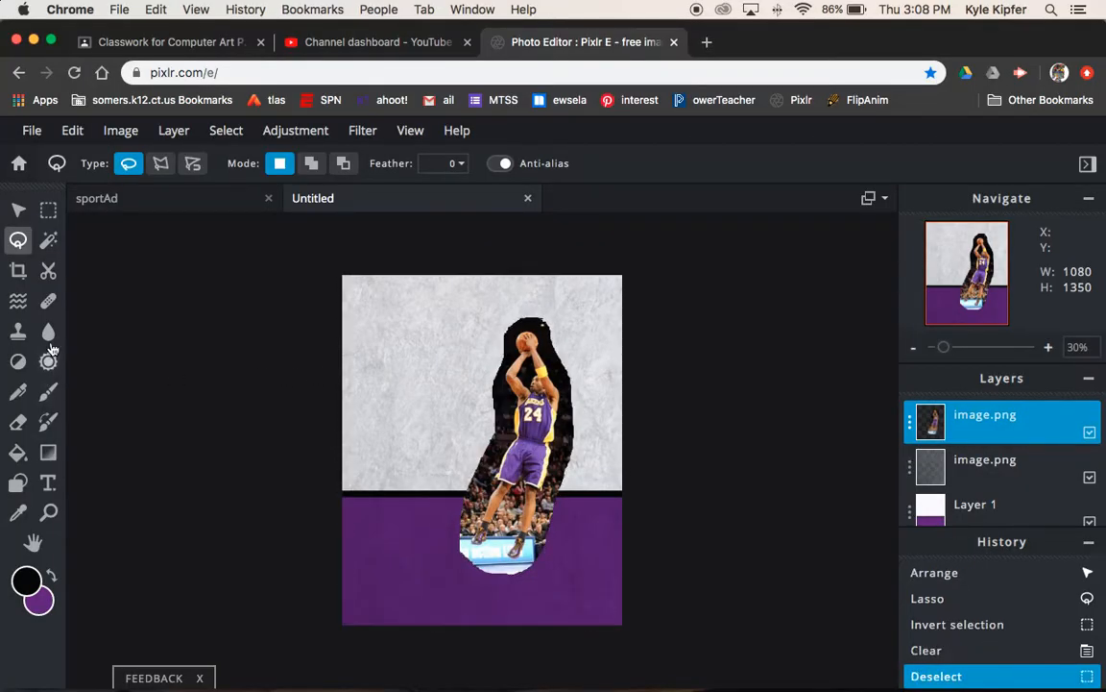
In the Cutout tool, raise brush softness to about 33% and size near 100 px
left_click(48, 269)
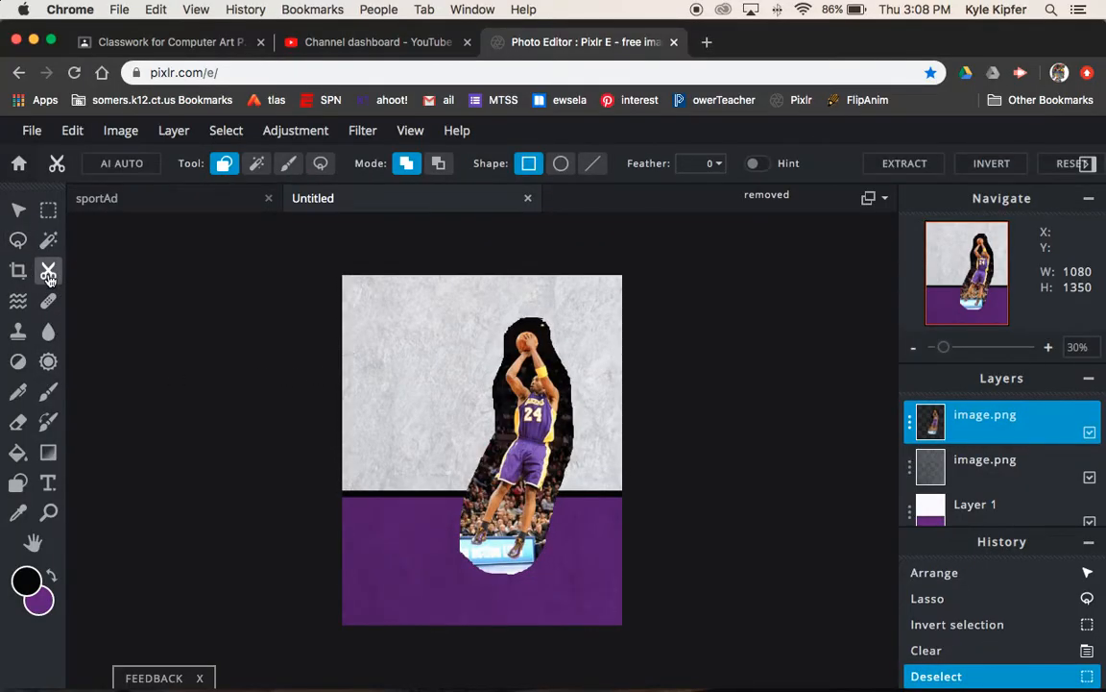
mouse_move(48, 269)
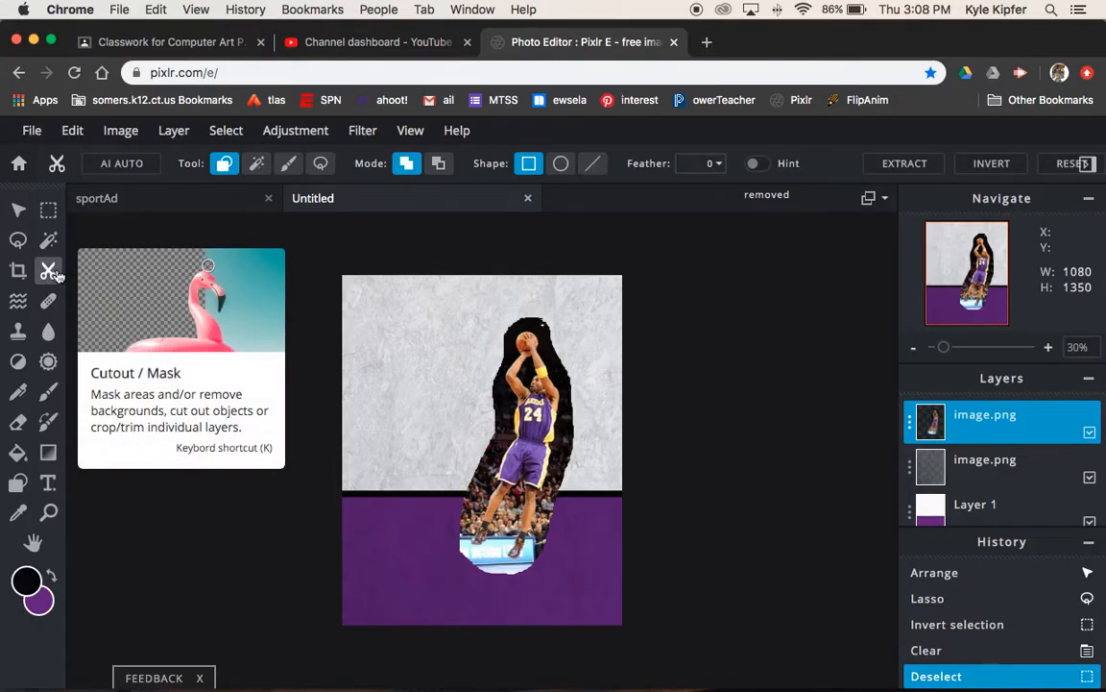
mouse_move(50, 280)
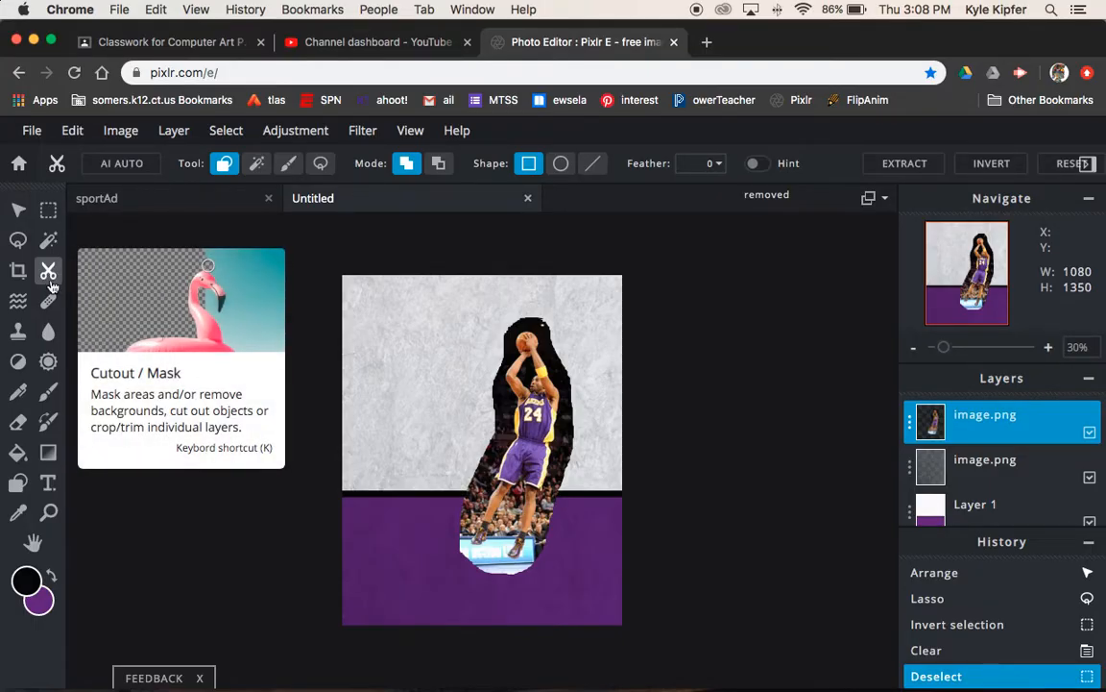
mouse_move(288, 161)
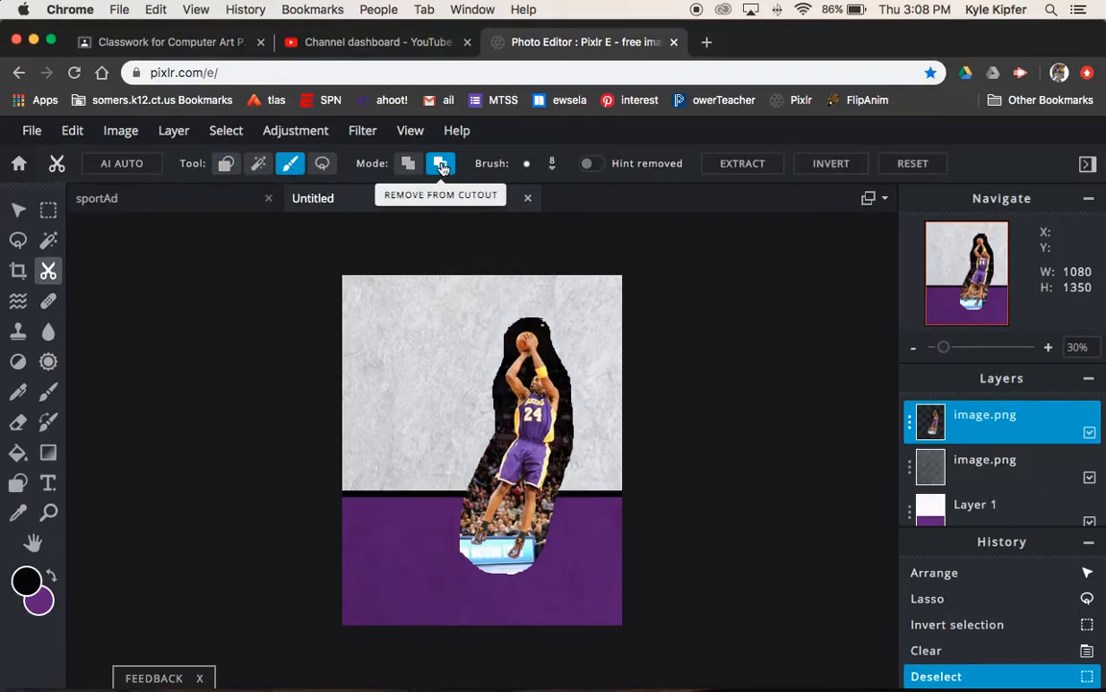
mouse_move(537, 188)
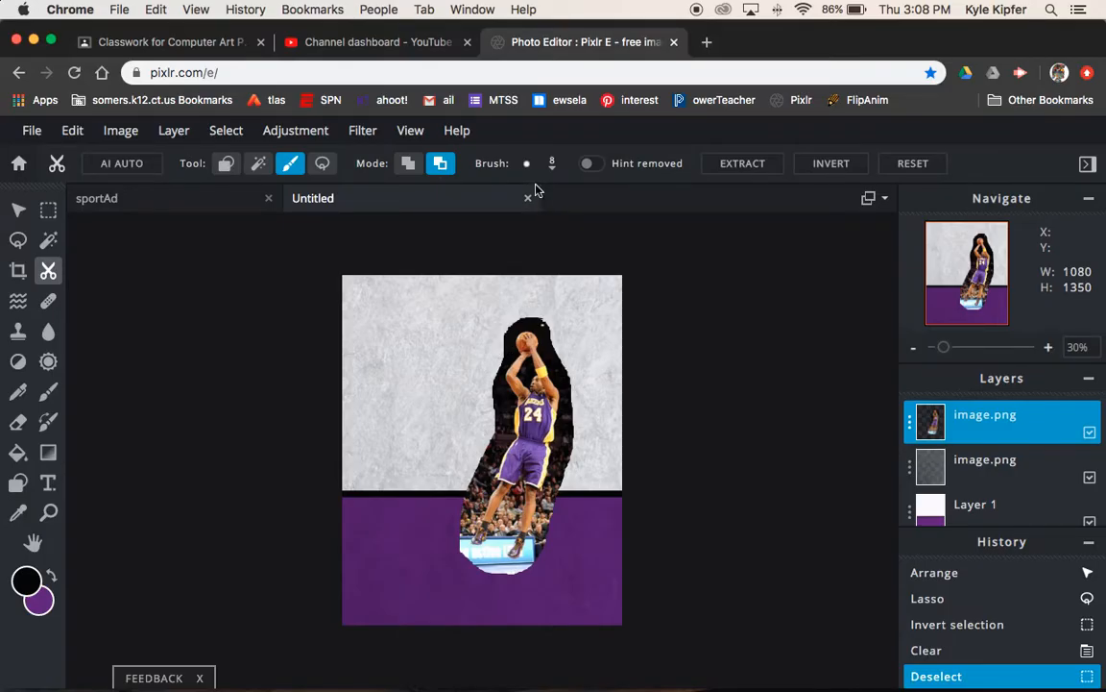
left_click(551, 163)
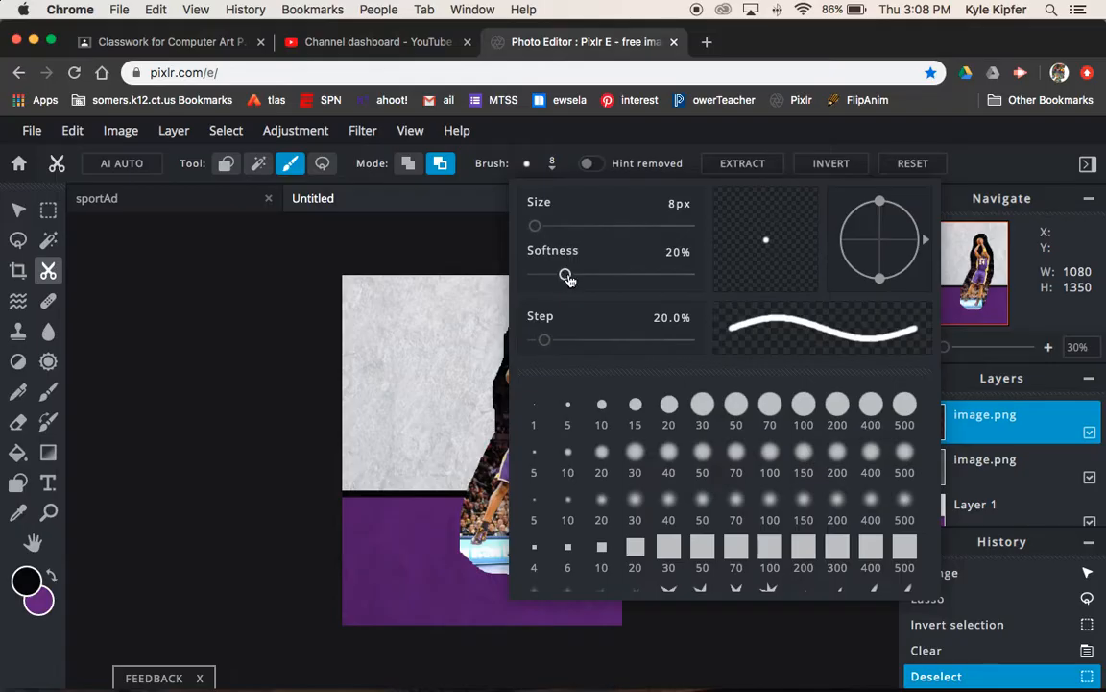
left_click_drag(565, 277, 586, 277)
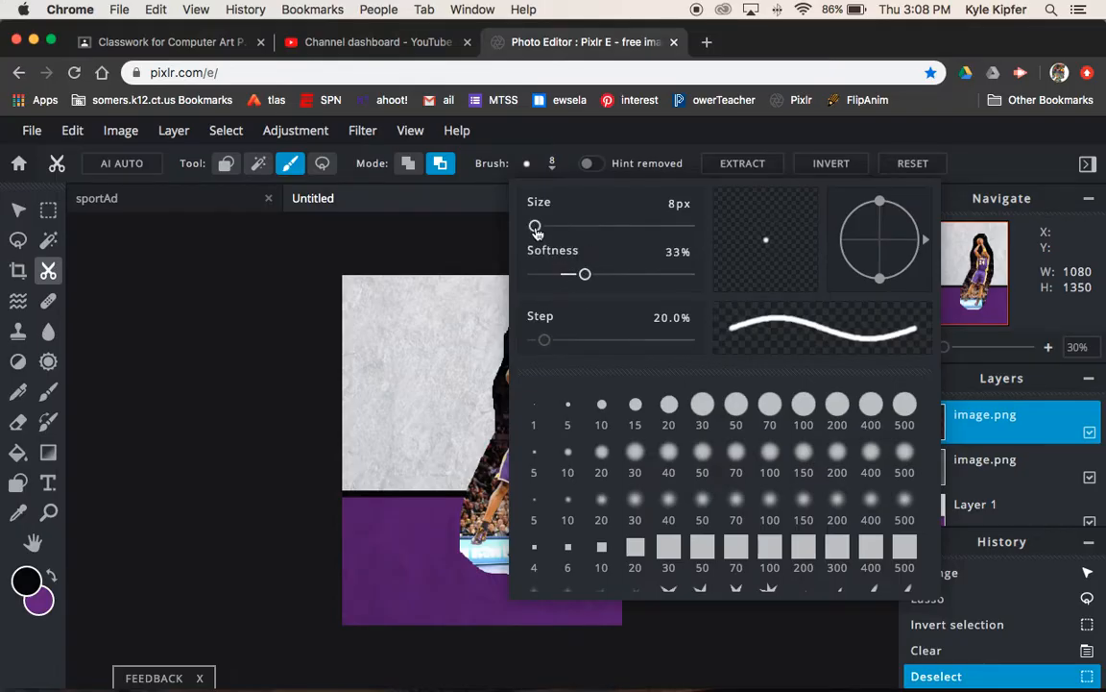
left_click_drag(536, 226, 555, 227)
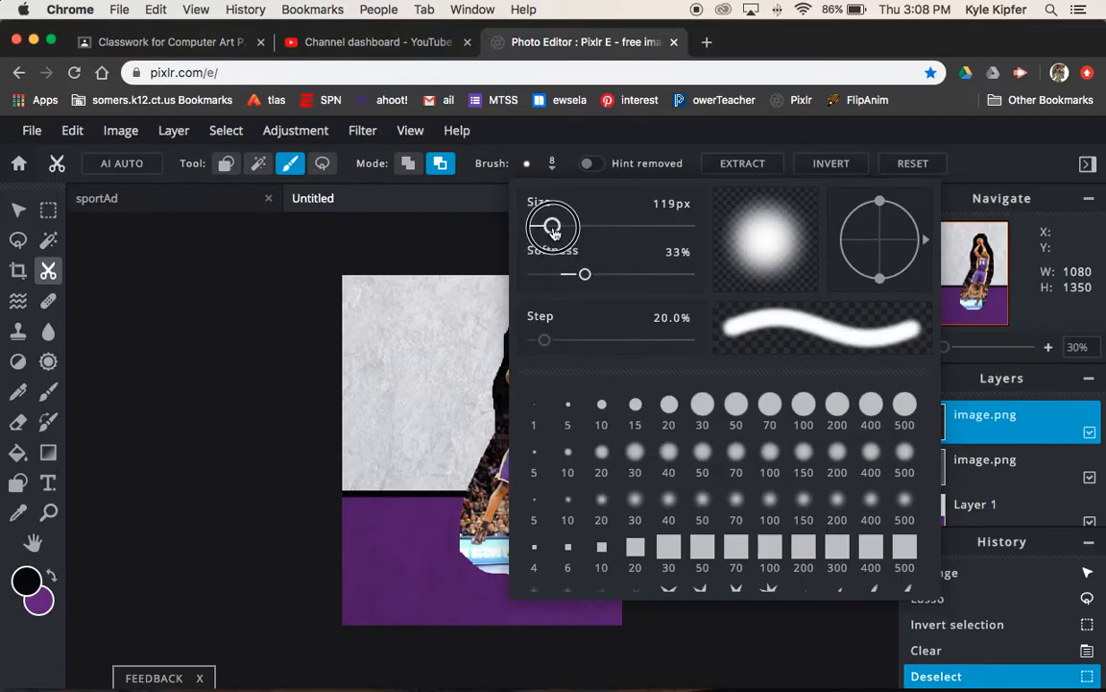
left_click_drag(554, 226, 549, 231)
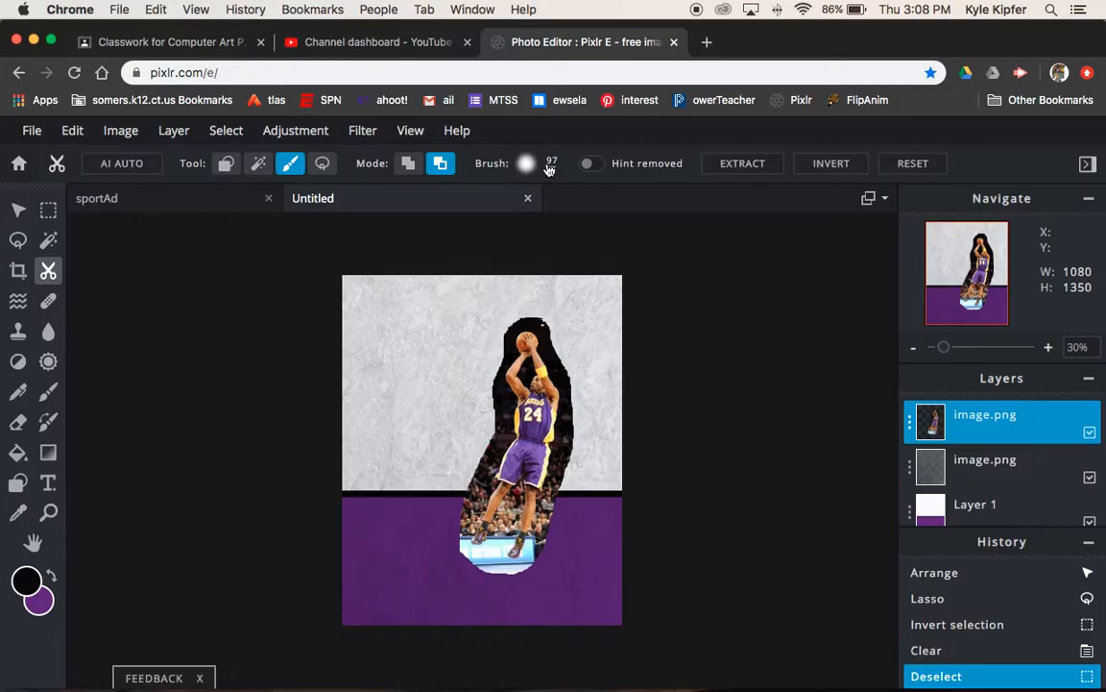
Fine-tune the cutout brush to 80 px with roughly 34% softness
left_click(526, 162)
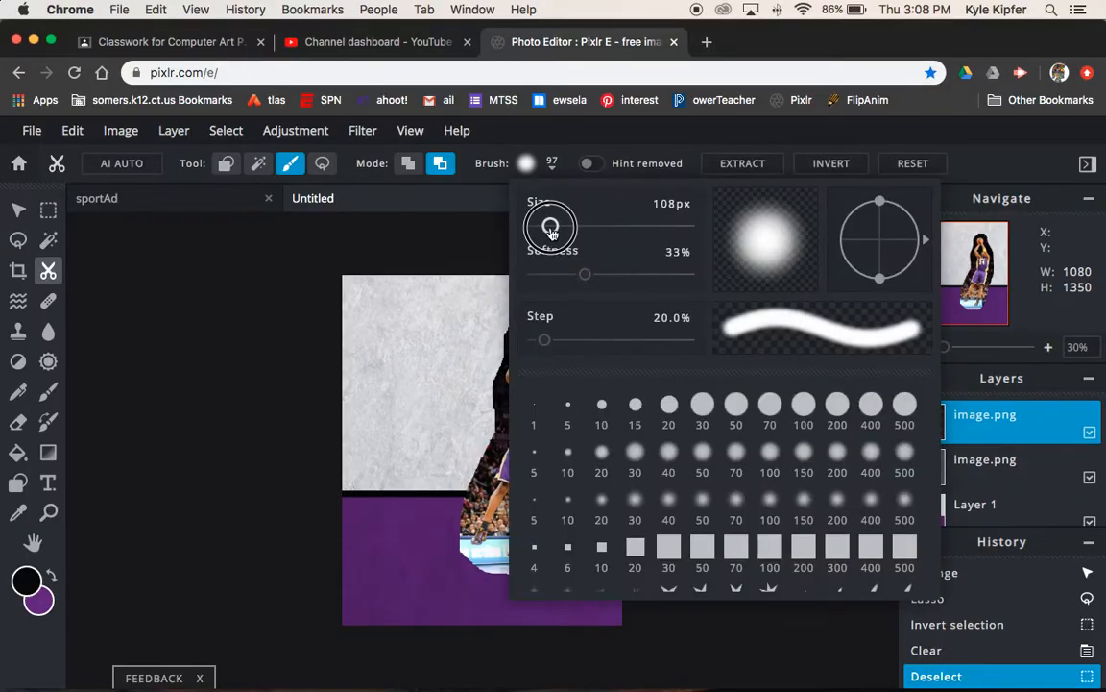
left_click_drag(550, 227, 545, 227)
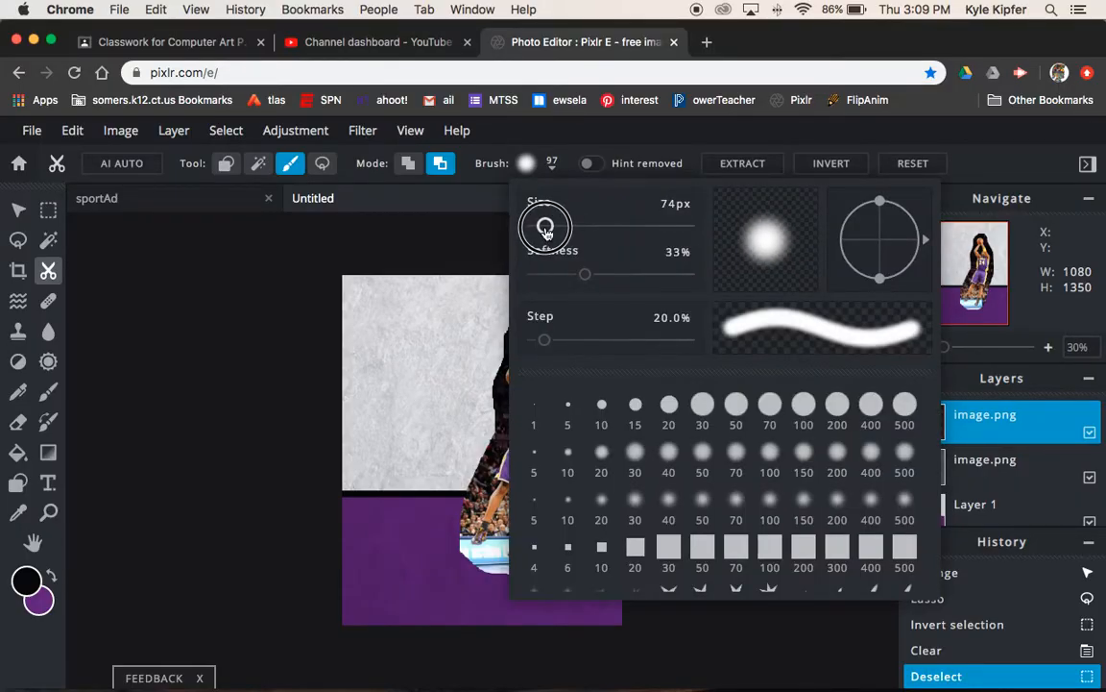
left_click_drag(546, 225, 546, 225)
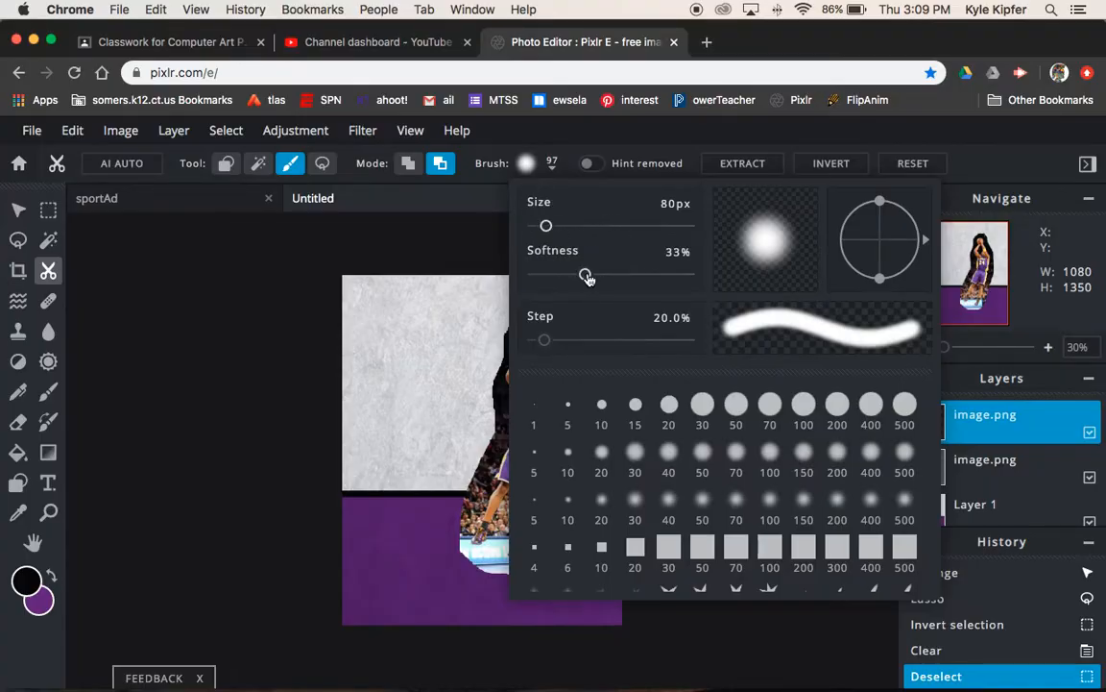
left_click_drag(576, 273, 588, 272)
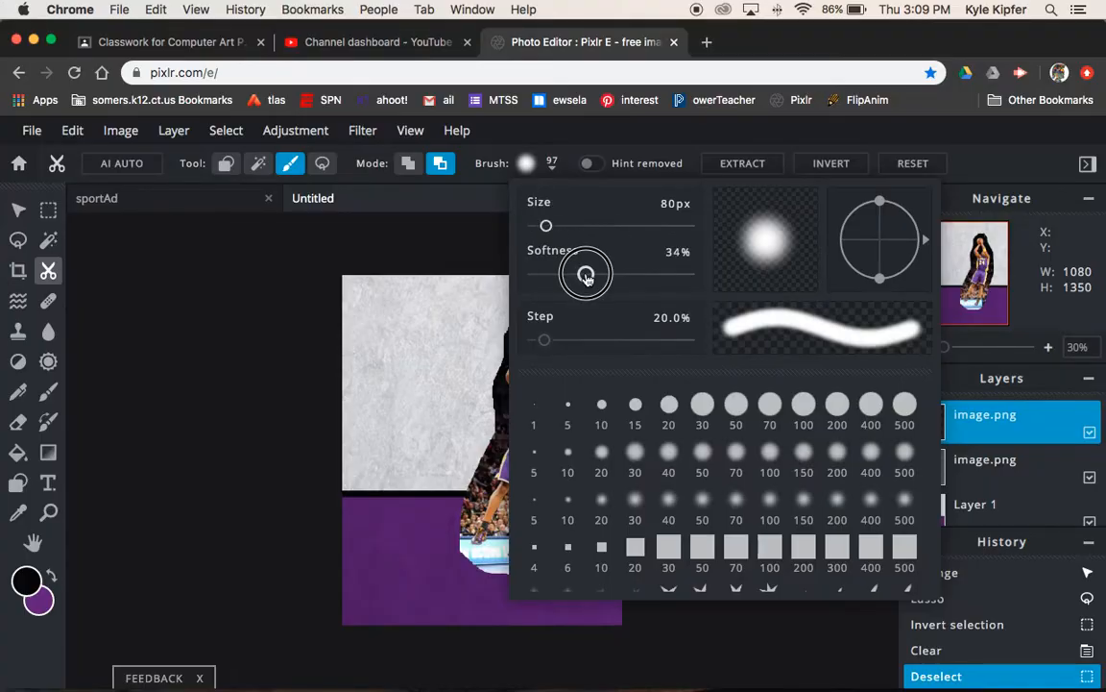
left_click_drag(586, 273, 580, 272)
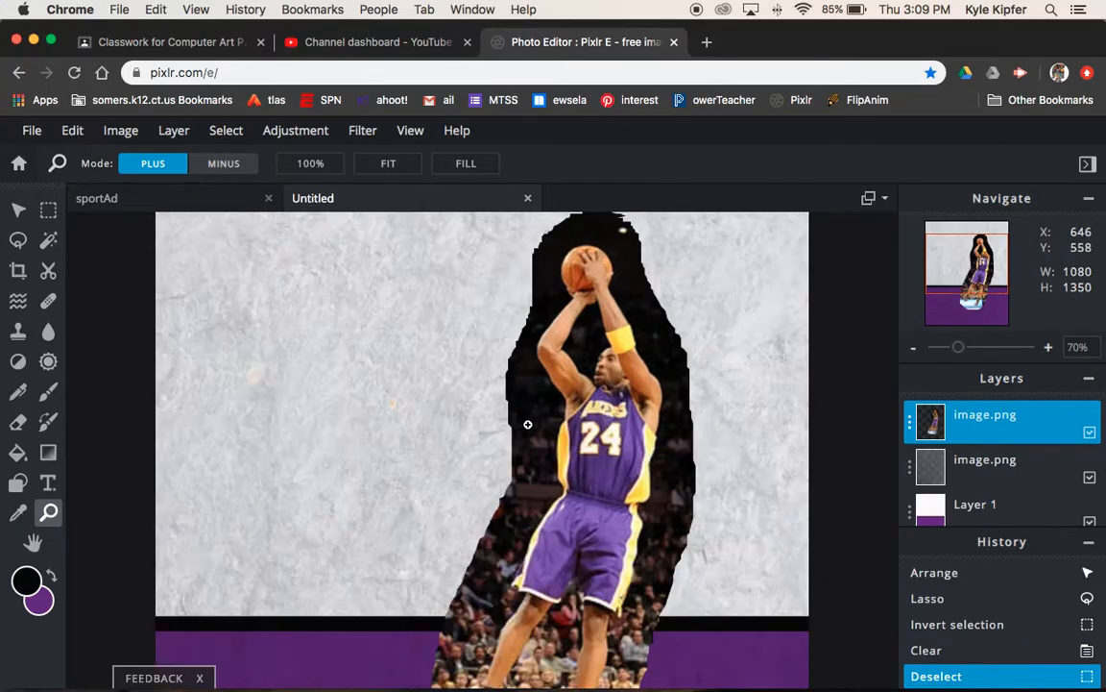
Enlarge the view of the player and set the cutout brush to Remove mode
left_click(46, 269)
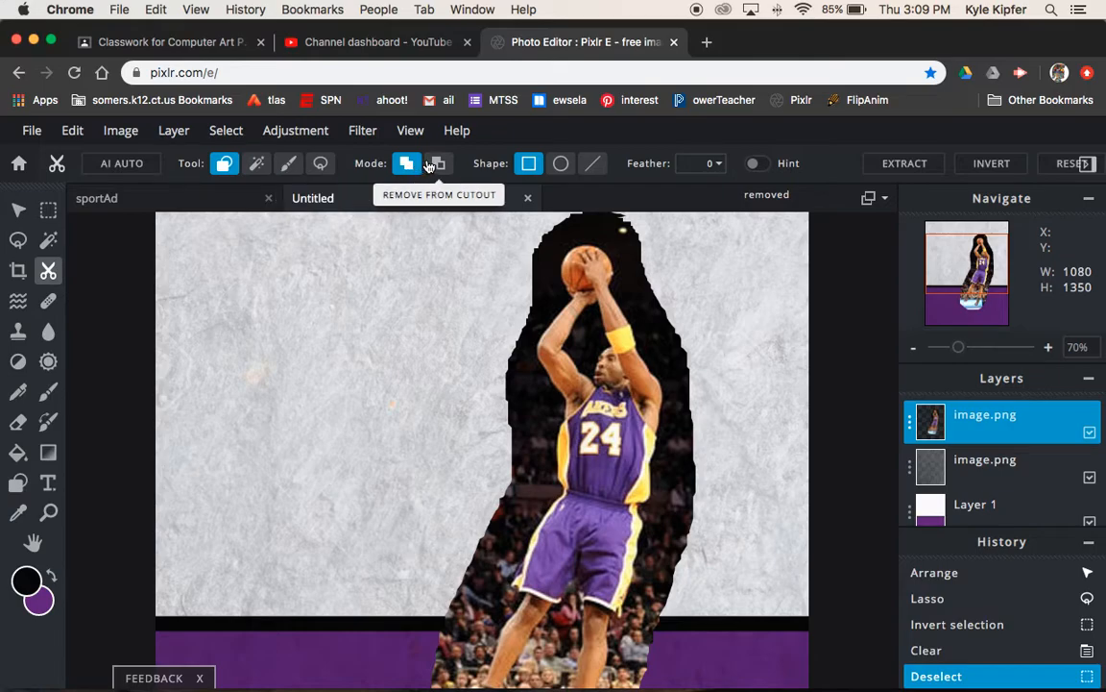
left_click(288, 161)
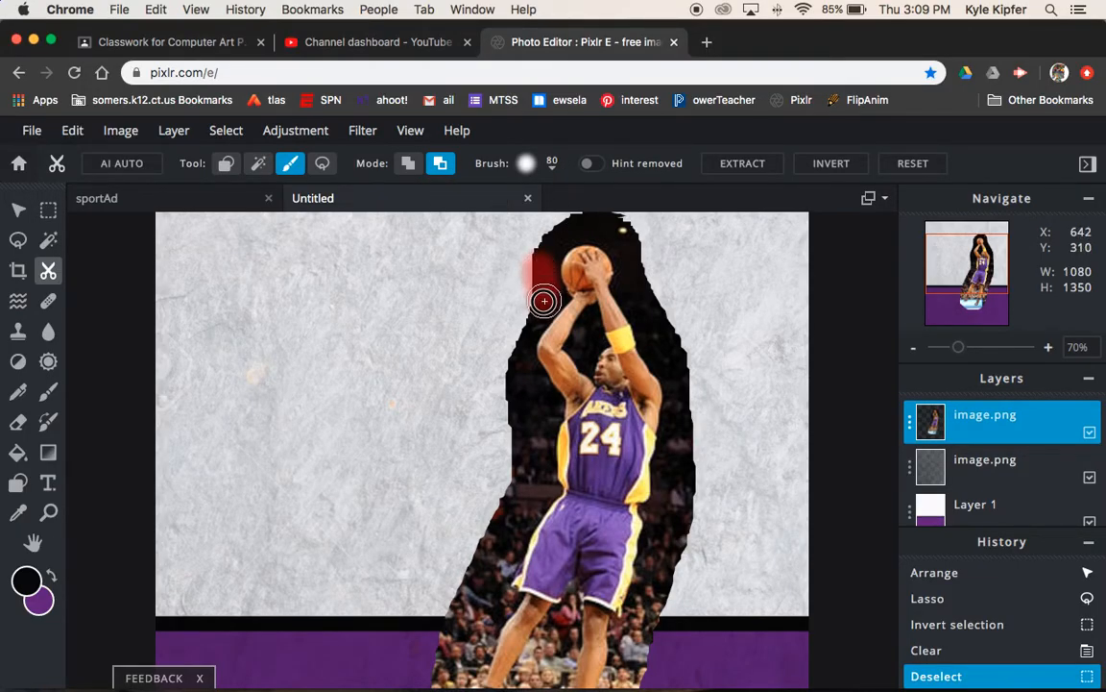
Erase the dark background around the player's head, ball, hands and torso
left_click_drag(545, 302, 511, 375)
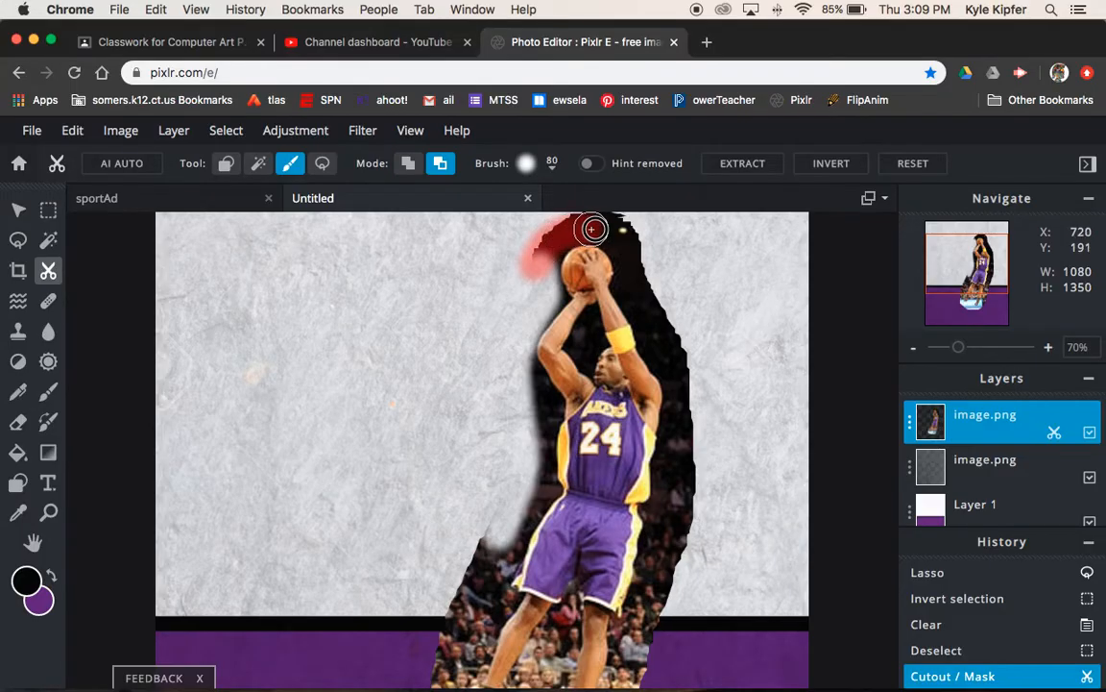
left_click_drag(591, 229, 564, 219)
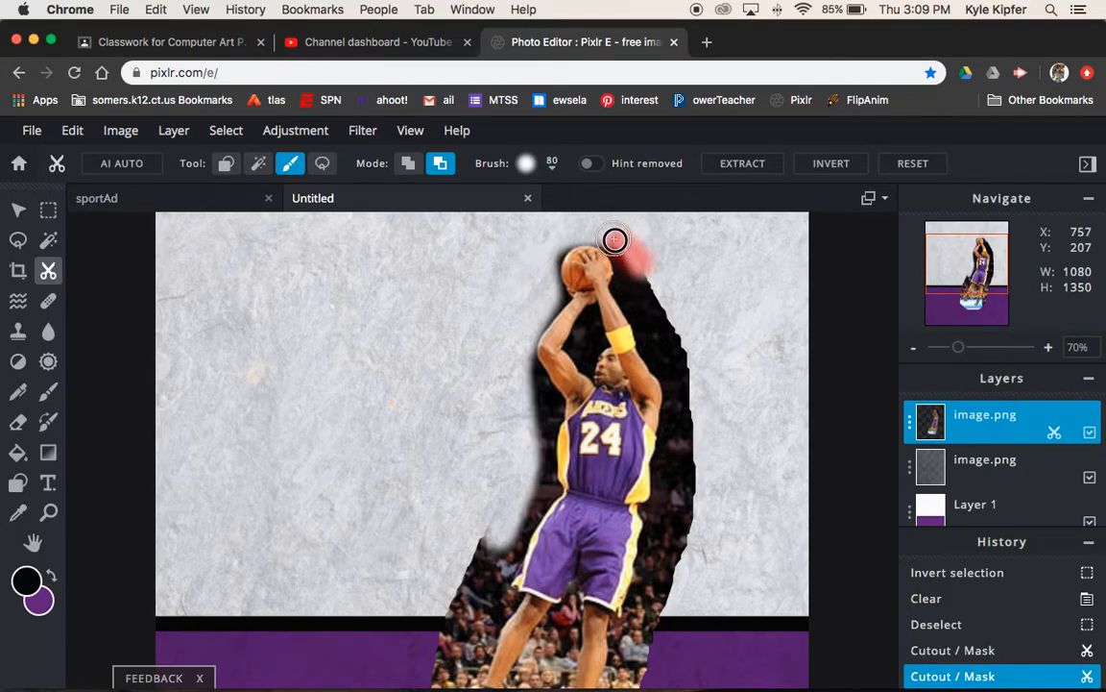
left_click_drag(614, 239, 653, 327)
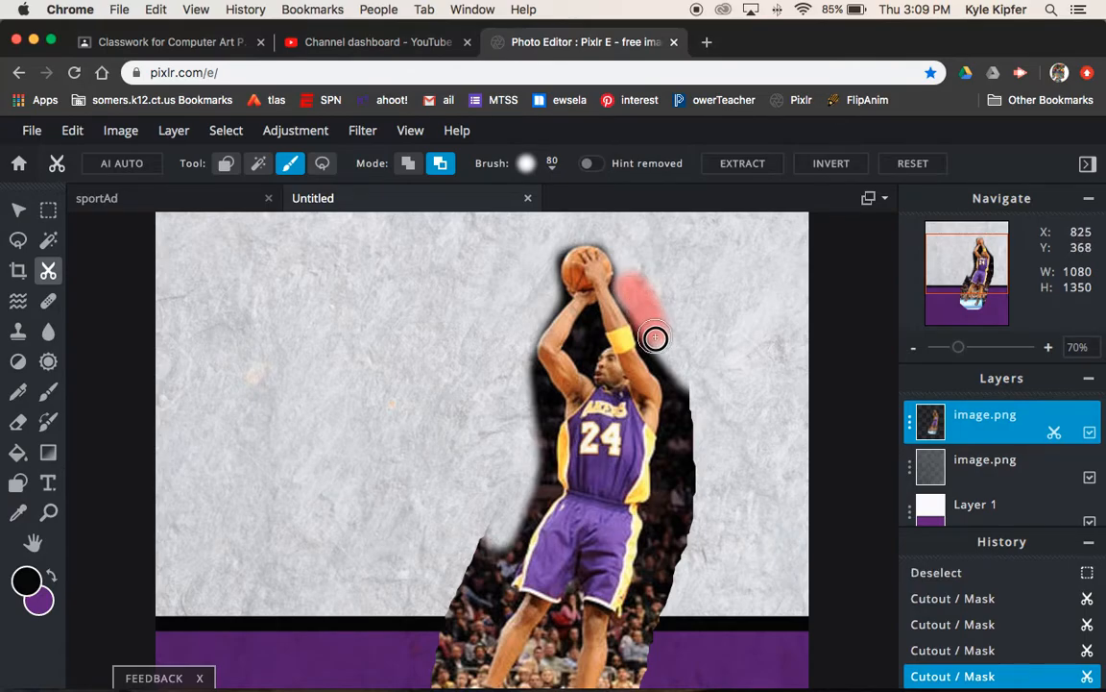
left_click_drag(655, 338, 688, 427)
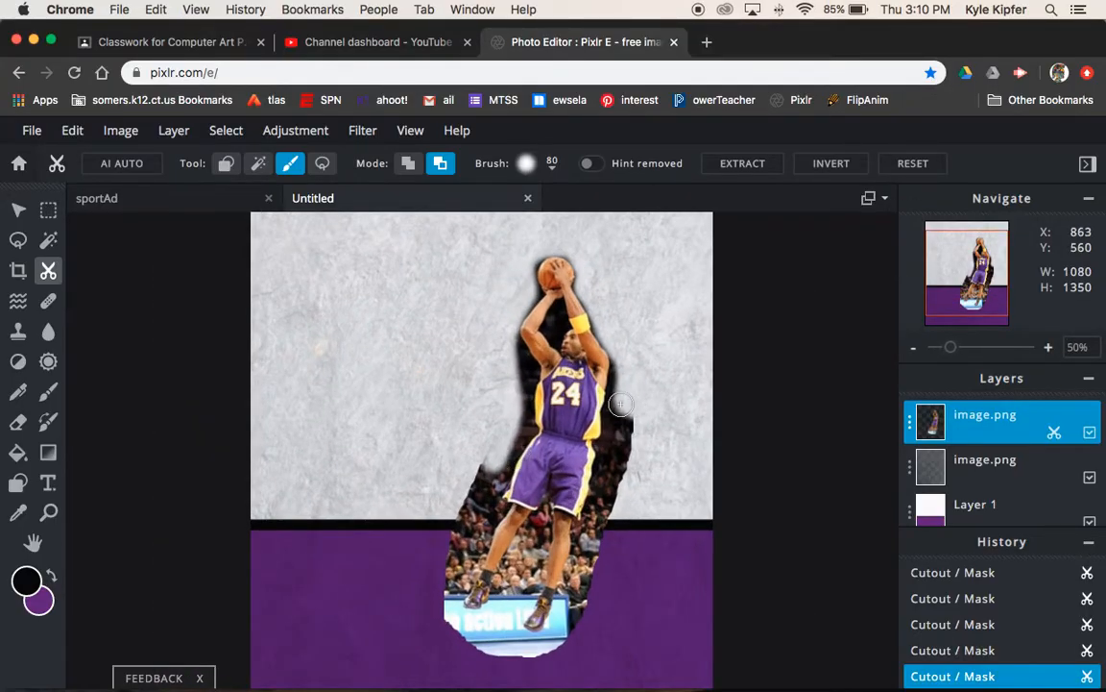
mouse_move(630, 378)
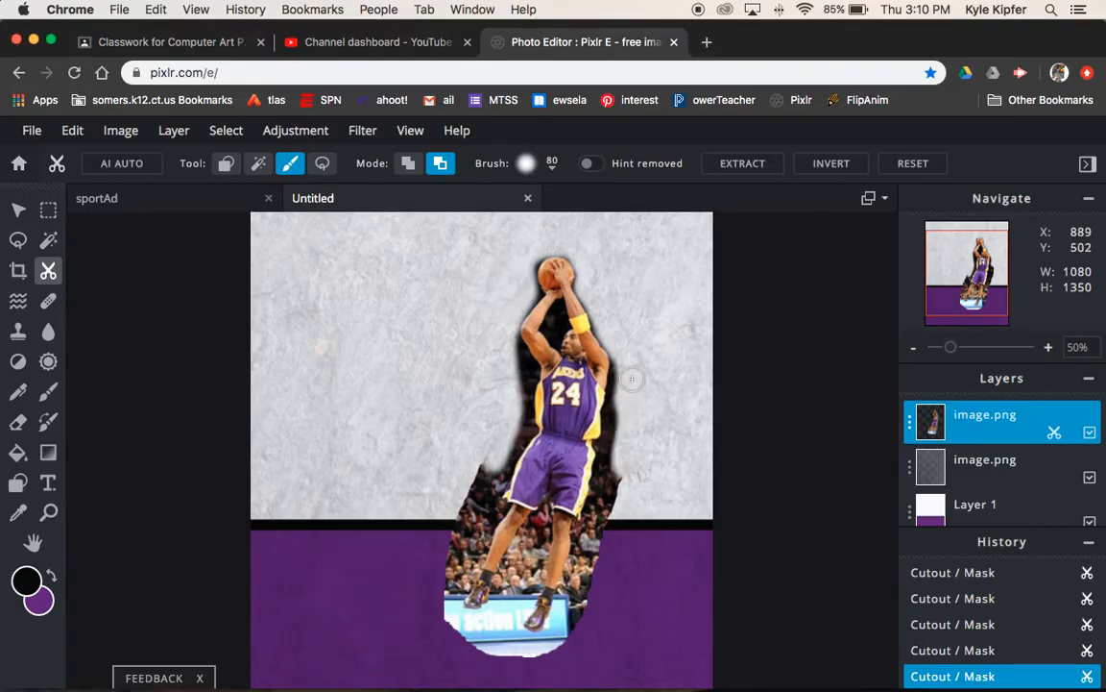
left_click_drag(632, 379, 622, 394)
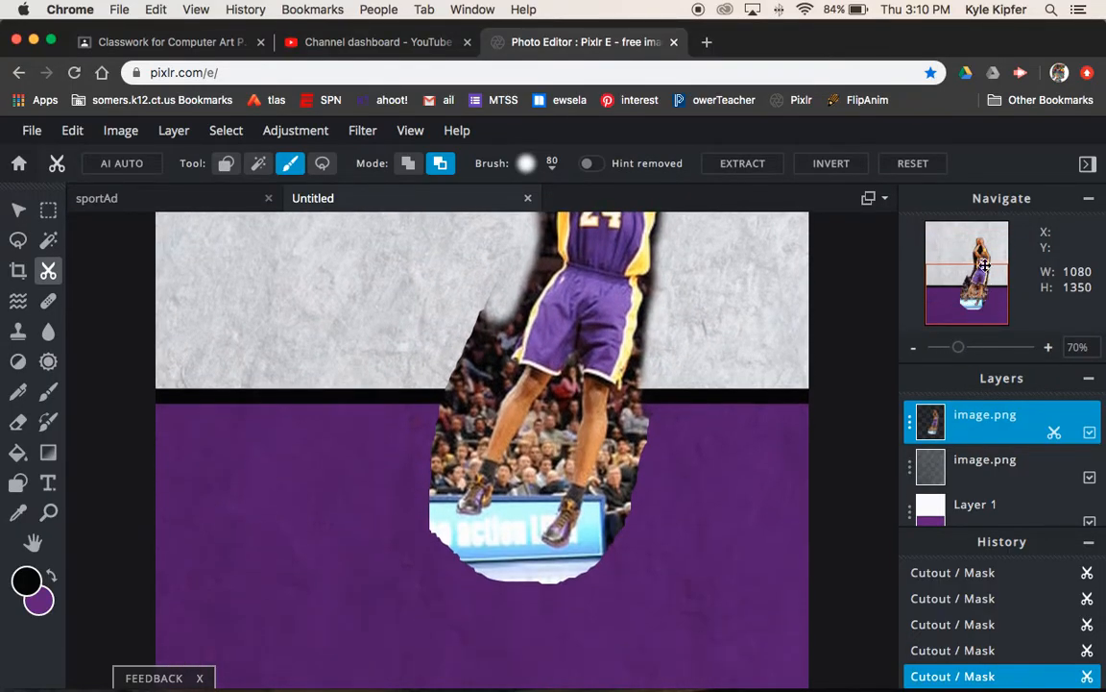
mouse_move(659, 335)
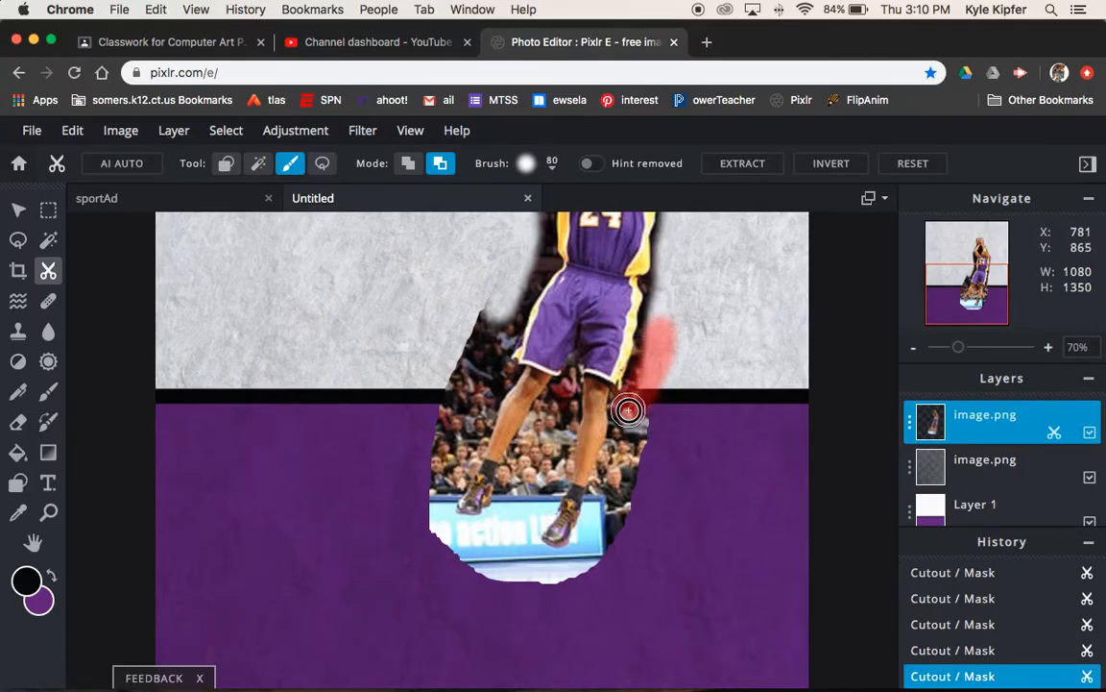
Erase the crowd and court down the right leg and around the right shoe
left_click_drag(630, 411, 611, 509)
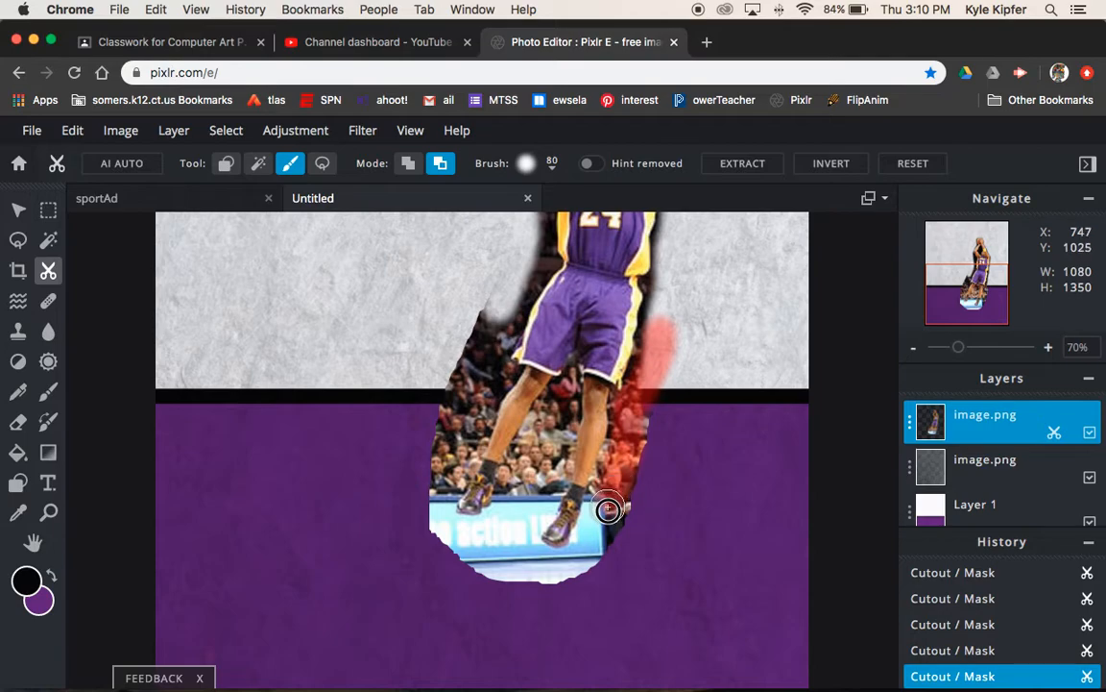
left_click_drag(607, 509, 646, 402)
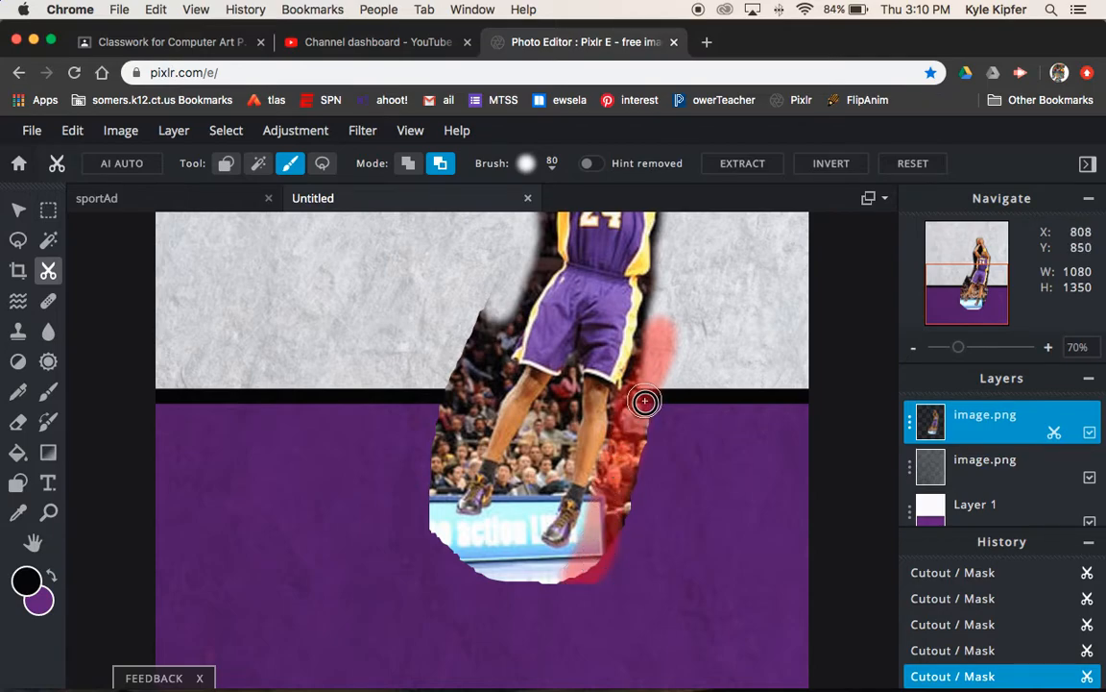
left_click_drag(646, 402, 600, 522)
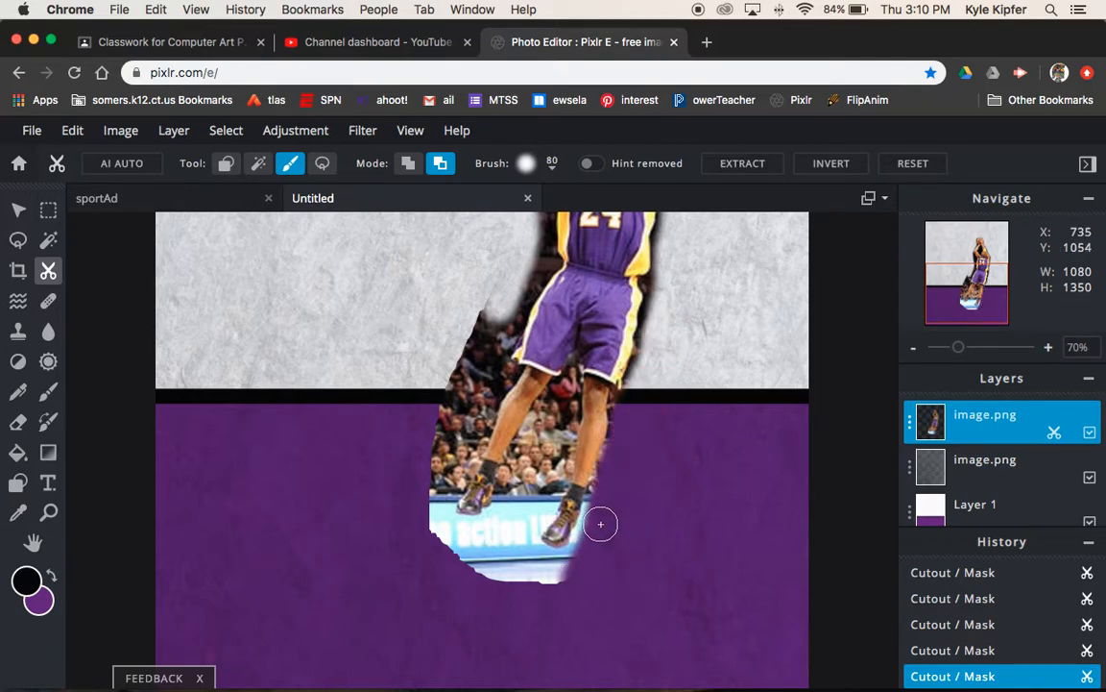
left_click_drag(599, 523, 580, 558)
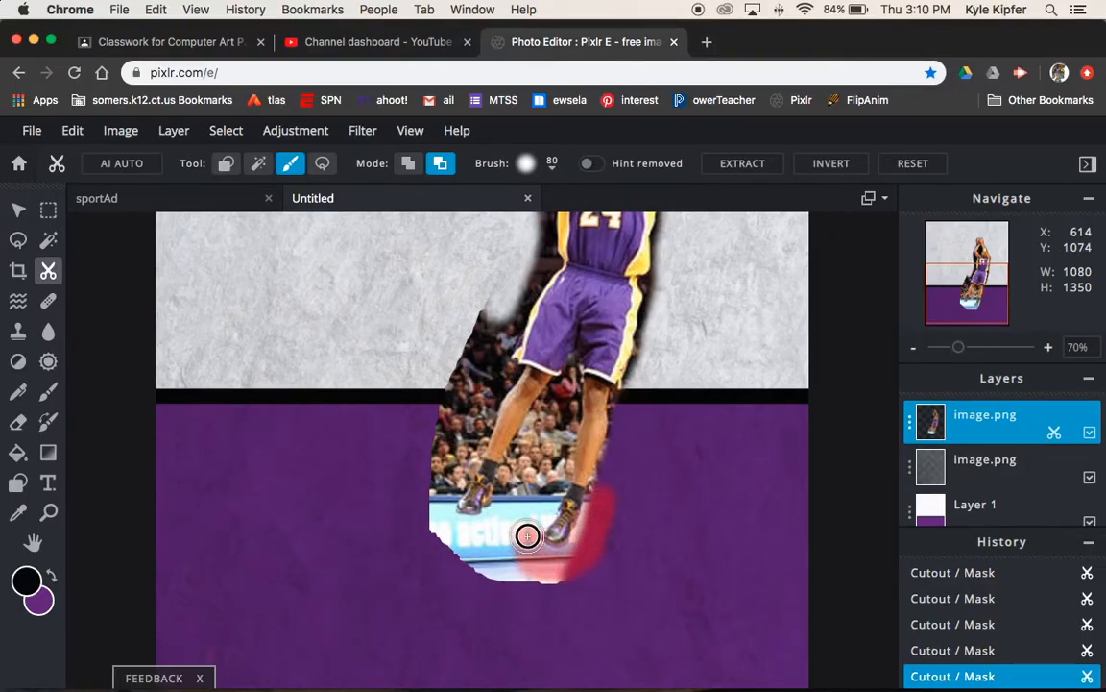
left_click_drag(528, 536, 550, 488)
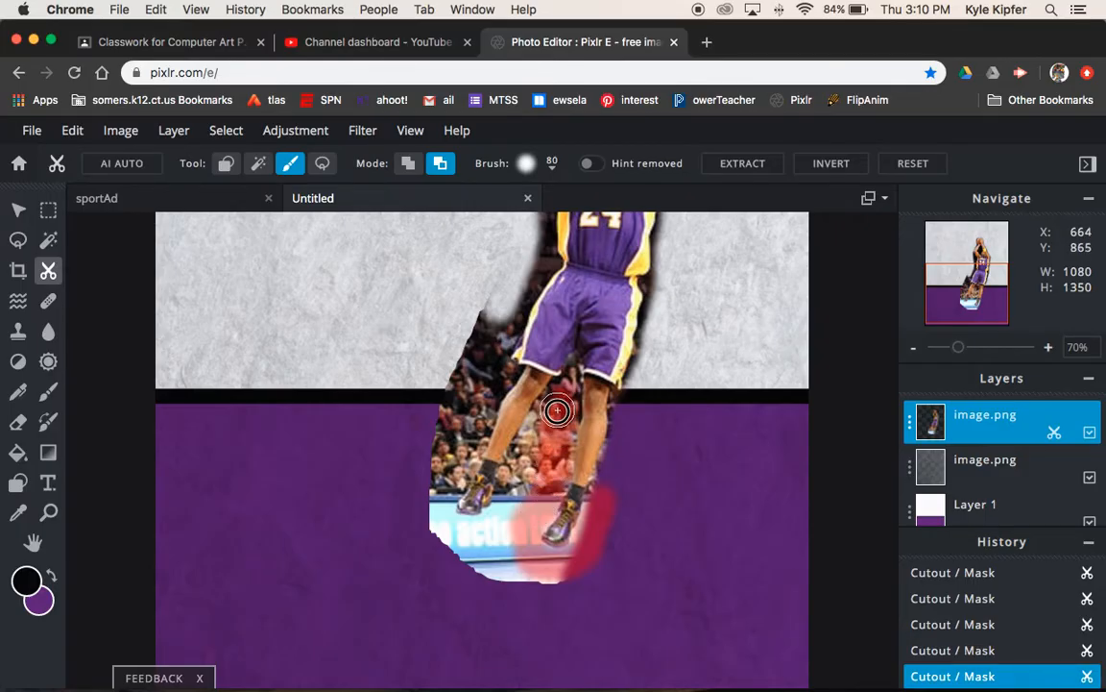
Erase the crowd and court between and left of the legs and shoes
left_click_drag(557, 411, 499, 527)
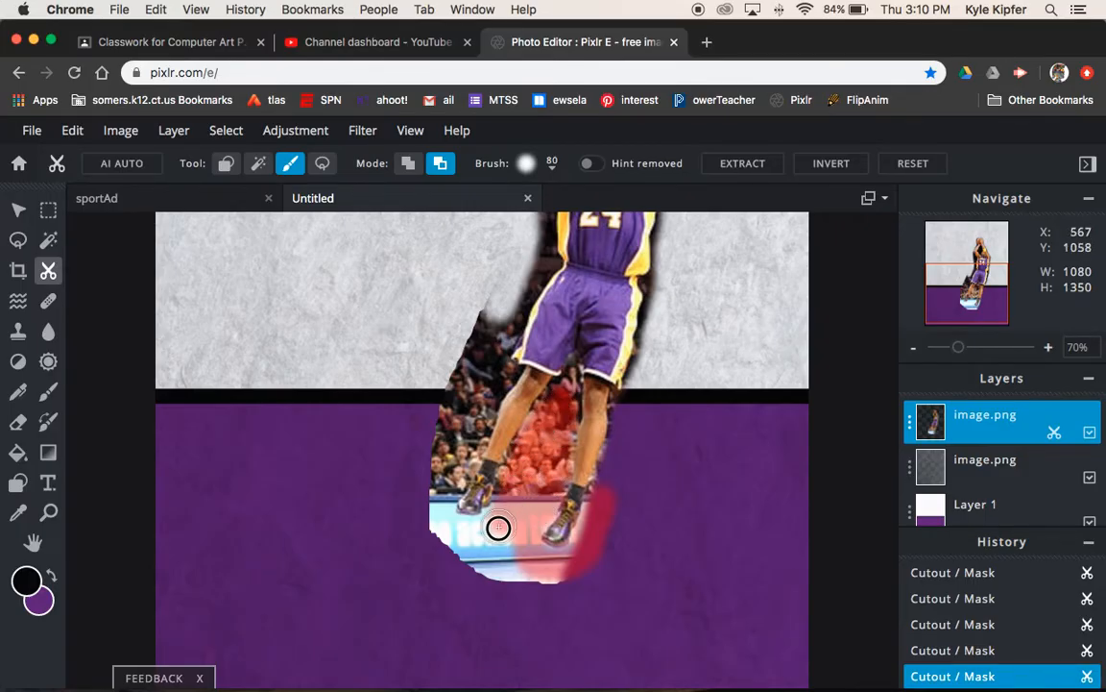
left_click_drag(499, 526, 534, 577)
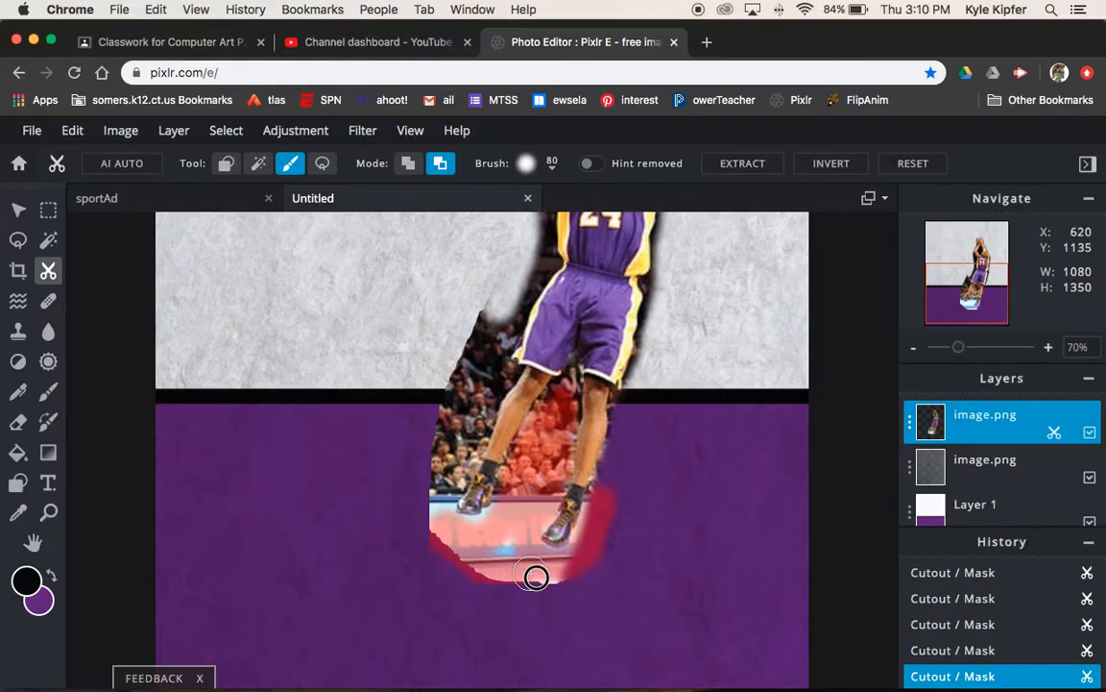
left_click_drag(534, 577, 434, 492)
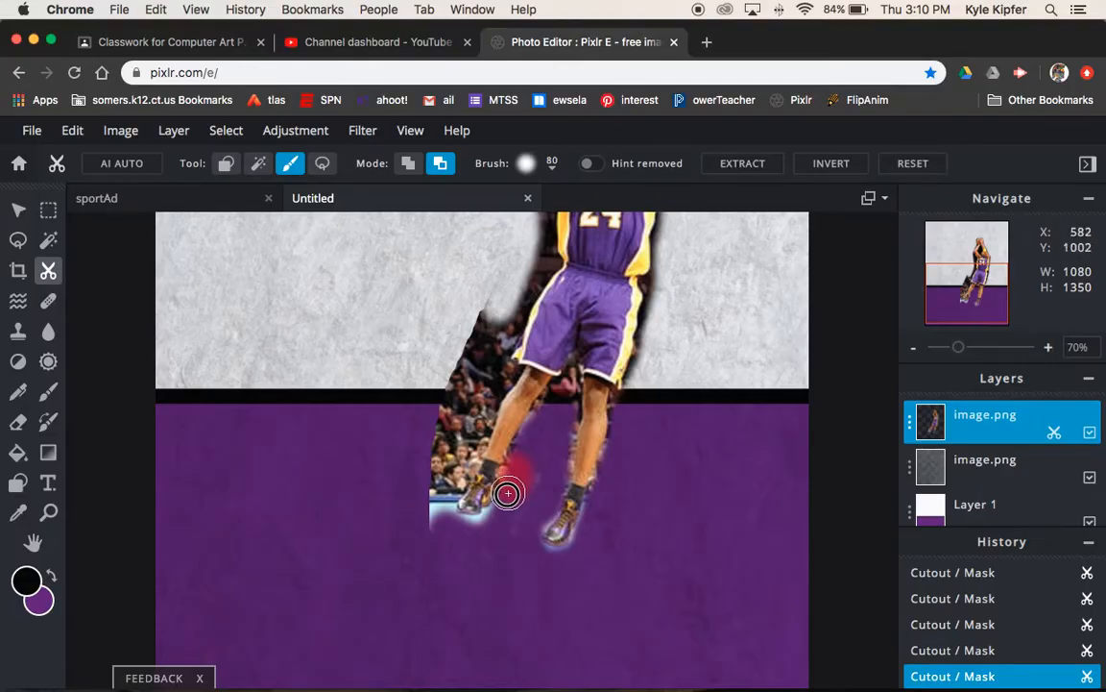
left_click_drag(507, 492, 434, 499)
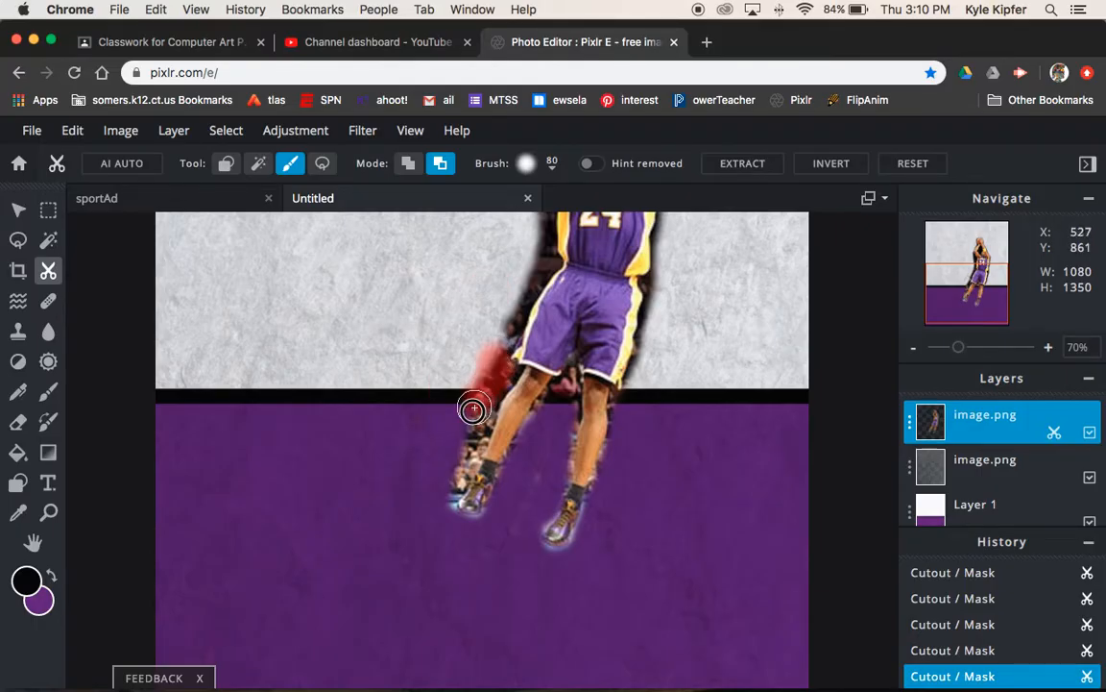
left_click_drag(472, 407, 445, 503)
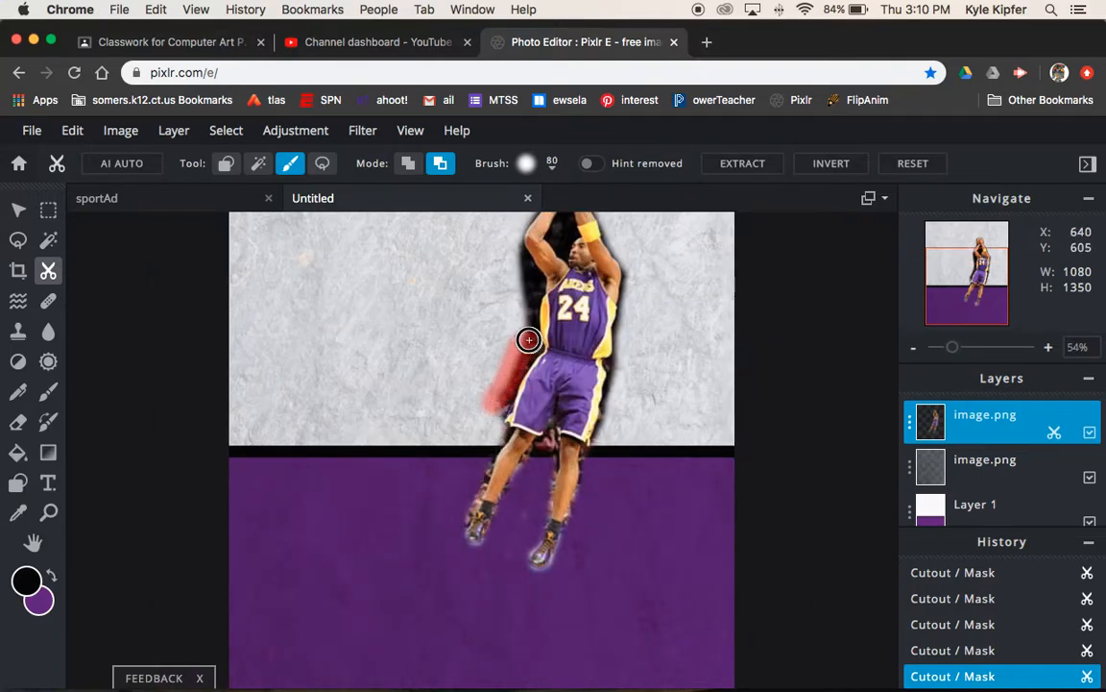
left_click_drag(528, 338, 522, 319)
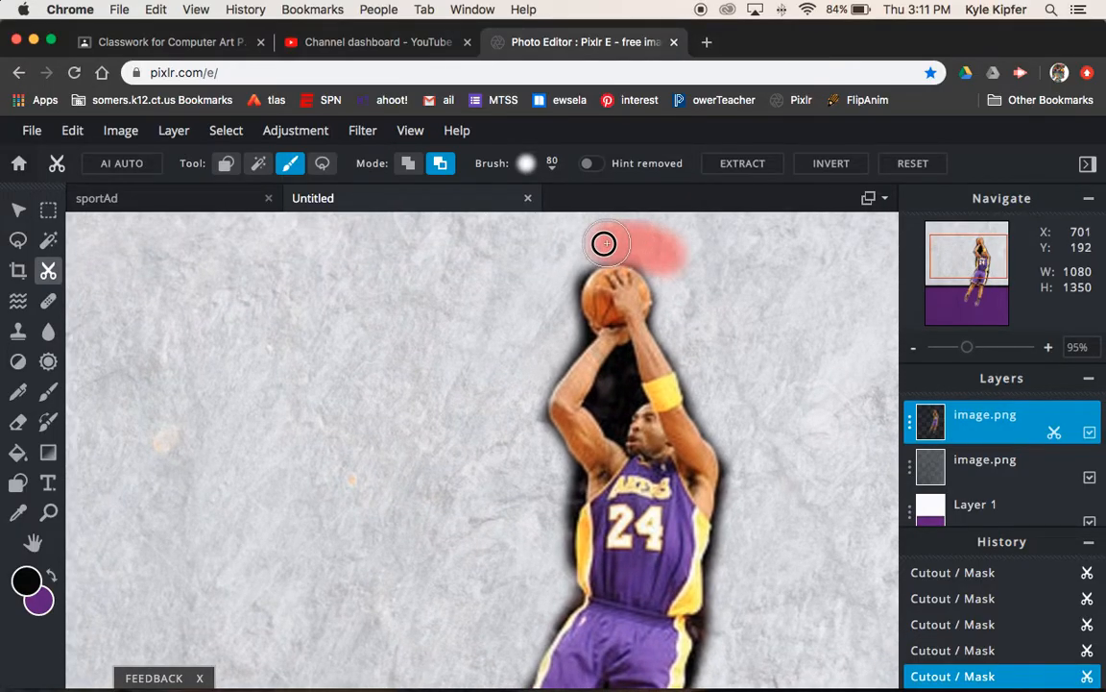
Clear the leftover space above the ball and clean the edge around the head
left_click_drag(603, 242, 553, 321)
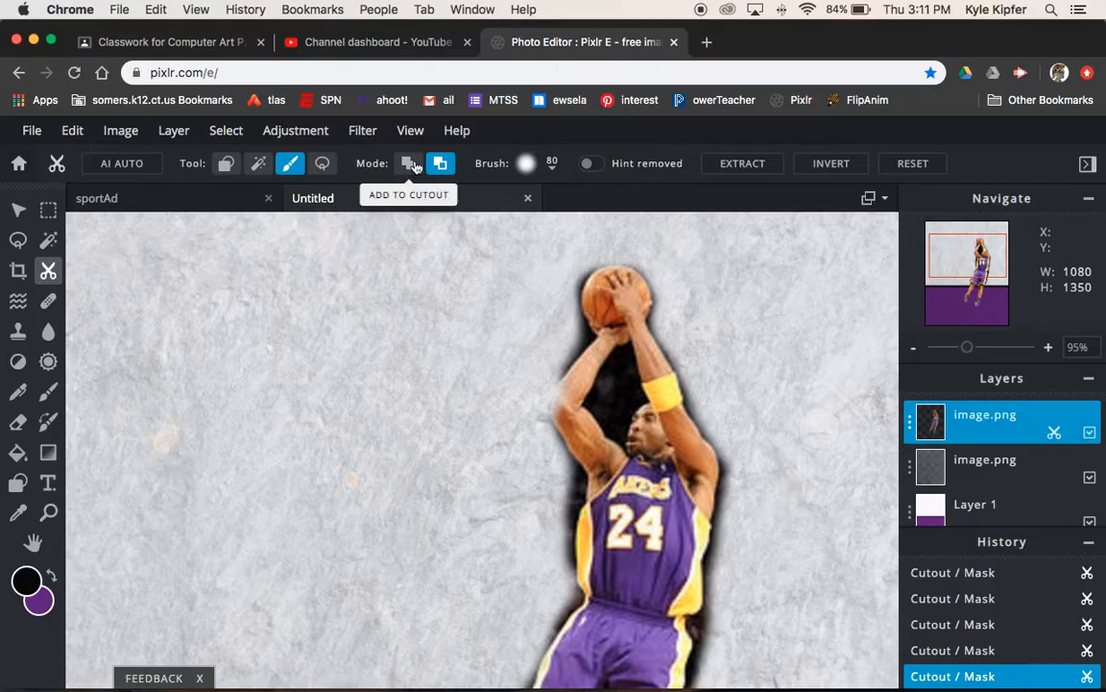
left_click(407, 163)
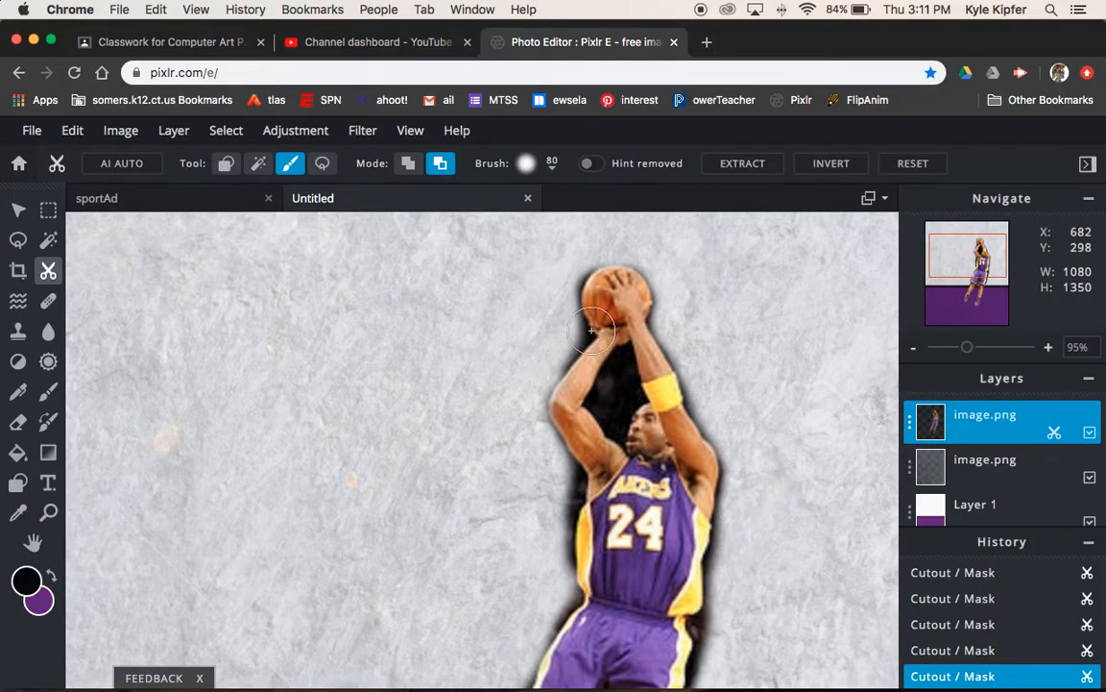
left_click_drag(591, 330, 558, 280)
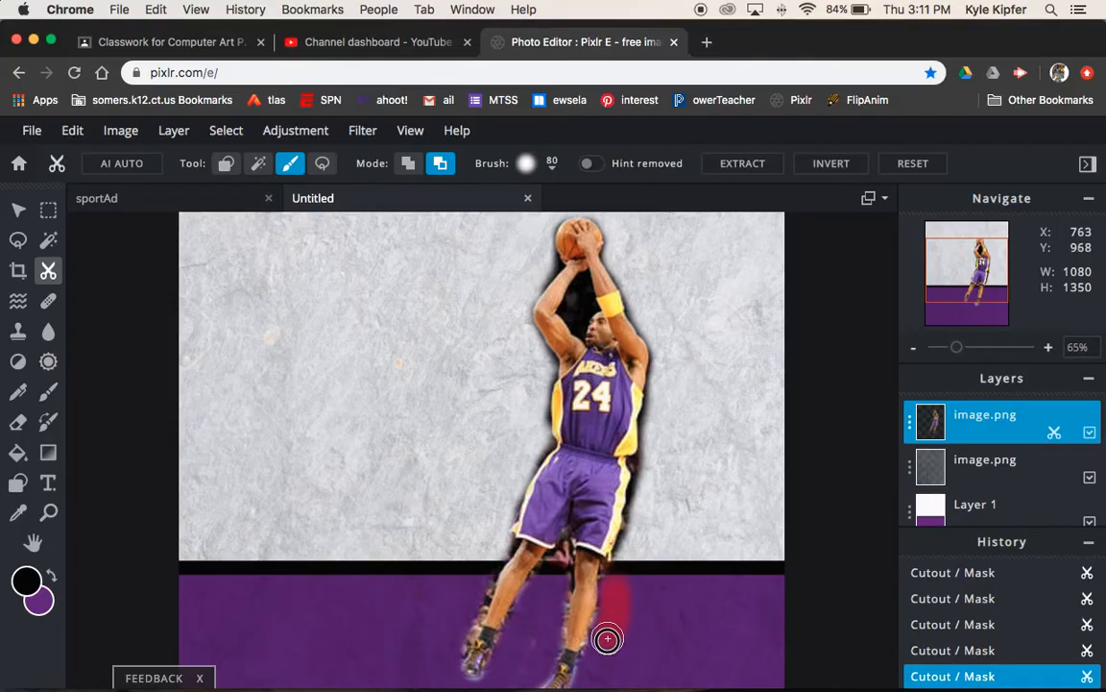
Erase leftover background beside the legs and bring up the brush settings
left_click_drag(607, 637, 642, 502)
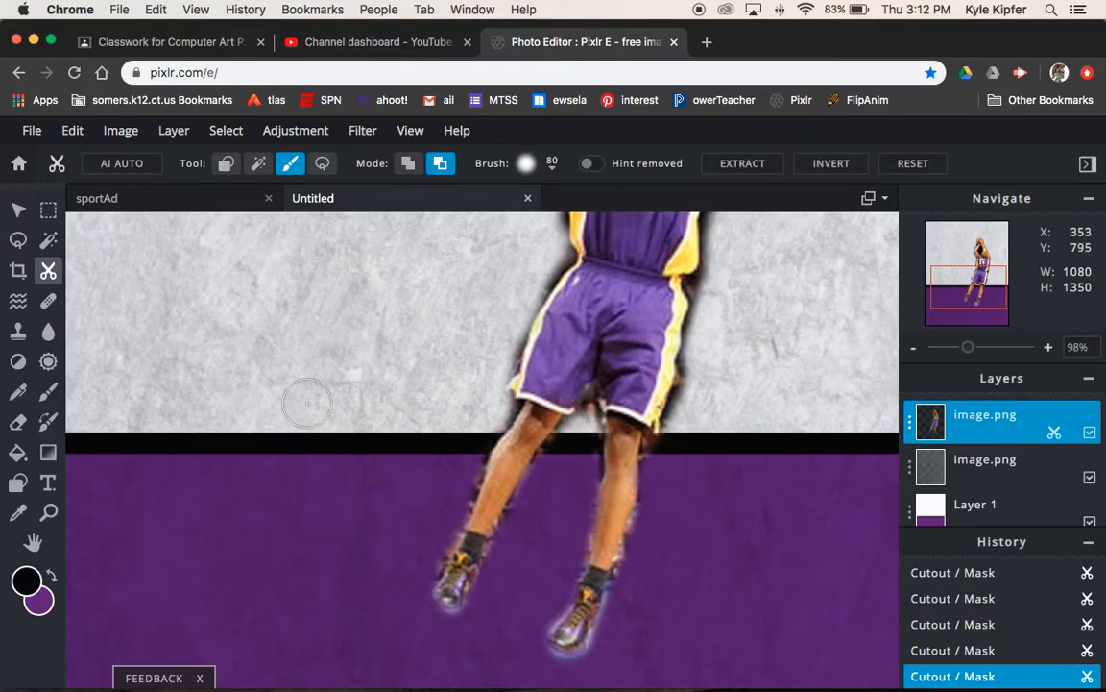
left_click(527, 162)
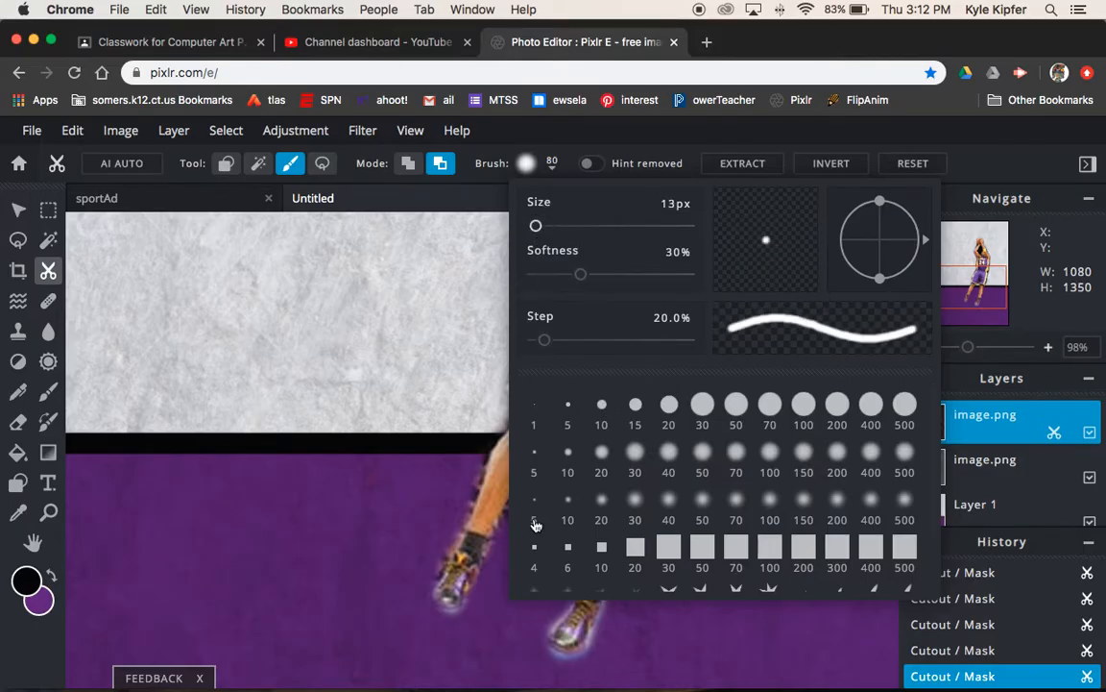
Pick a 10 px tip, then a larger soft-edged brush, and switch to the Magic Wand
left_click(534, 545)
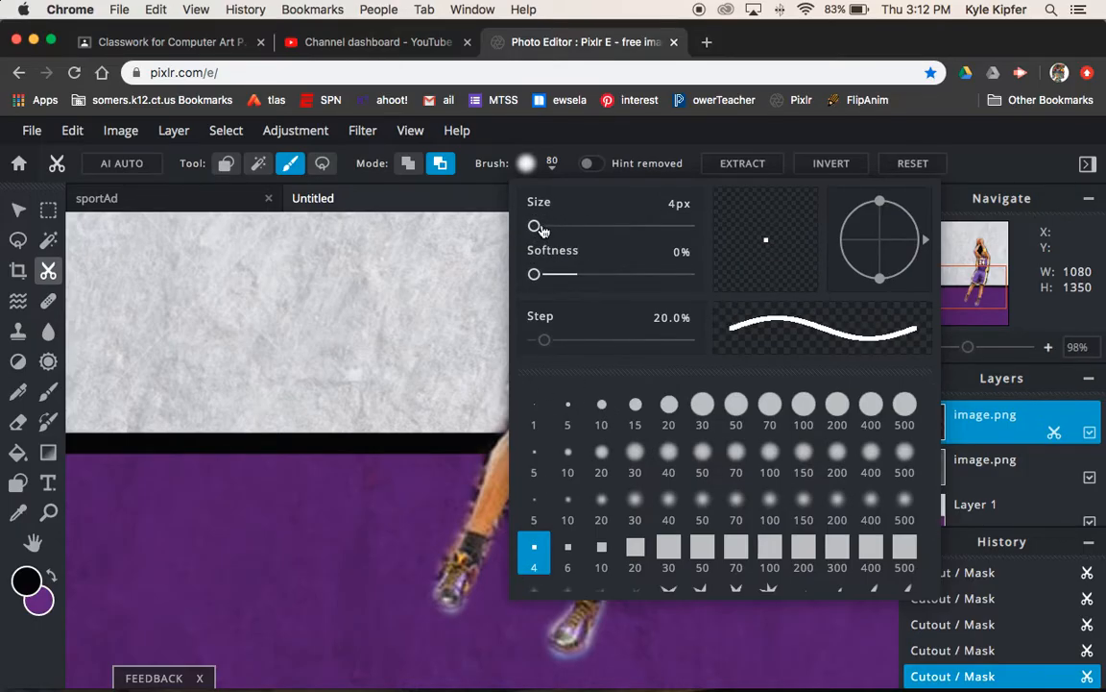
mouse_move(657, 380)
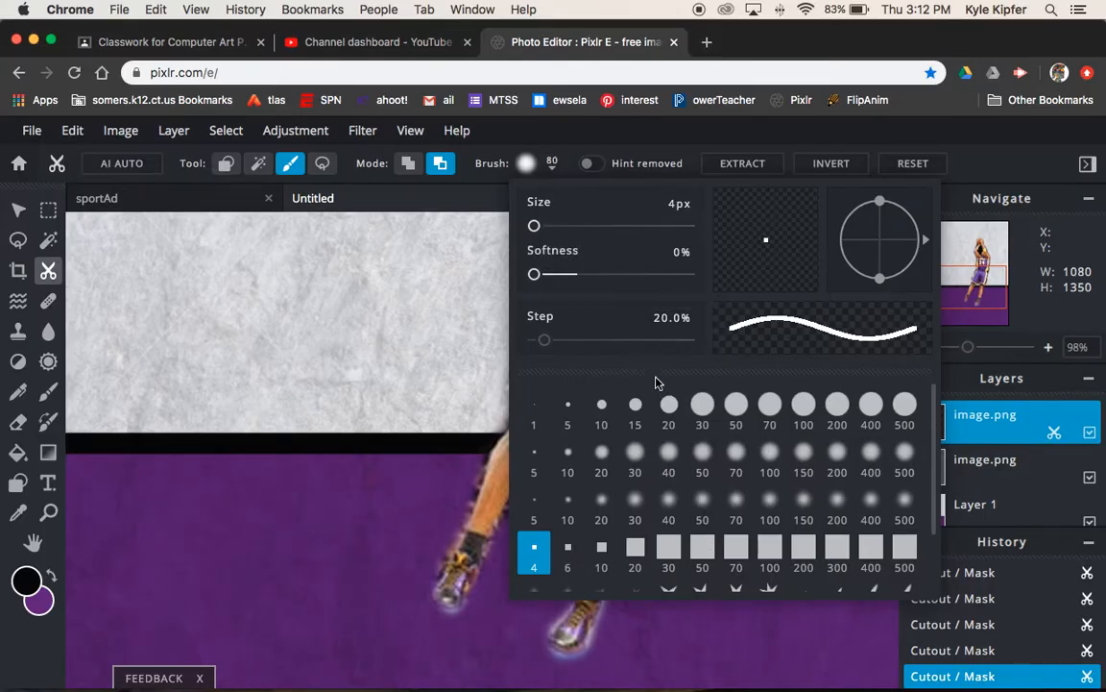
left_click(634, 454)
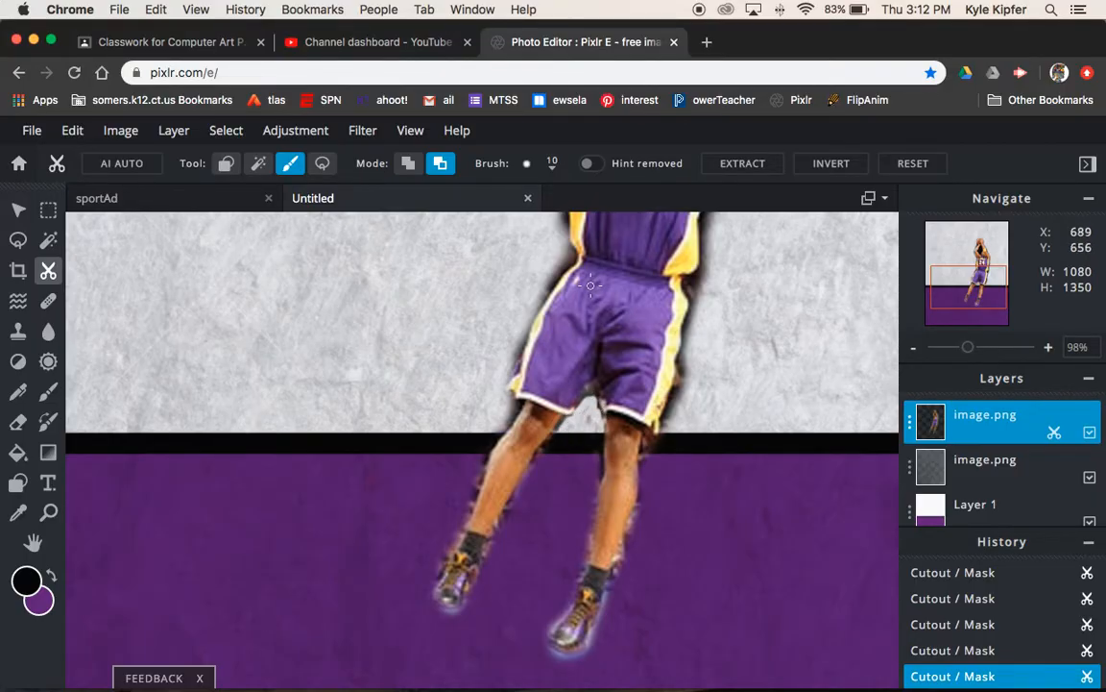
left_click(526, 163)
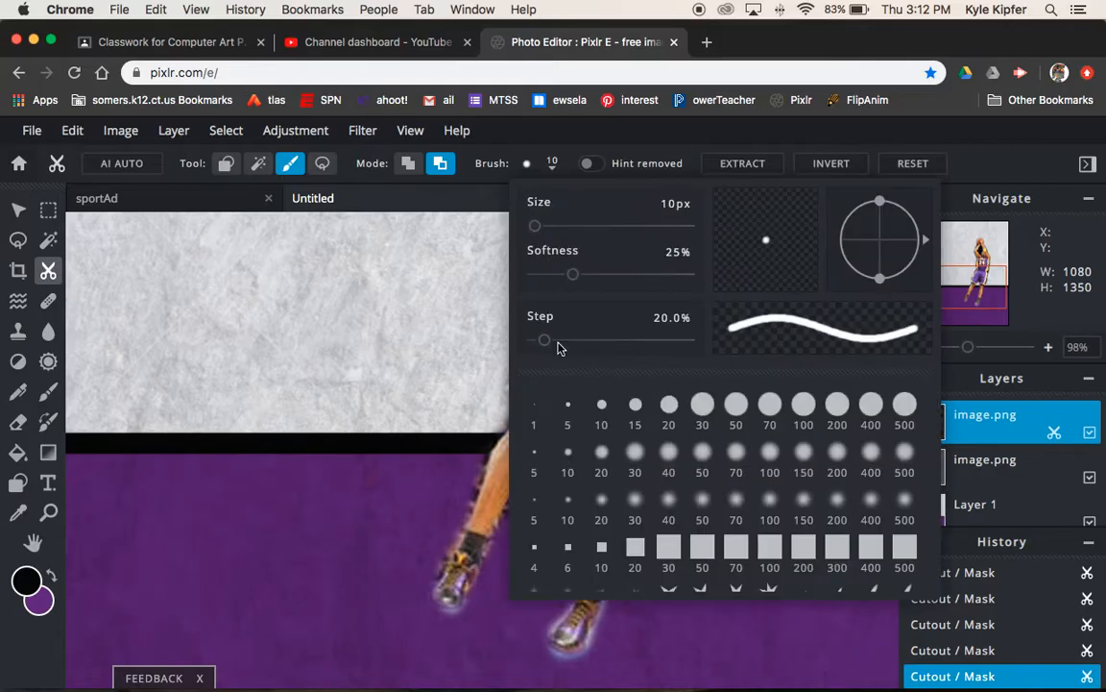
left_click(602, 457)
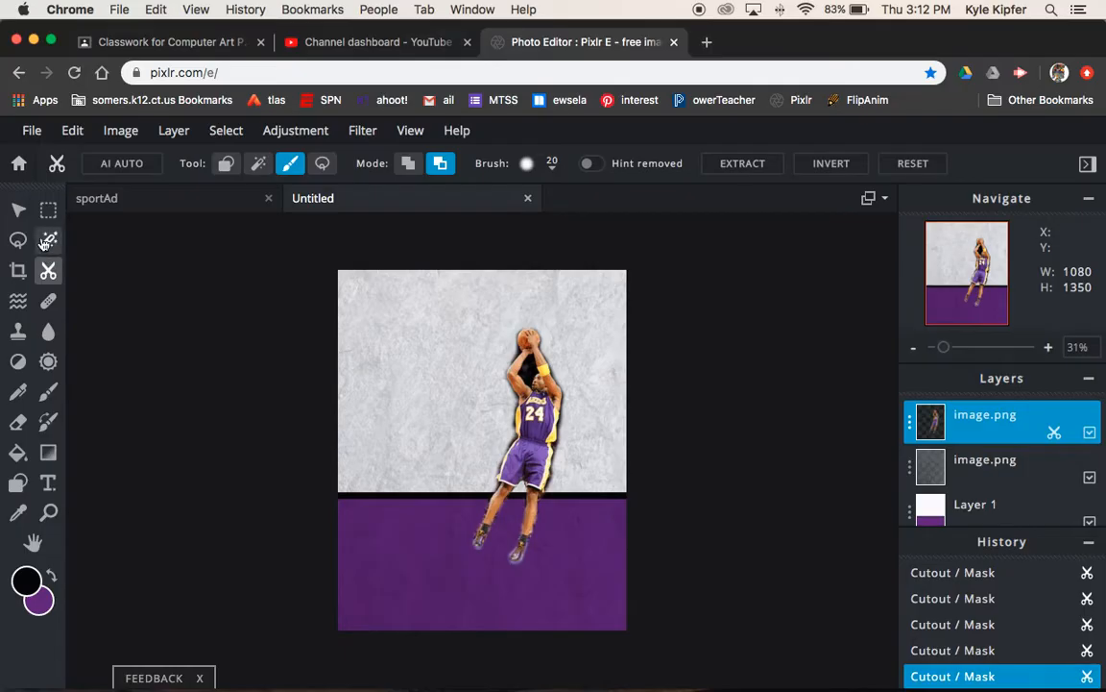
left_click(46, 240)
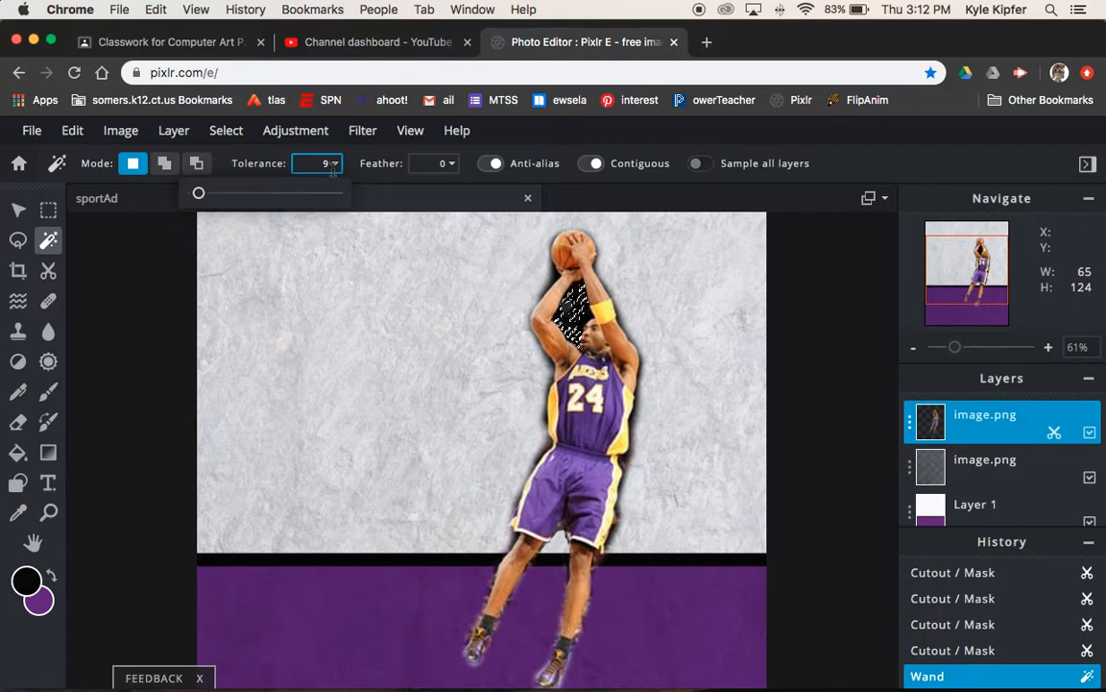
Raise wand tolerance to 32, dismiss the bookmark popups, and select the gap between the arms
left_click_drag(200, 192, 212, 193)
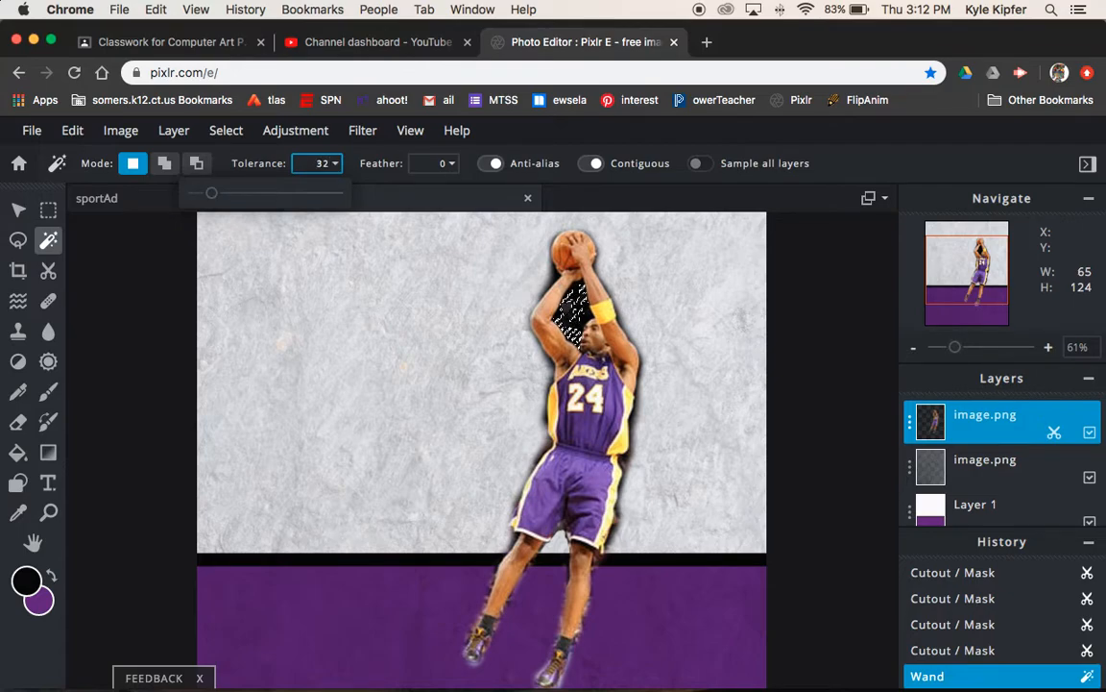
left_click(929, 73)
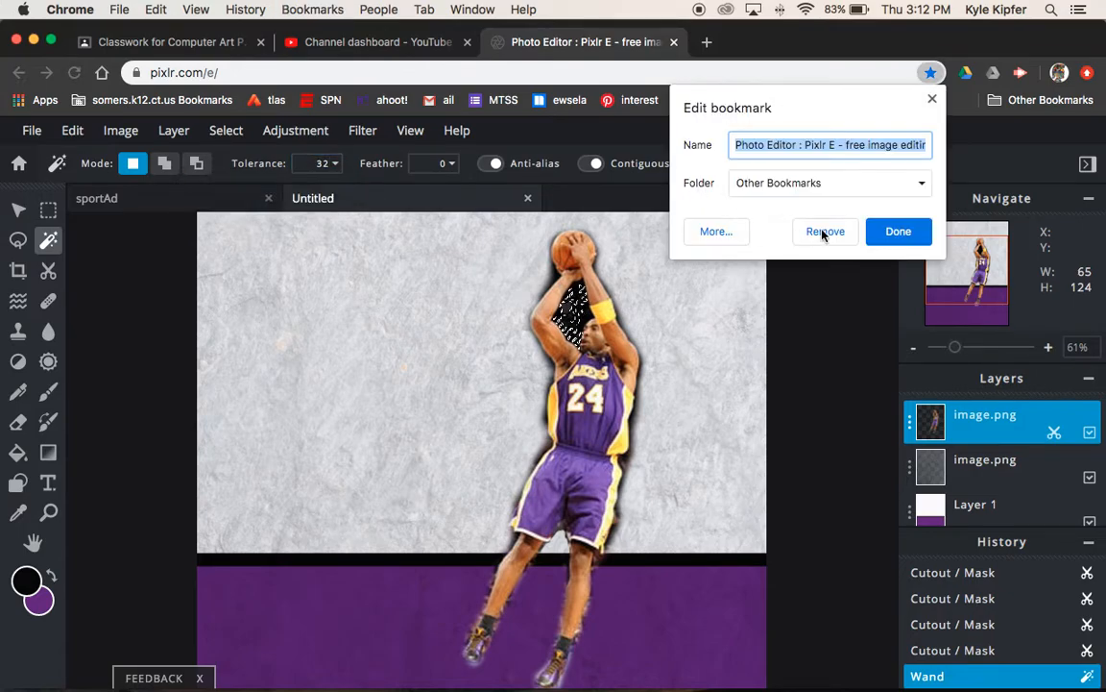
left_click(899, 230)
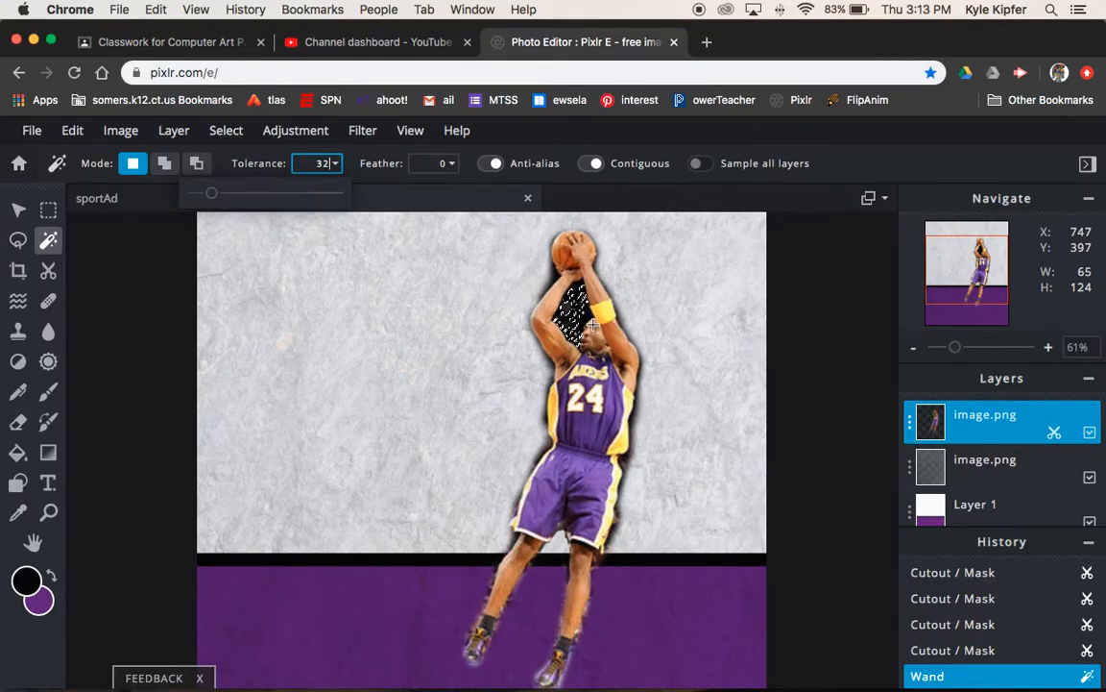
left_click(930, 69)
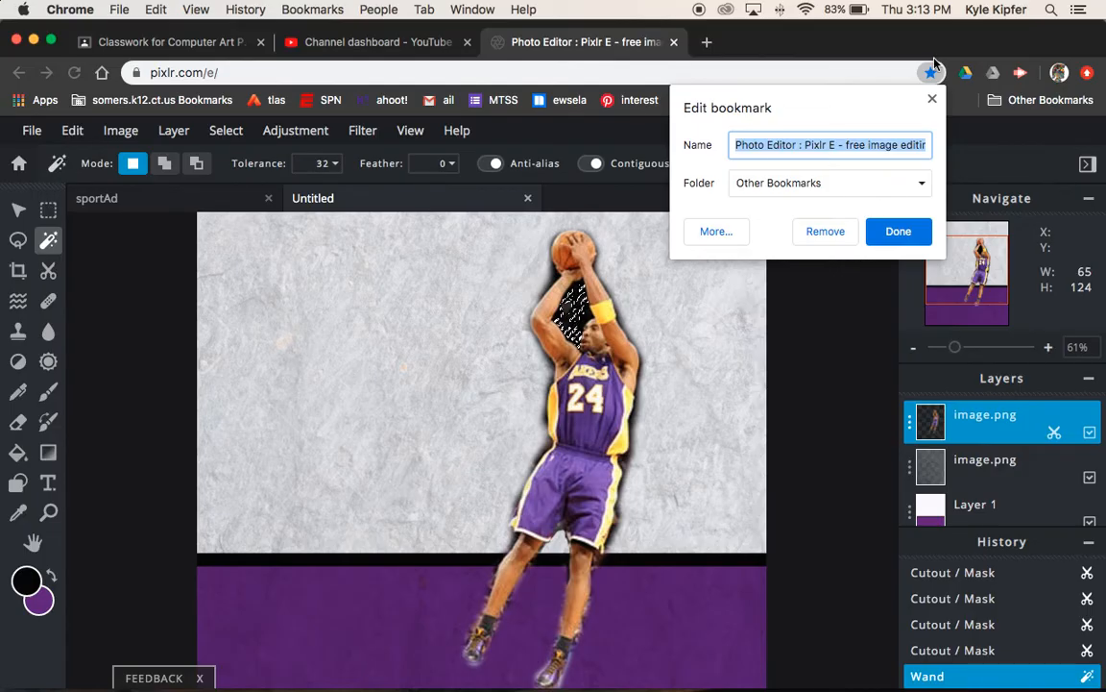
left_click(899, 230)
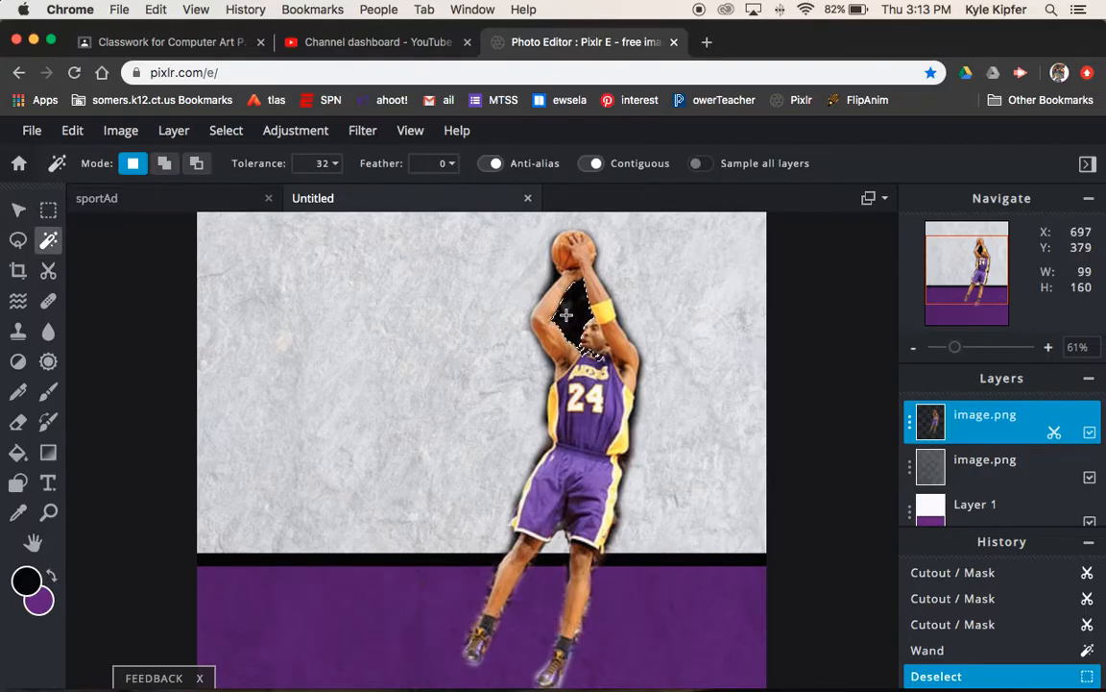
left_click(591, 365)
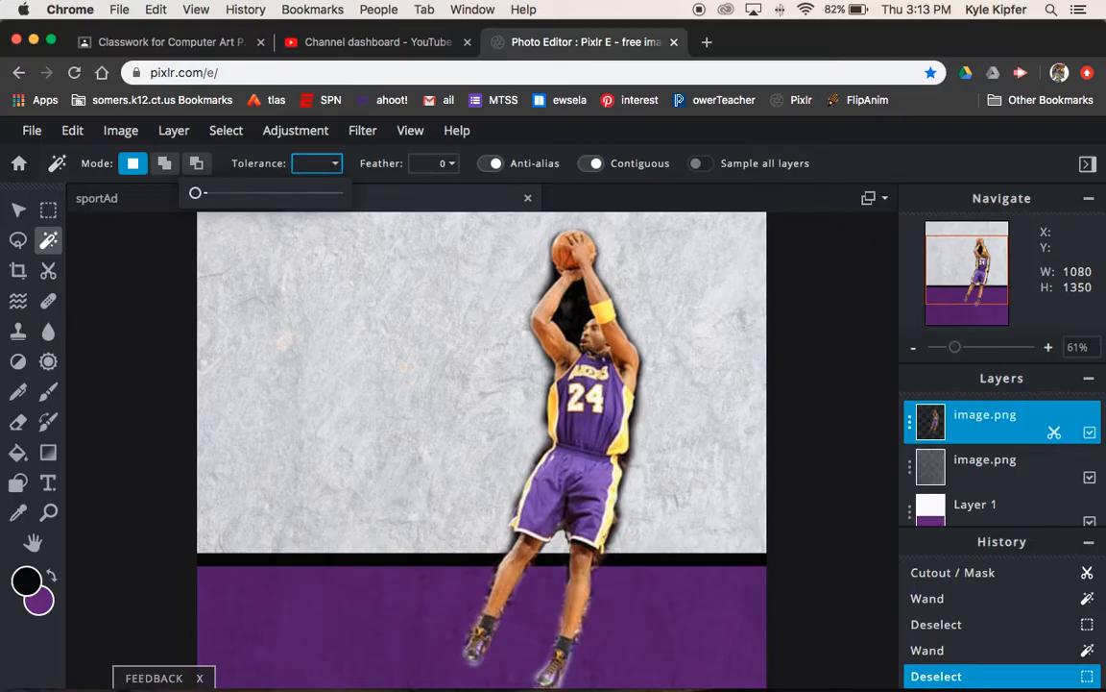
Lower tolerance to 23, reselect the patch between the arms, delete it and deselect
left_click_drag(196, 192, 206, 192)
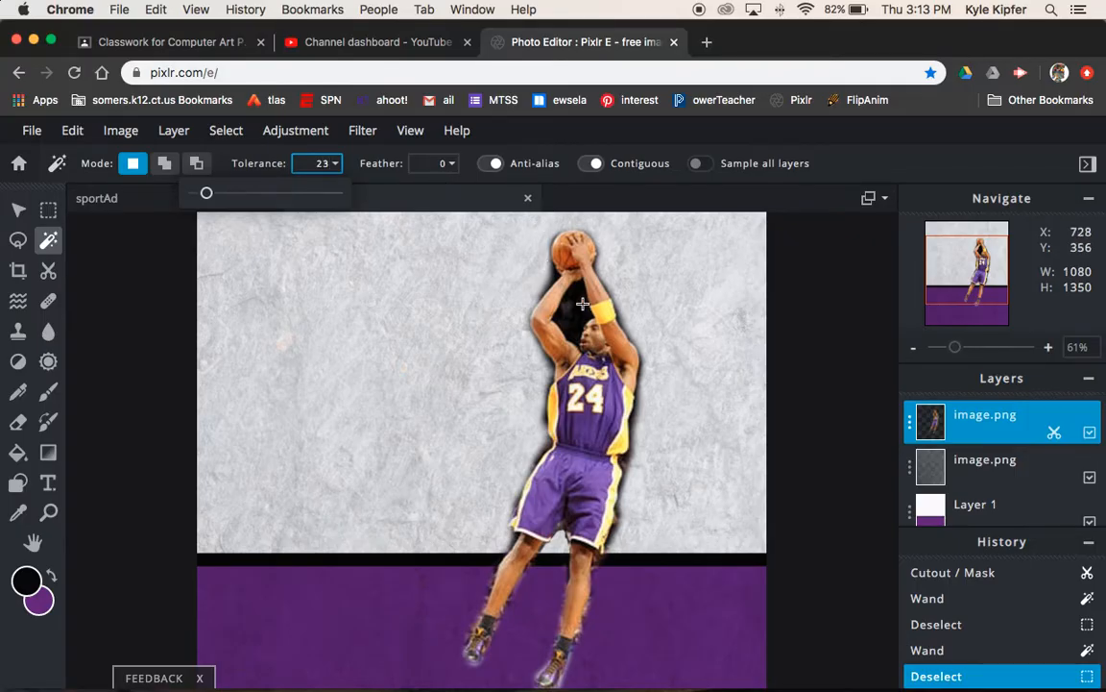
left_click(580, 317)
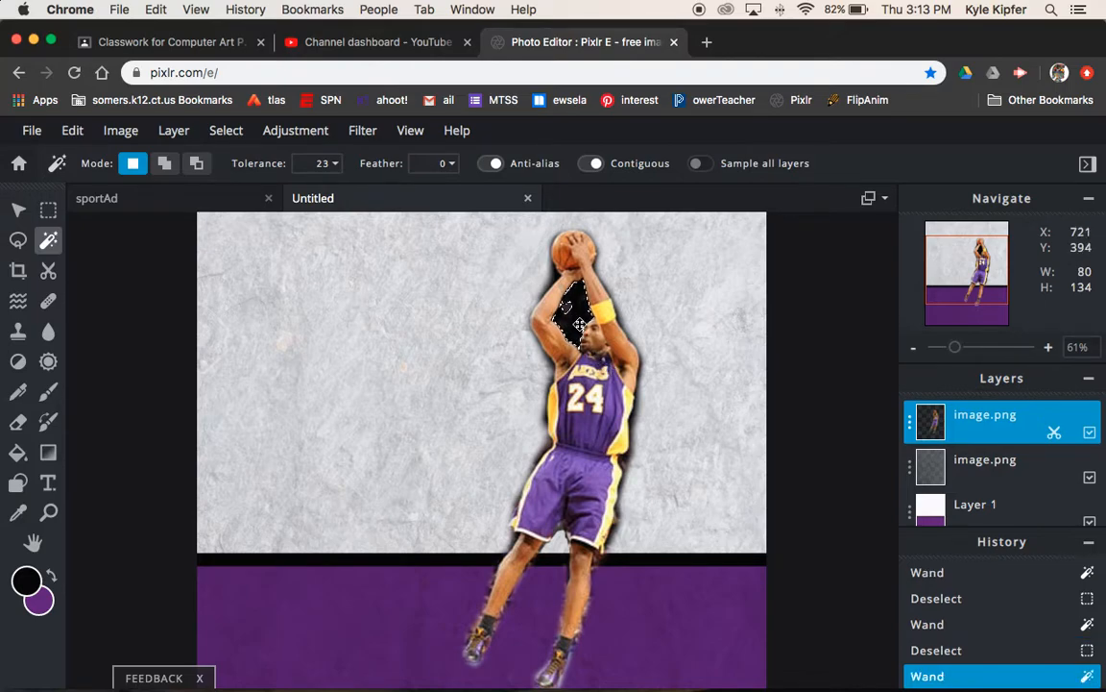
key("Delete")
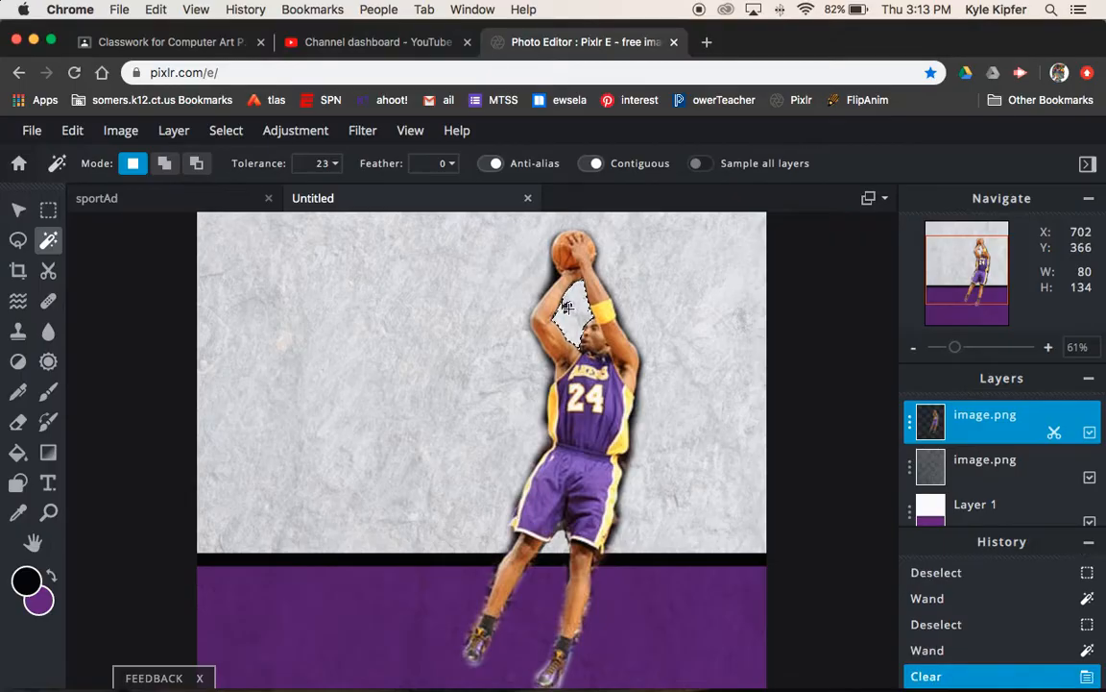
left_click(568, 308)
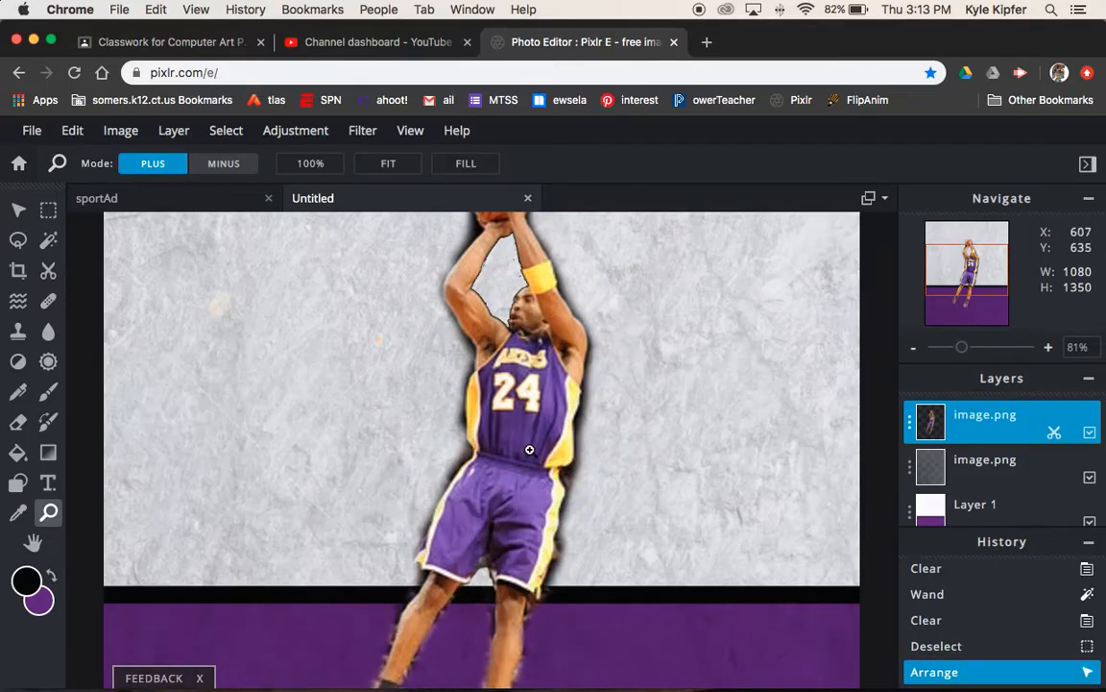
Zoom out to the whole card and drag the player layer lower into position with Arrange
left_click(912, 347)
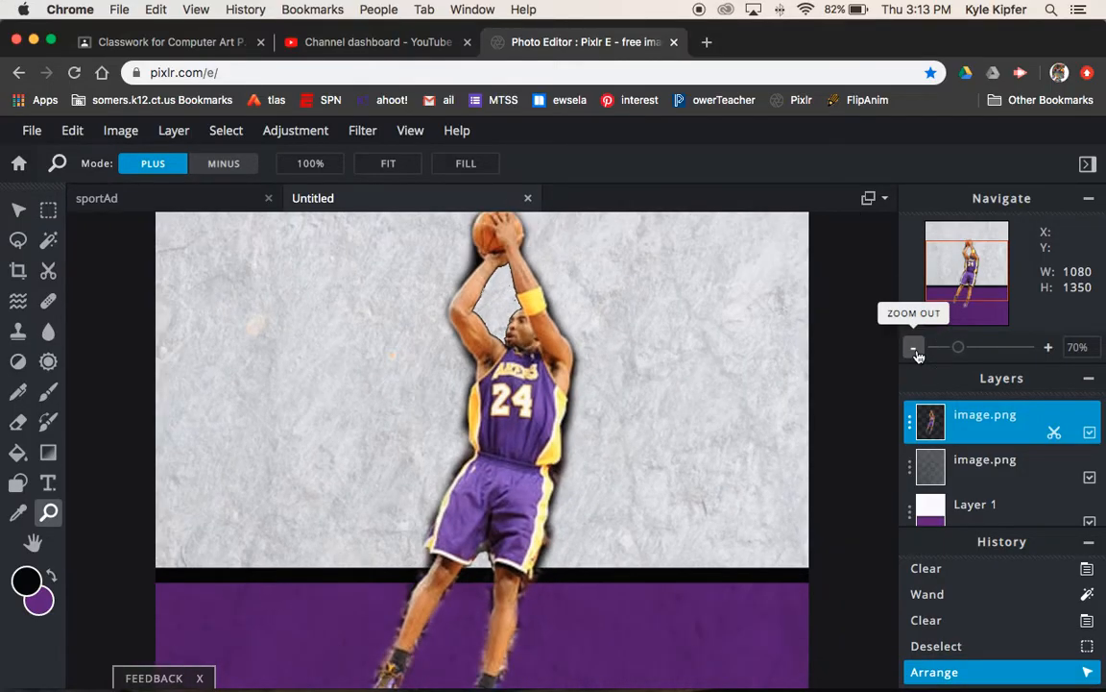
left_click(912, 346)
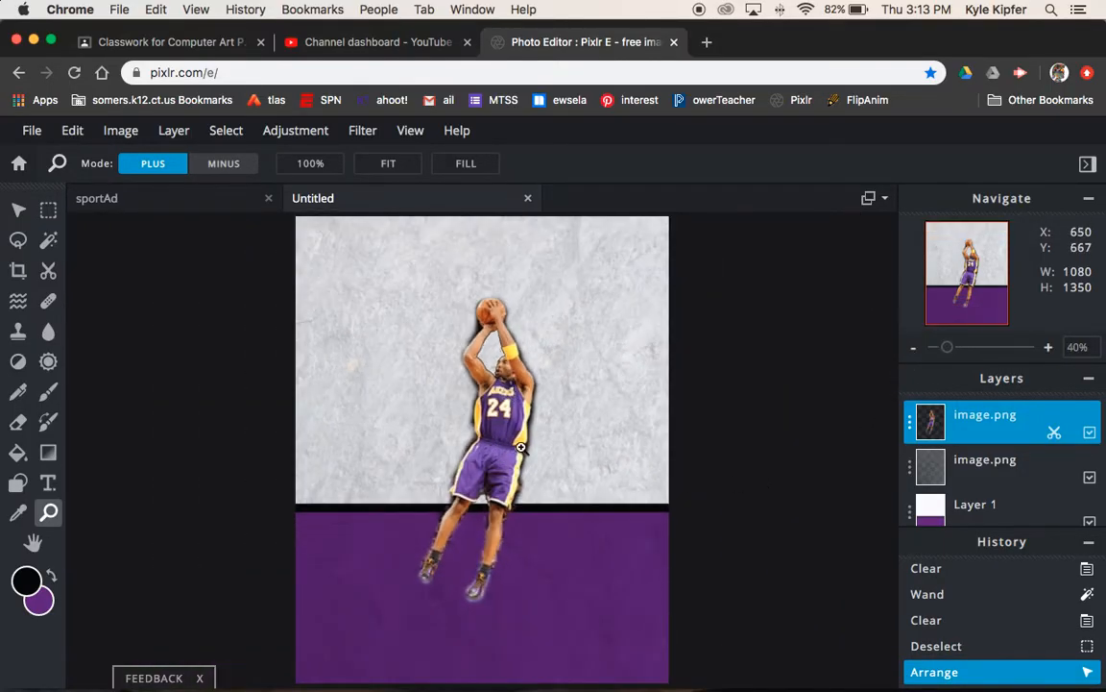
left_click(17, 209)
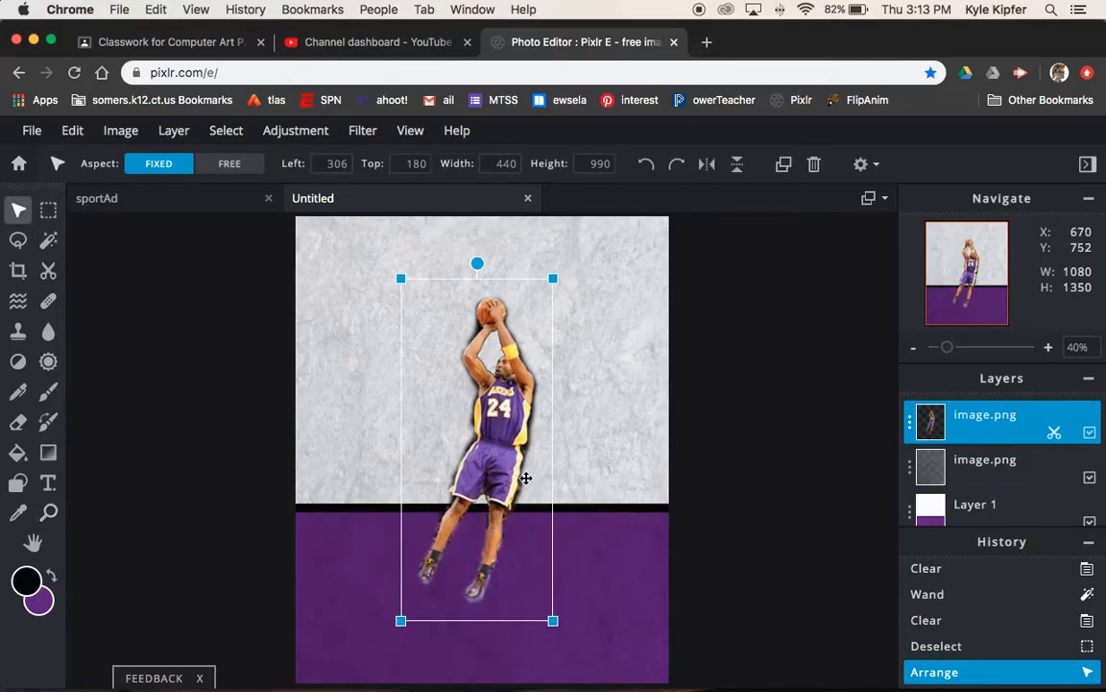
left_click_drag(527, 479, 523, 573)
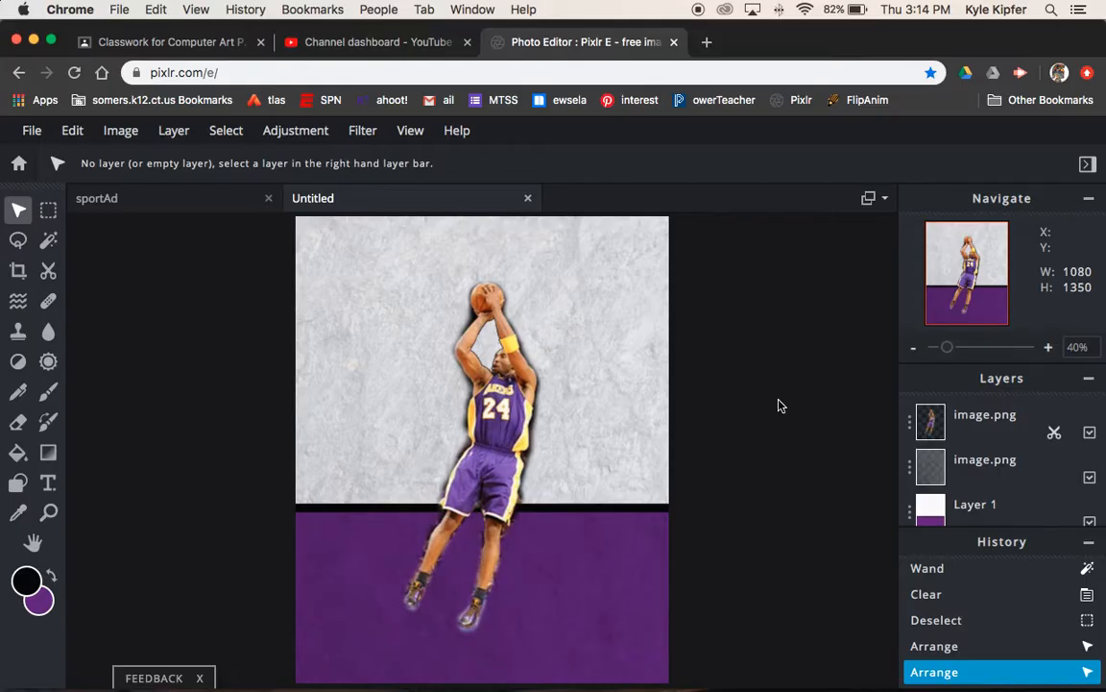
mouse_move(522, 392)
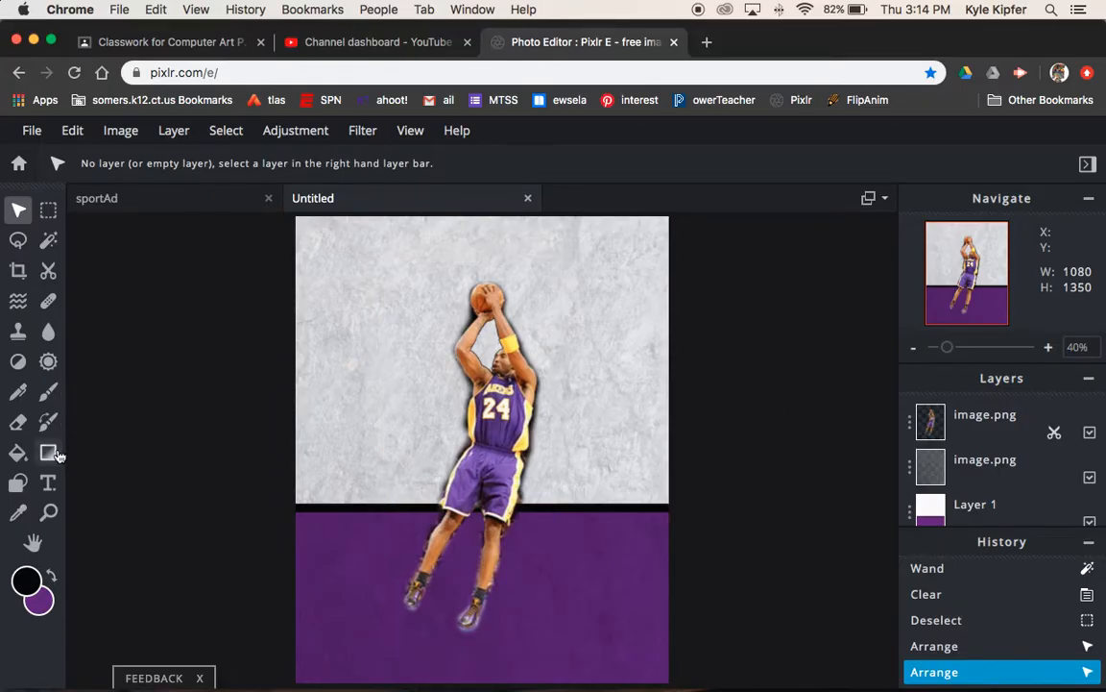
Add a new text layer on the card reading 'Bryant'
left_click(48, 482)
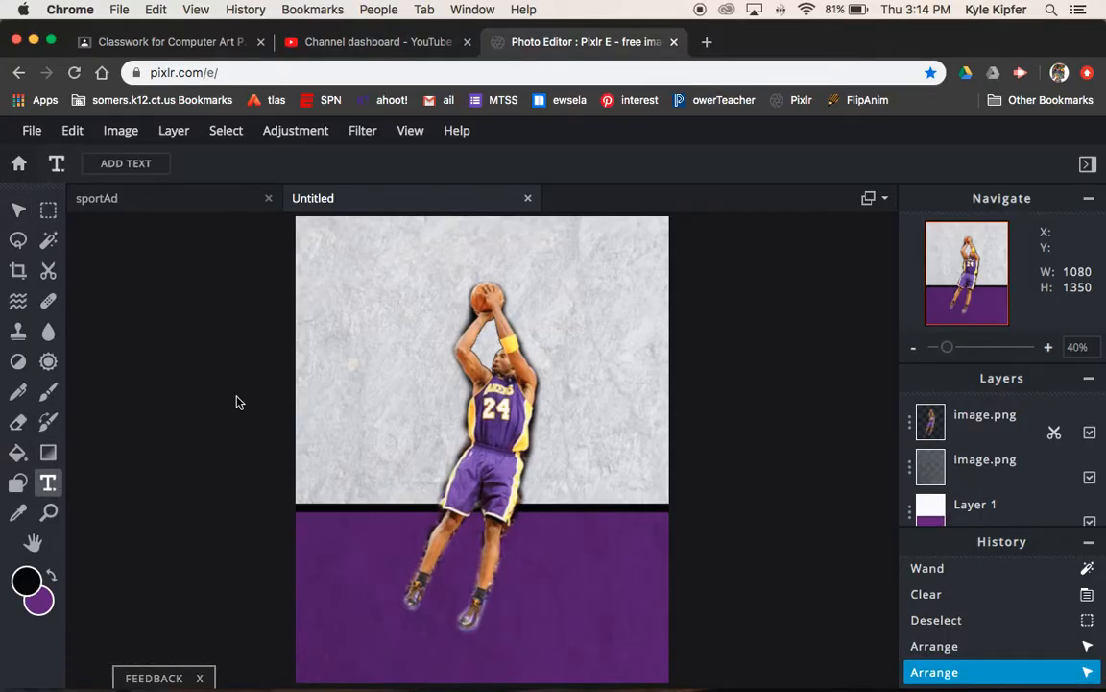
left_click(126, 161)
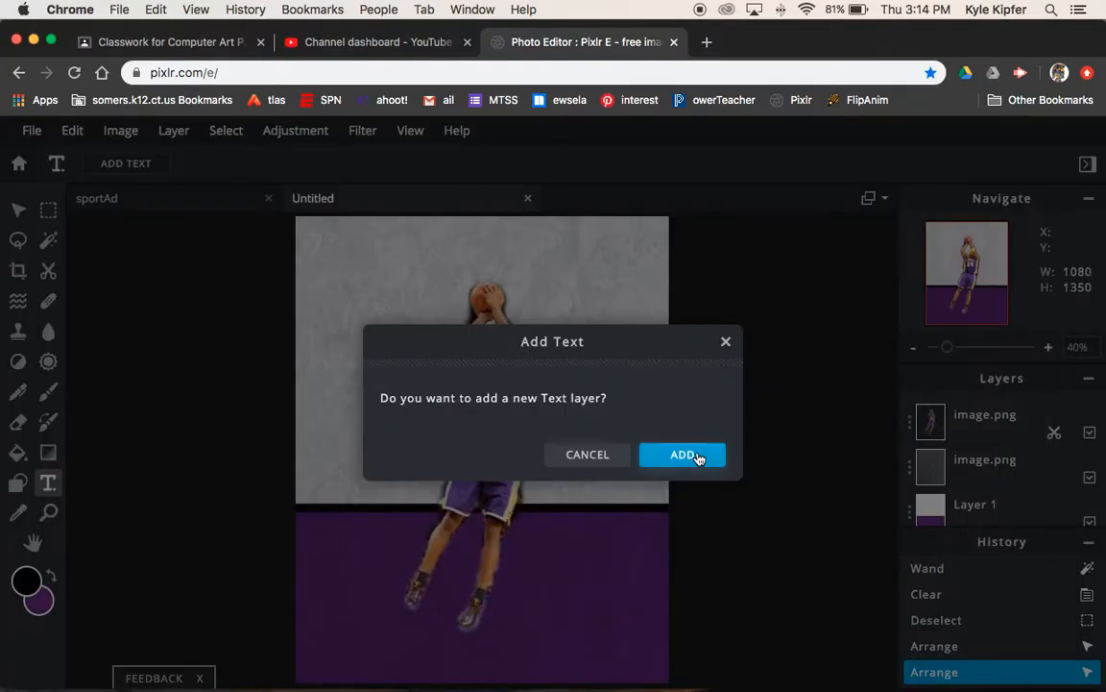
left_click(682, 453)
type("b")
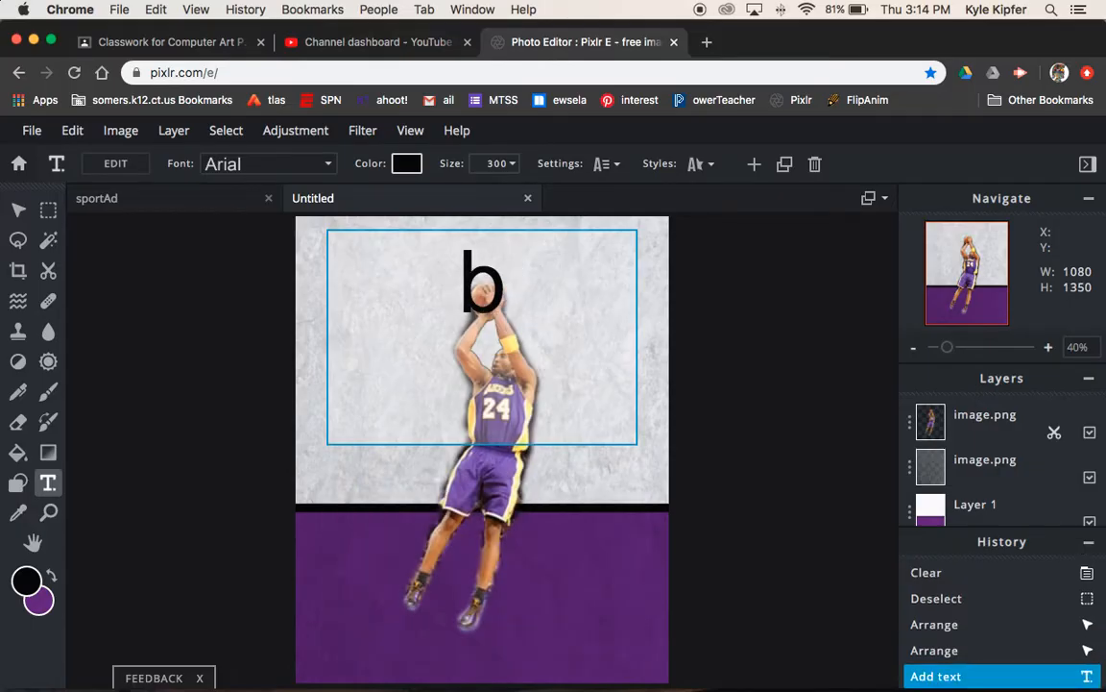
type("ryan")
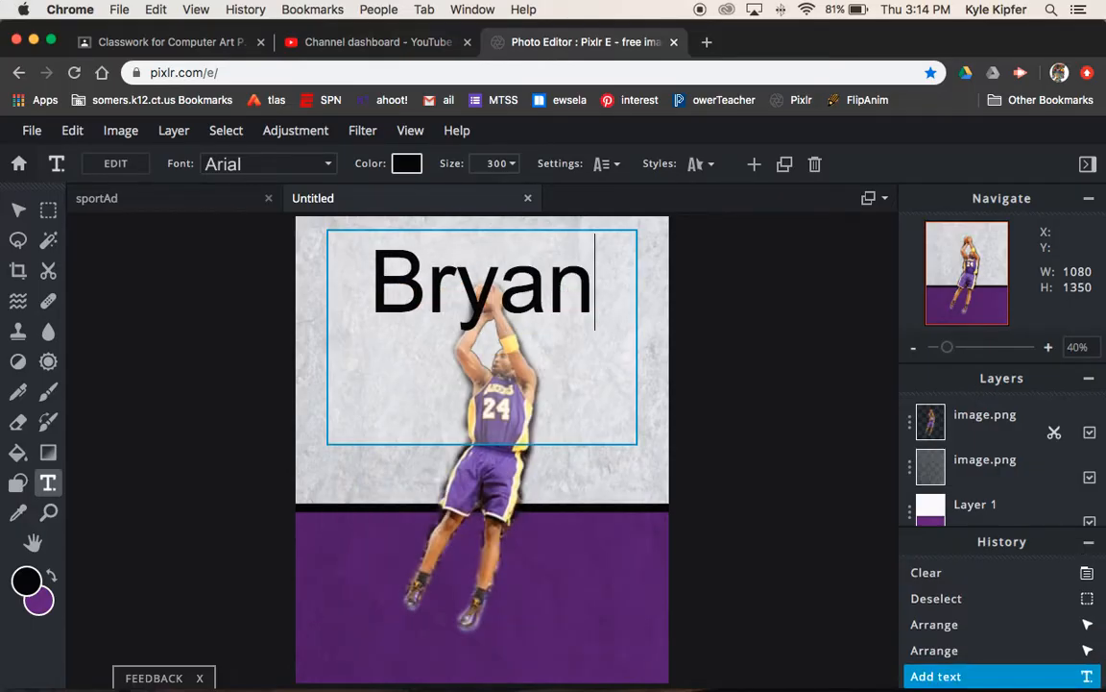
type("t")
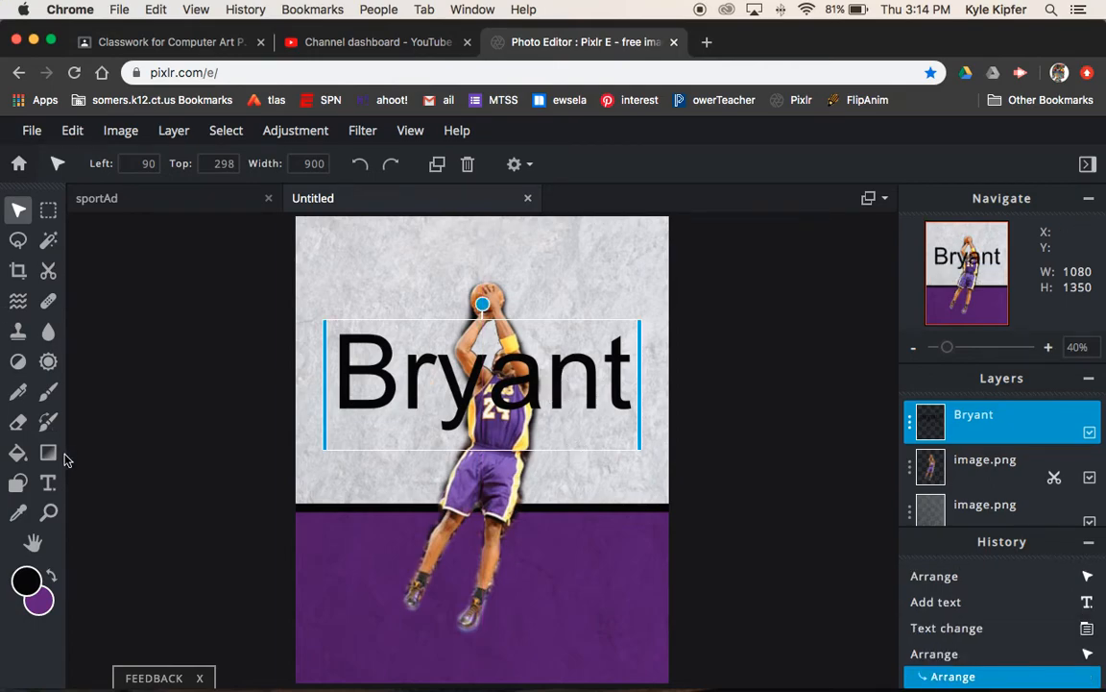
Try the Emery font on BRYANT, then settle on the Father and Son font
left_click(46, 482)
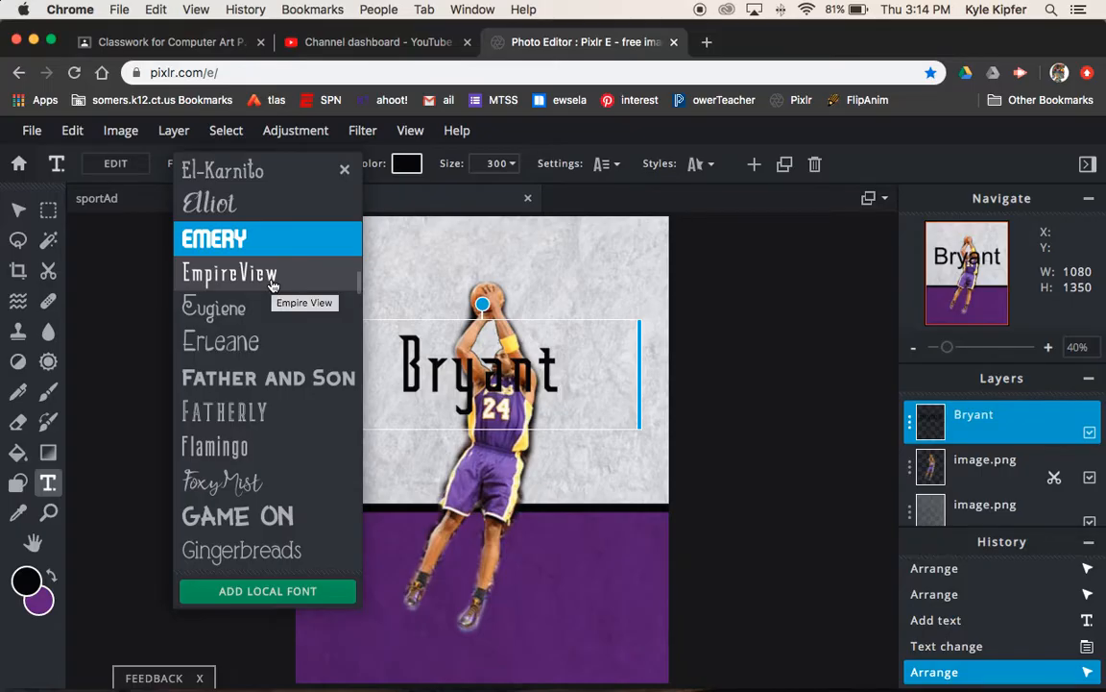
left_click(215, 238)
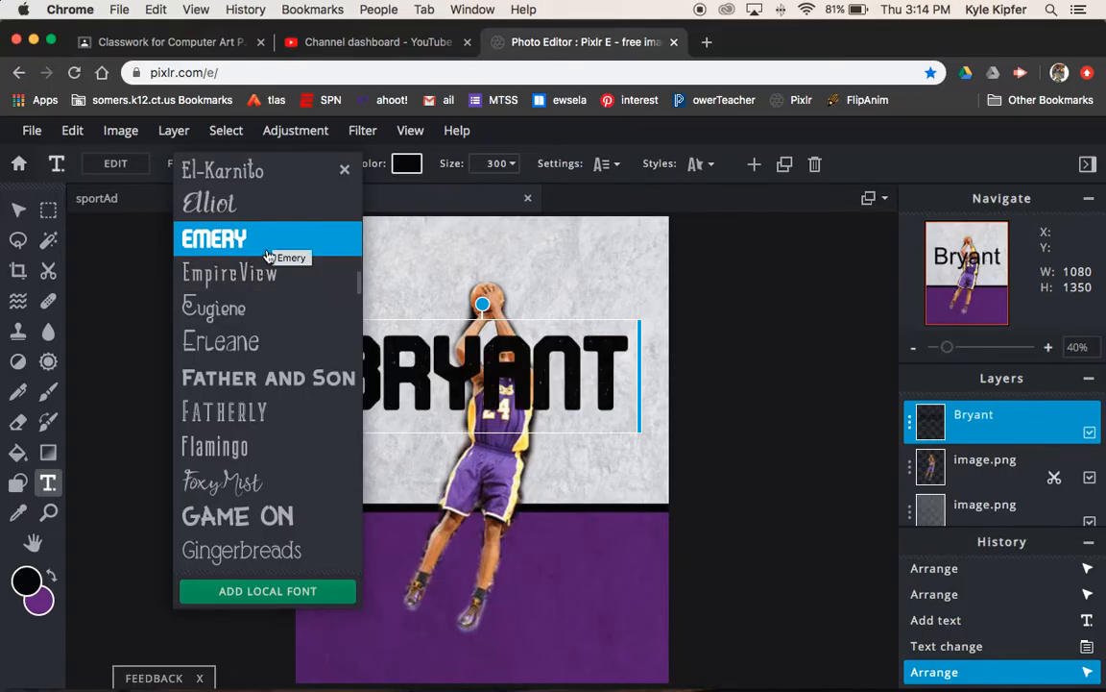
mouse_move(254, 277)
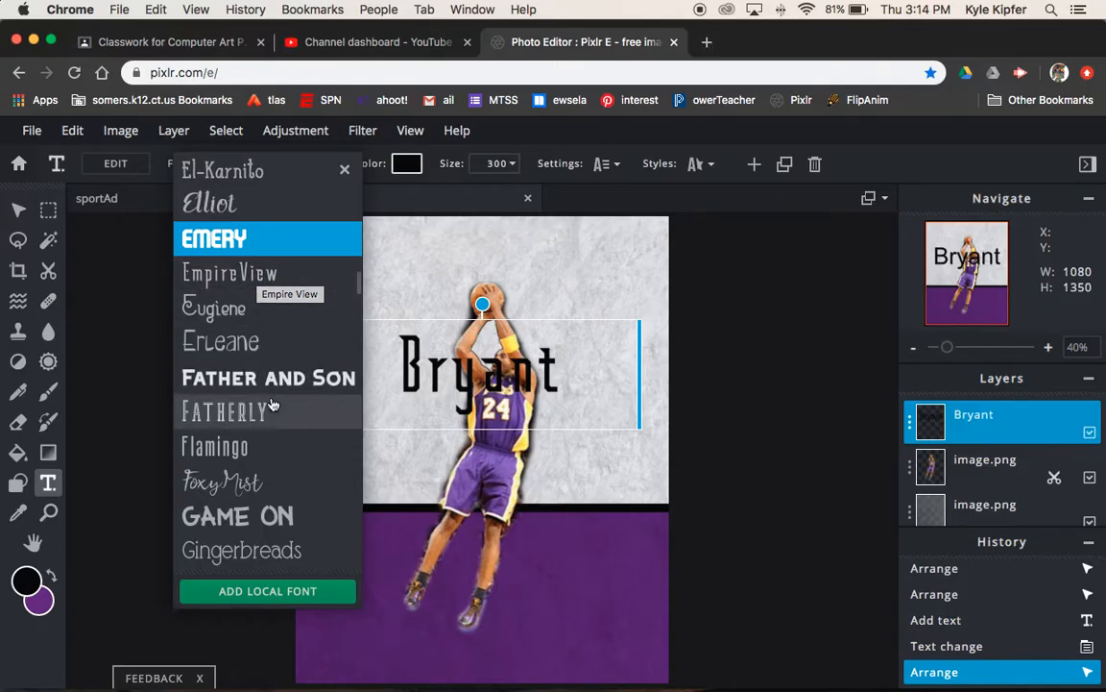
left_click(269, 377)
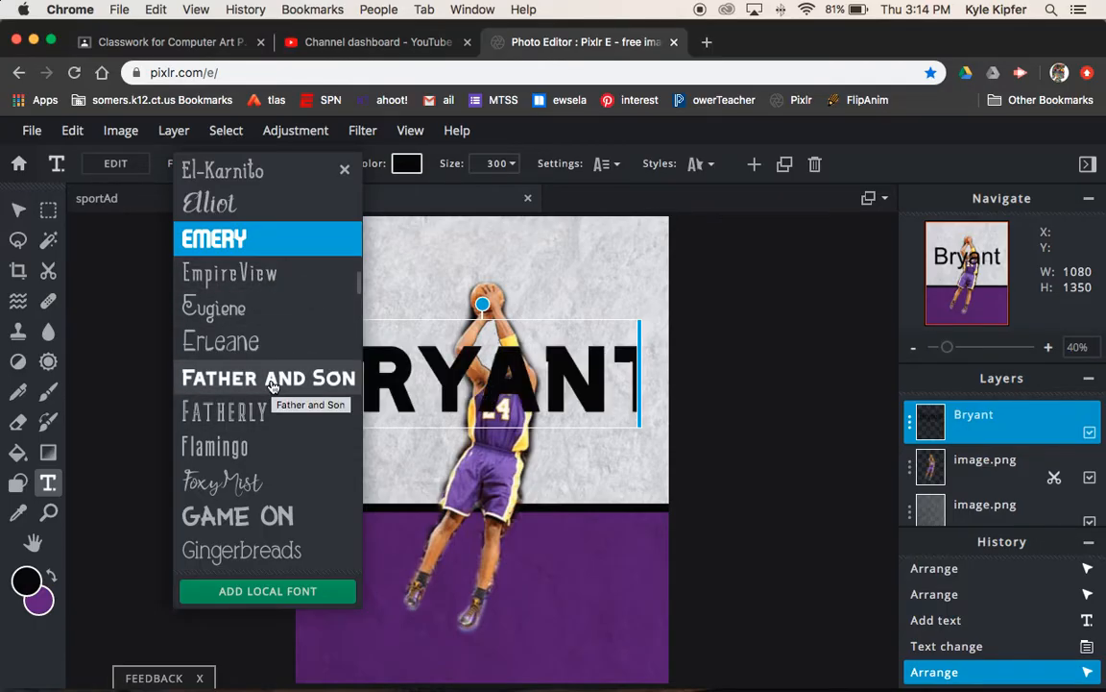
left_click(267, 377)
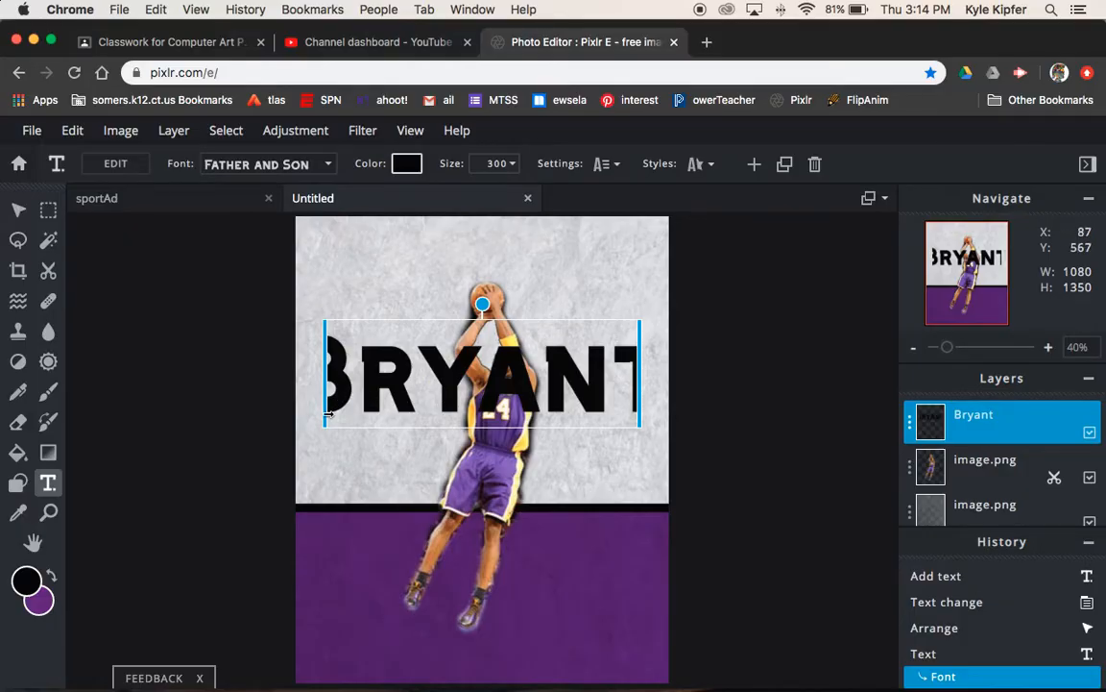
Fit the BRYANT text box across the card's width and keep its colour black
left_click_drag(327, 419, 284, 415)
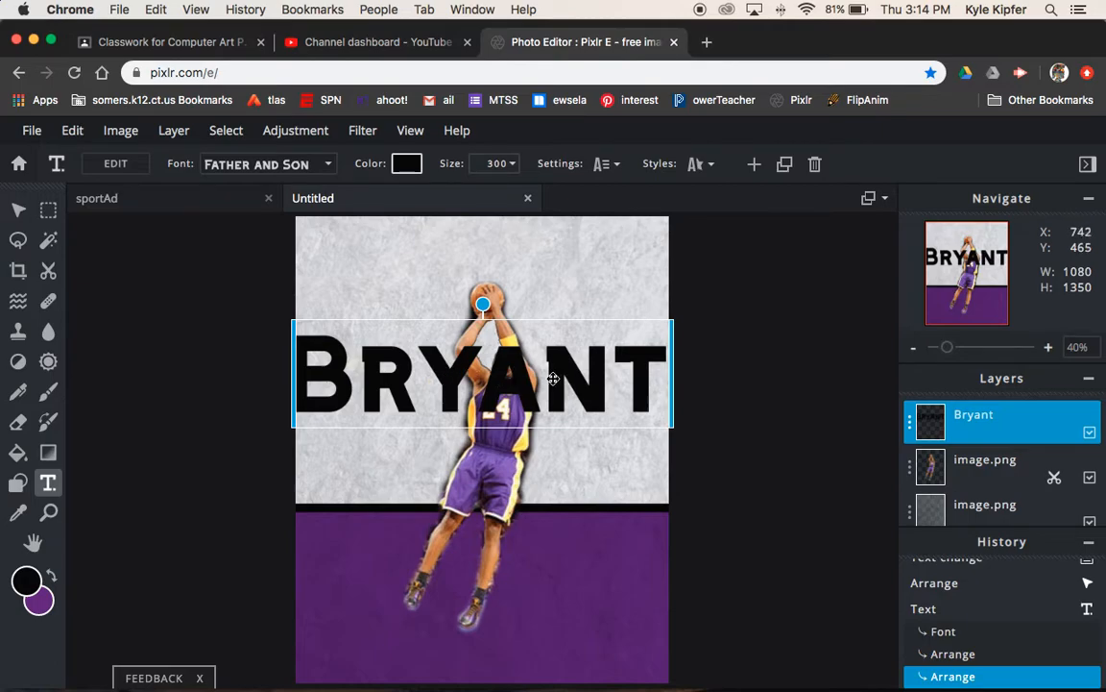
left_click(399, 162)
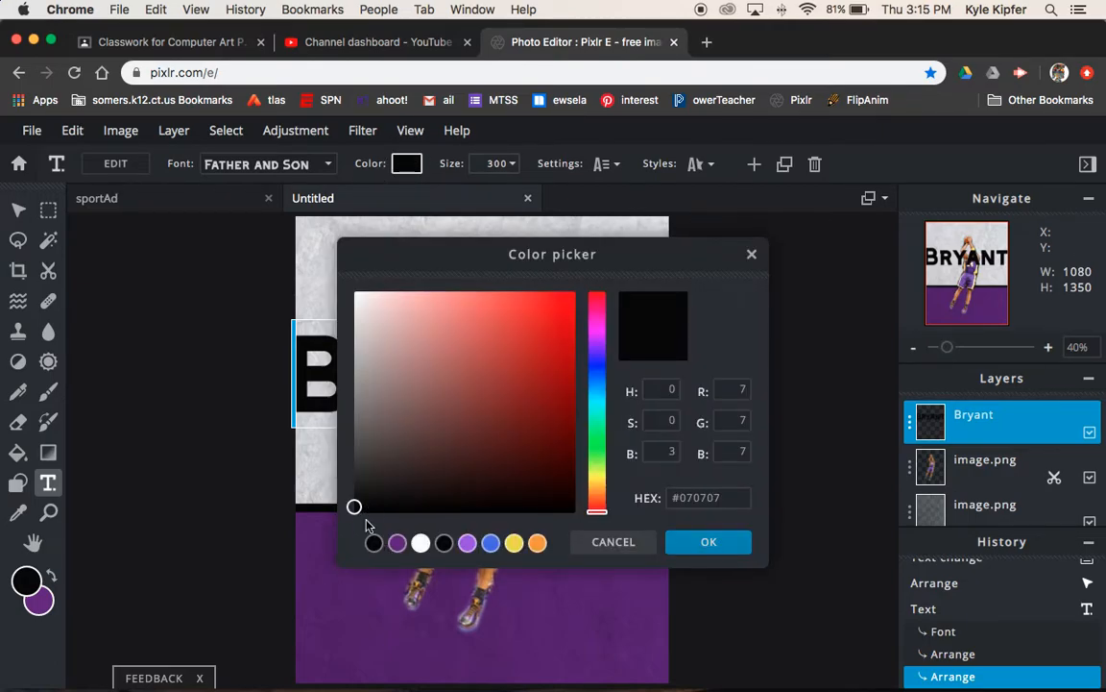
left_click(707, 542)
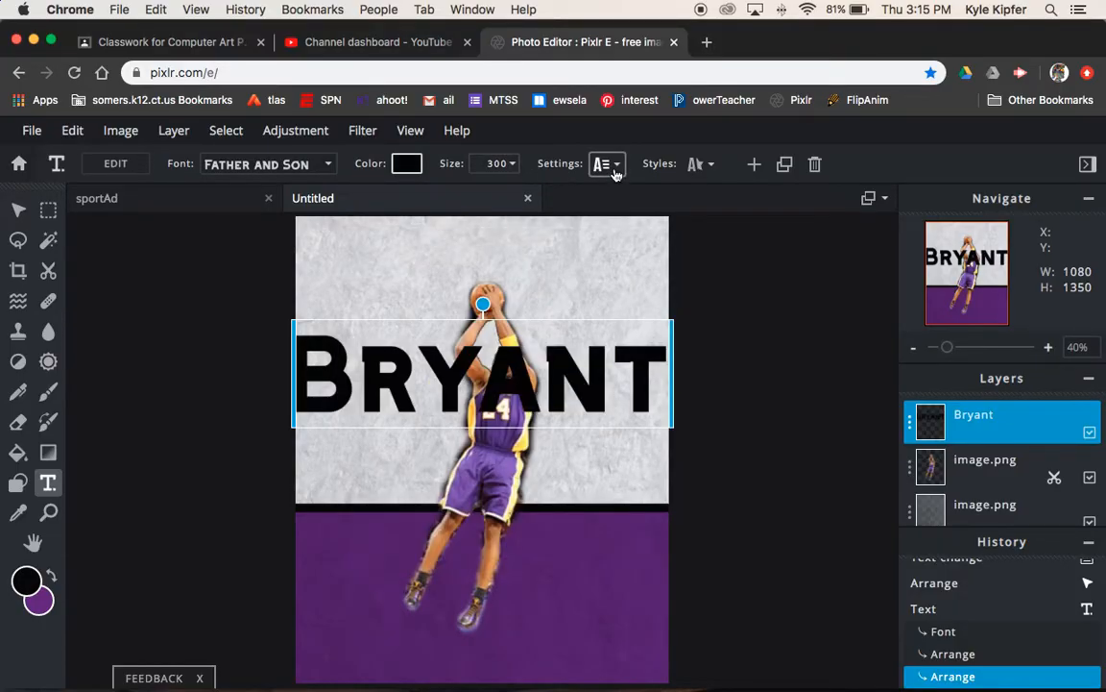
Tighten BRYANT's letter spacing to -11 in the text settings popup
left_click(605, 164)
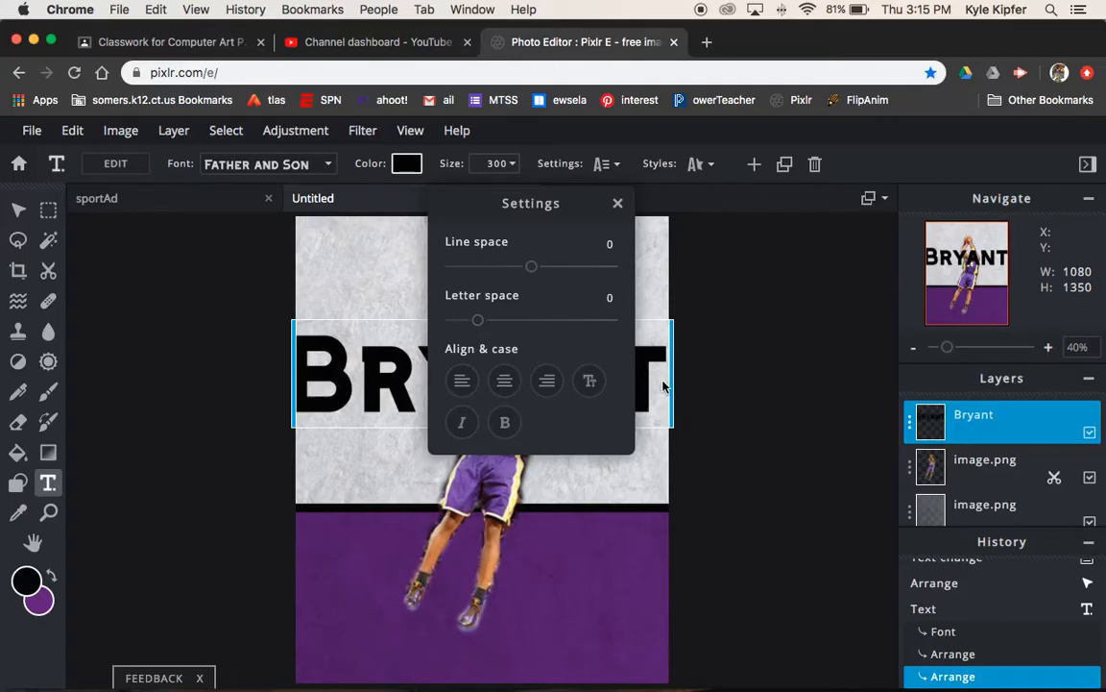
left_click_drag(478, 319, 488, 318)
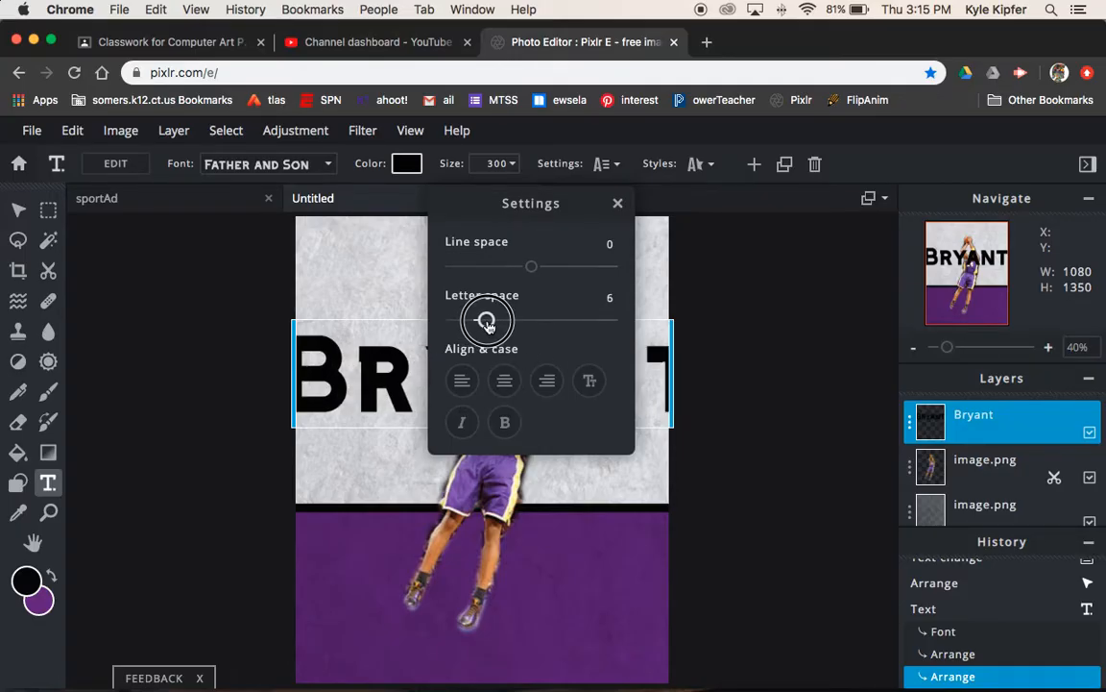
left_click_drag(488, 319, 522, 322)
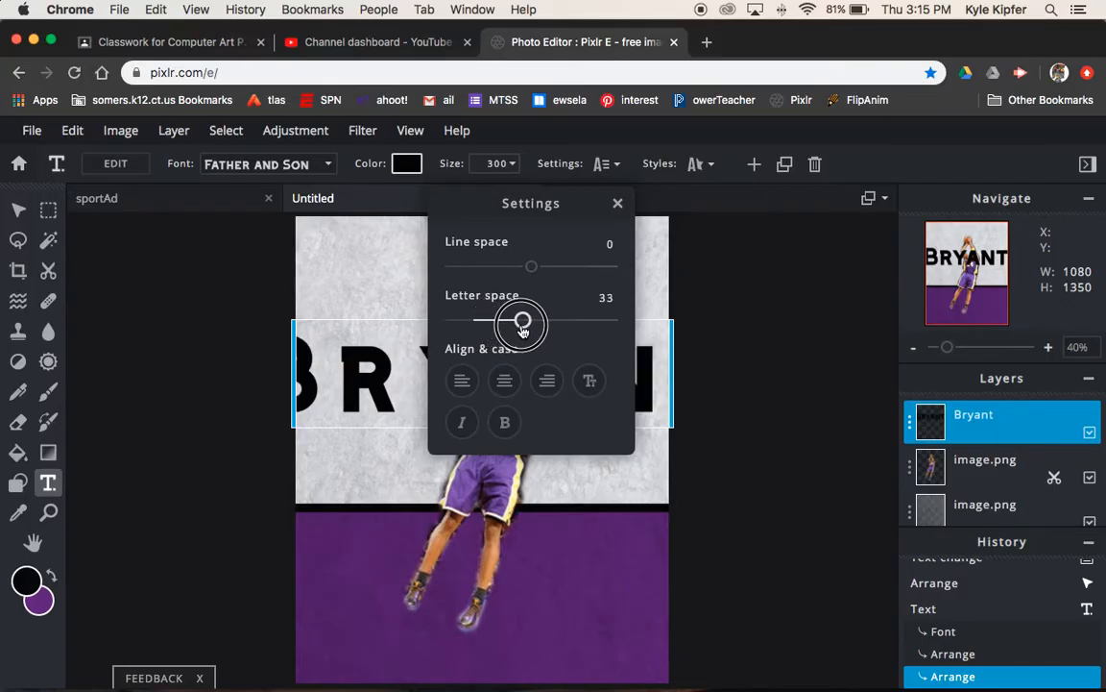
left_click_drag(522, 323, 479, 322)
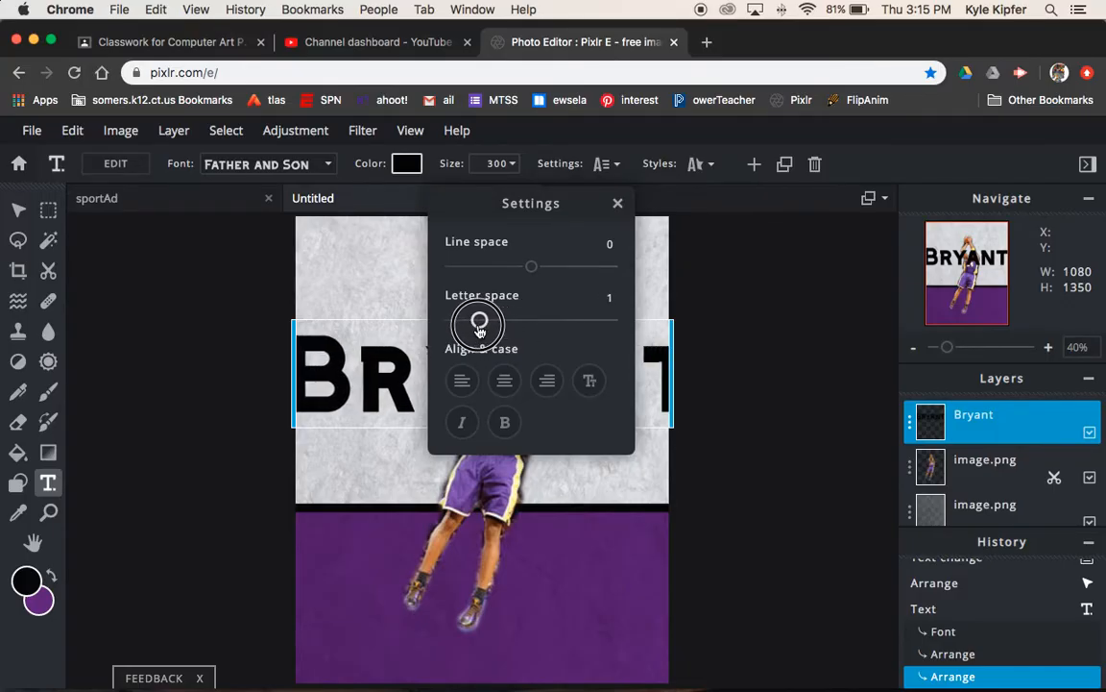
left_click_drag(480, 322, 454, 322)
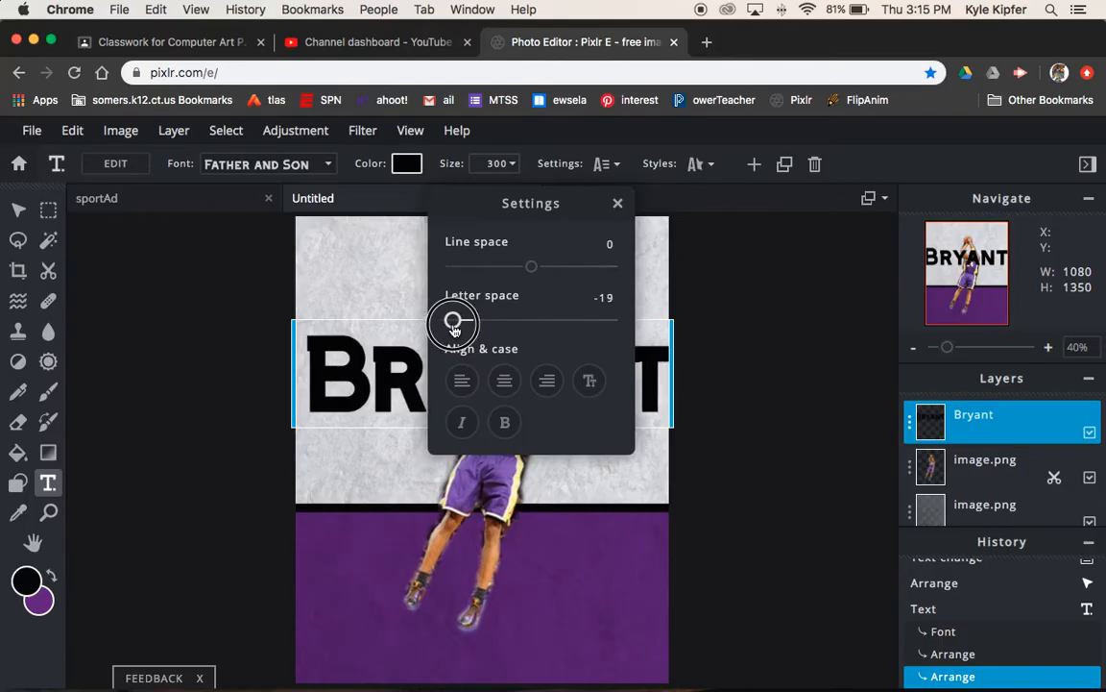
left_click_drag(454, 318, 461, 319)
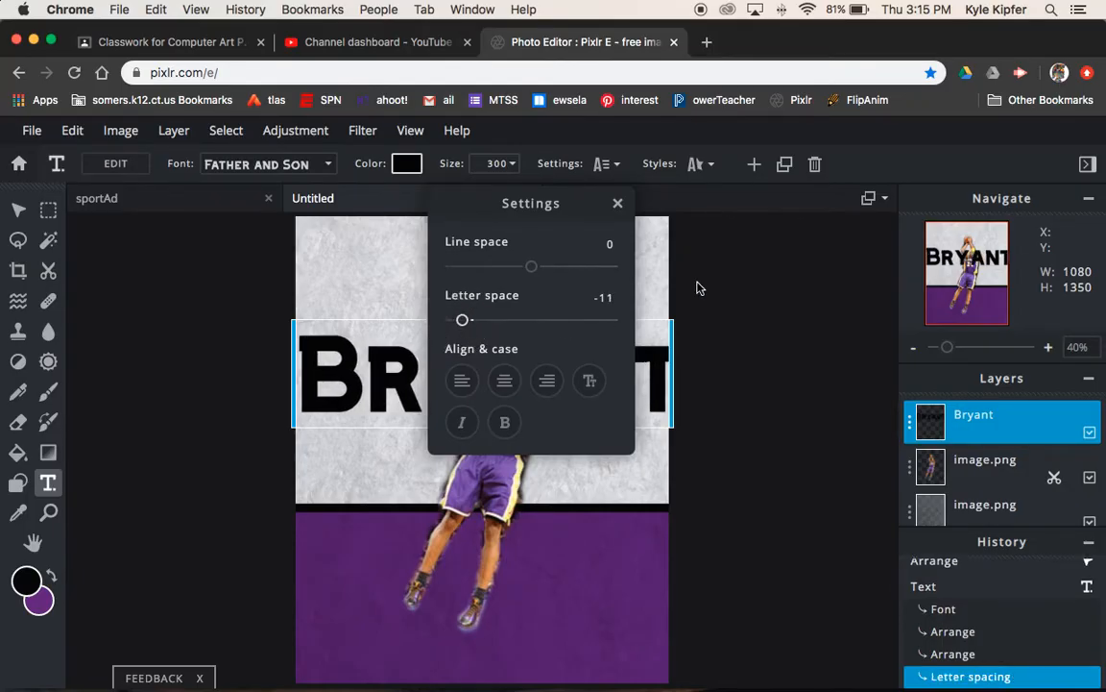
left_click(619, 204)
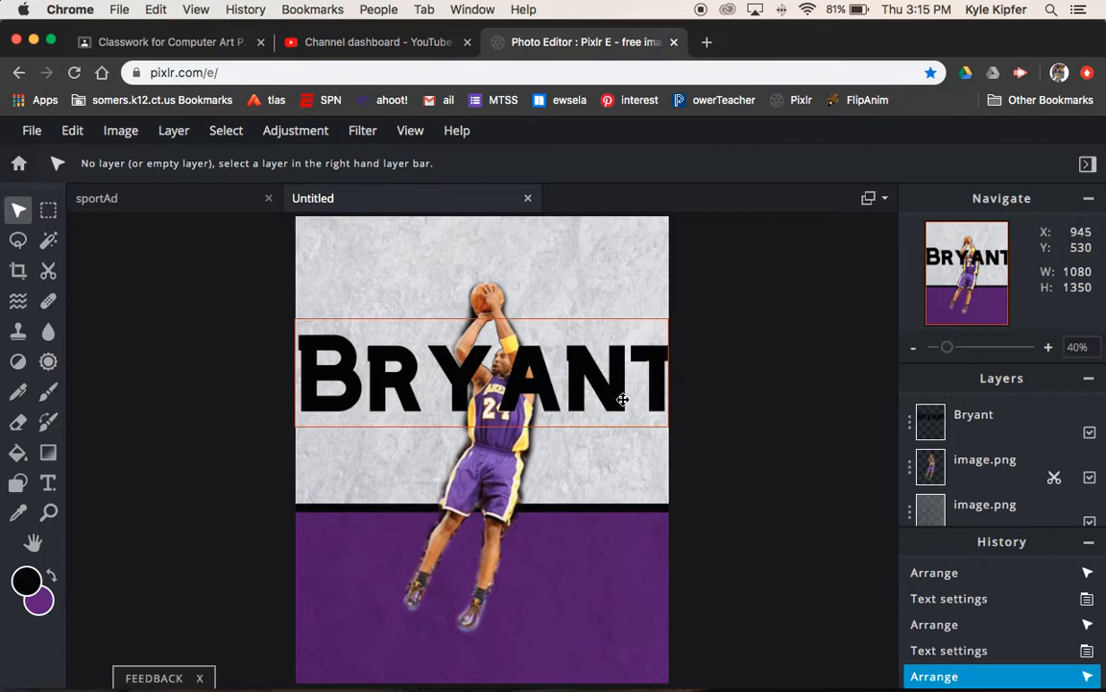
left_click(974, 415)
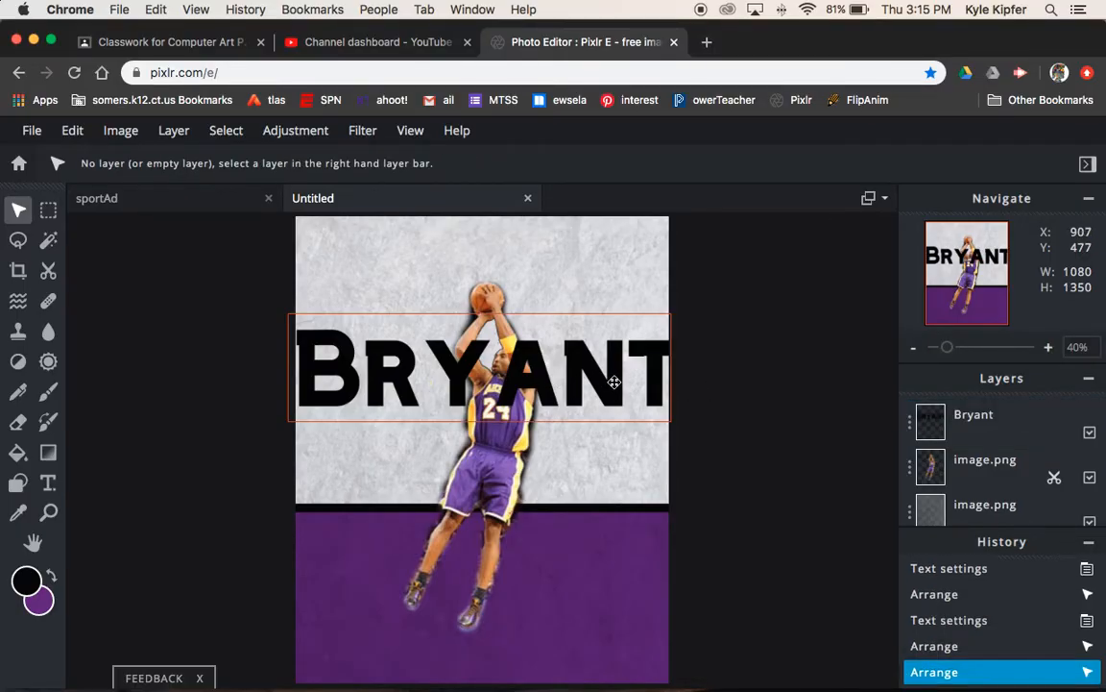
Lower the BRYANT layer's transparency so the name fades to gray behind the player
left_click(972, 415)
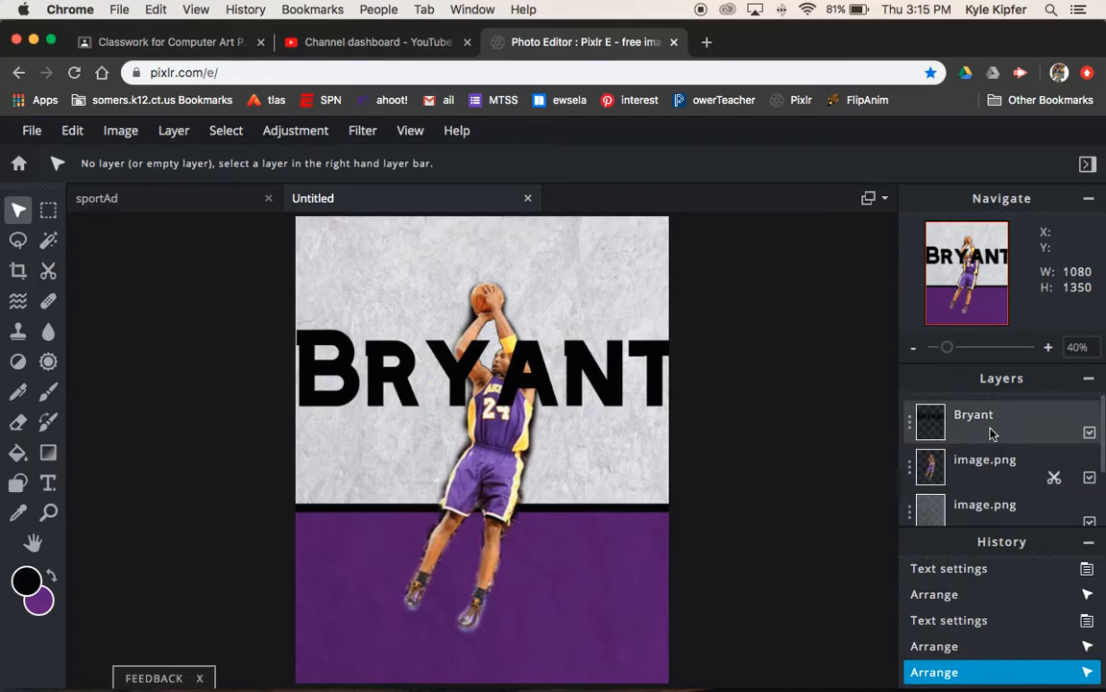
mouse_move(1003, 427)
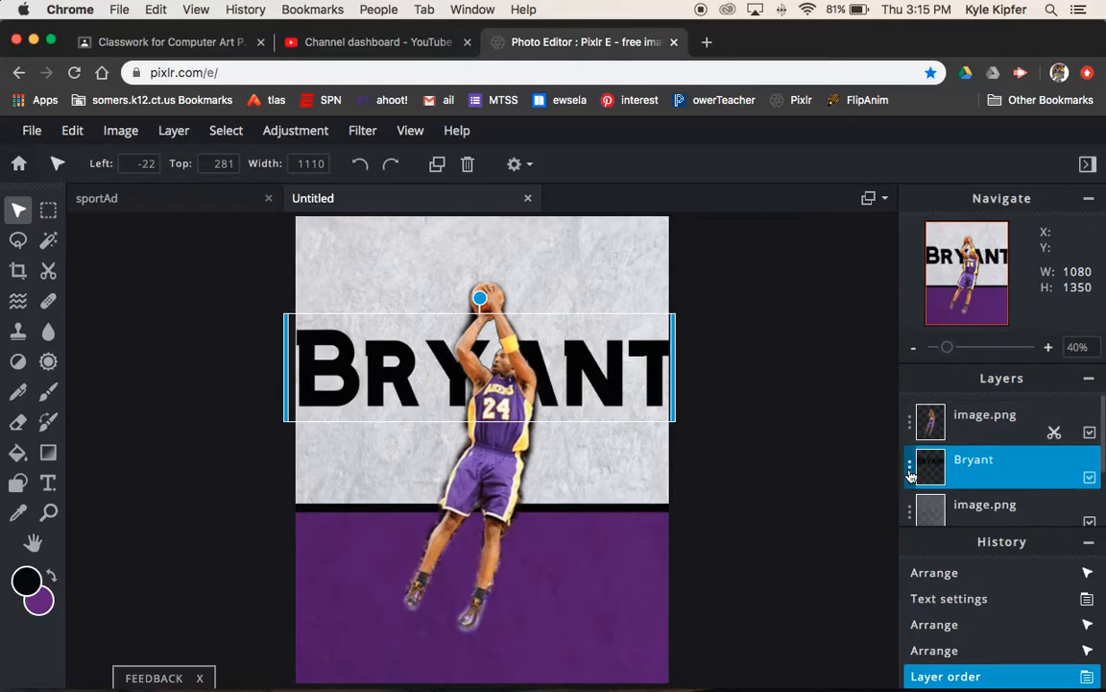
left_click(910, 467)
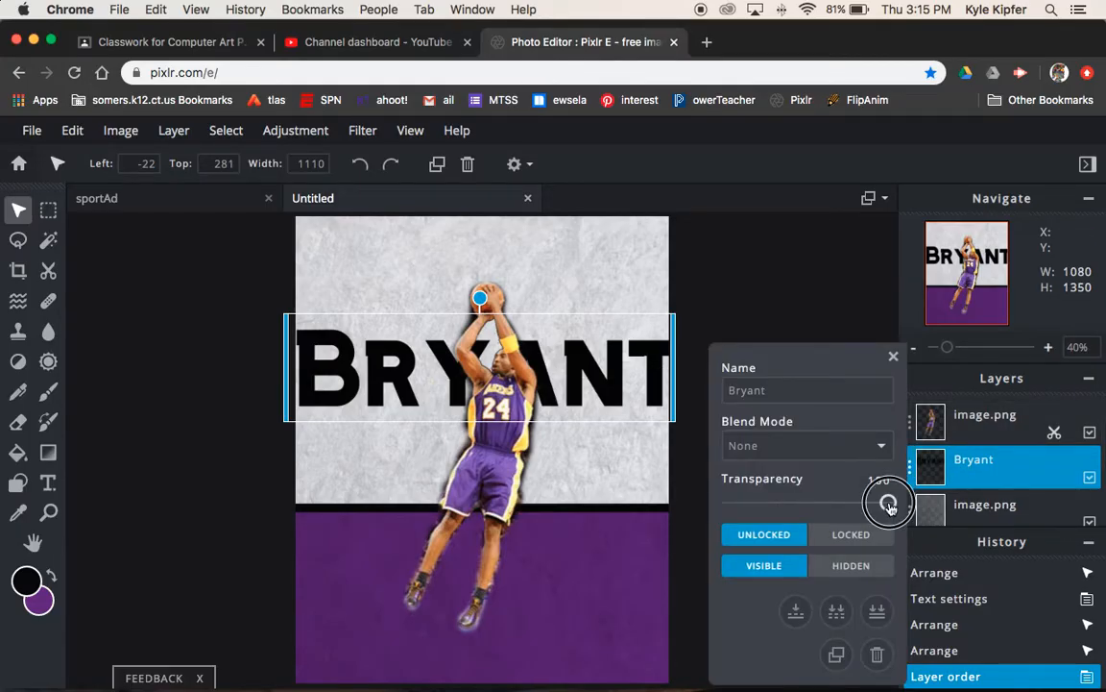
left_click_drag(888, 502, 784, 502)
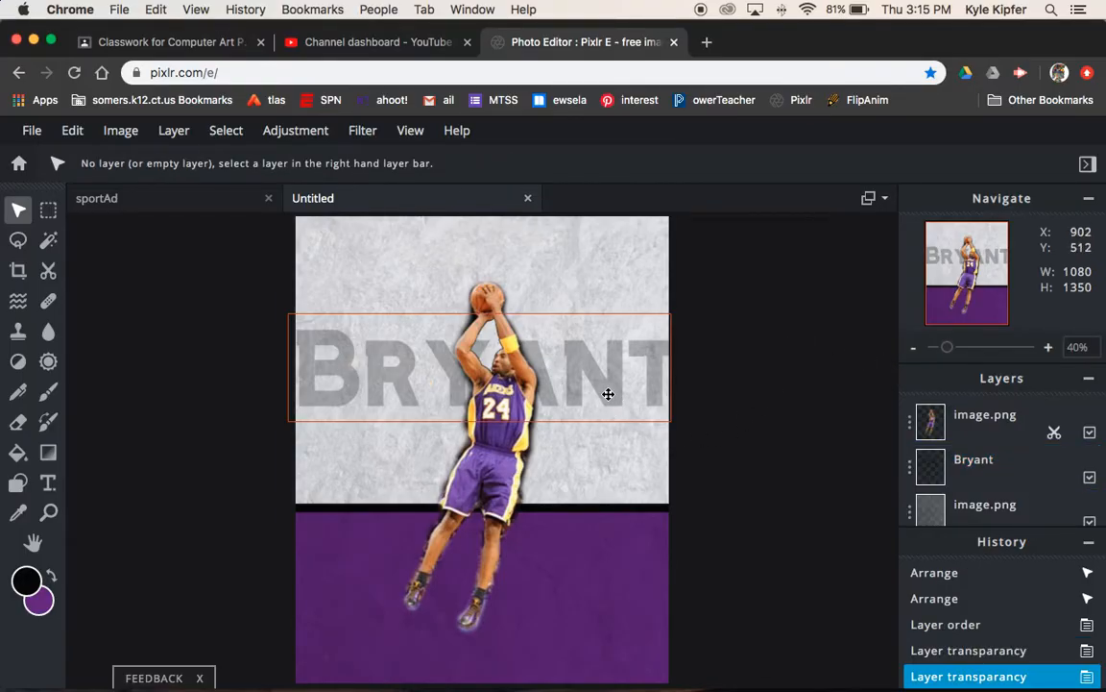
Move the faded BRYANT text higher on the card
left_click_drag(607, 394, 604, 330)
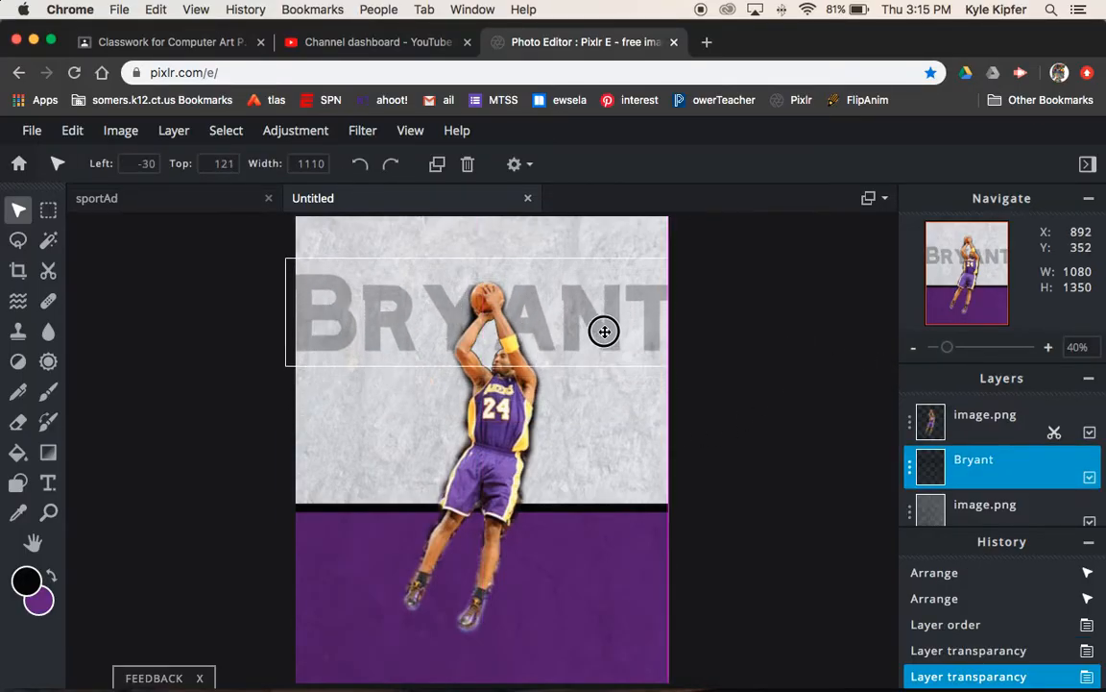
left_click_drag(603, 330, 607, 353)
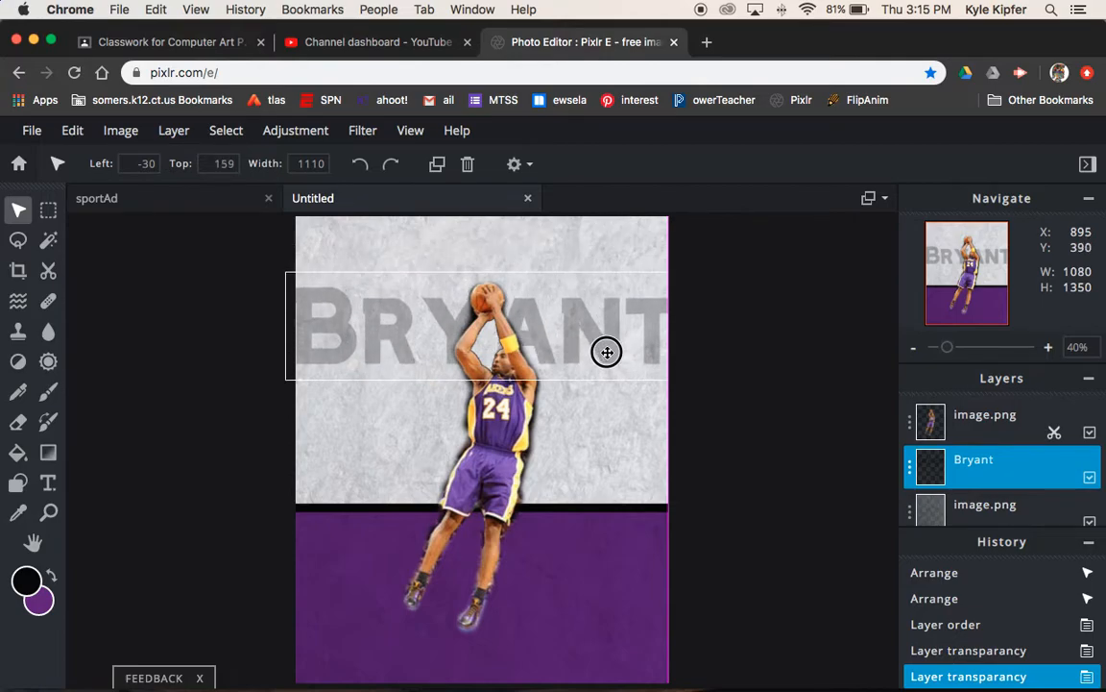
left_click_drag(607, 352, 606, 356)
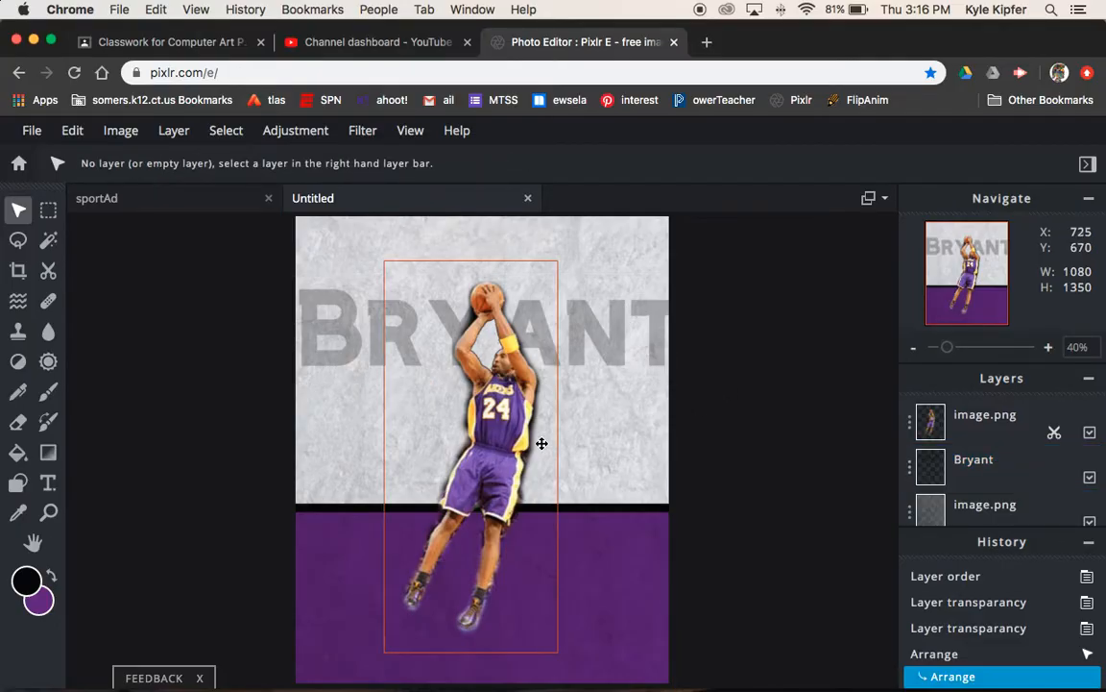
Duplicate the player image.png layer and select the original copy beneath it
left_click(984, 415)
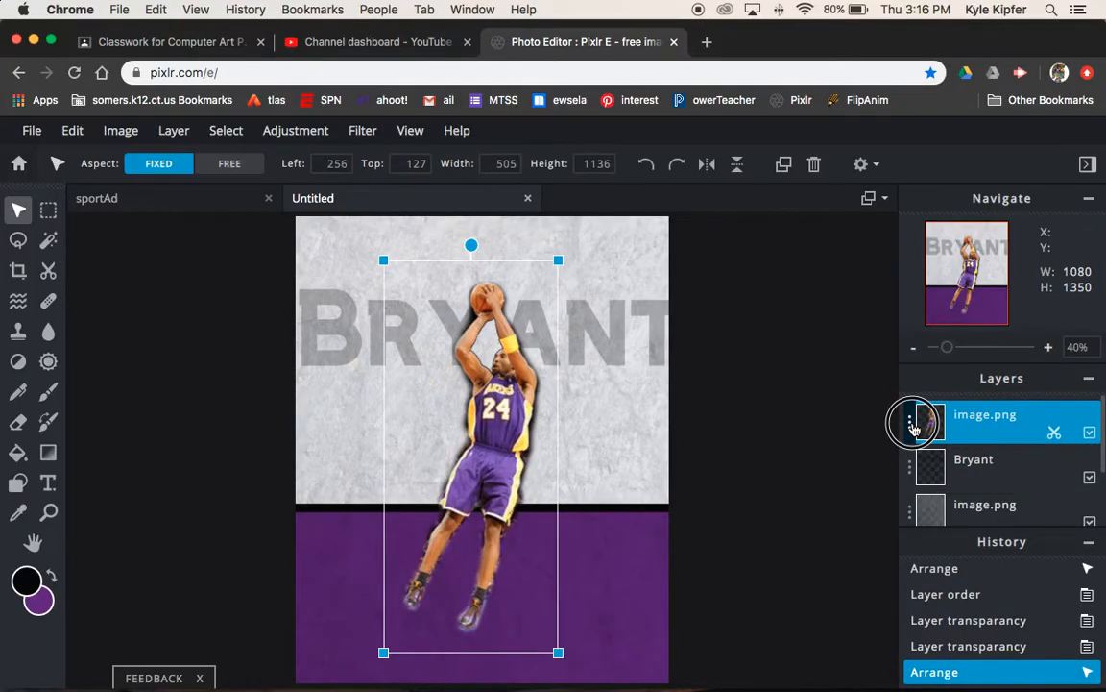
left_click(911, 427)
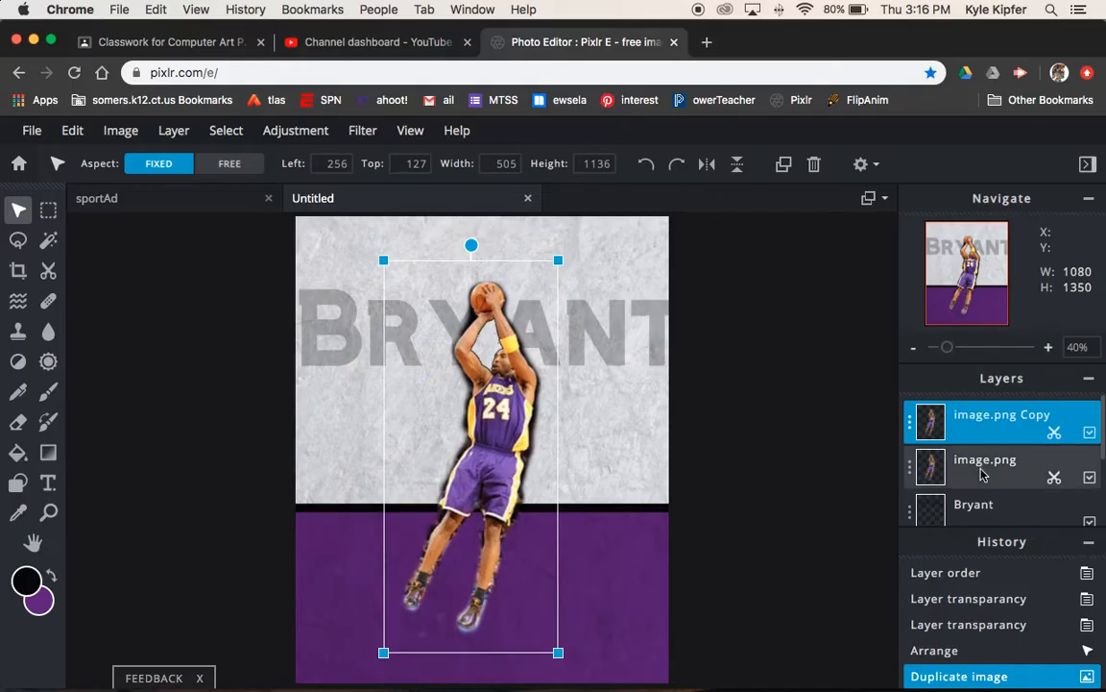
left_click(984, 461)
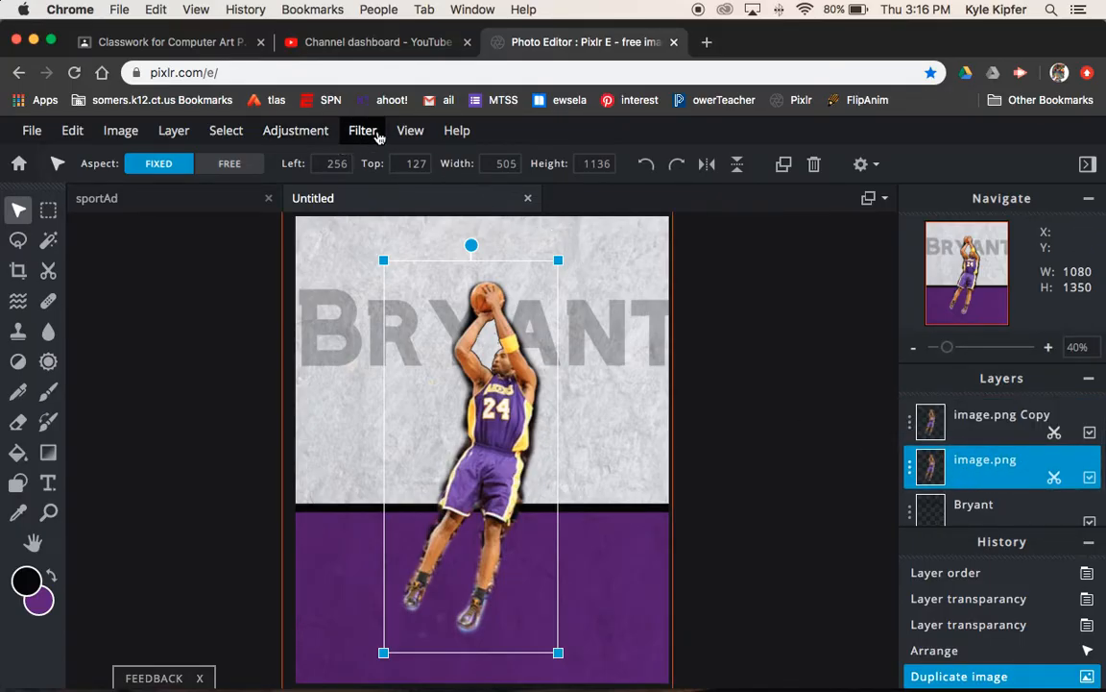
Desaturate the lower player copy to -100 via Hue & saturation and offset it up behind the player
left_click(296, 130)
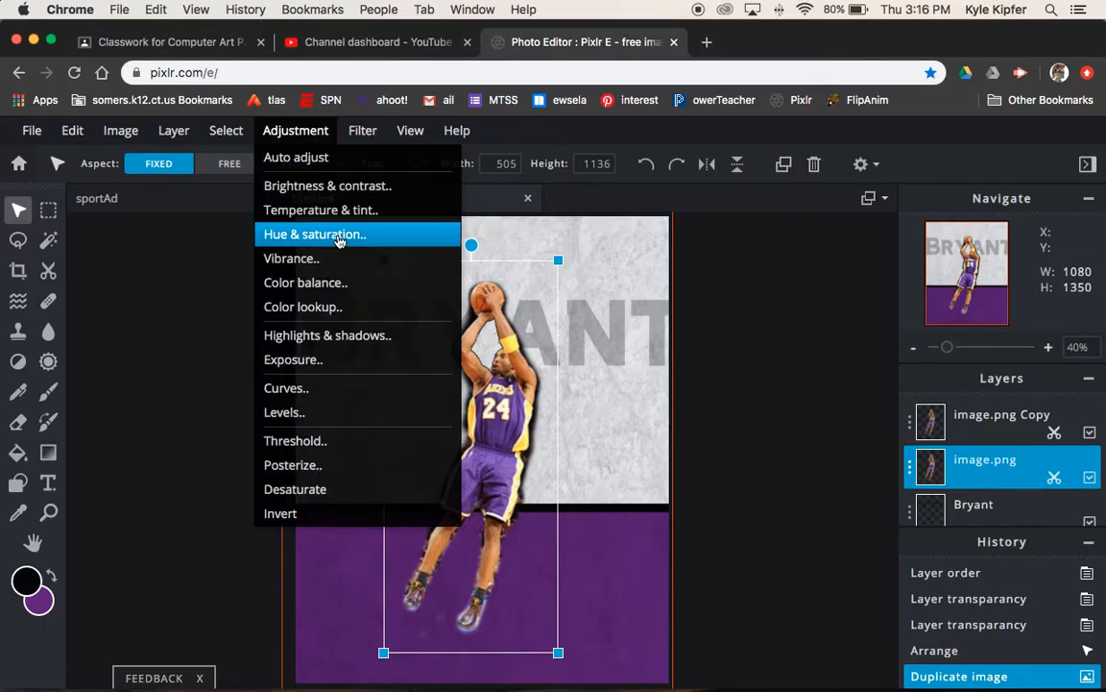
left_click(315, 235)
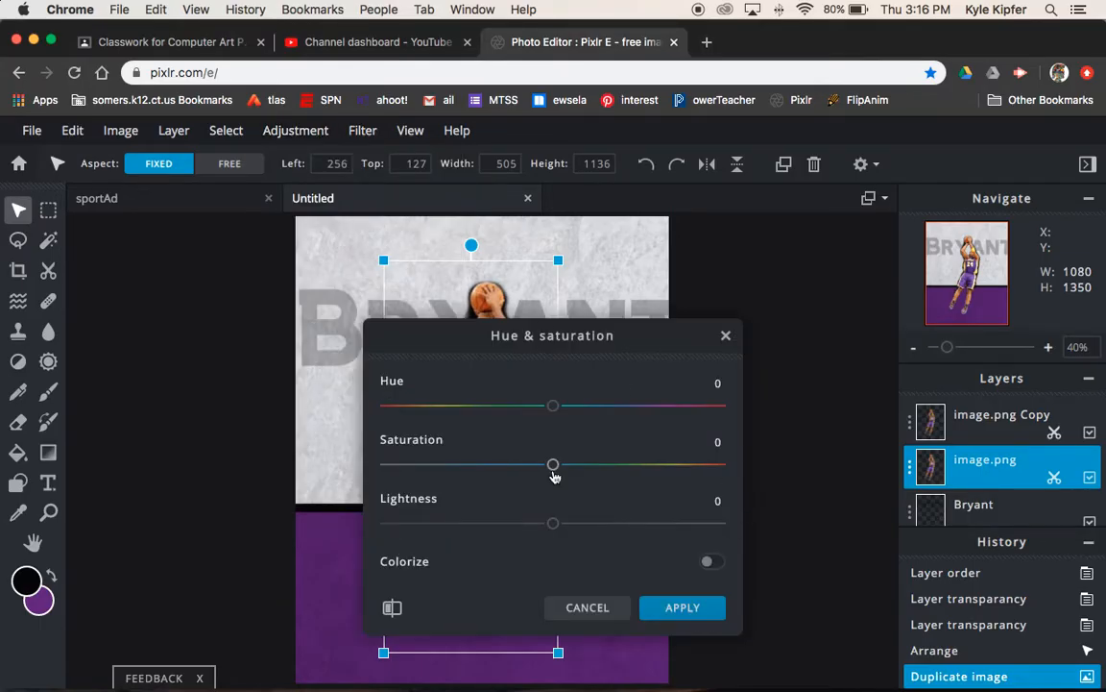
left_click_drag(553, 463, 388, 463)
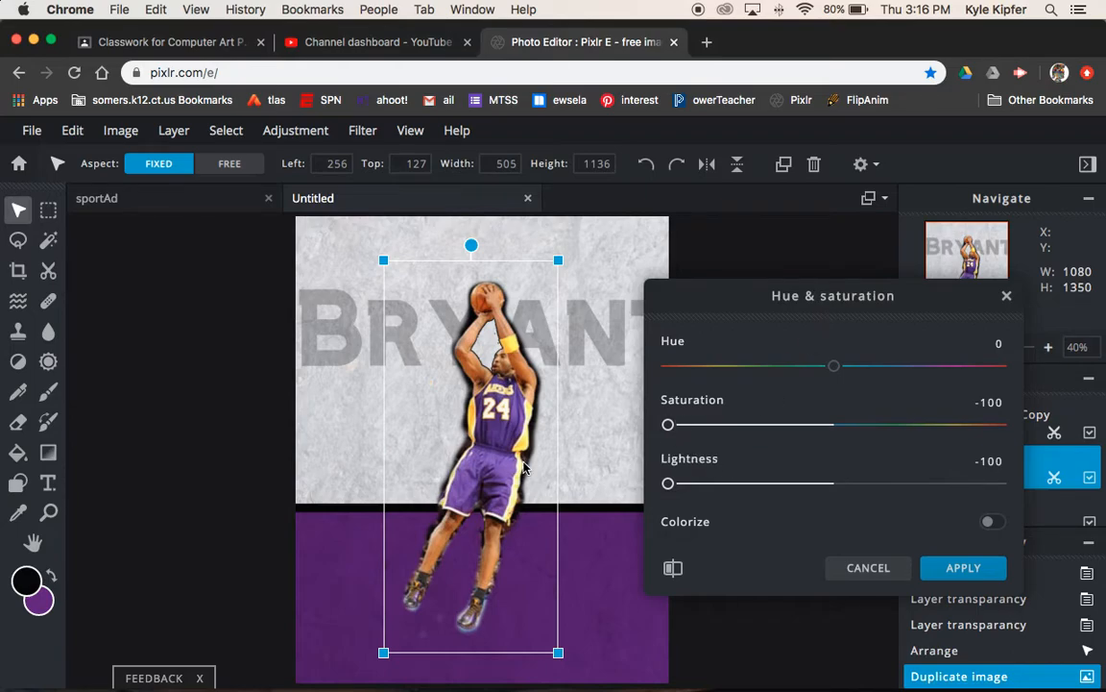
left_click(962, 568)
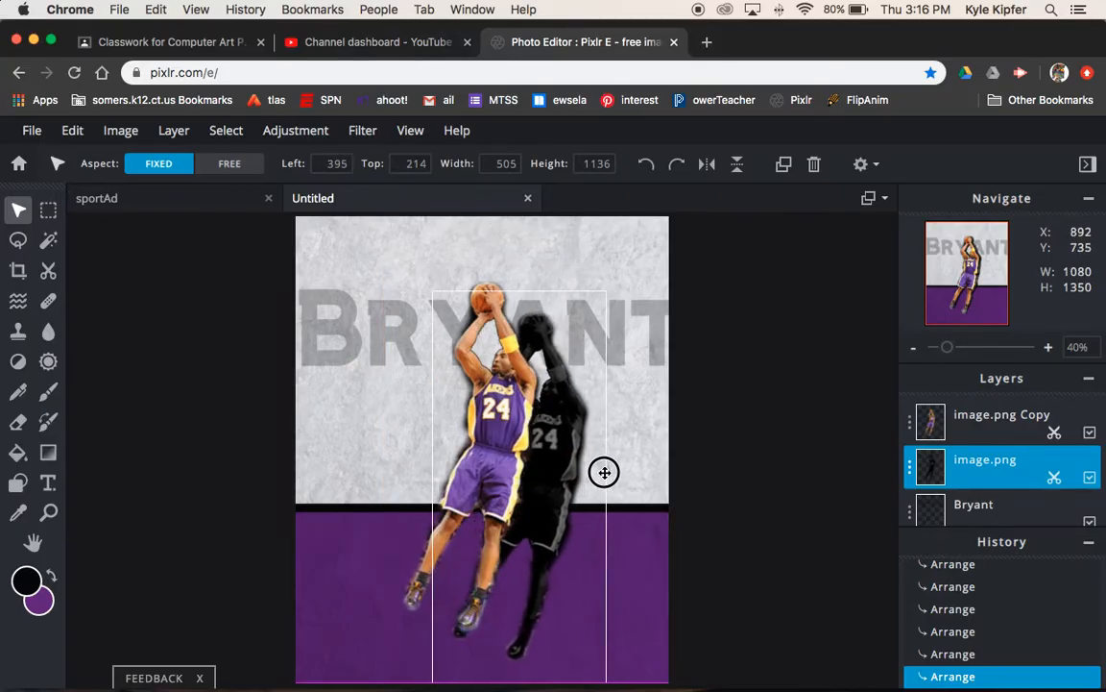
left_click_drag(603, 473, 580, 438)
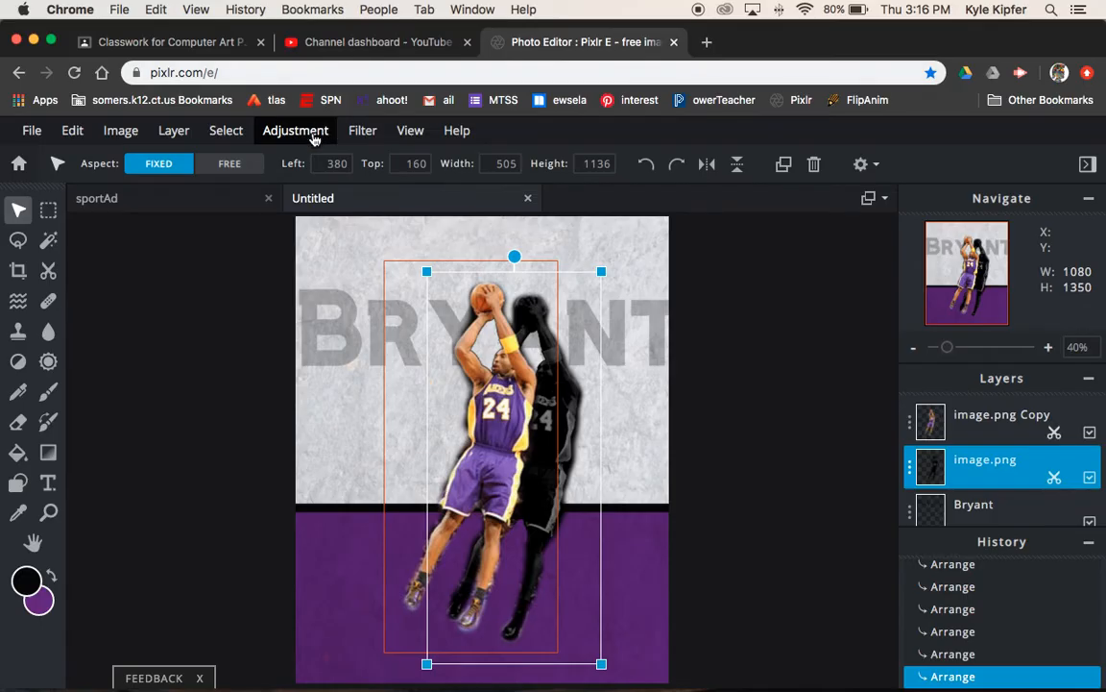
Set the shadow copy's Lightness to -100 in Hue & saturation so it turns solid black
left_click(296, 131)
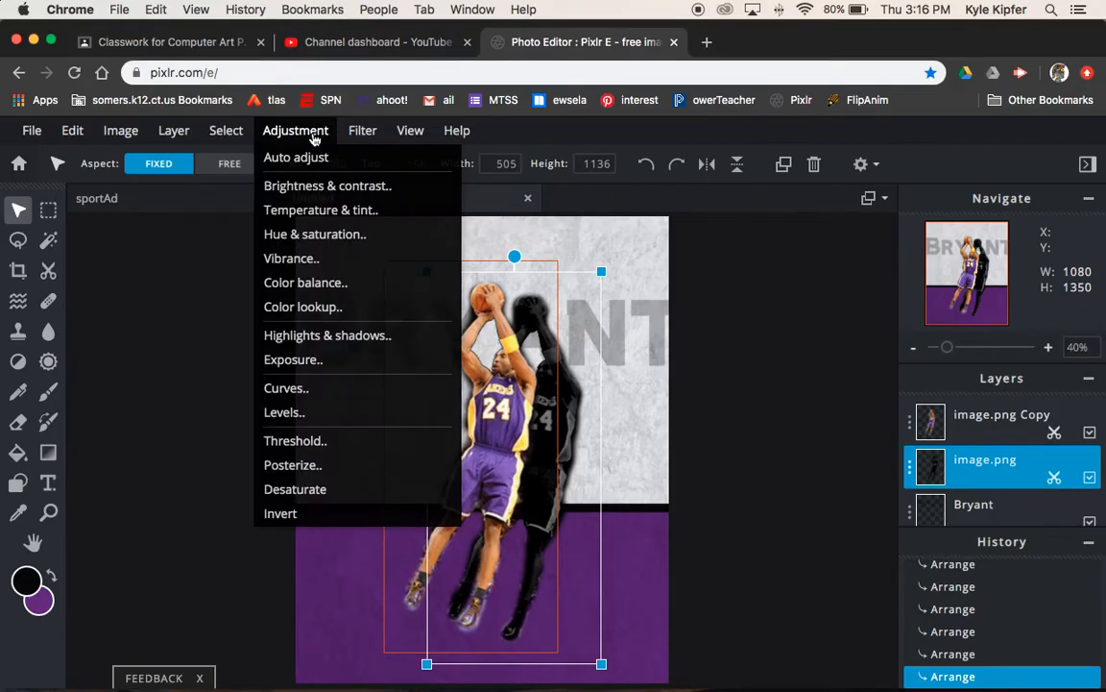
left_click(315, 234)
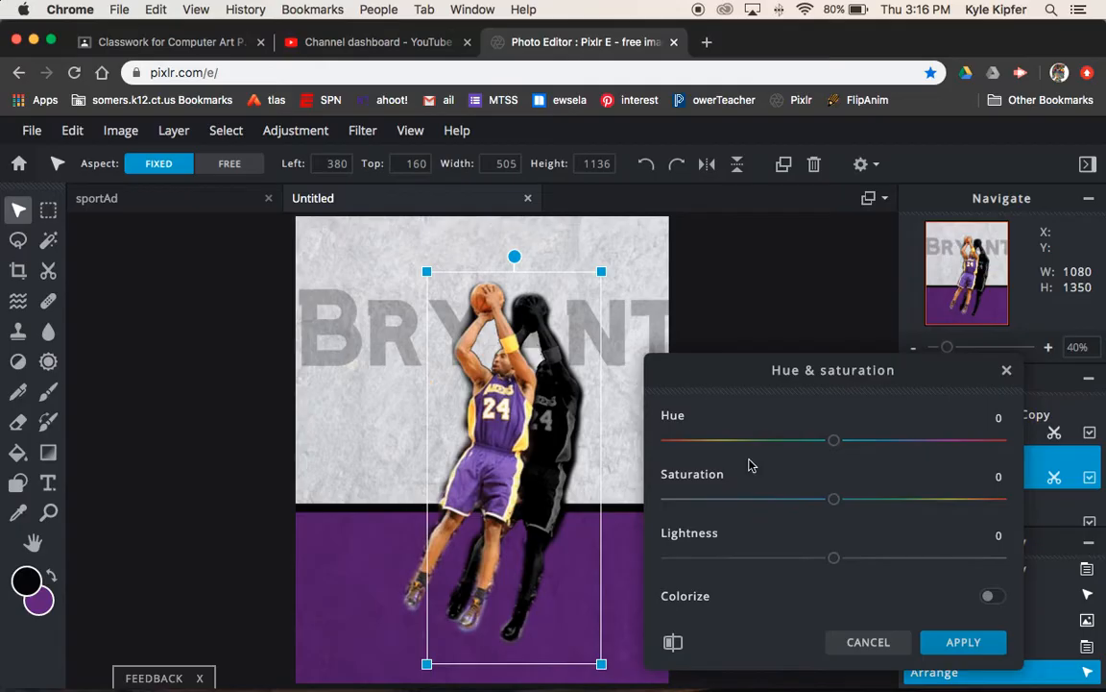
left_click_drag(833, 557, 668, 558)
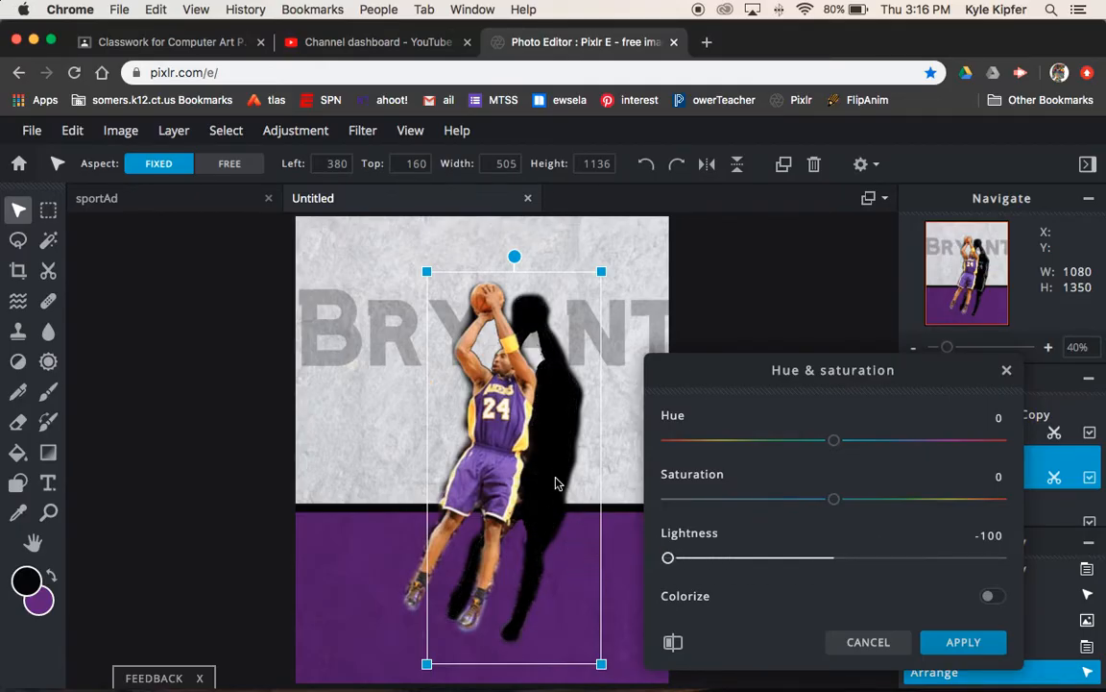
mouse_move(890, 649)
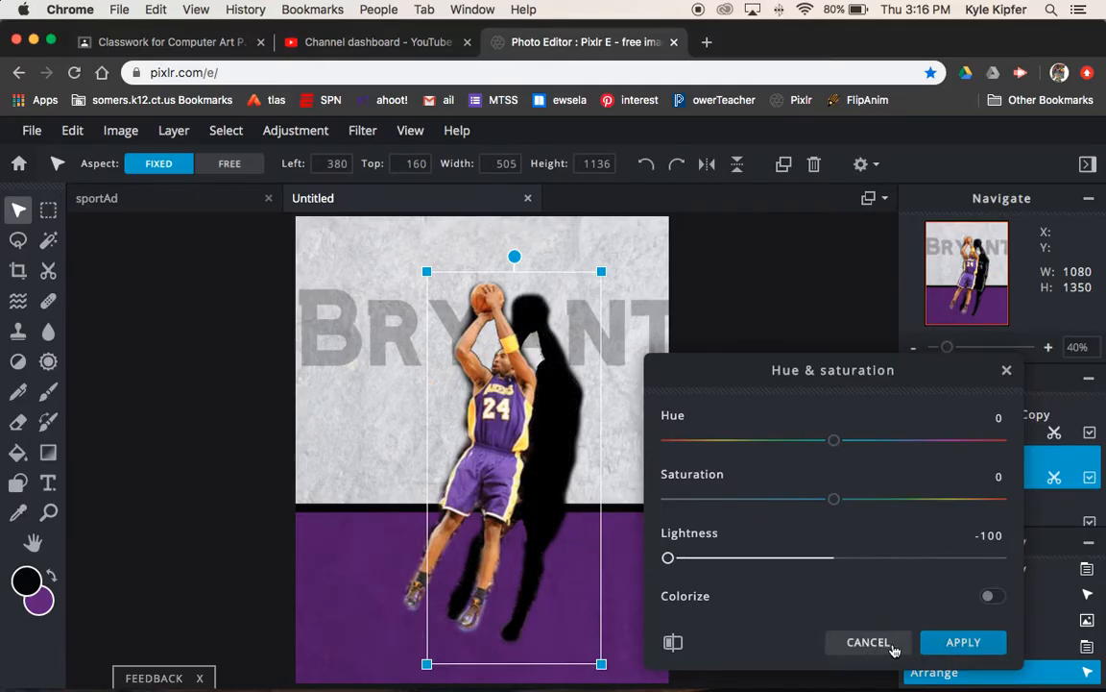
left_click(868, 642)
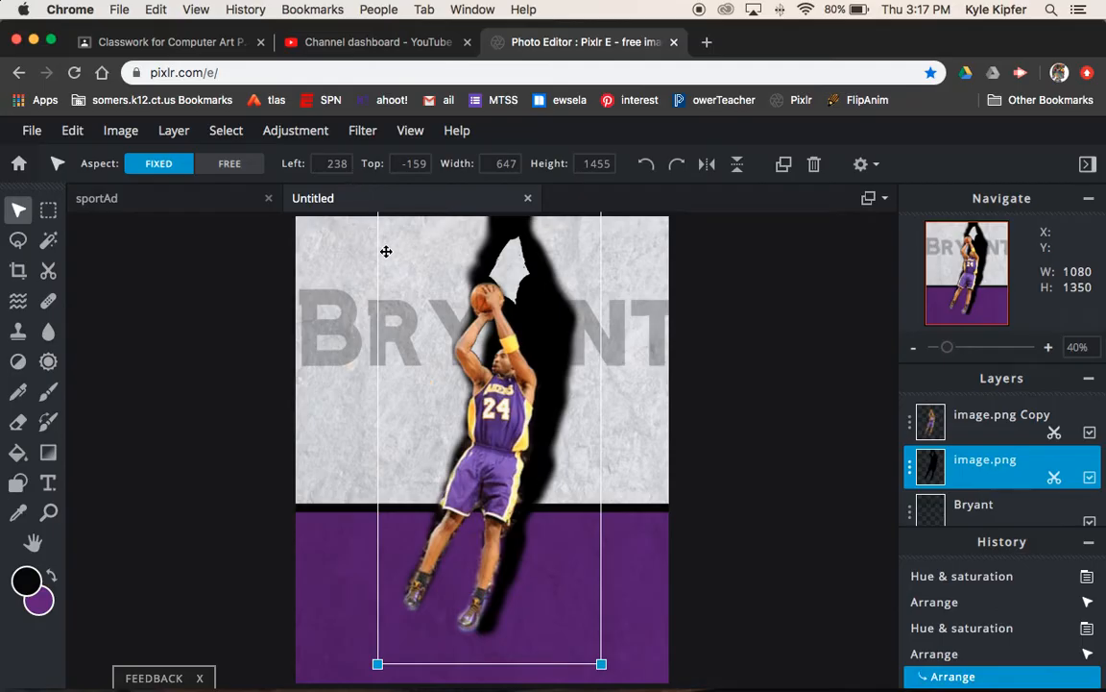
Enlarge the black shadow to about 784 by 1764 and centre it behind the player
left_click_drag(601, 663, 661, 684)
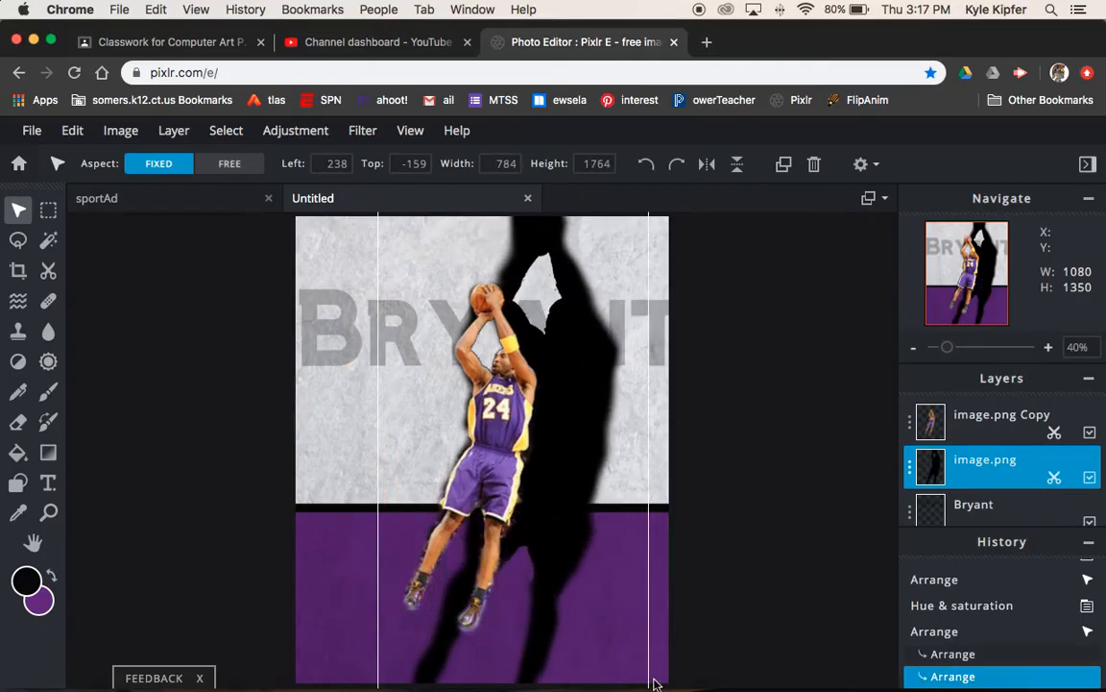
left_click_drag(653, 682, 528, 407)
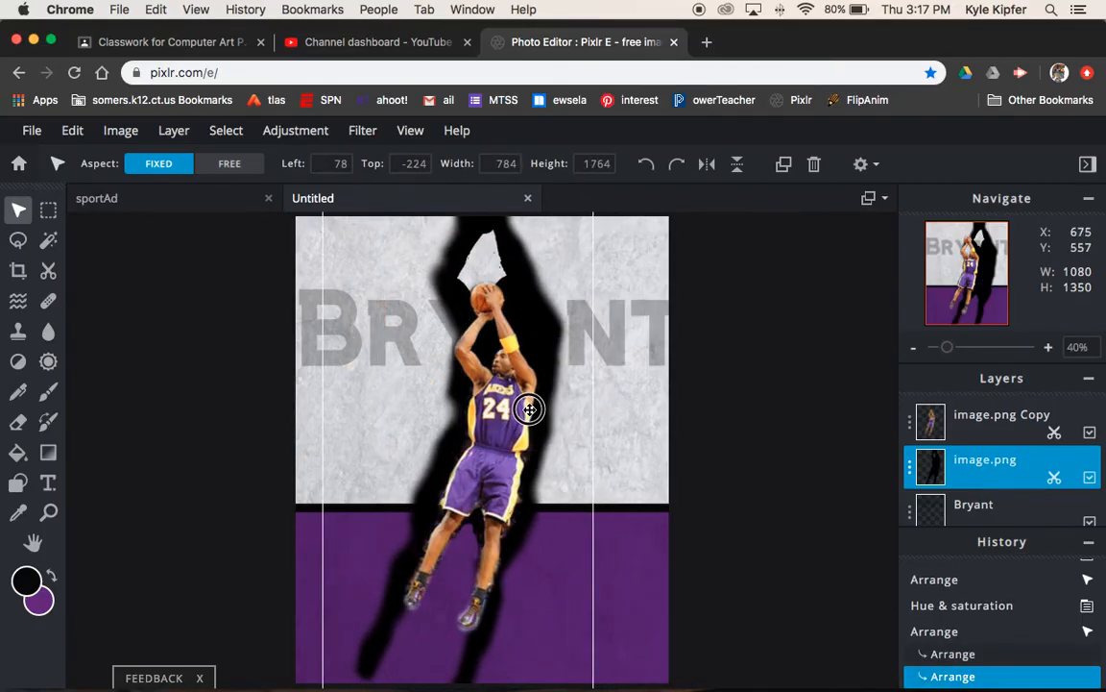
left_click_drag(529, 409, 534, 418)
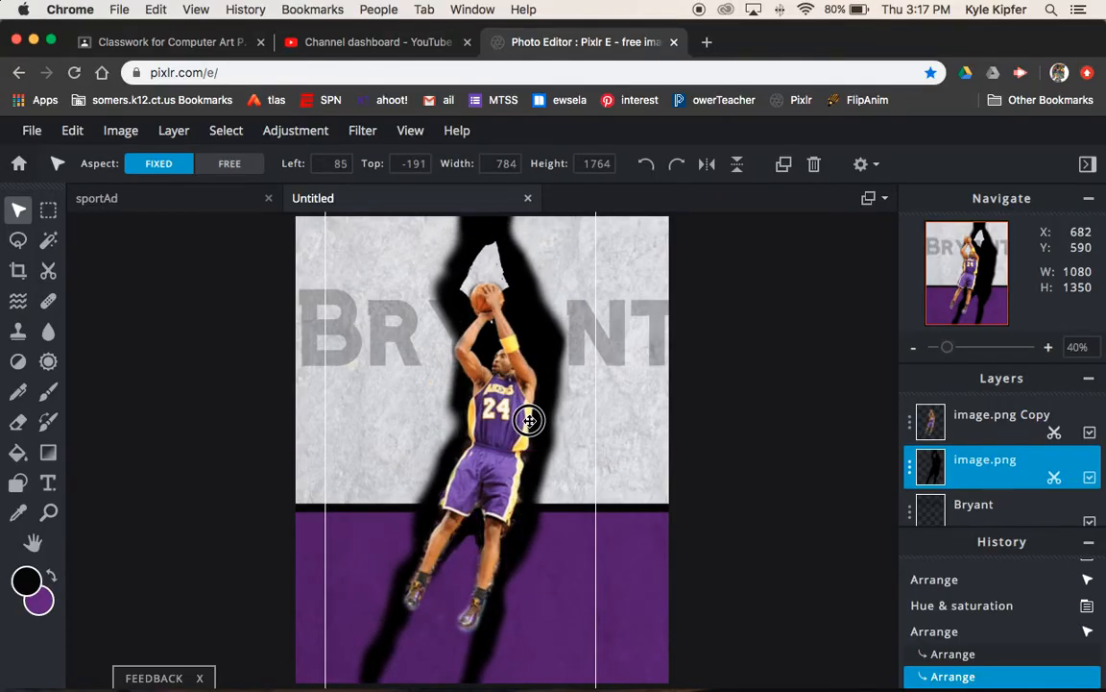
left_click_drag(528, 419, 528, 427)
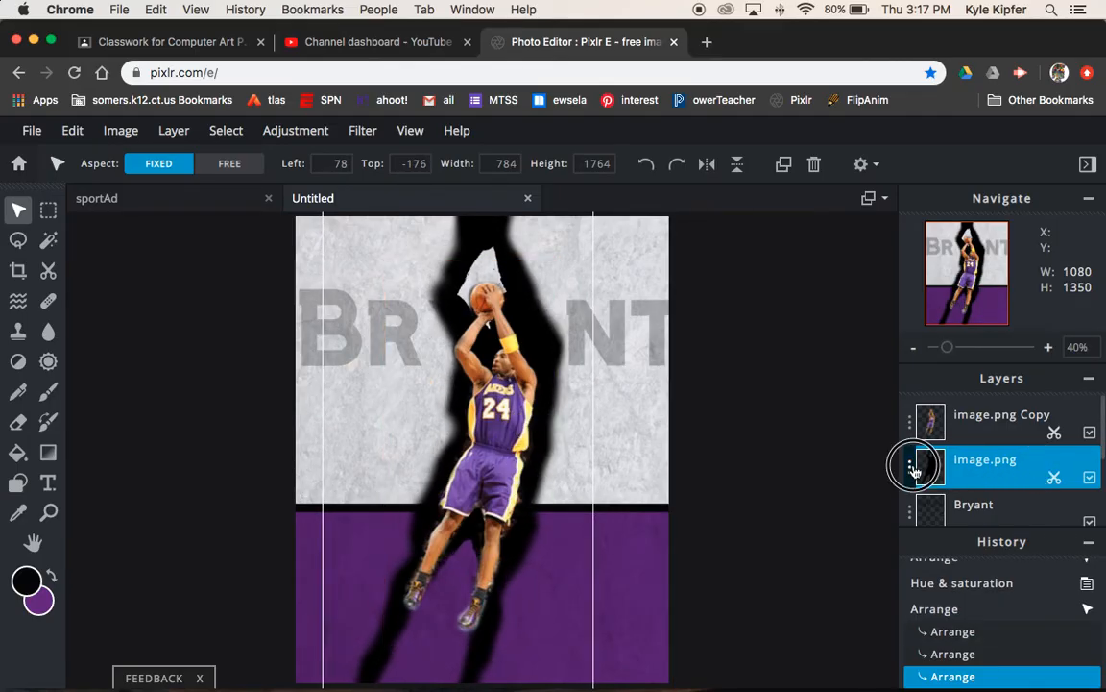
Fade the shadow layer to about 25 transparency, leaving a soft gray outline
left_click(915, 468)
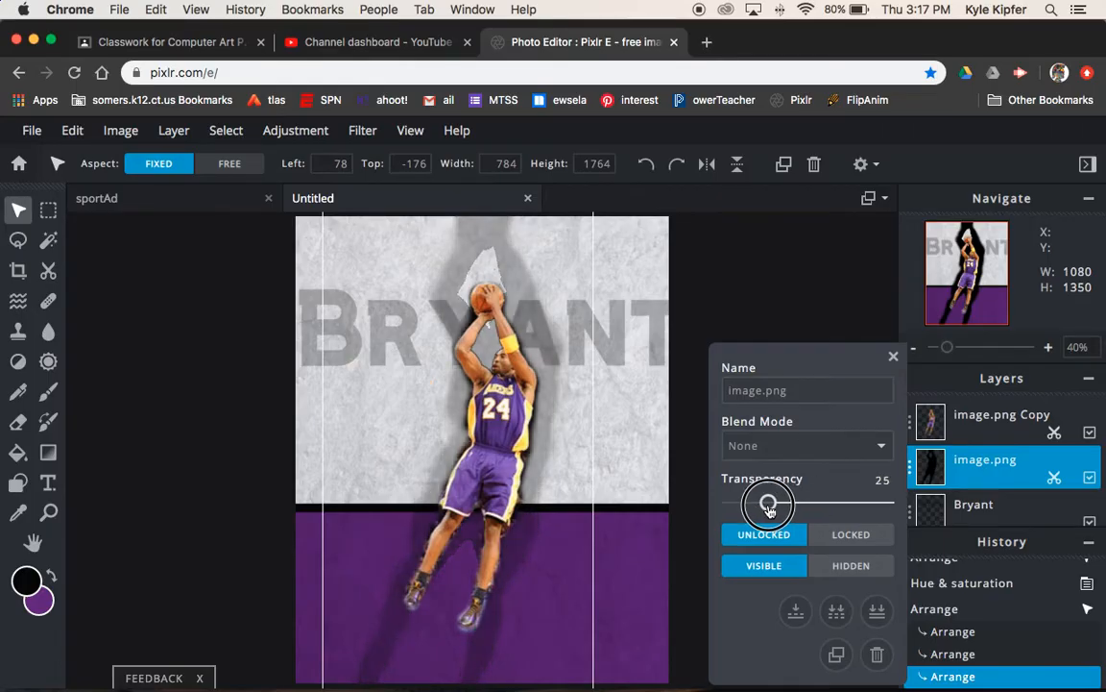
left_click(894, 355)
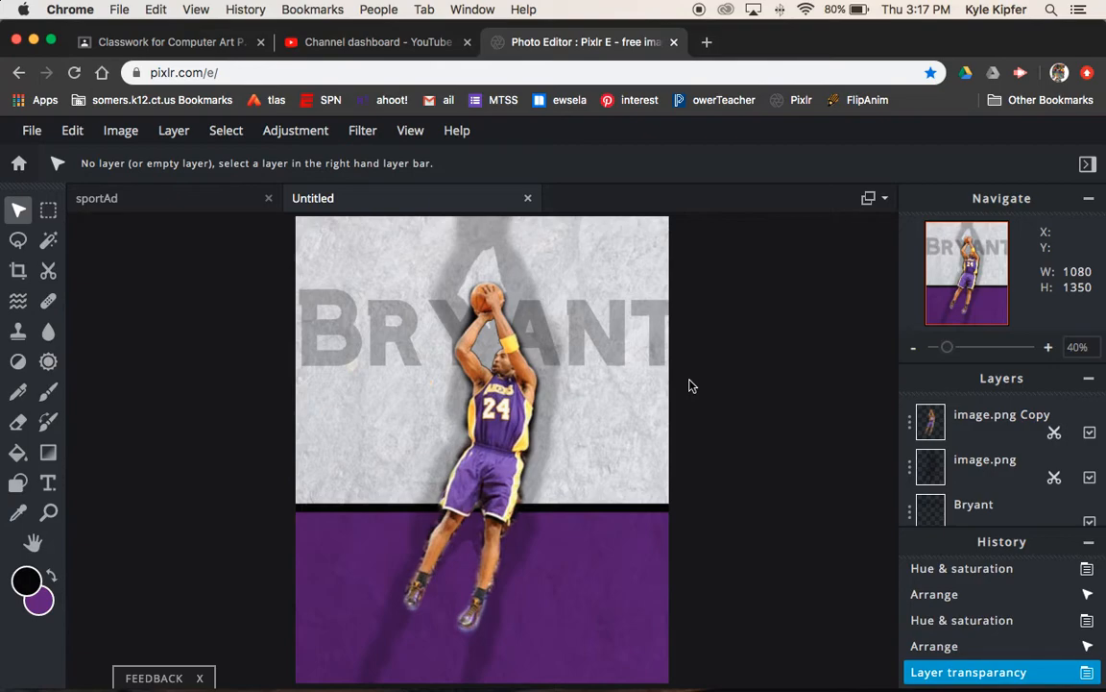
mouse_move(824, 451)
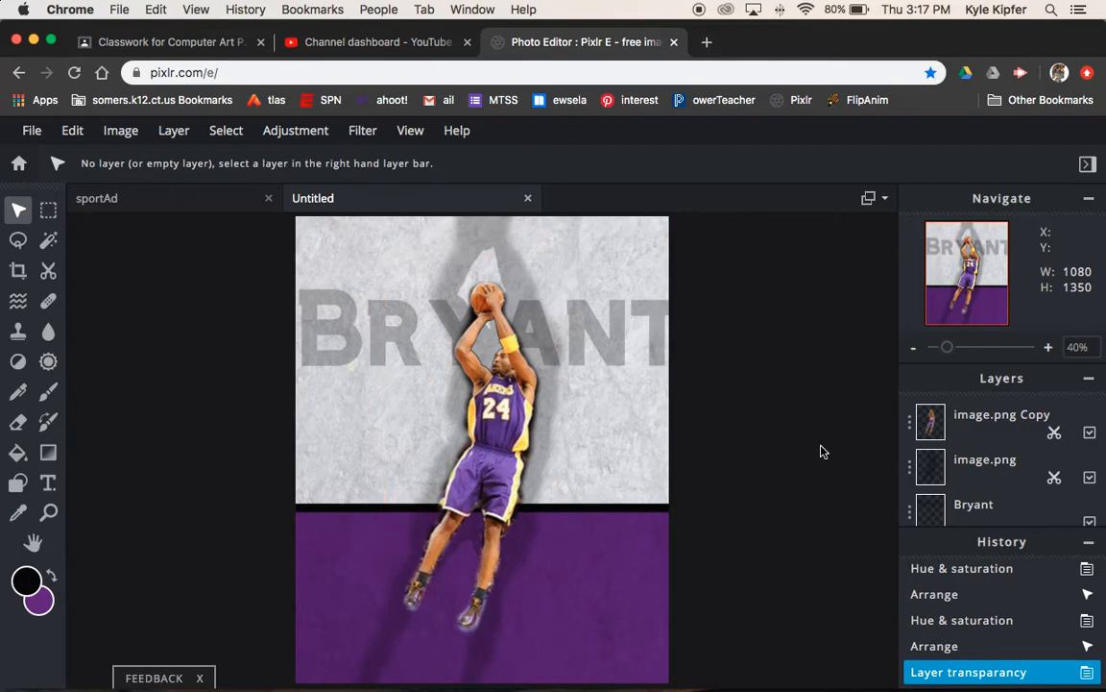
left_click(984, 459)
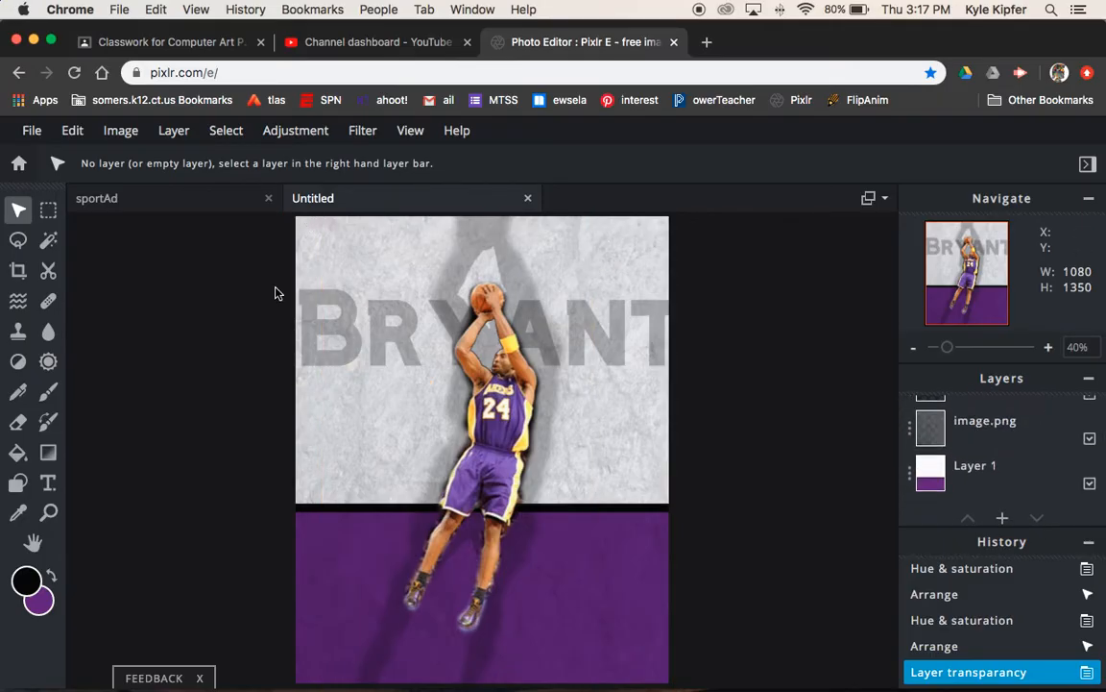
Select the stone background Layer 1 and choose the Vignette filter
left_click(972, 467)
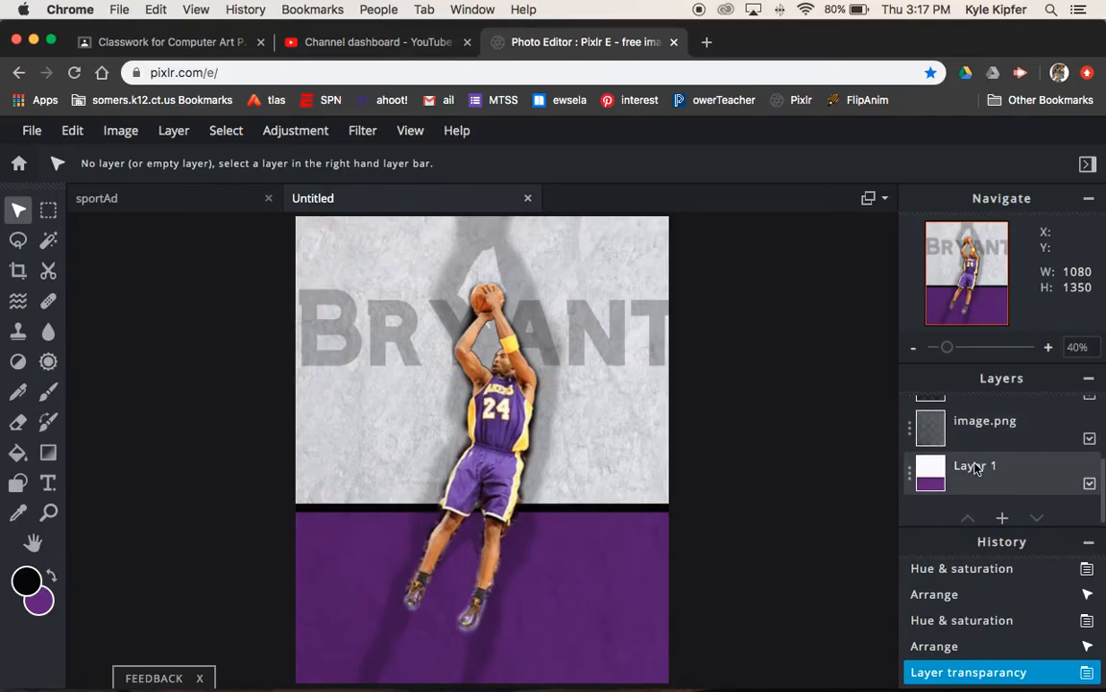
left_click(976, 467)
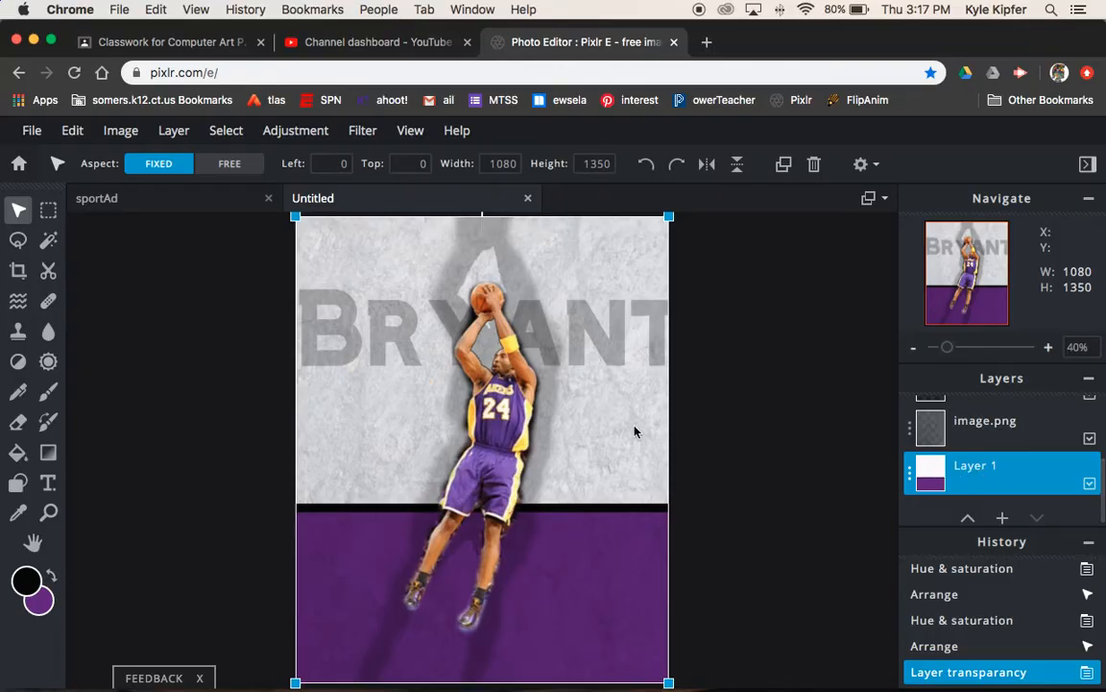
left_click(361, 130)
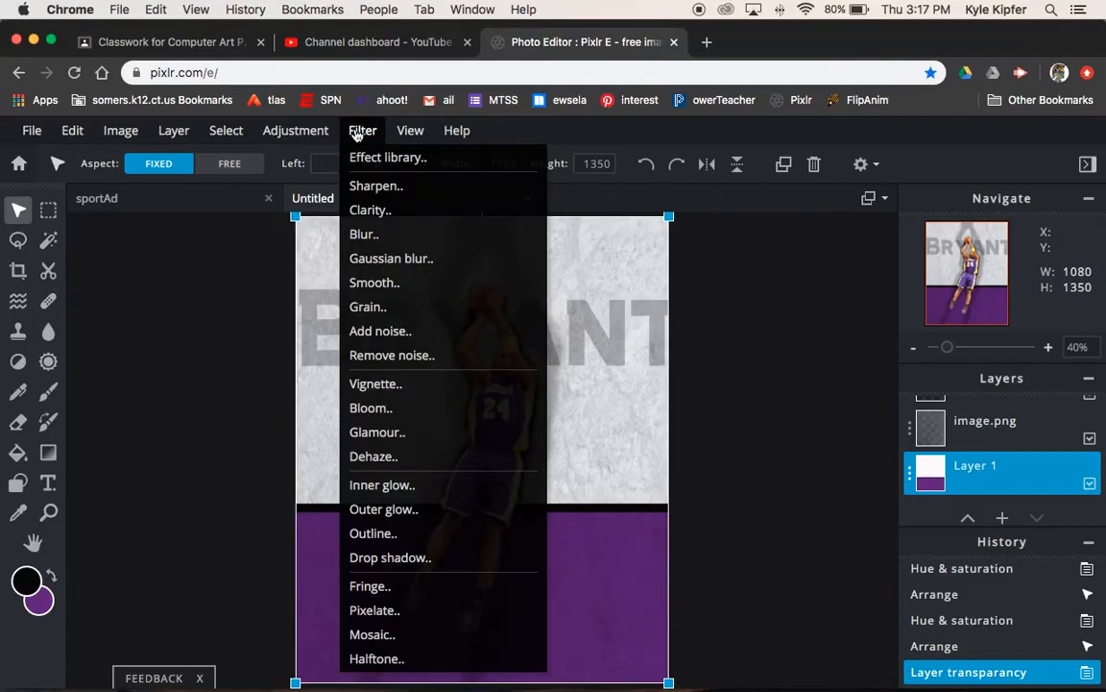
mouse_move(388, 384)
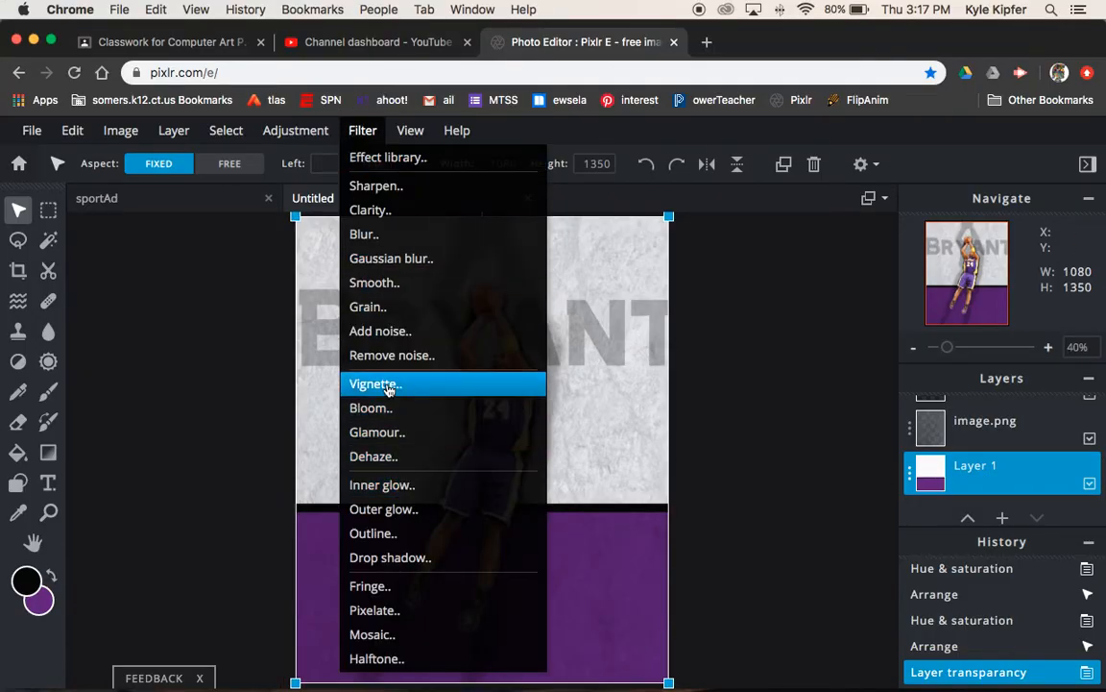
left_click(388, 384)
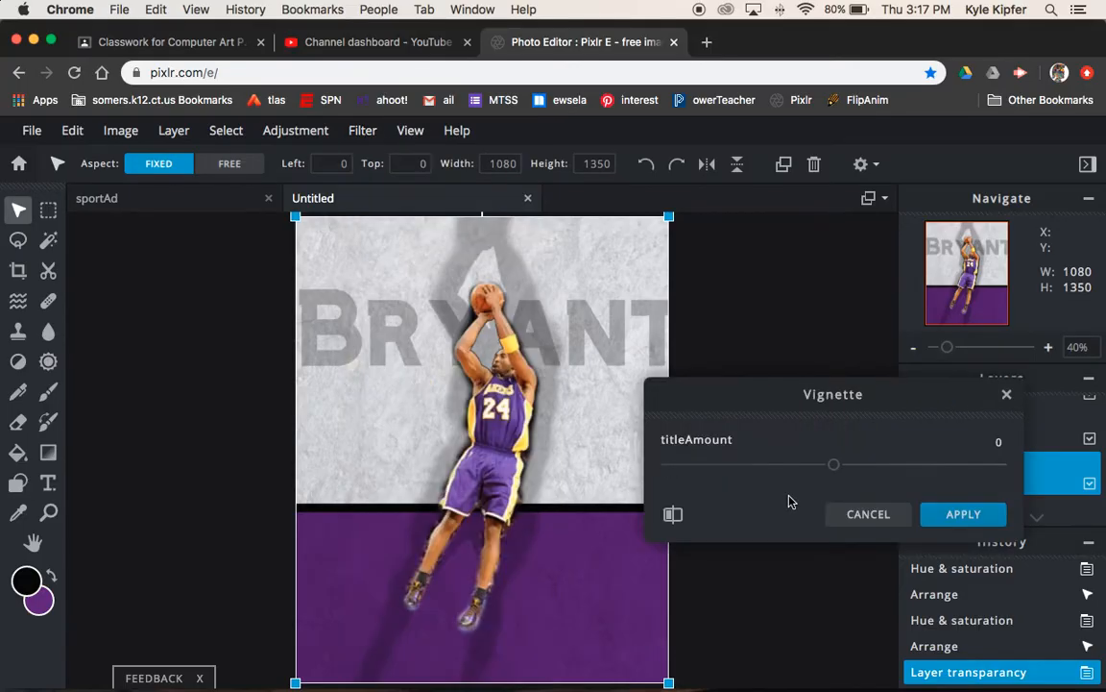
Set the vignette amount to 61 and apply it to the background
left_click_drag(834, 463, 893, 467)
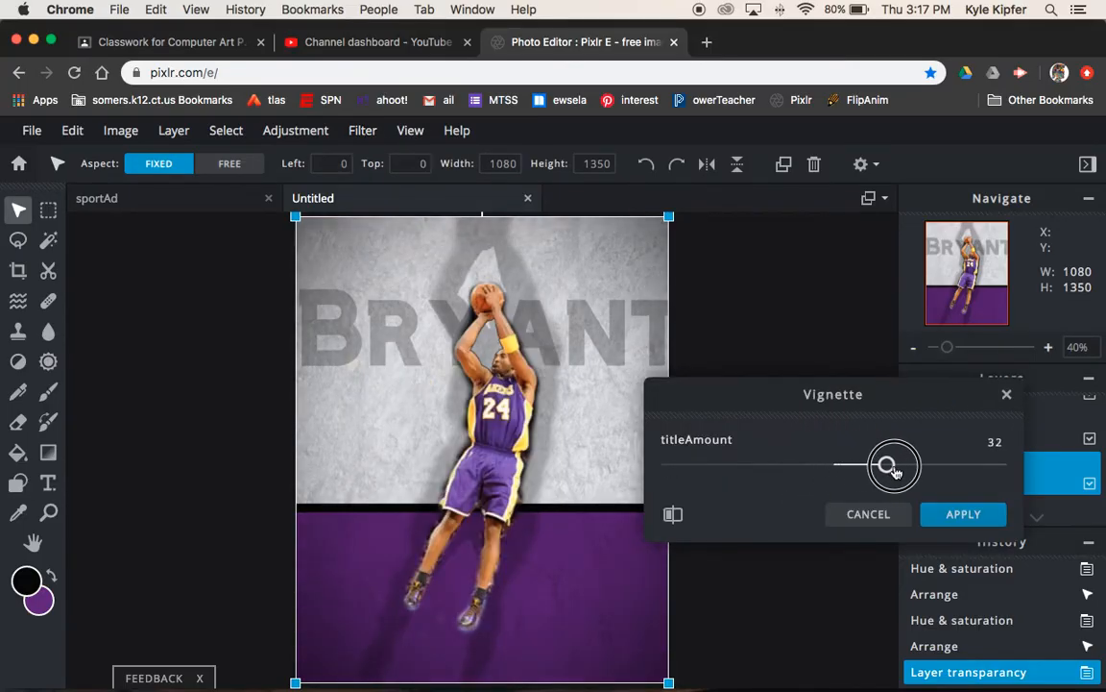
left_click_drag(893, 467, 922, 467)
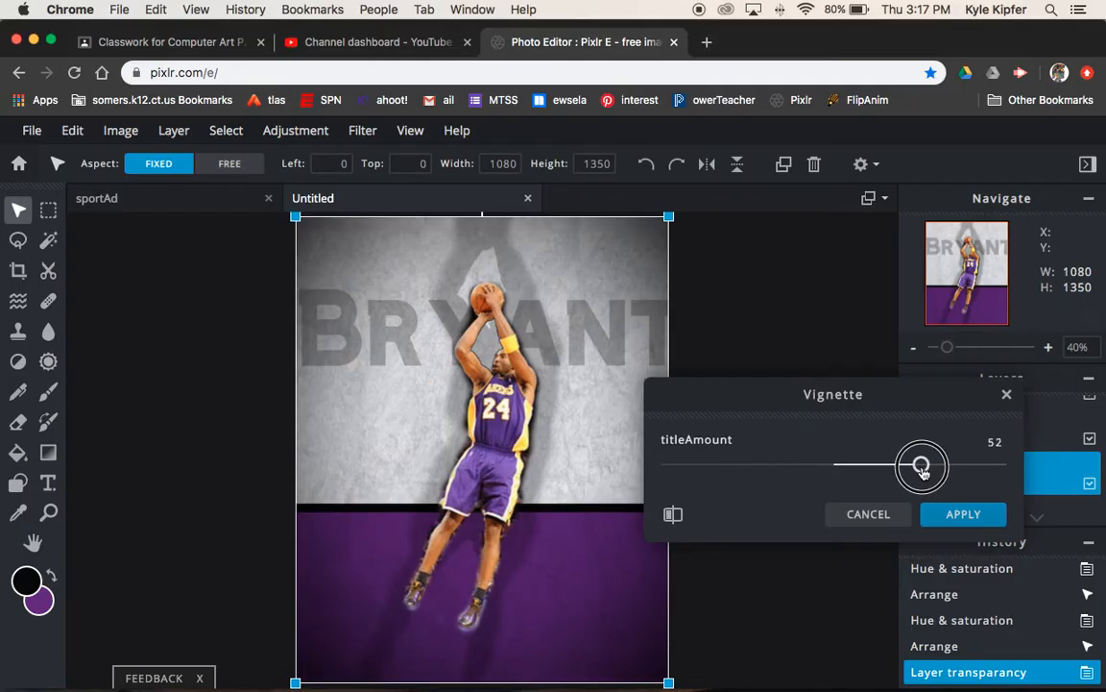
left_click_drag(922, 467, 932, 467)
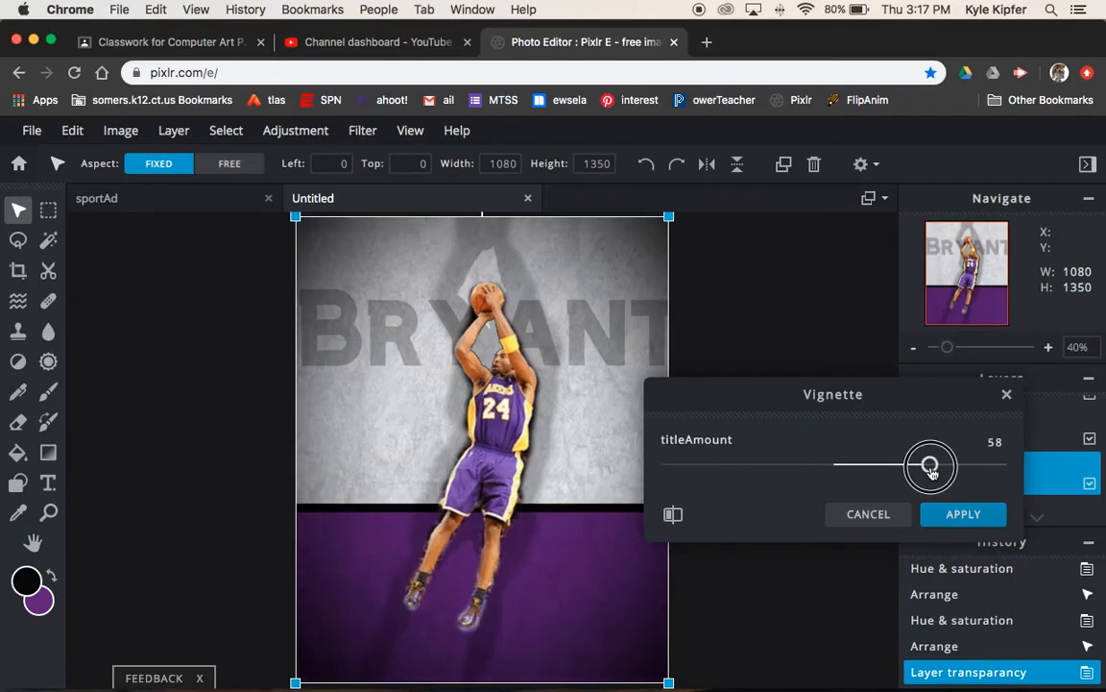
left_click_drag(930, 465, 936, 465)
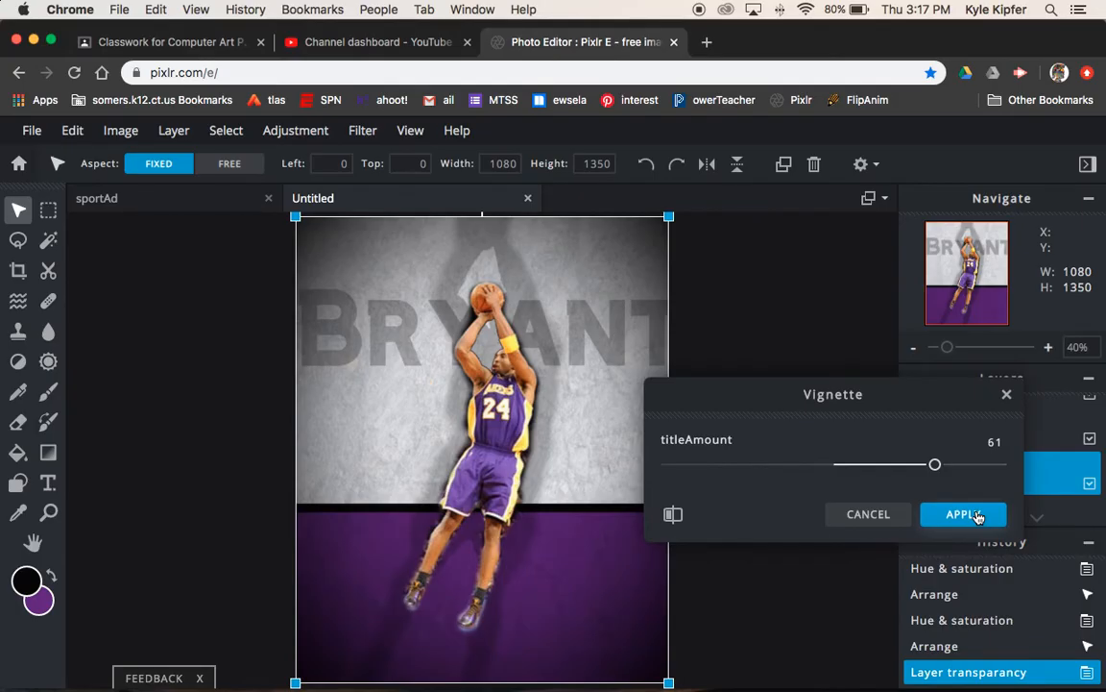
left_click(963, 515)
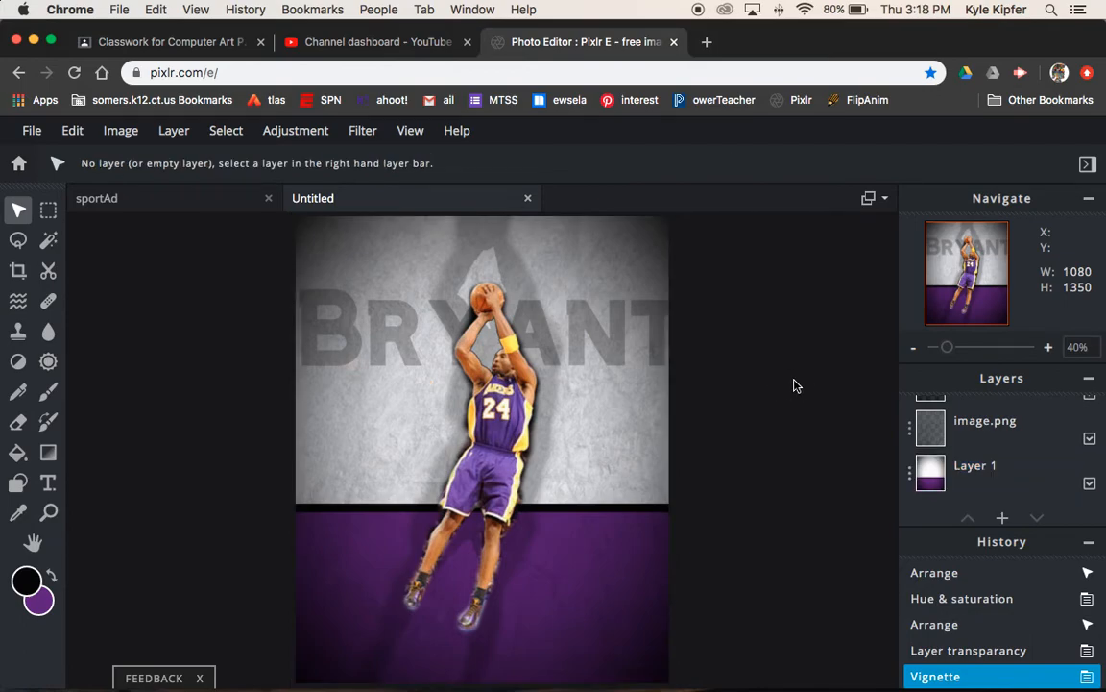
mouse_move(767, 392)
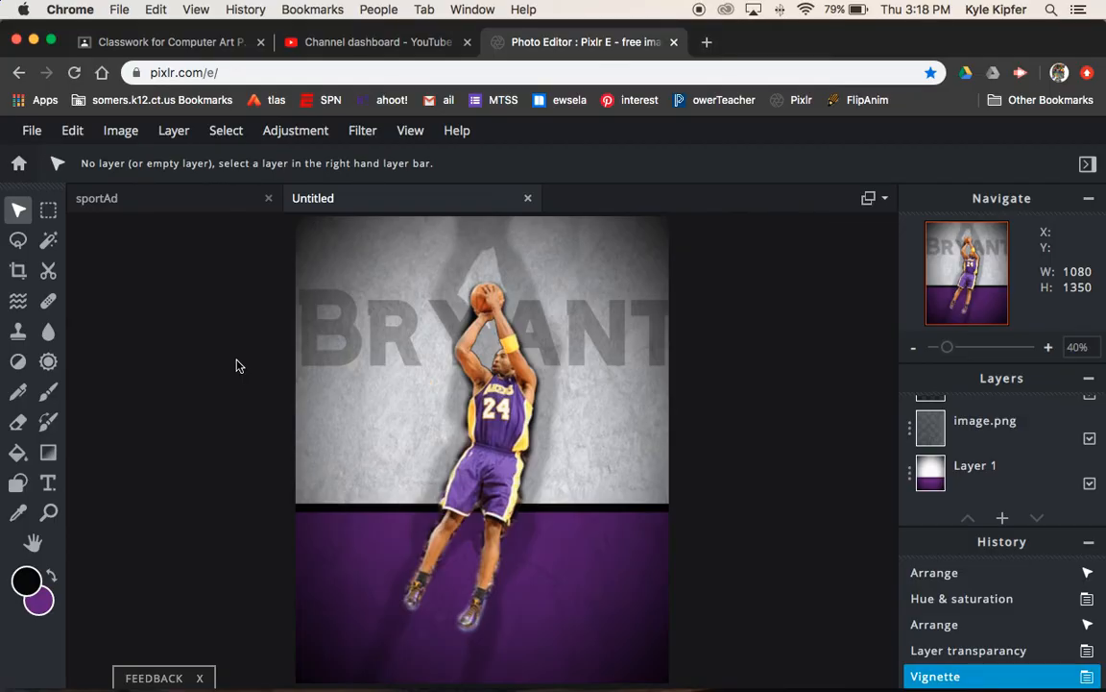
Show the File menu's commands over the finished card
left_click(31, 131)
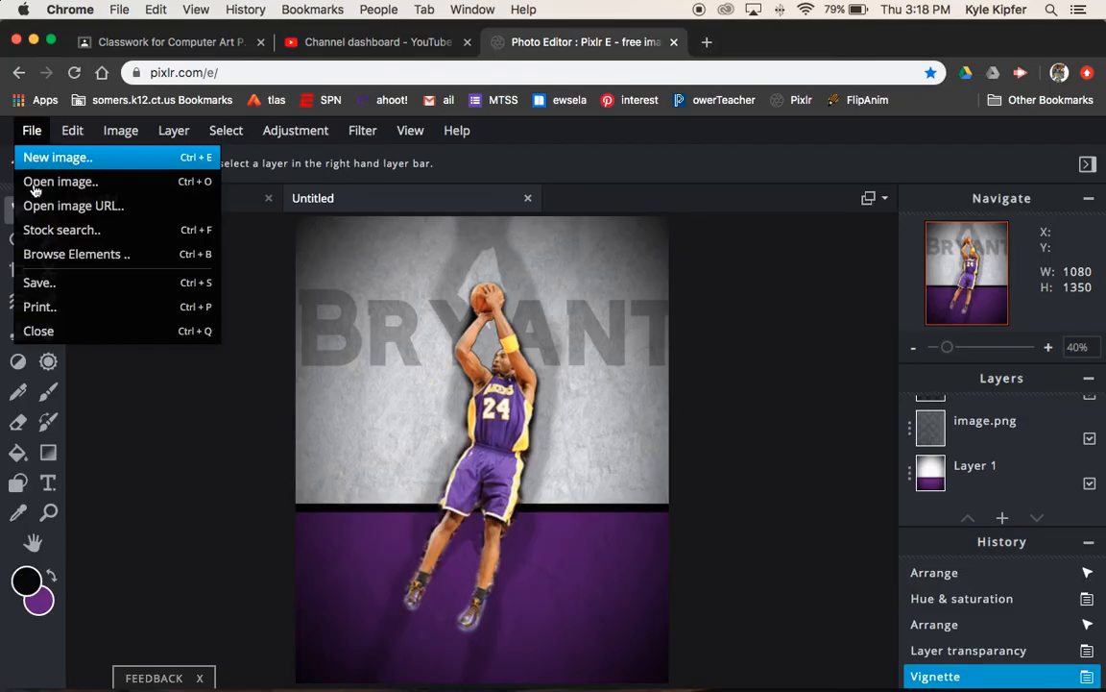